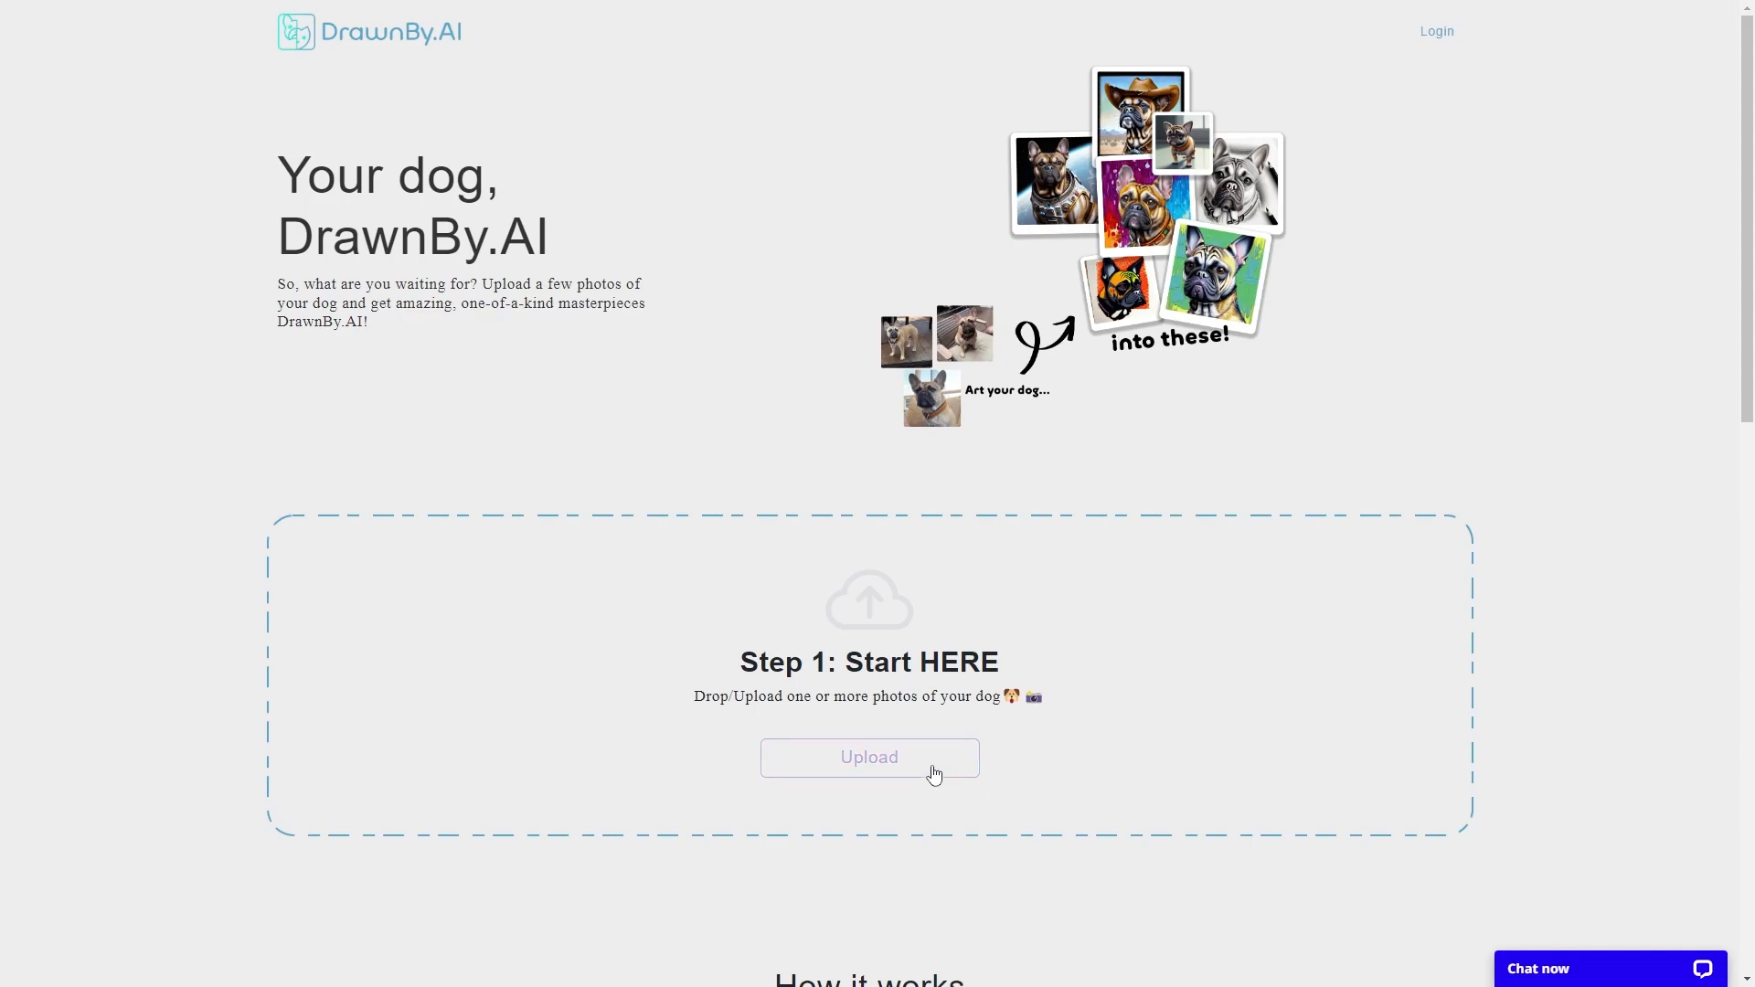
- Upload the batch of dog photos from the Open dialog
click(868, 757)
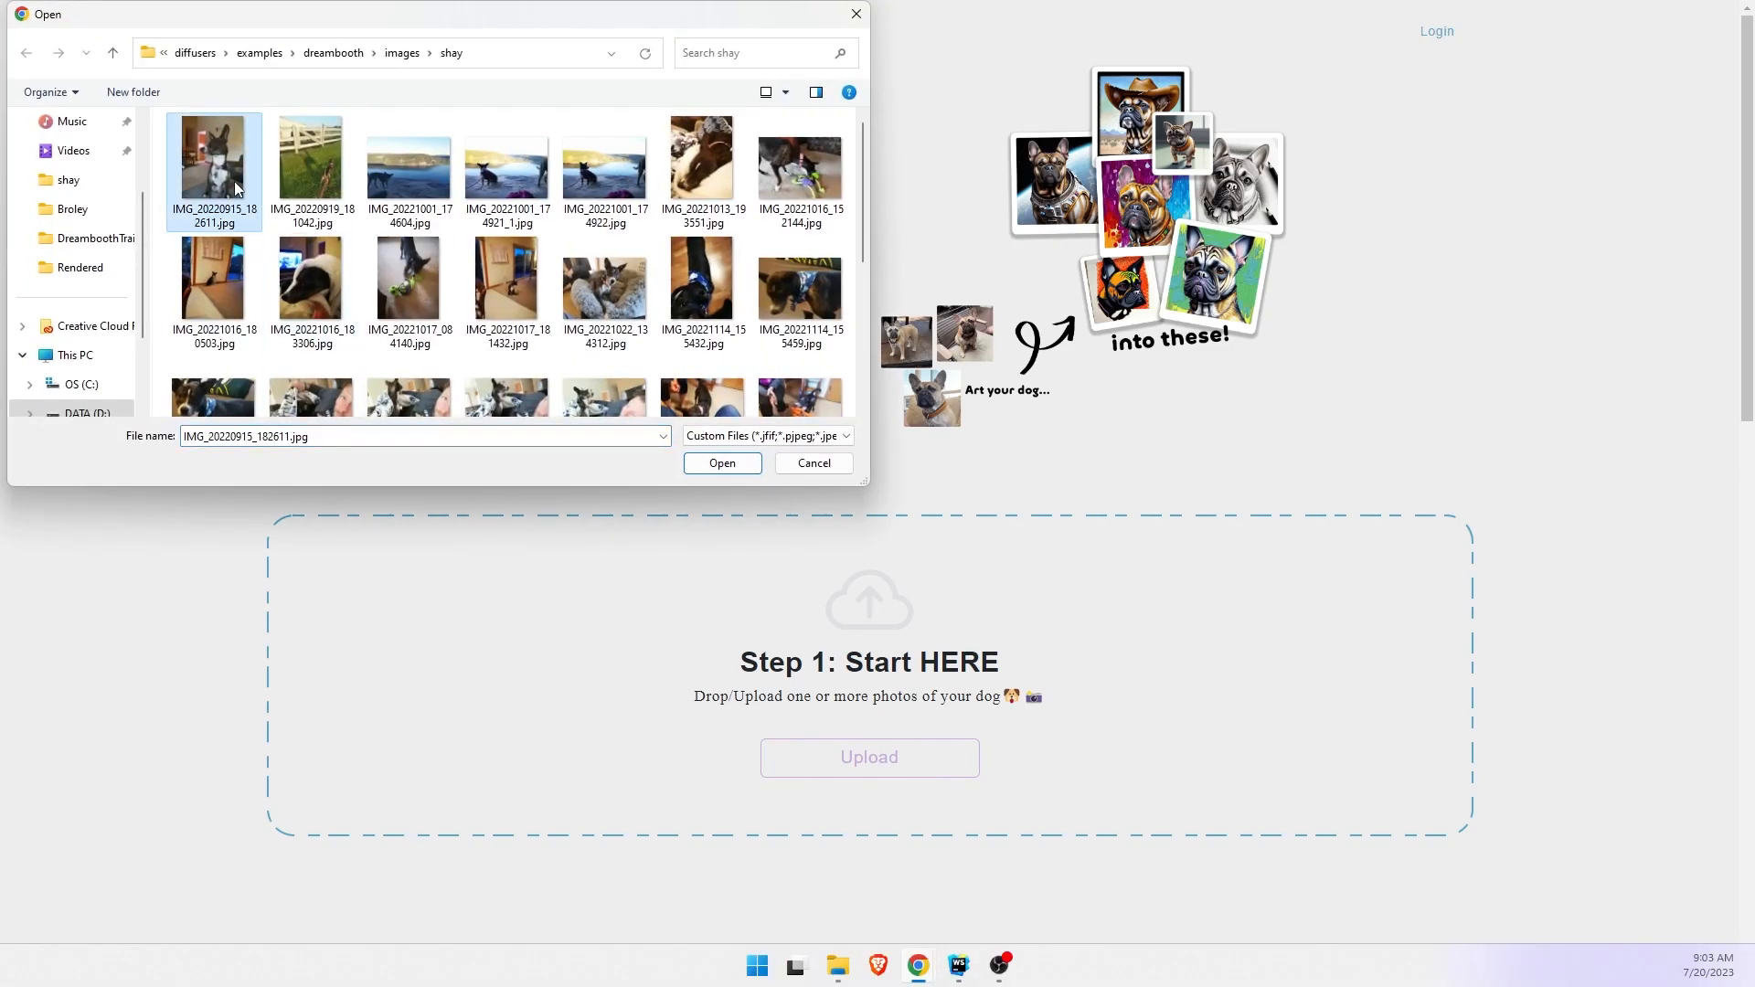
click(721, 463)
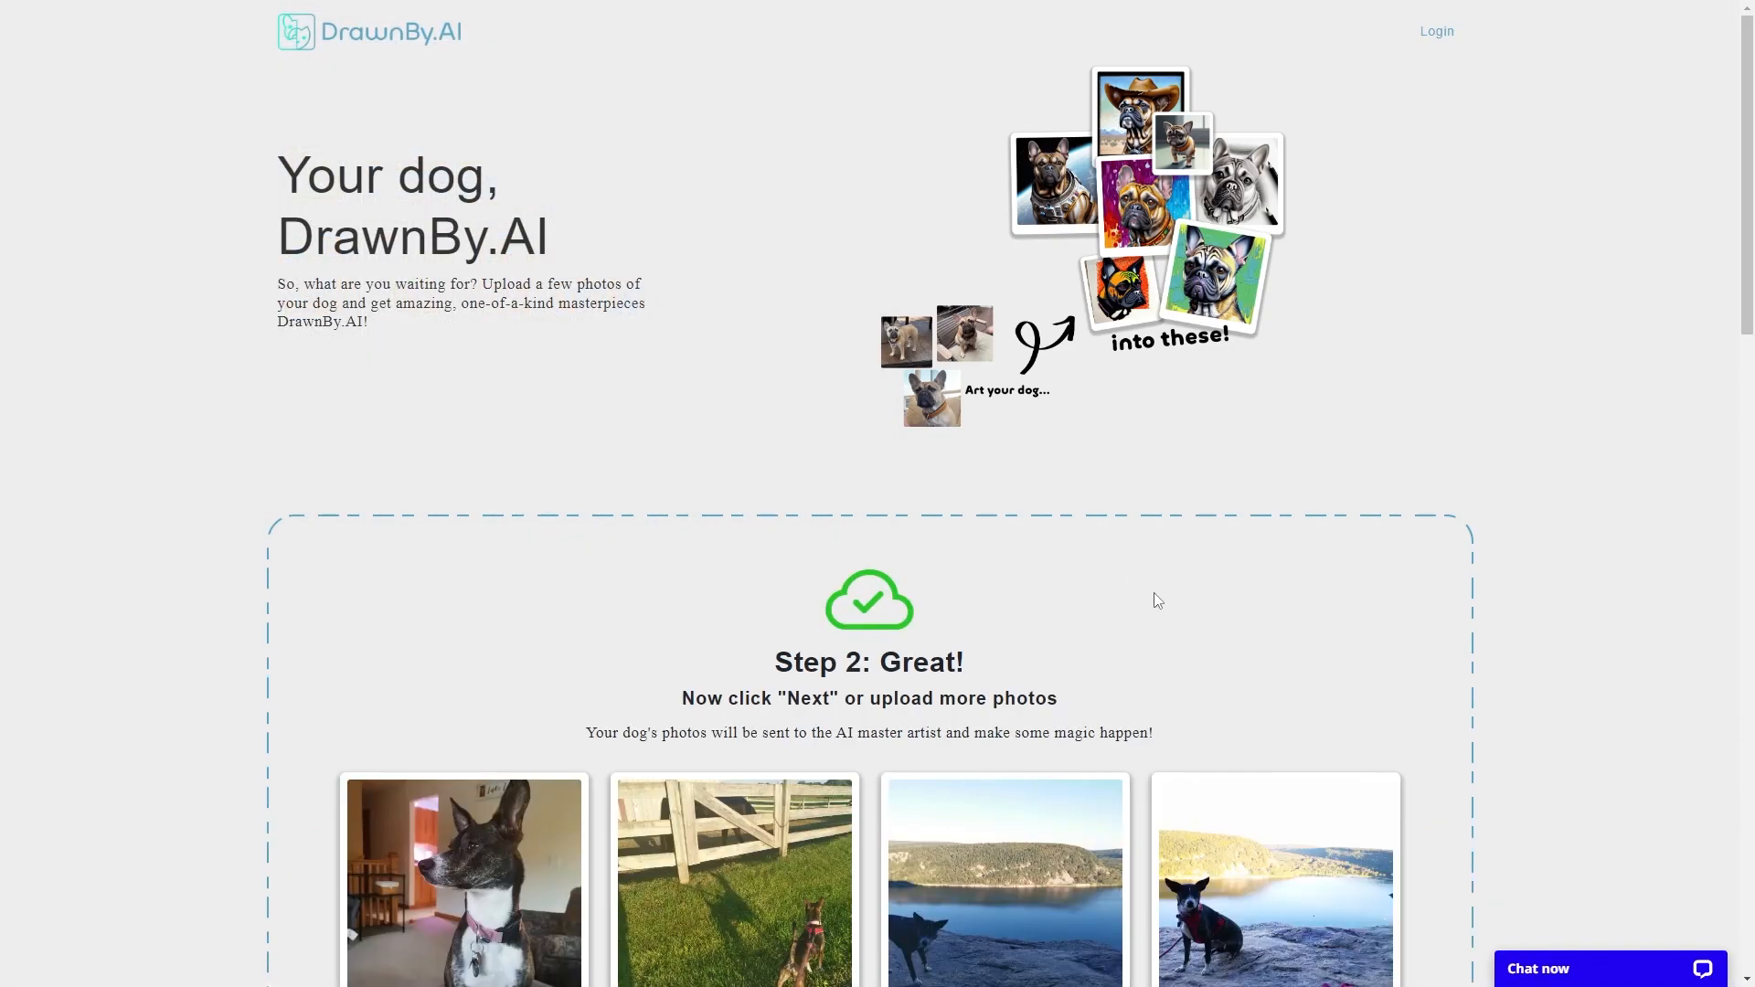
scroll(down, 3)
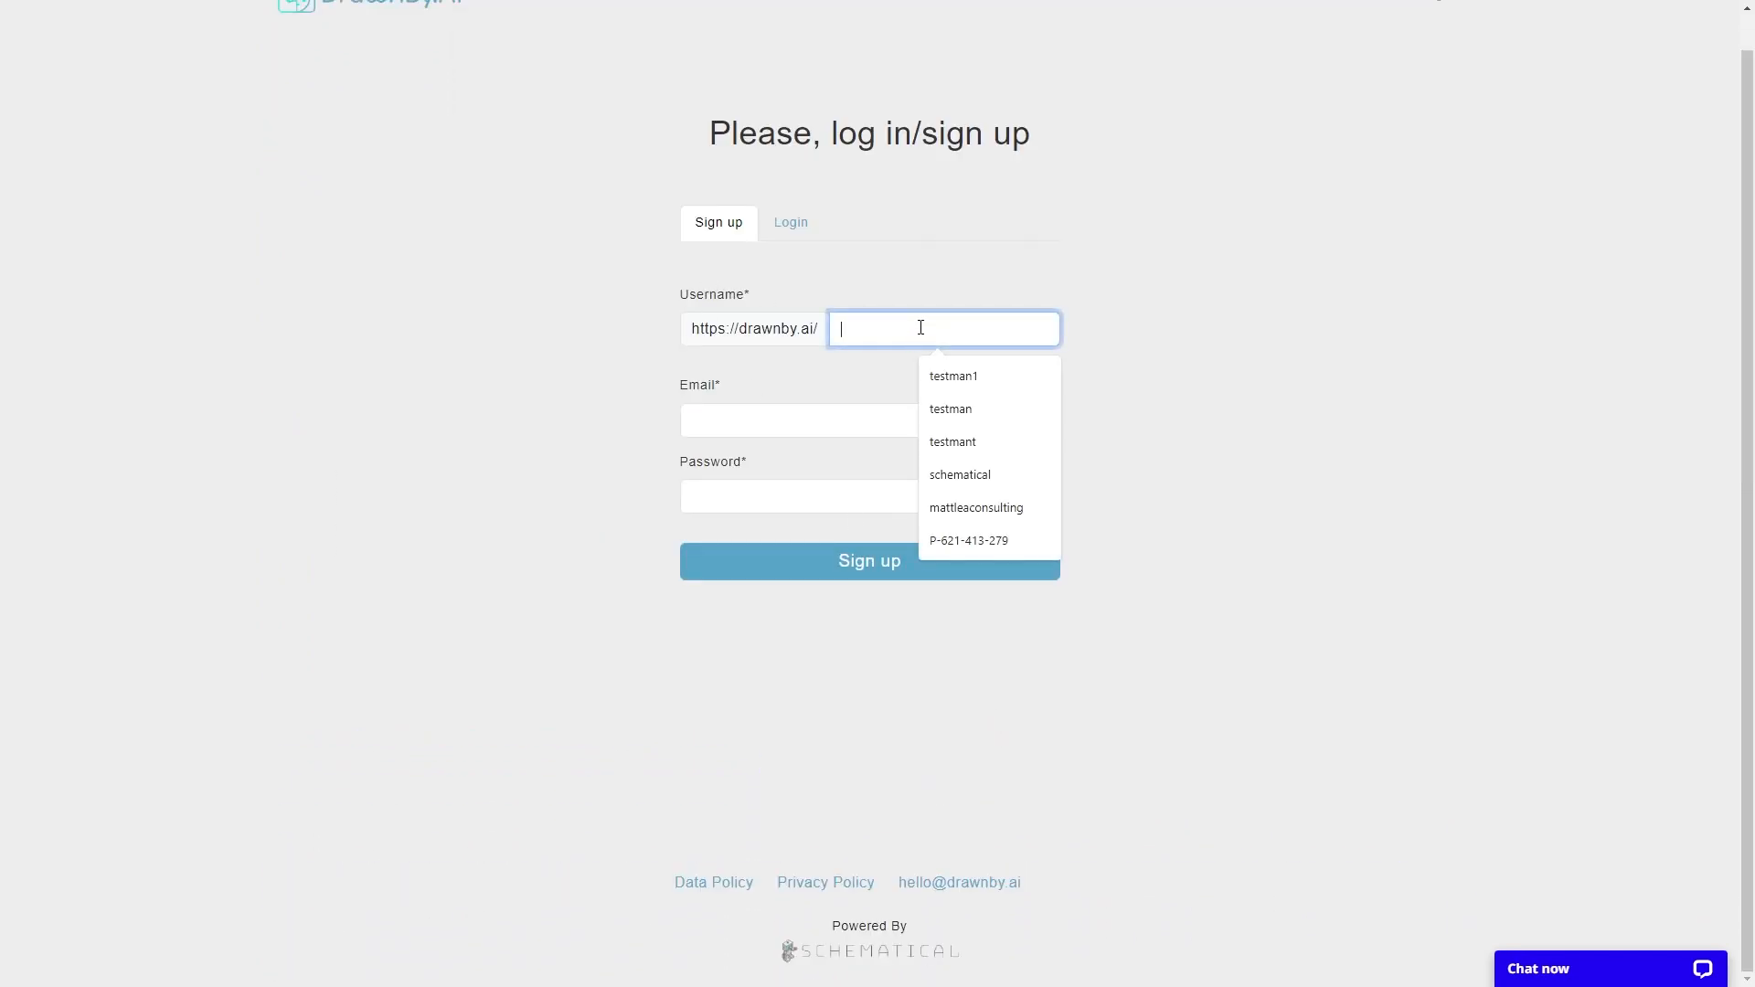
click(958, 473)
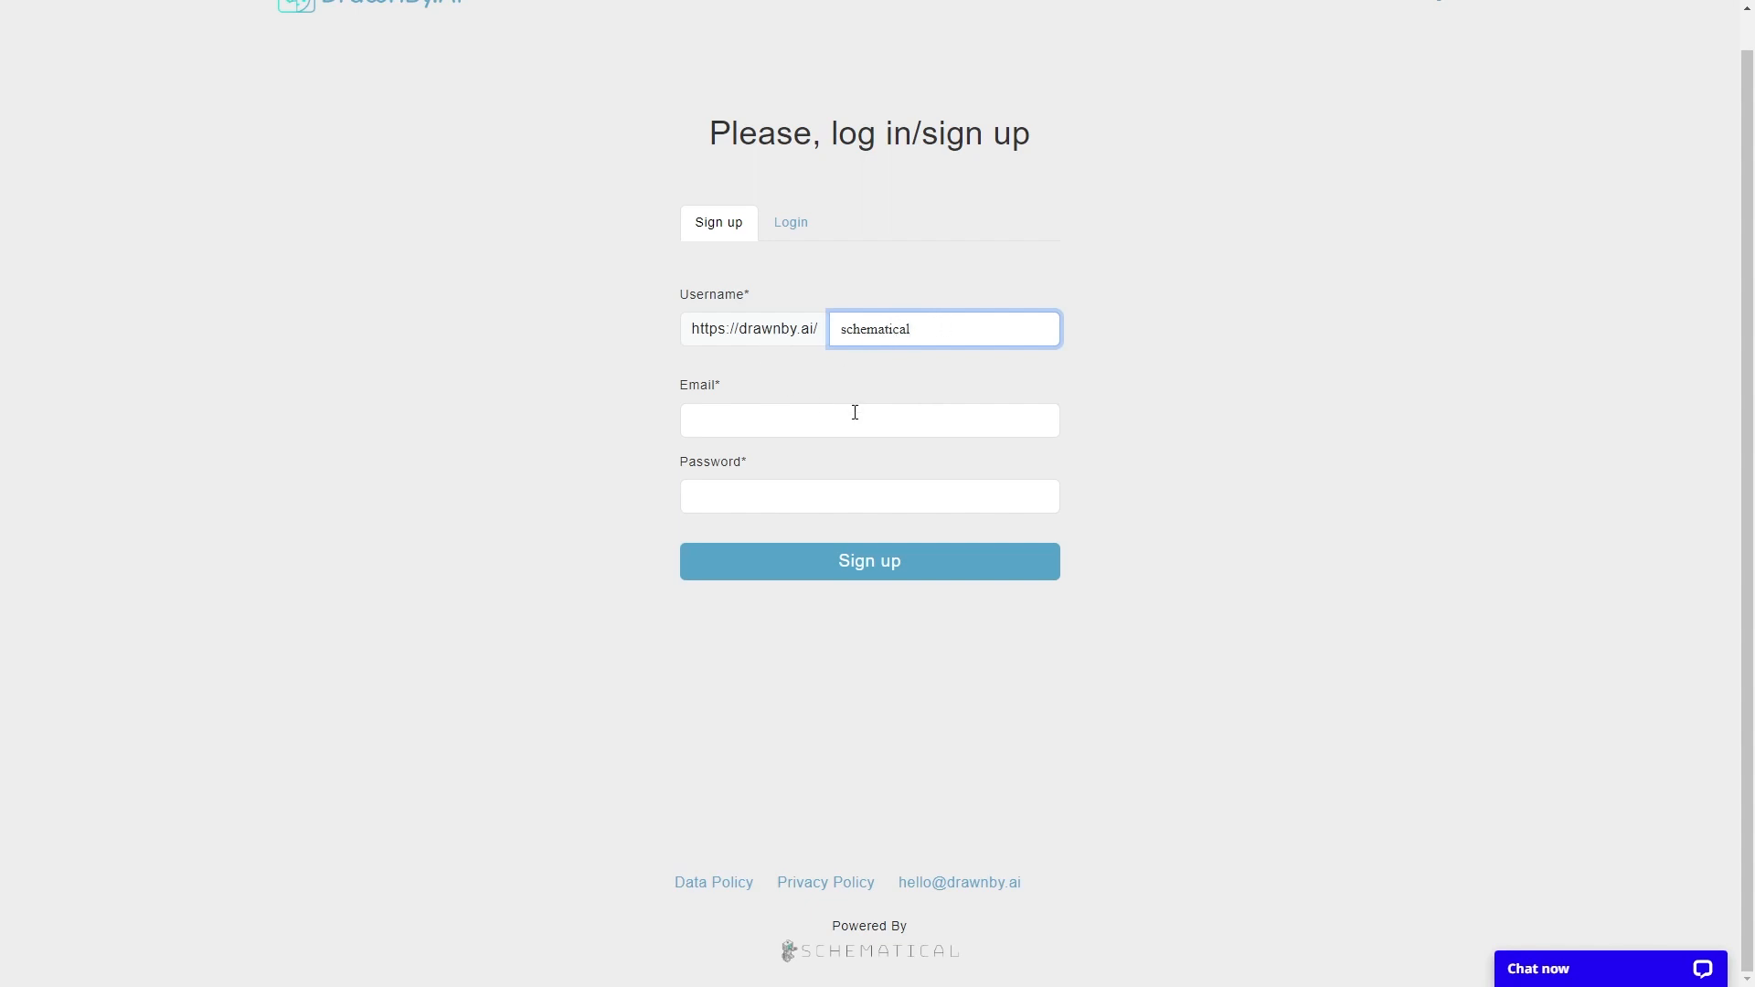
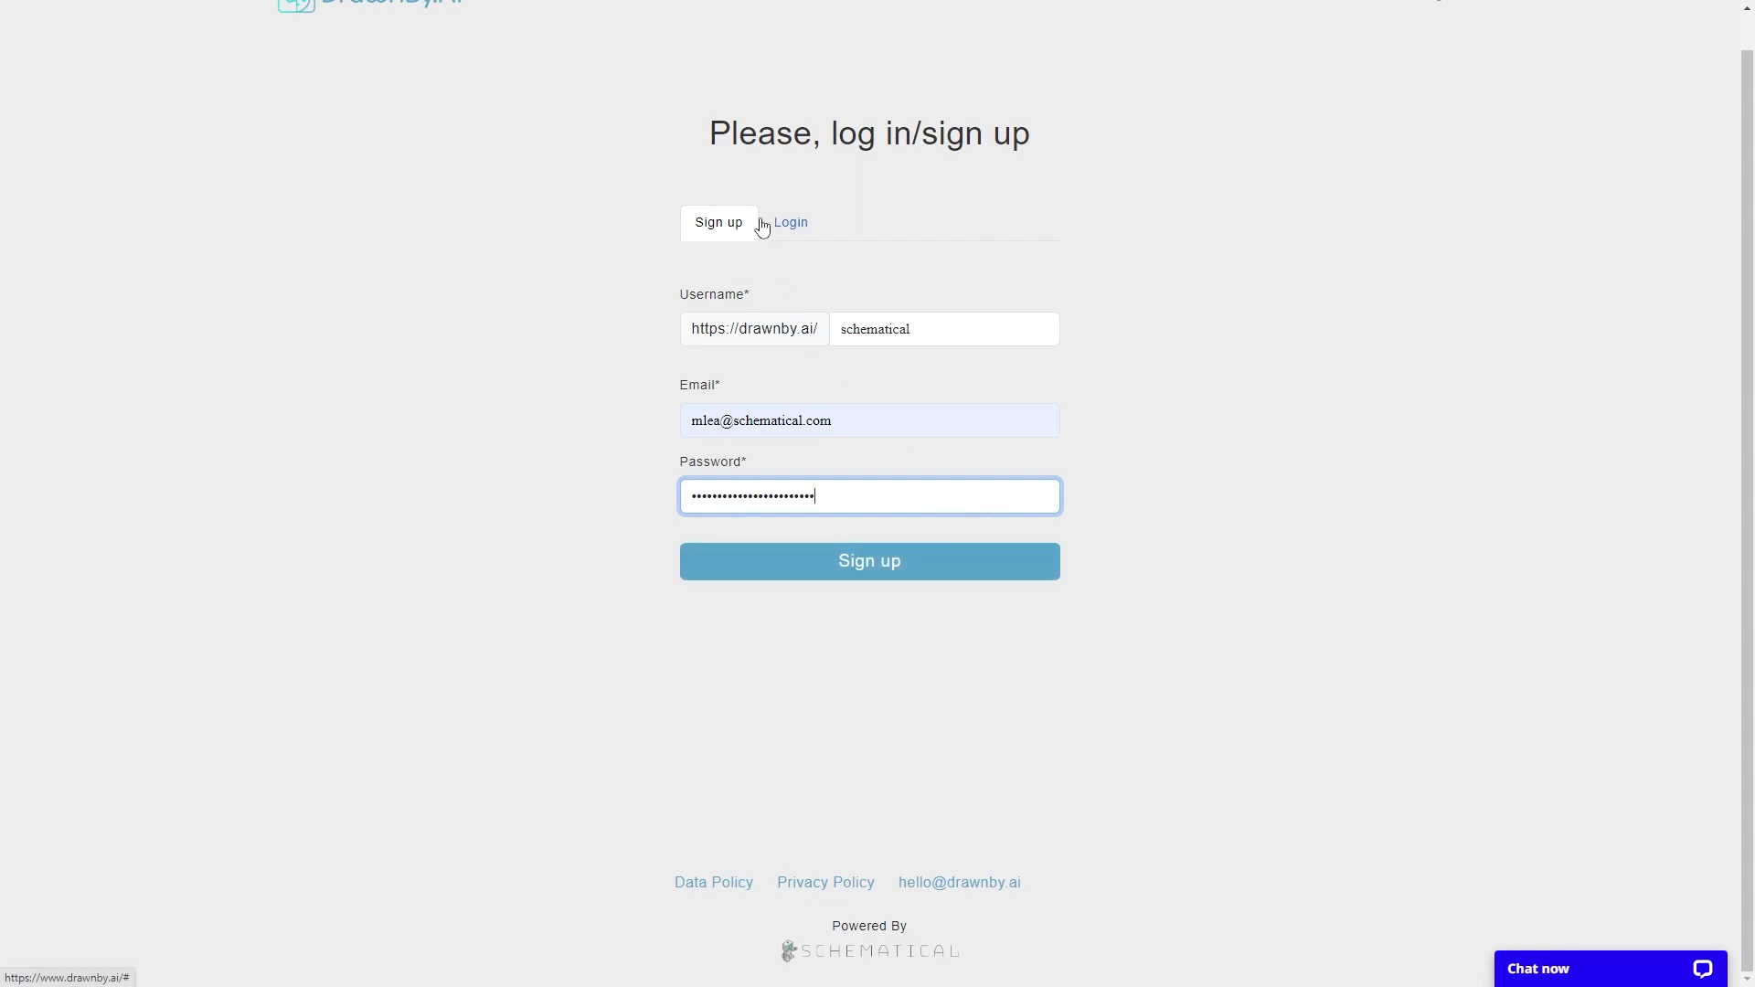
click(869, 560)
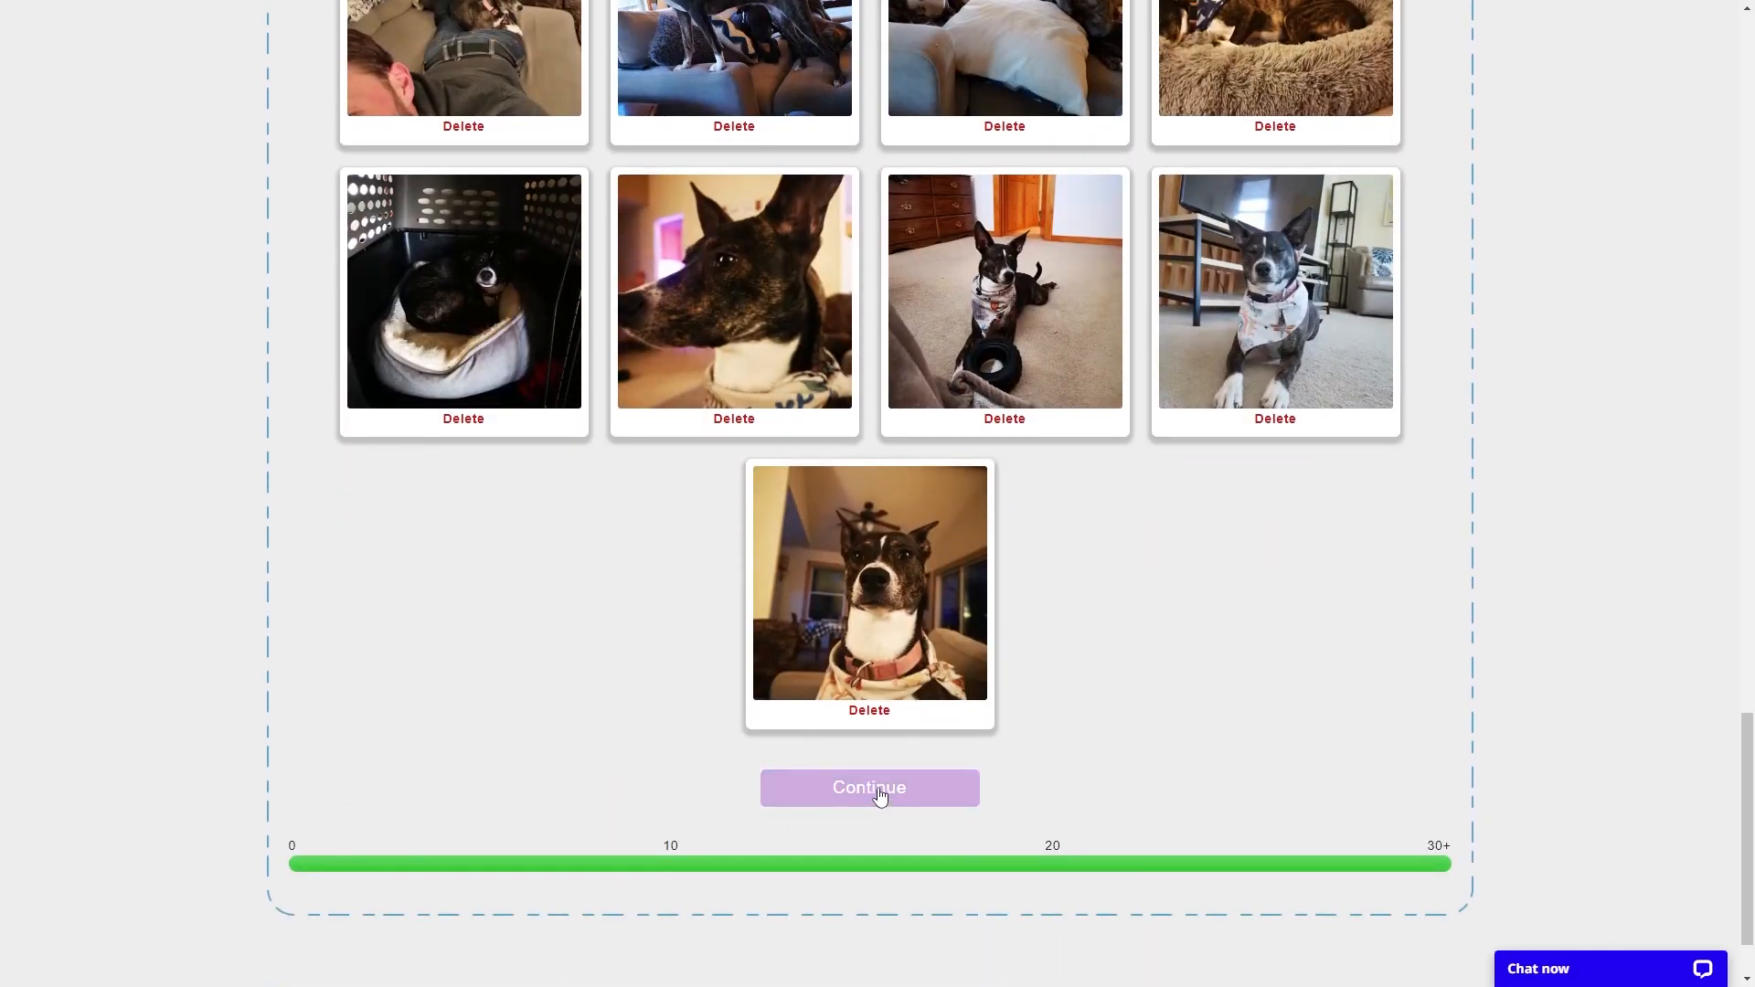
- Continue to the generated portraits, enlarge the astronaut one, browse the style gallery and minimize LiveChat
click(869, 786)
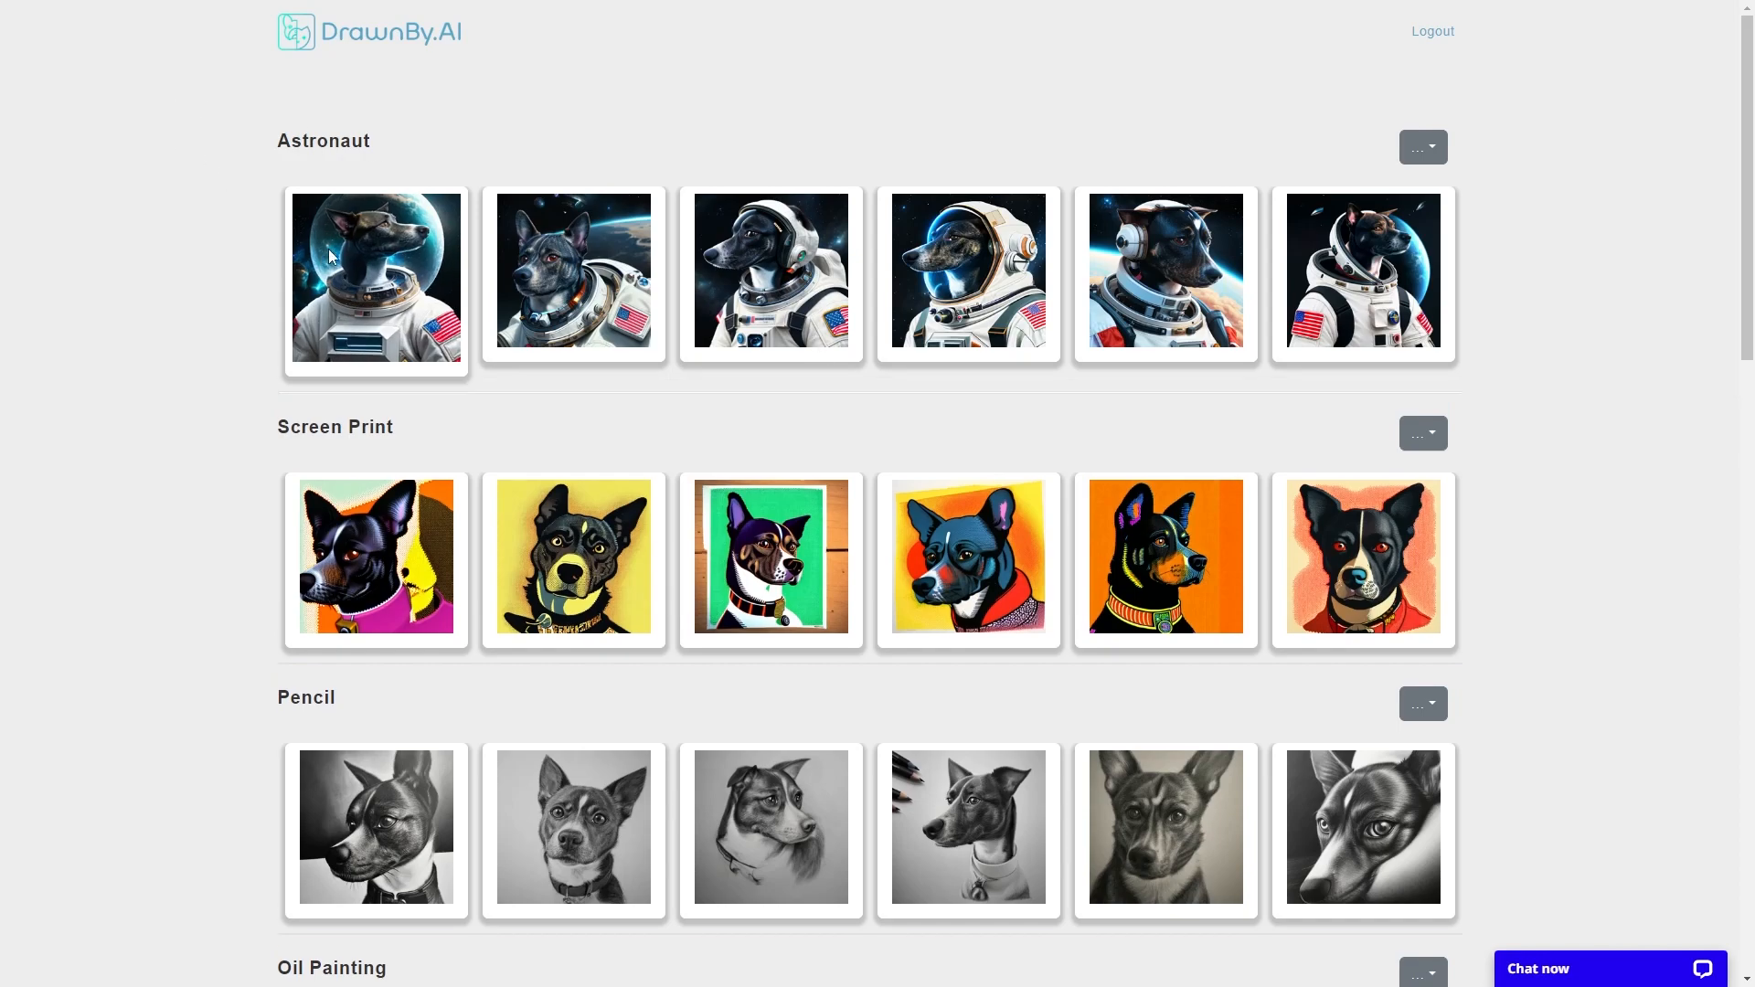
click(374, 274)
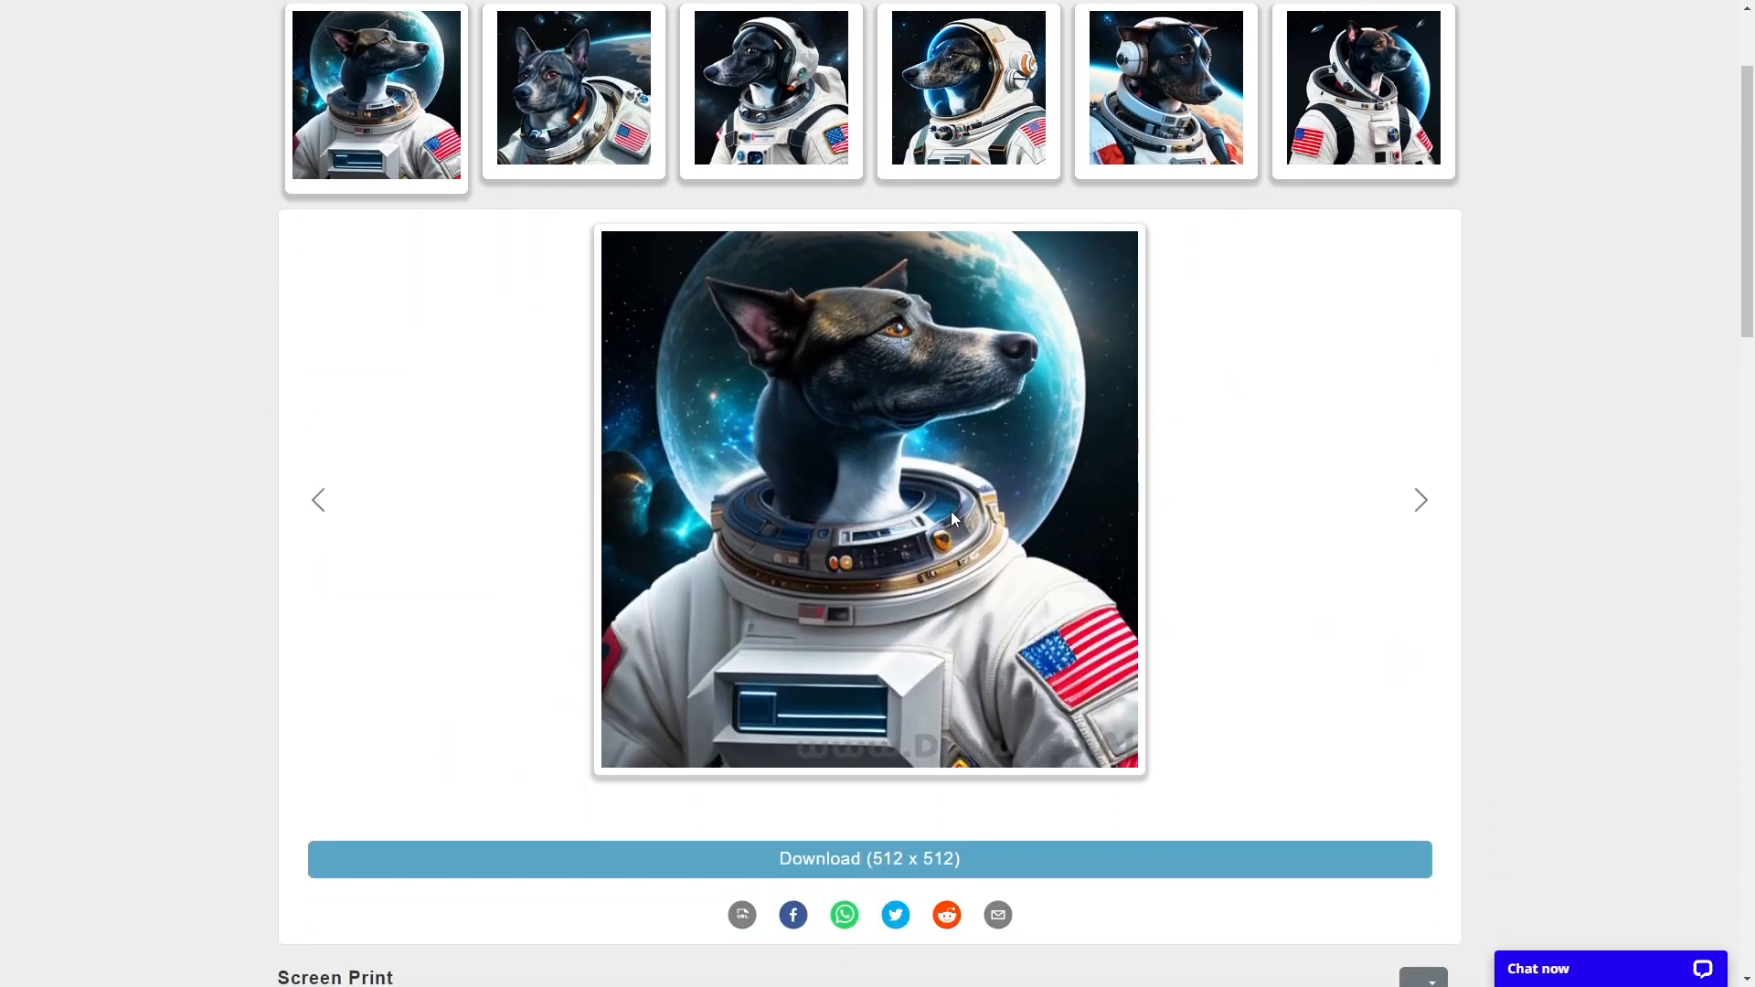
scroll(down, 3)
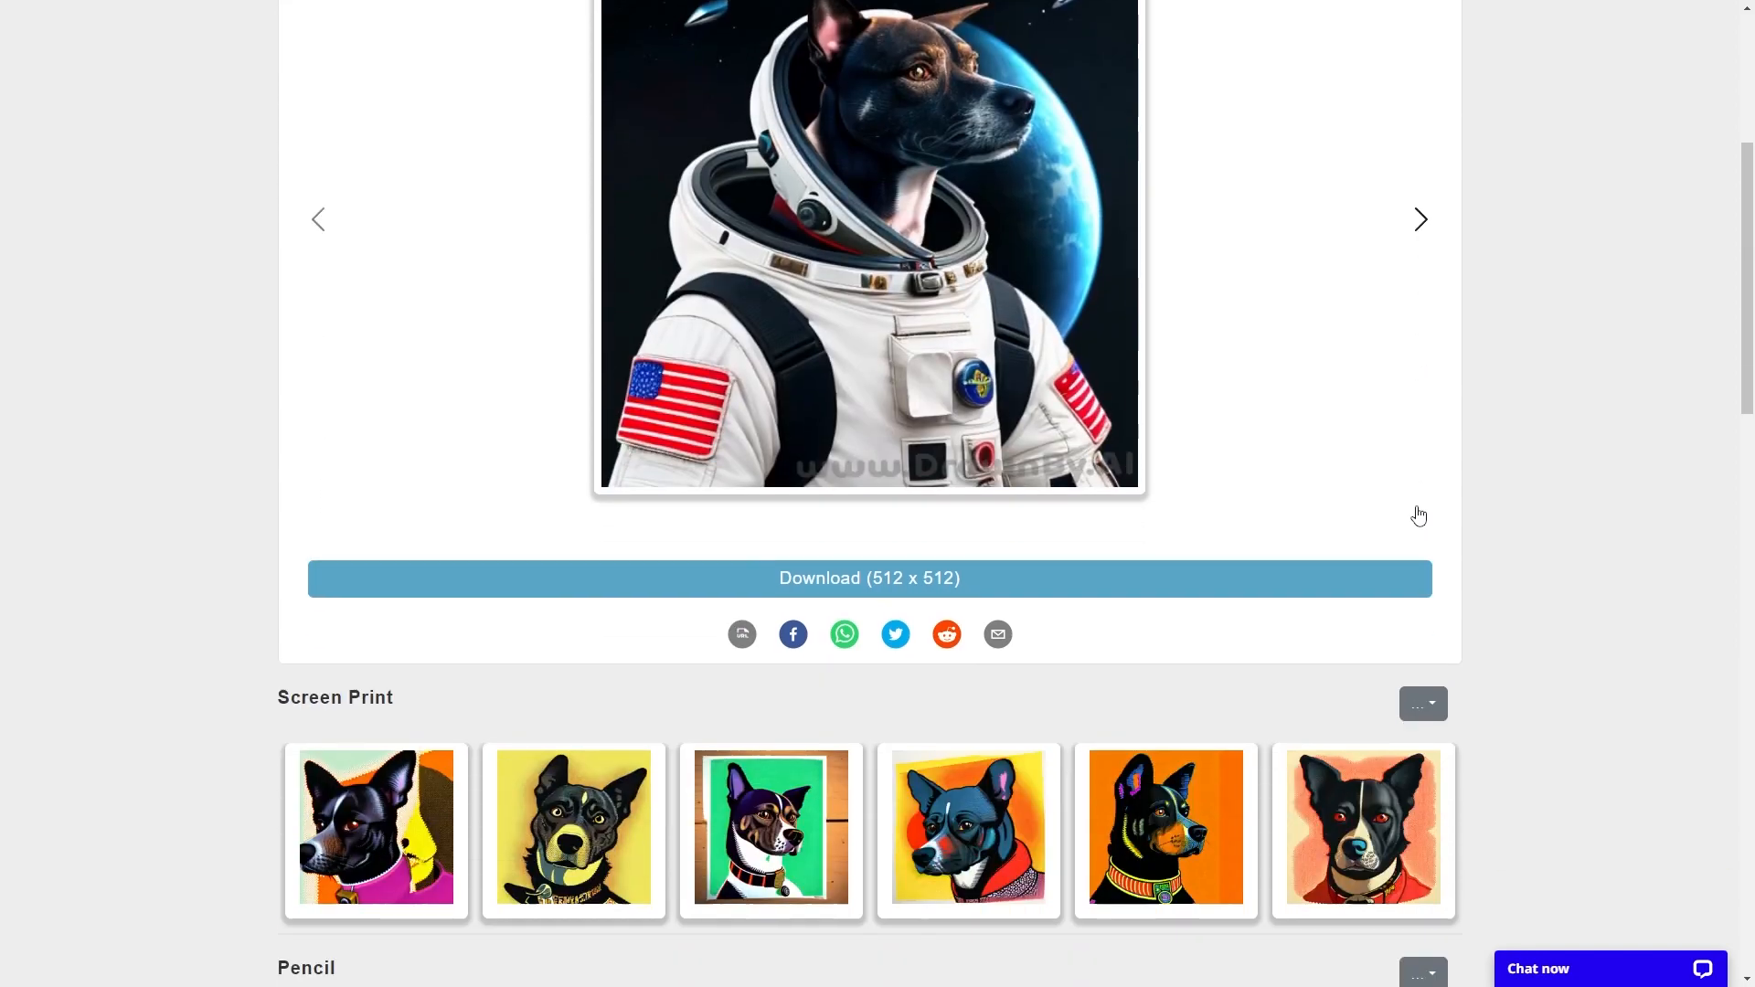
scroll(down, 3)
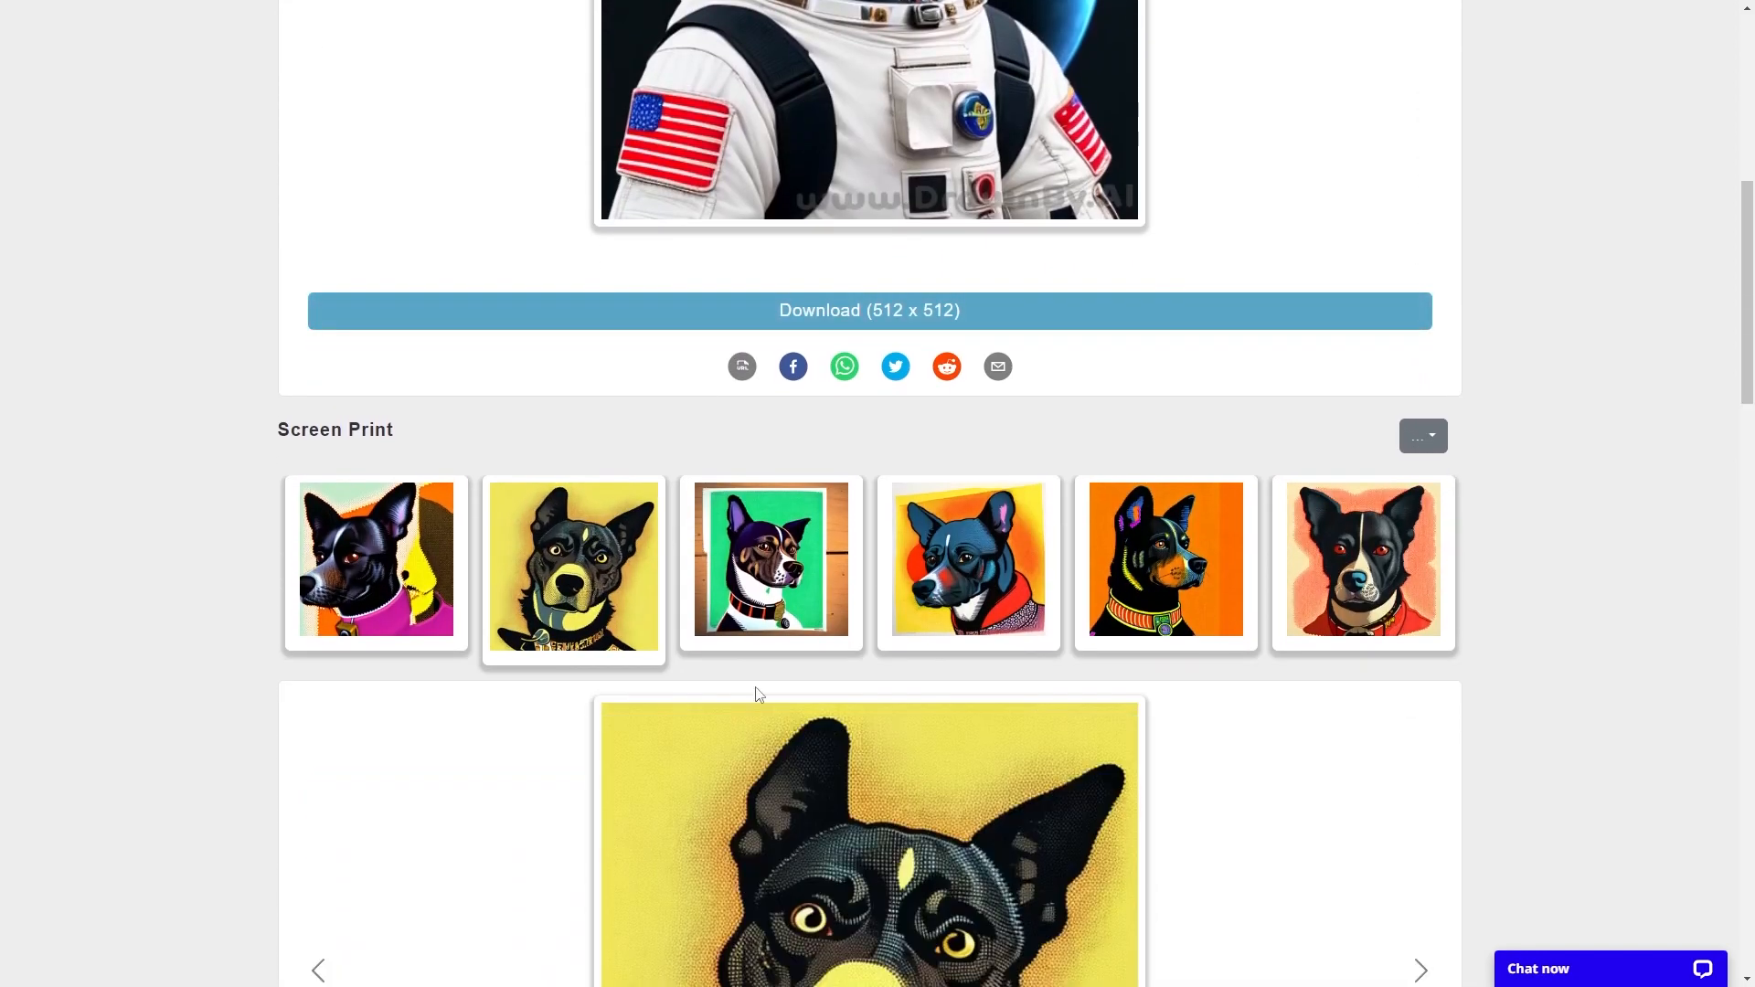
scroll(down, 3)
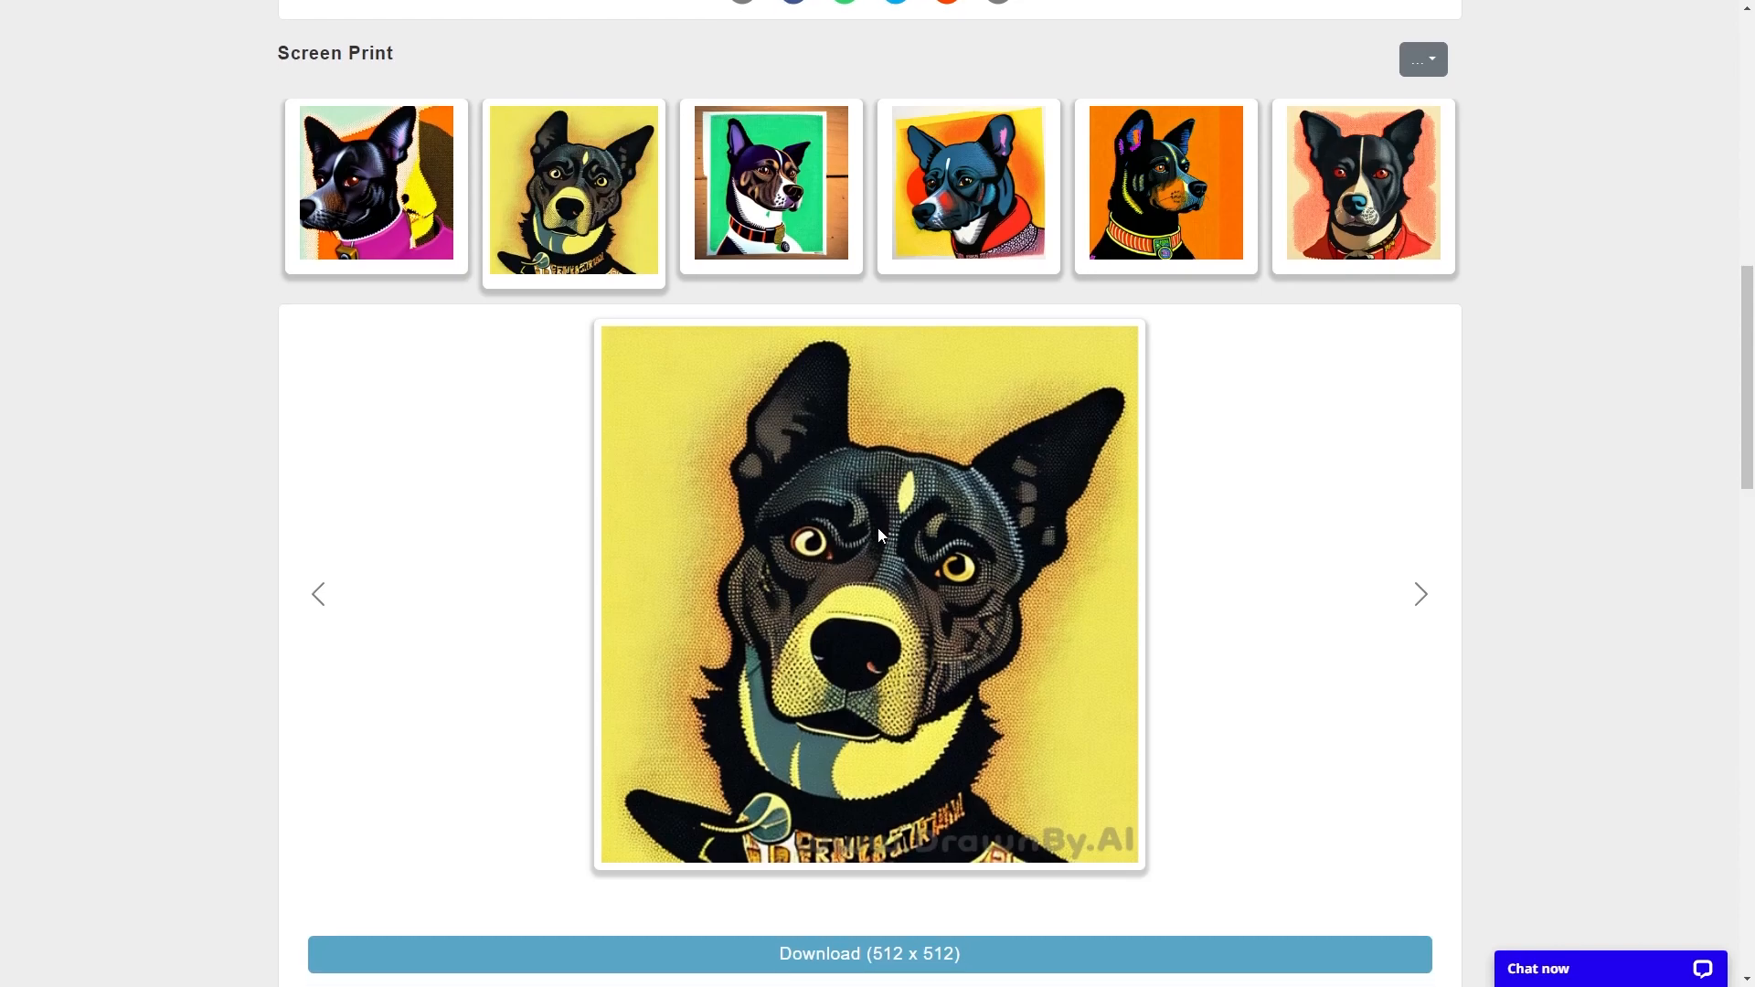
scroll(down, 3)
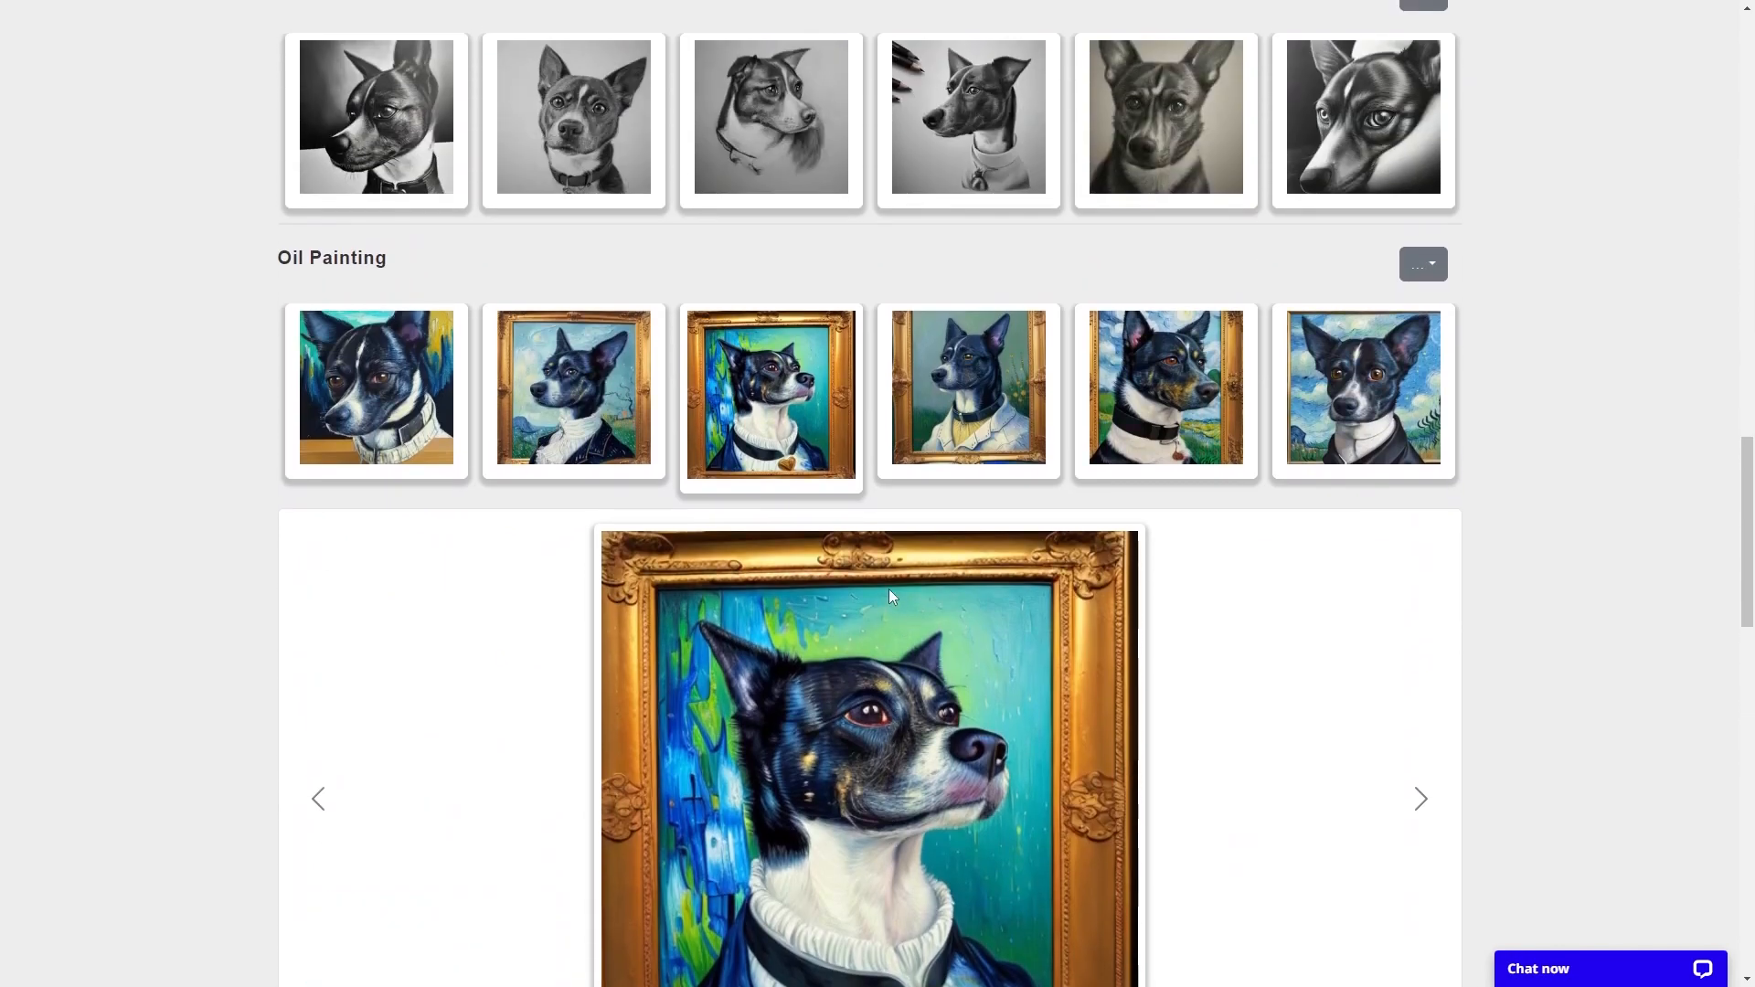
scroll(down, 3)
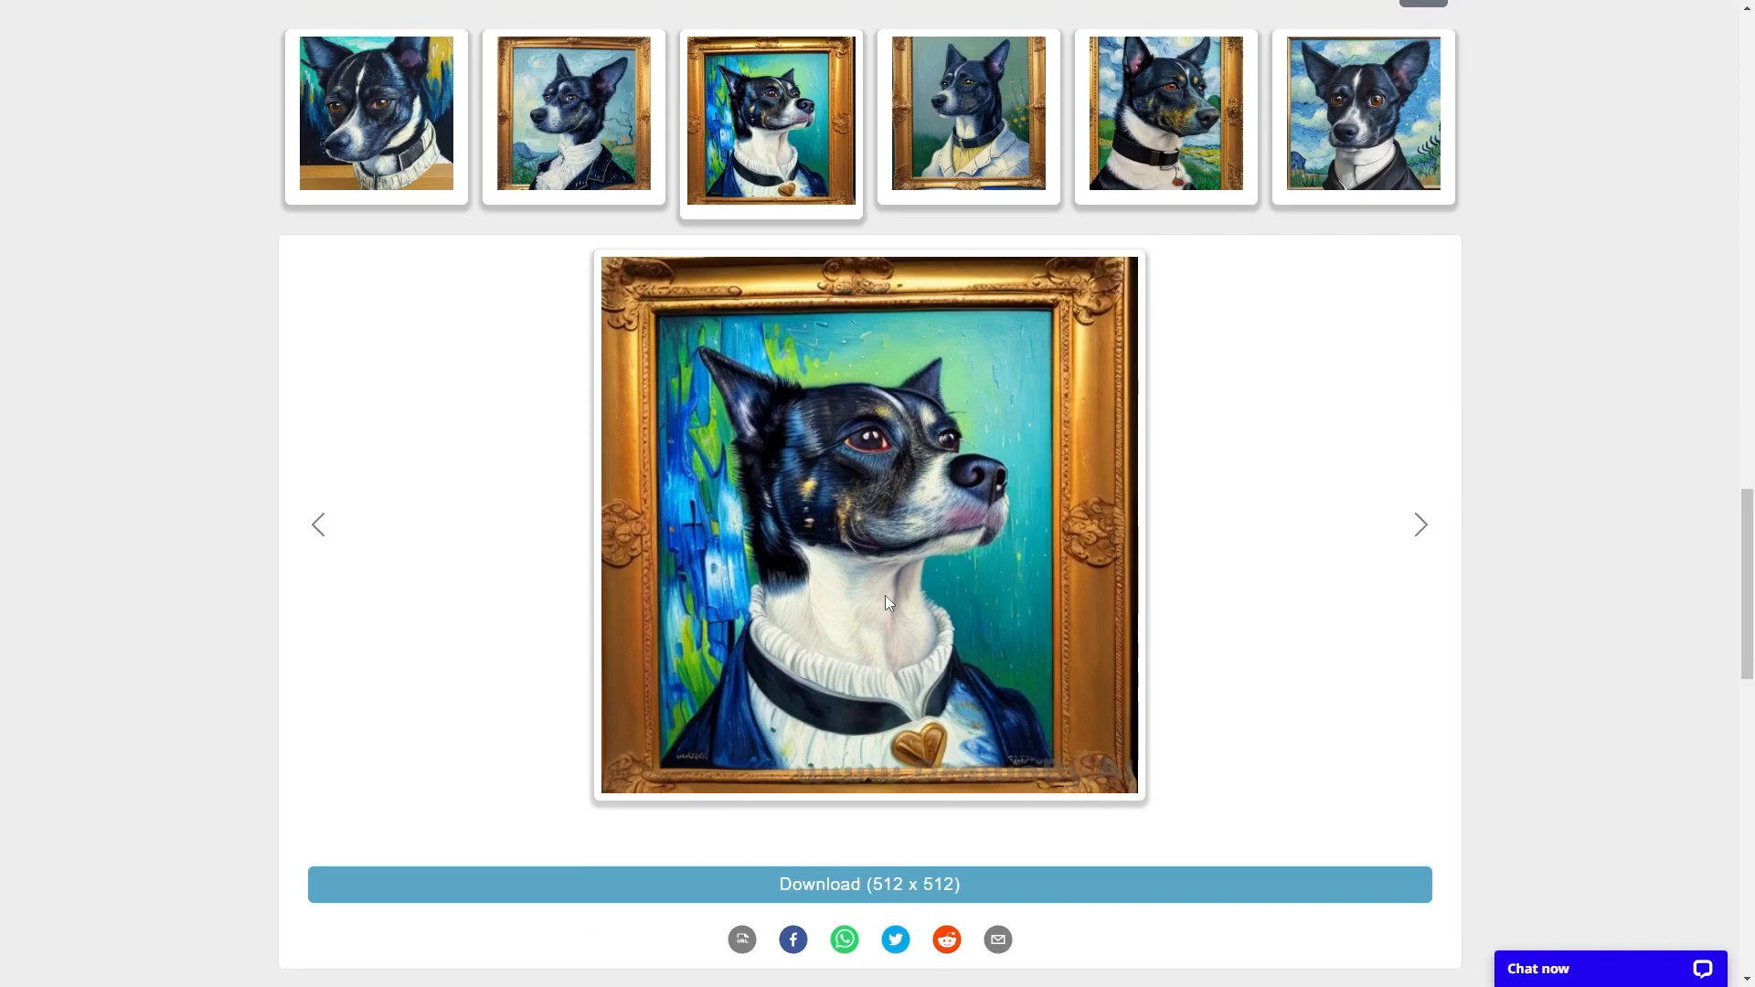
scroll(down, 3)
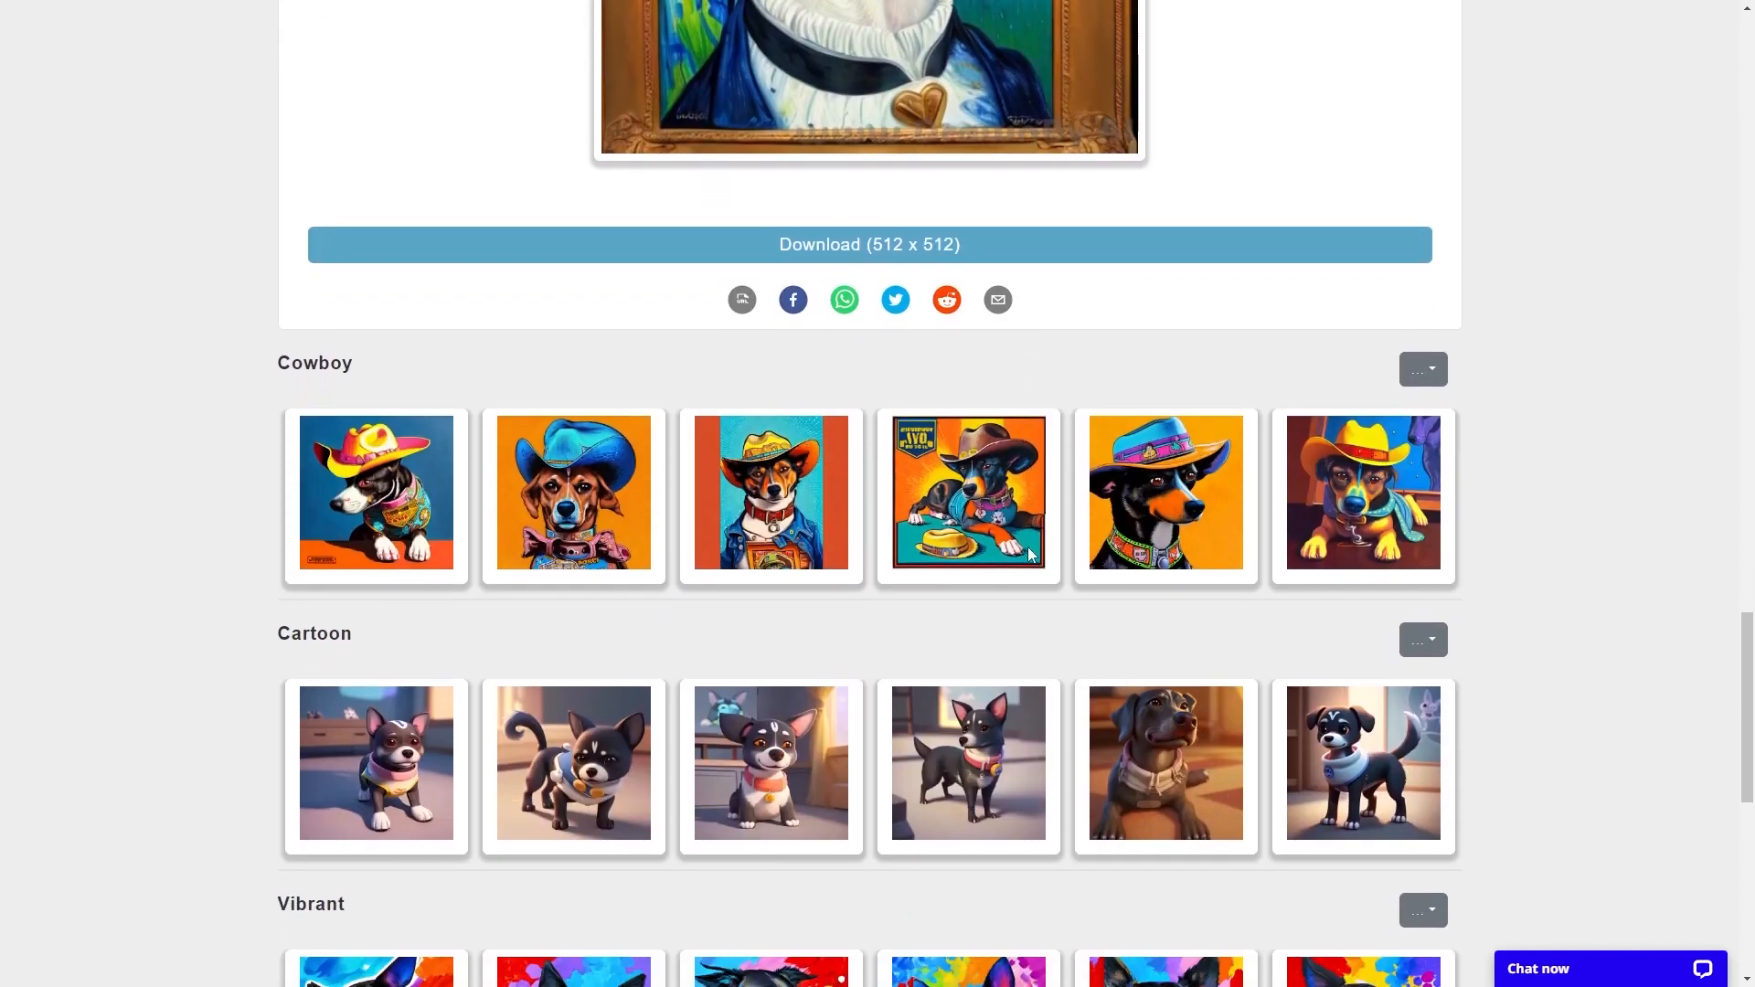
mouse_move(1005, 495)
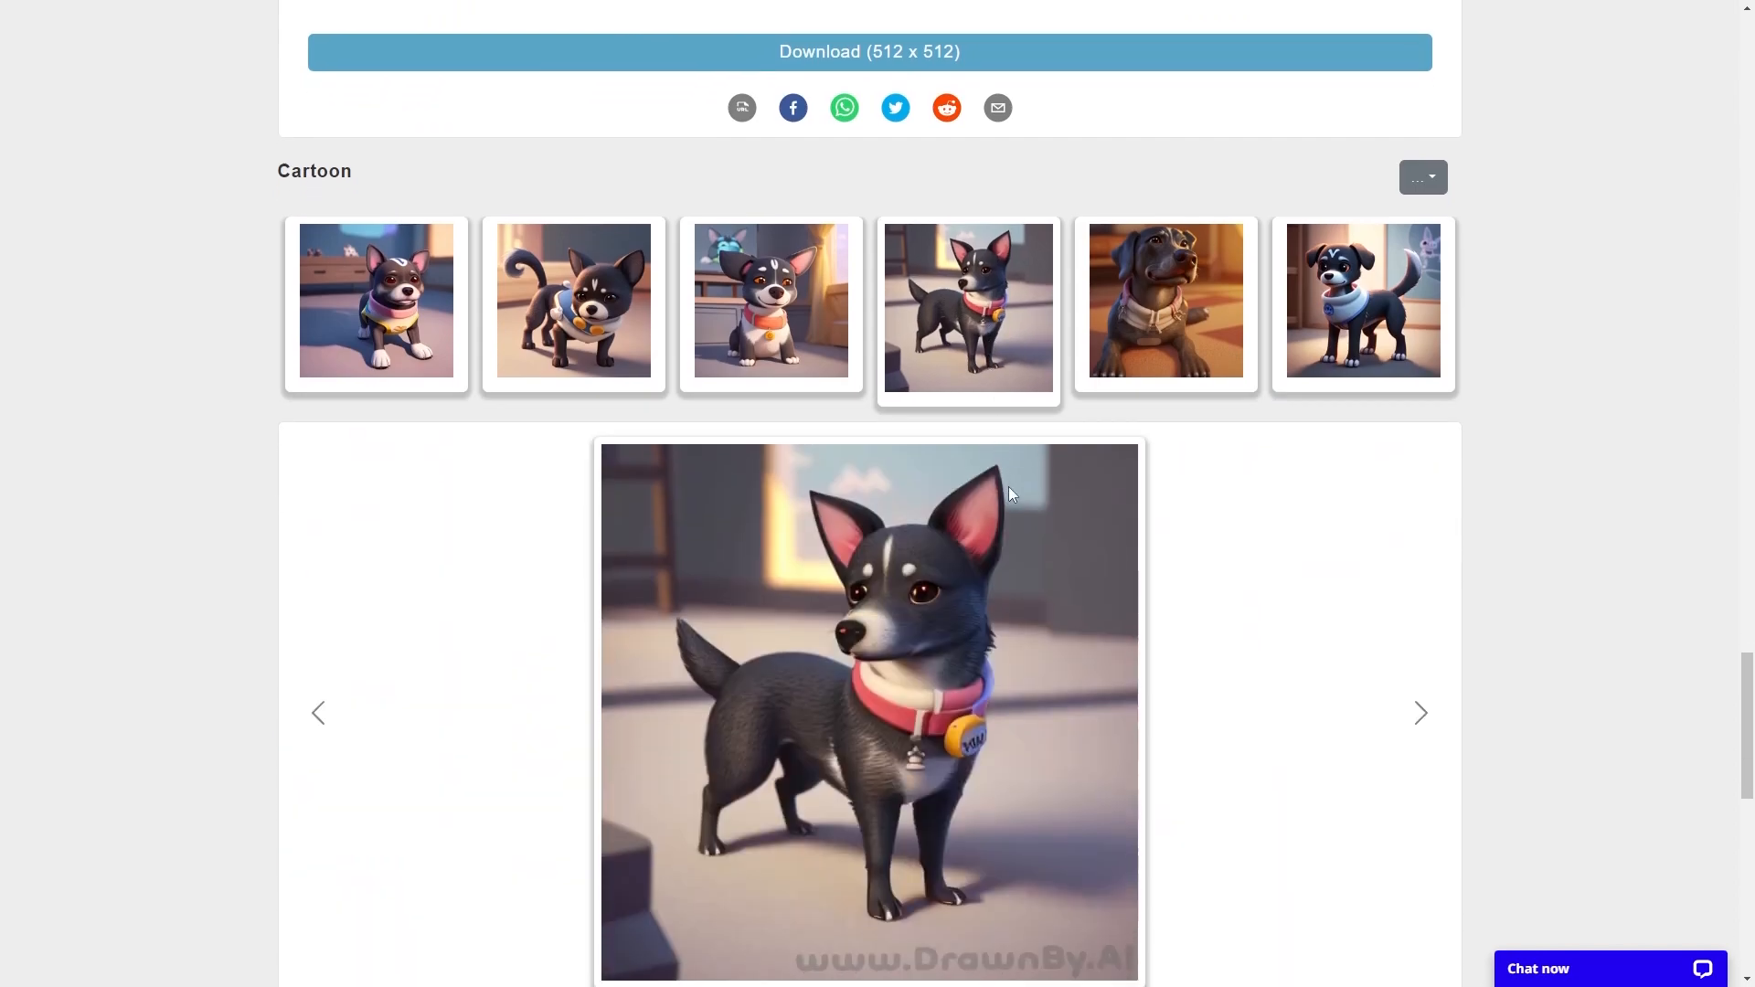
scroll(down, 3)
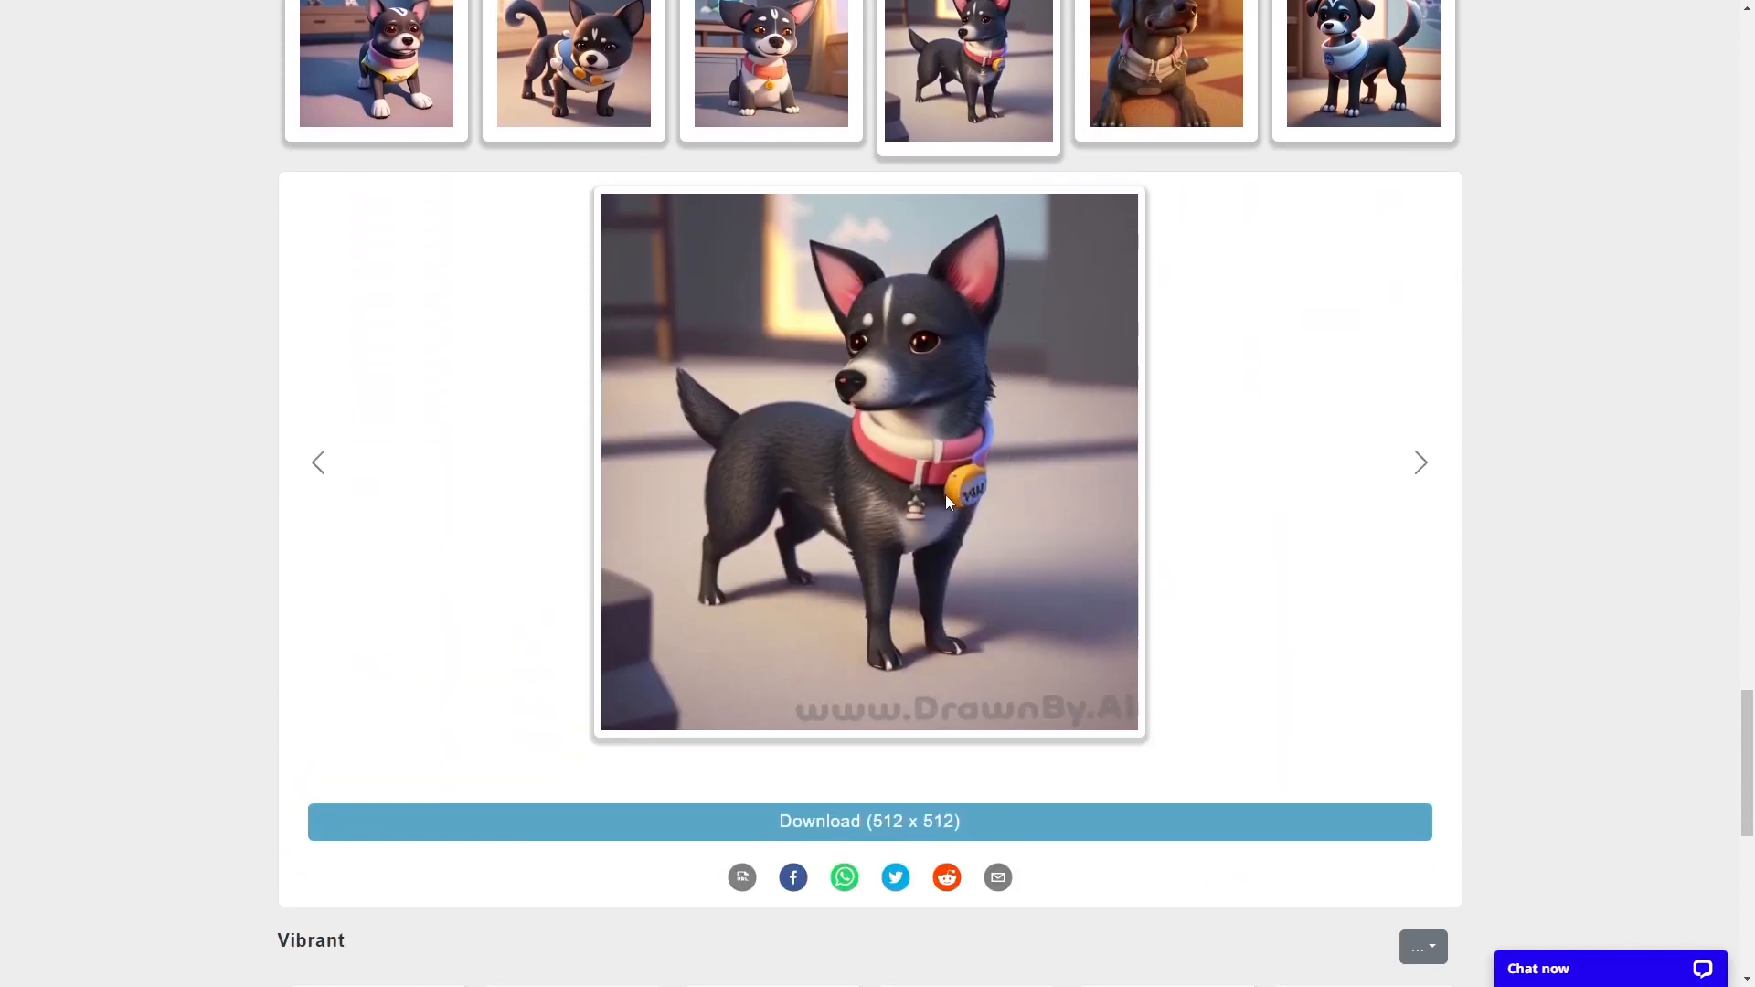
mouse_move(876, 347)
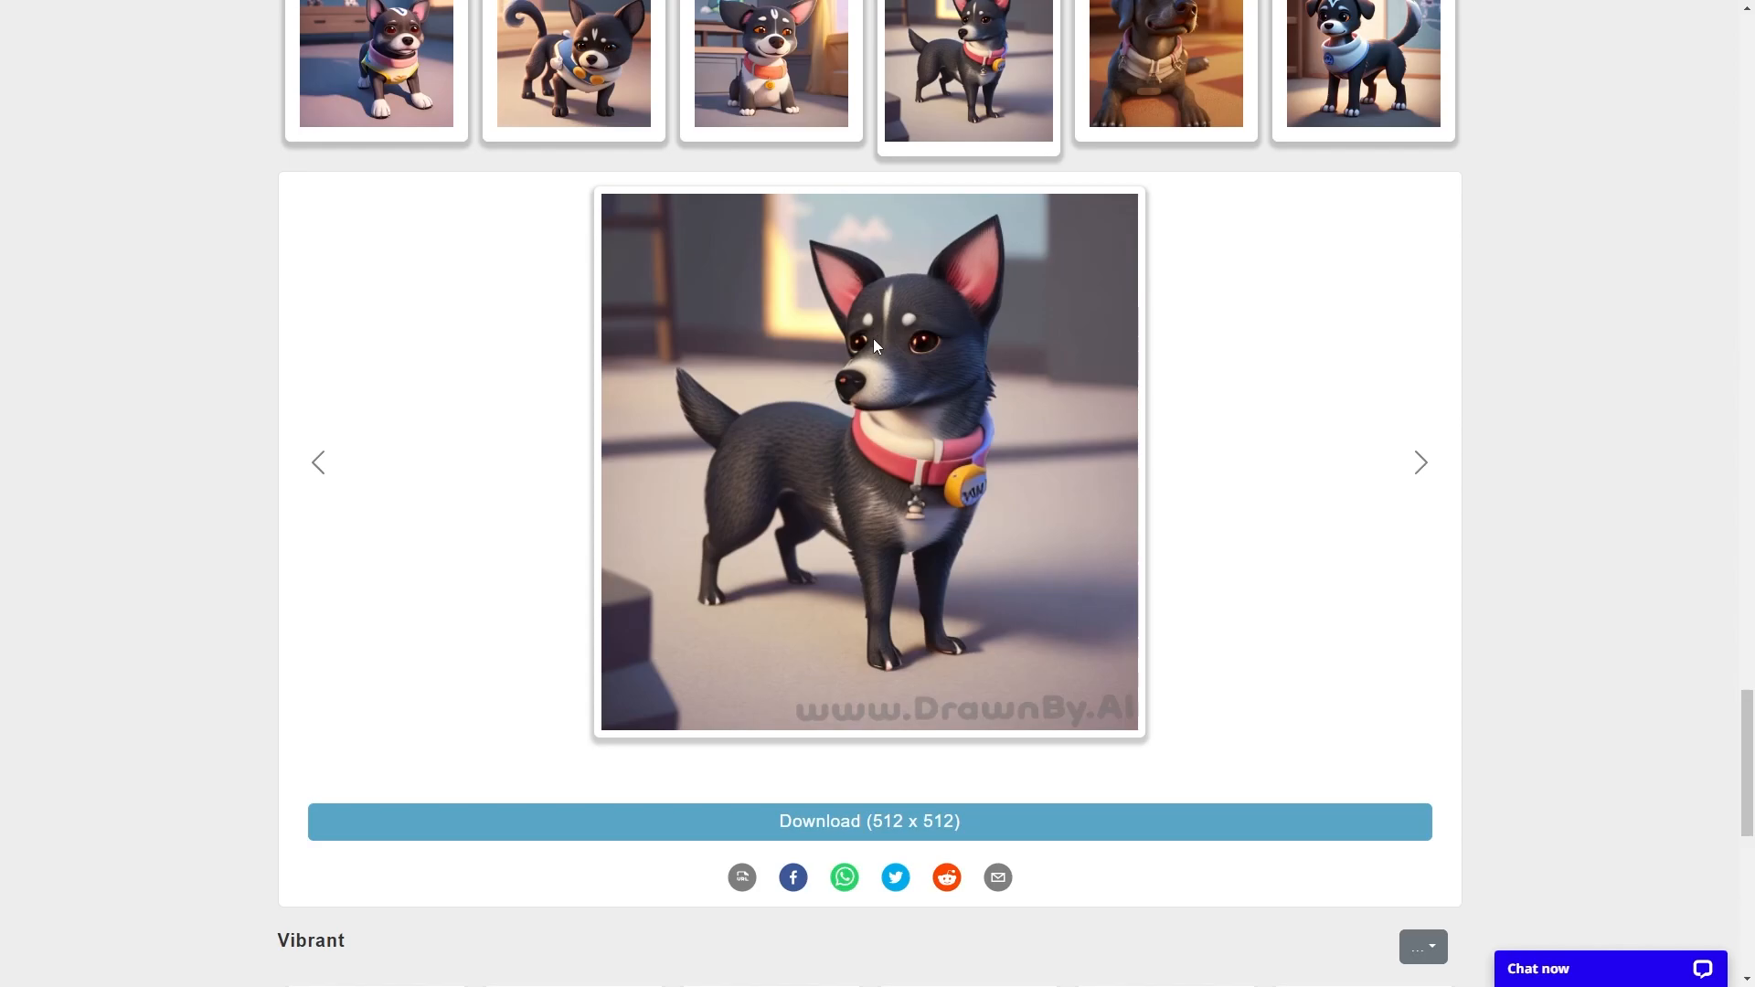
scroll(down, 3)
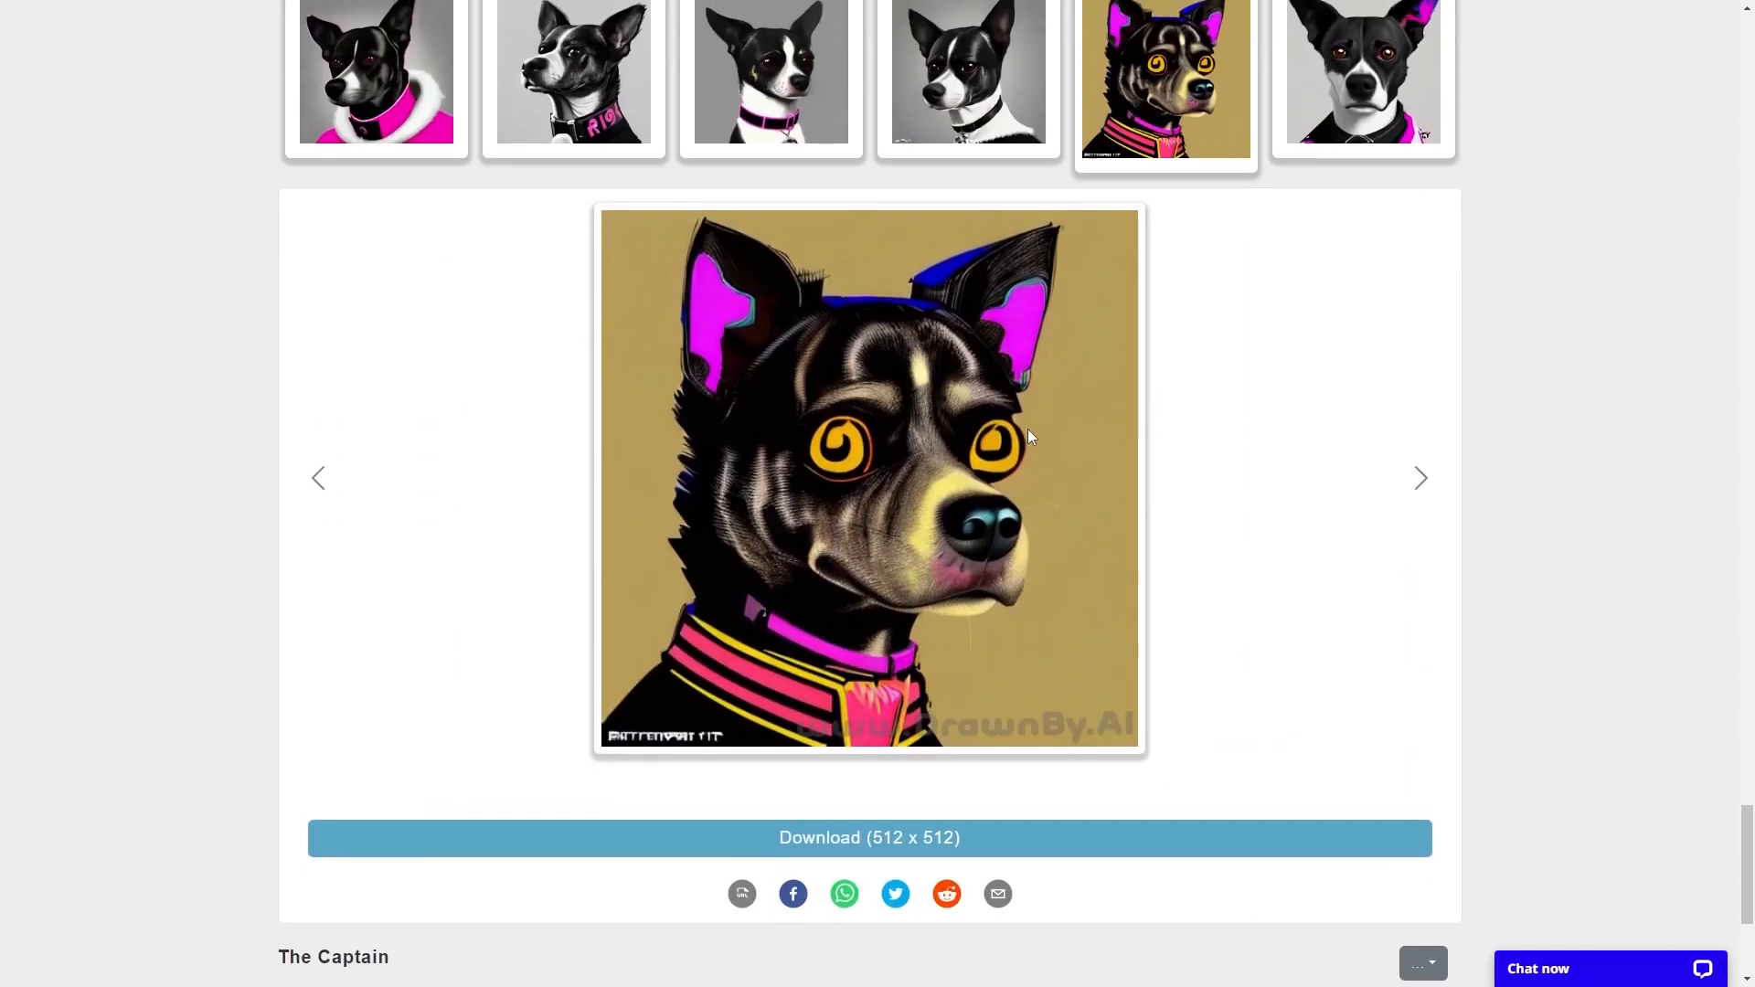
scroll(down, 3)
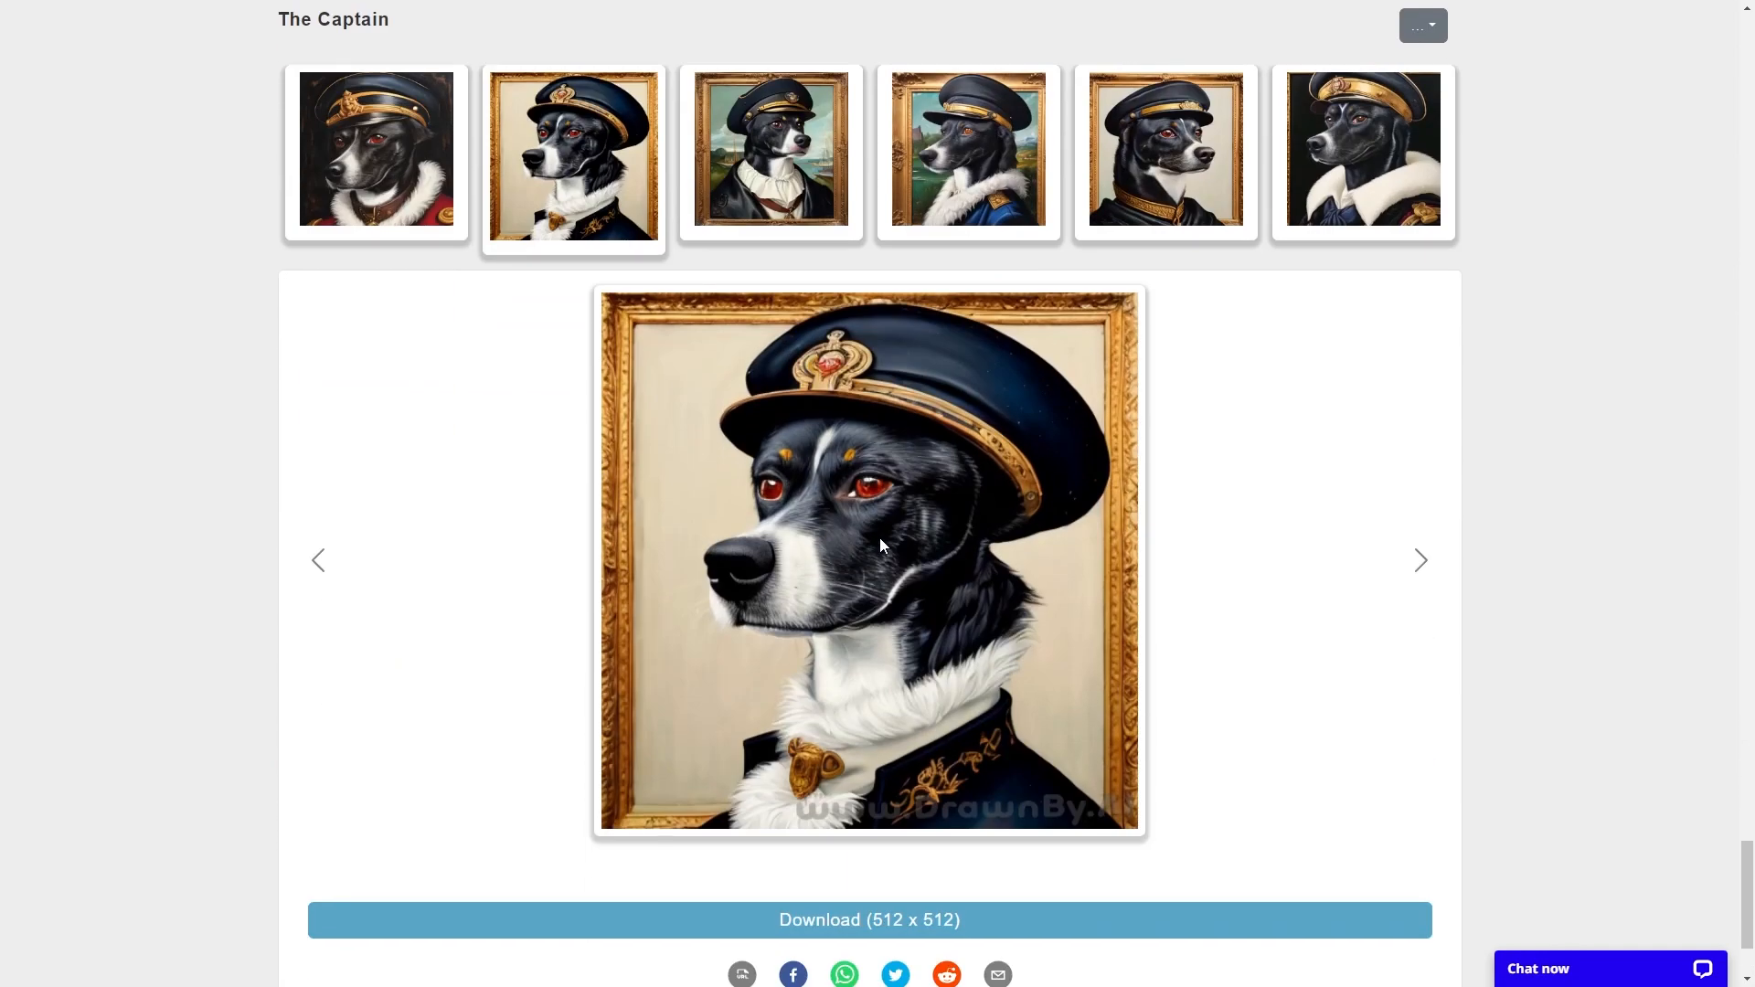
mouse_move(386, 191)
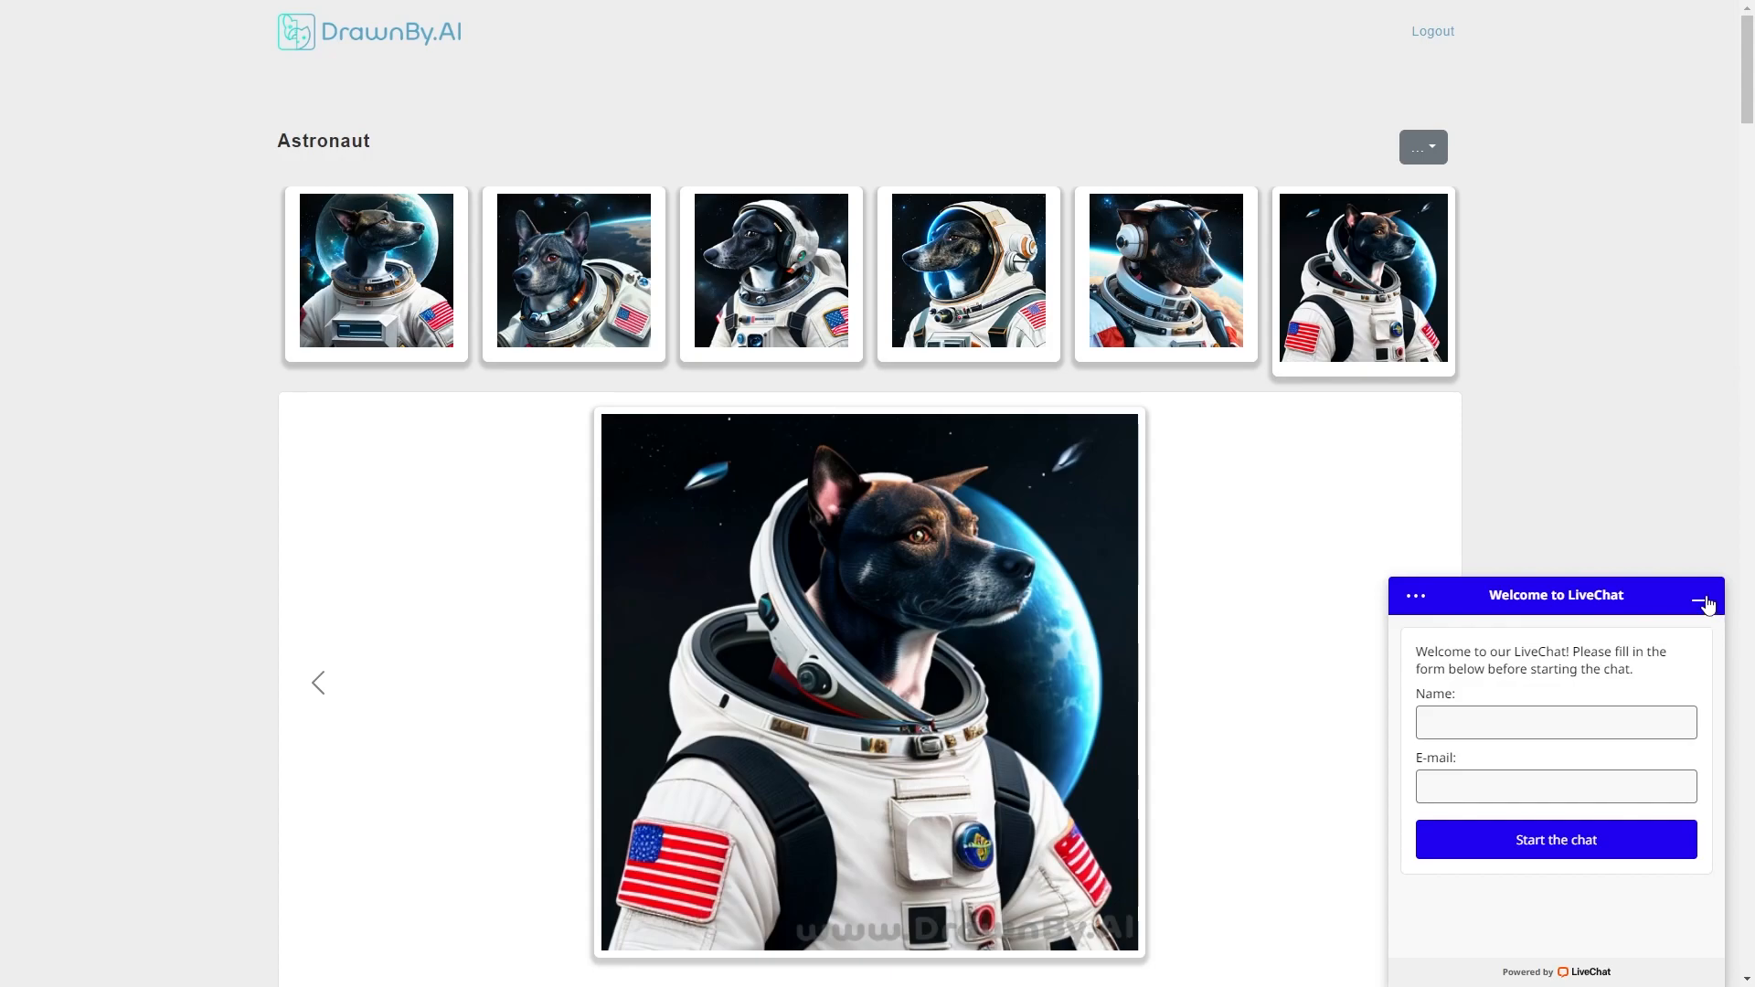
click(1701, 594)
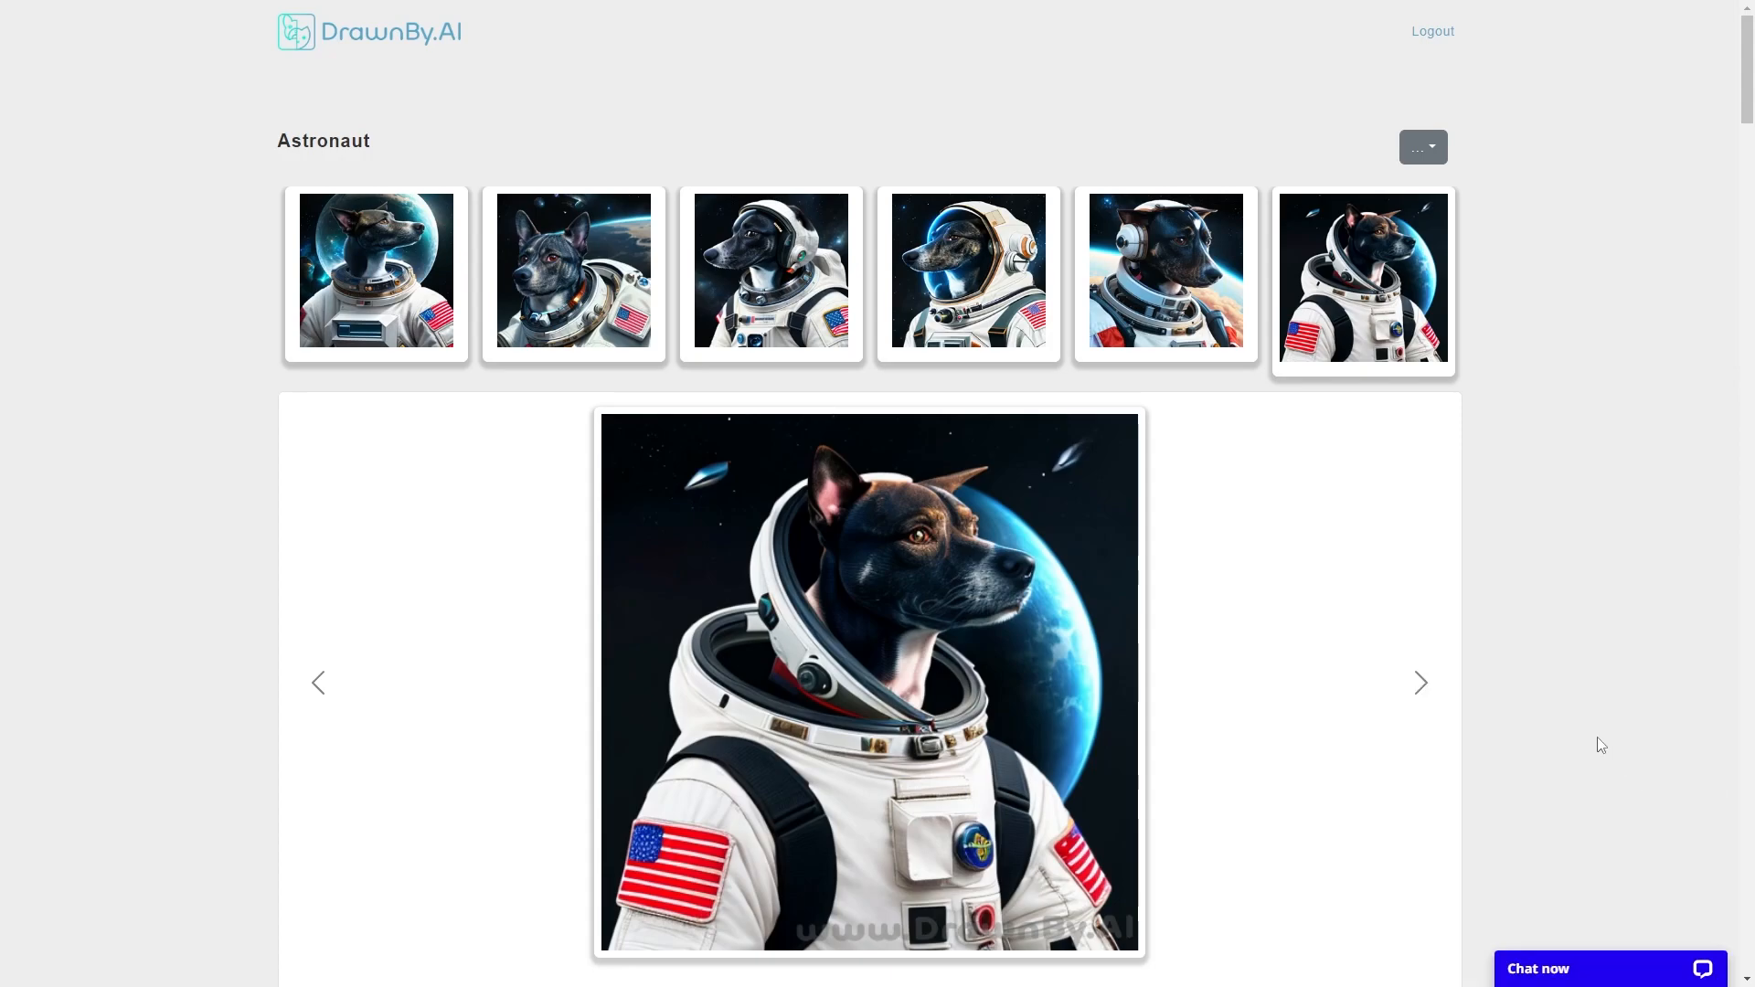
mouse_move(1577, 796)
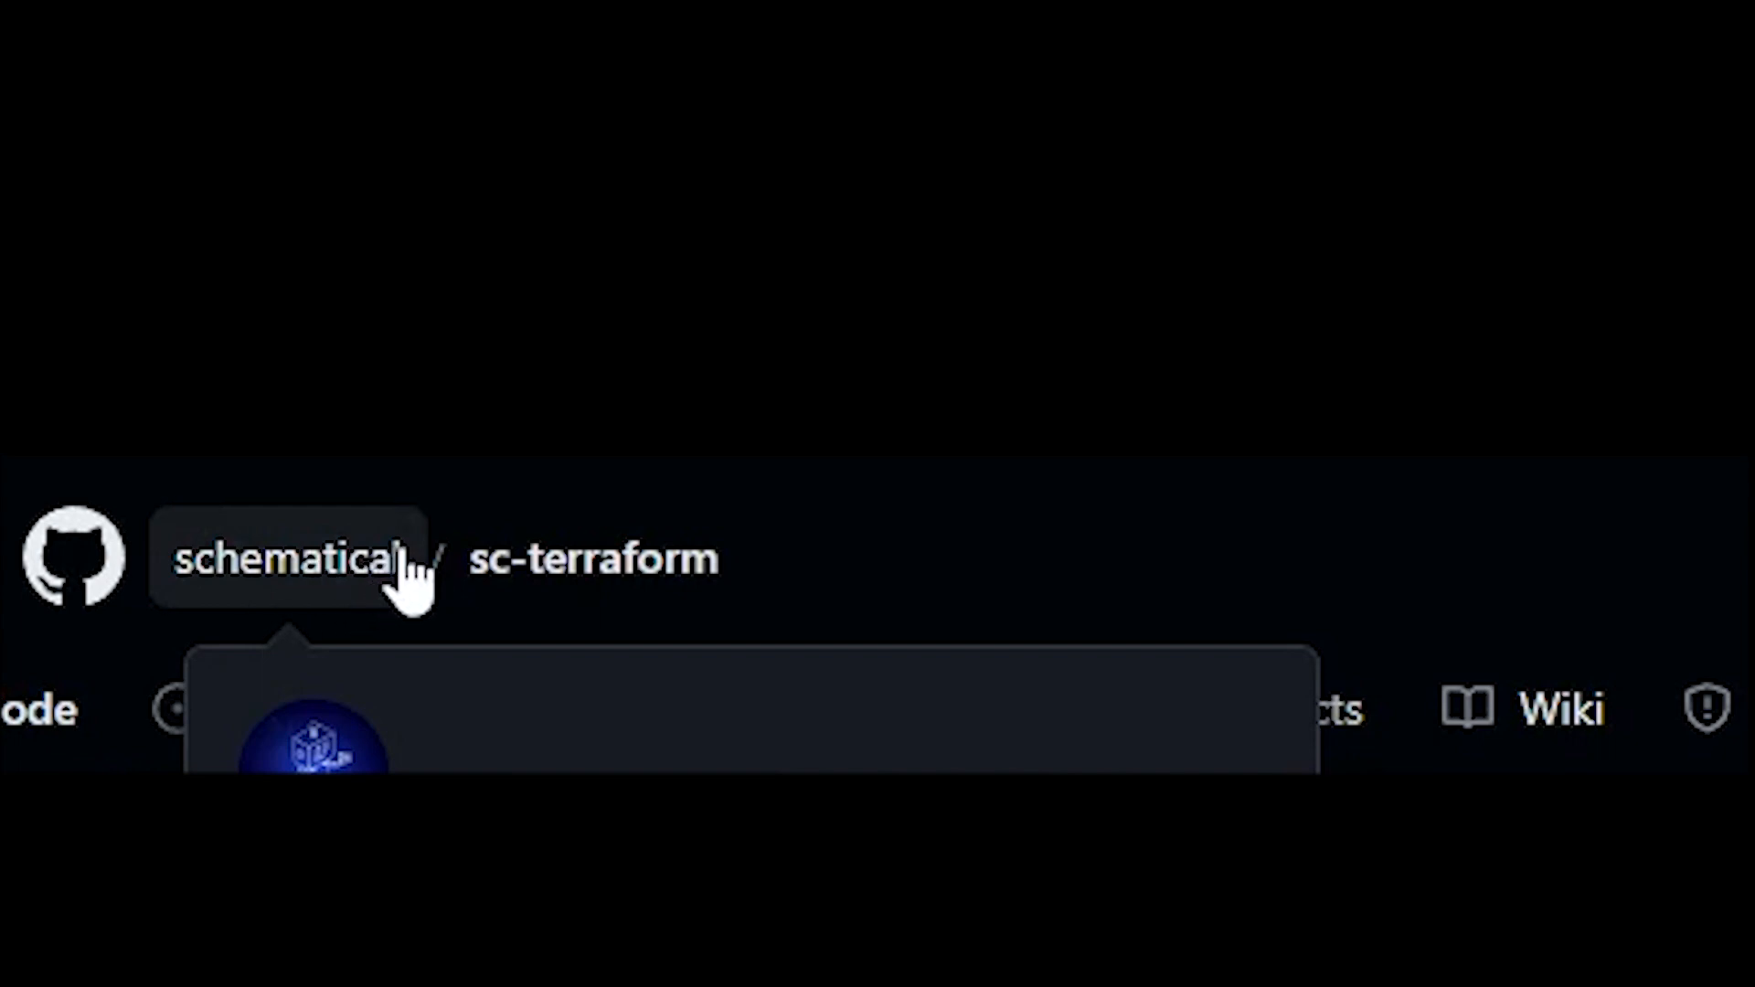
mouse_move(604, 558)
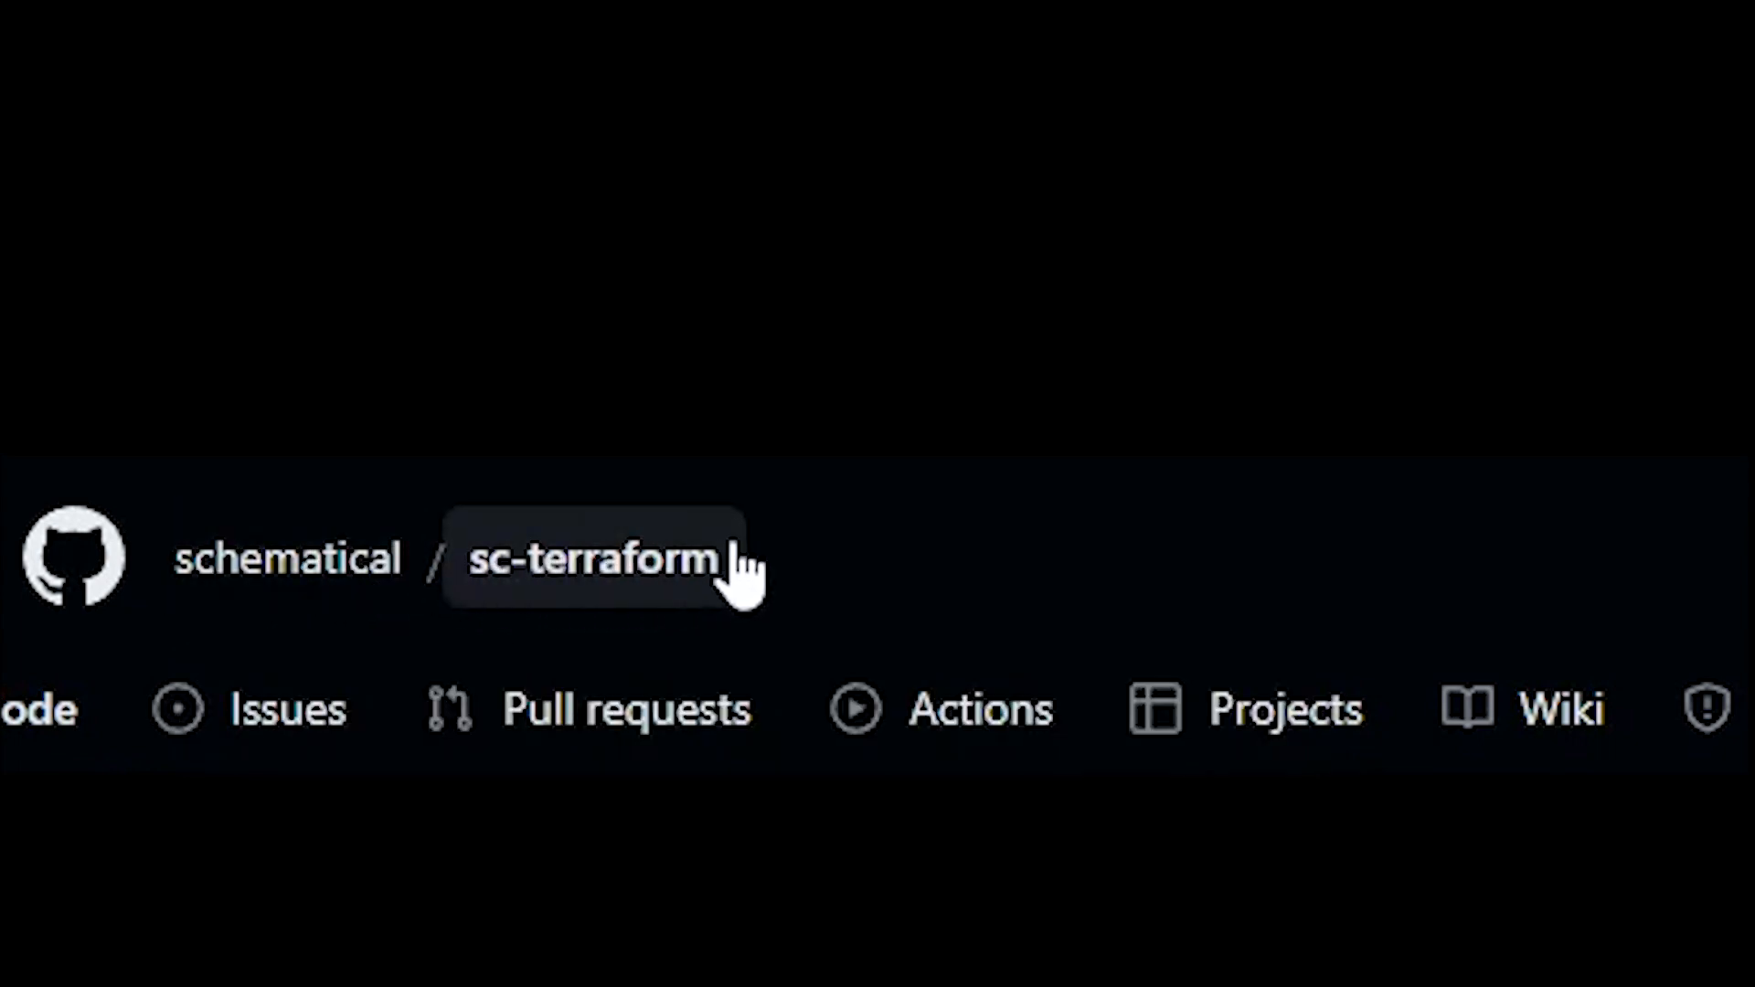
- Go to the schematical/sc-terraform repository page from the breadcrumb
click(594, 559)
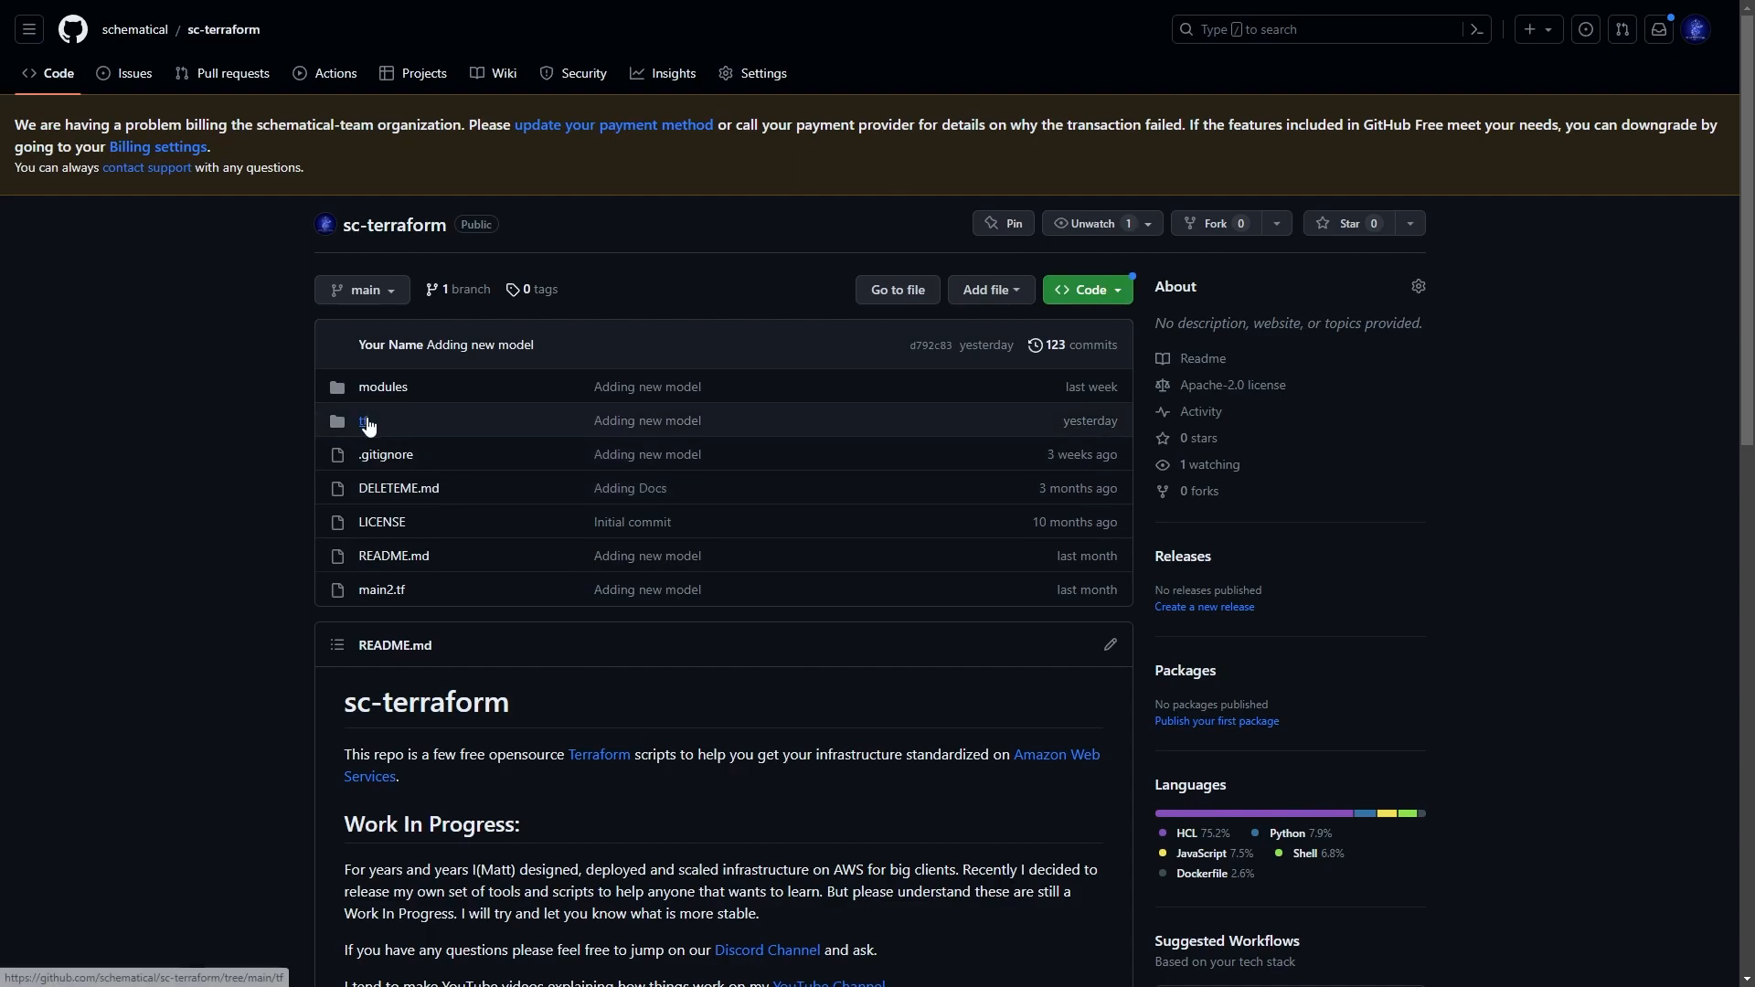
- Read through tf/main.tf, then move to the aws-batch-pytorch-gpu-service module folder
click(368, 420)
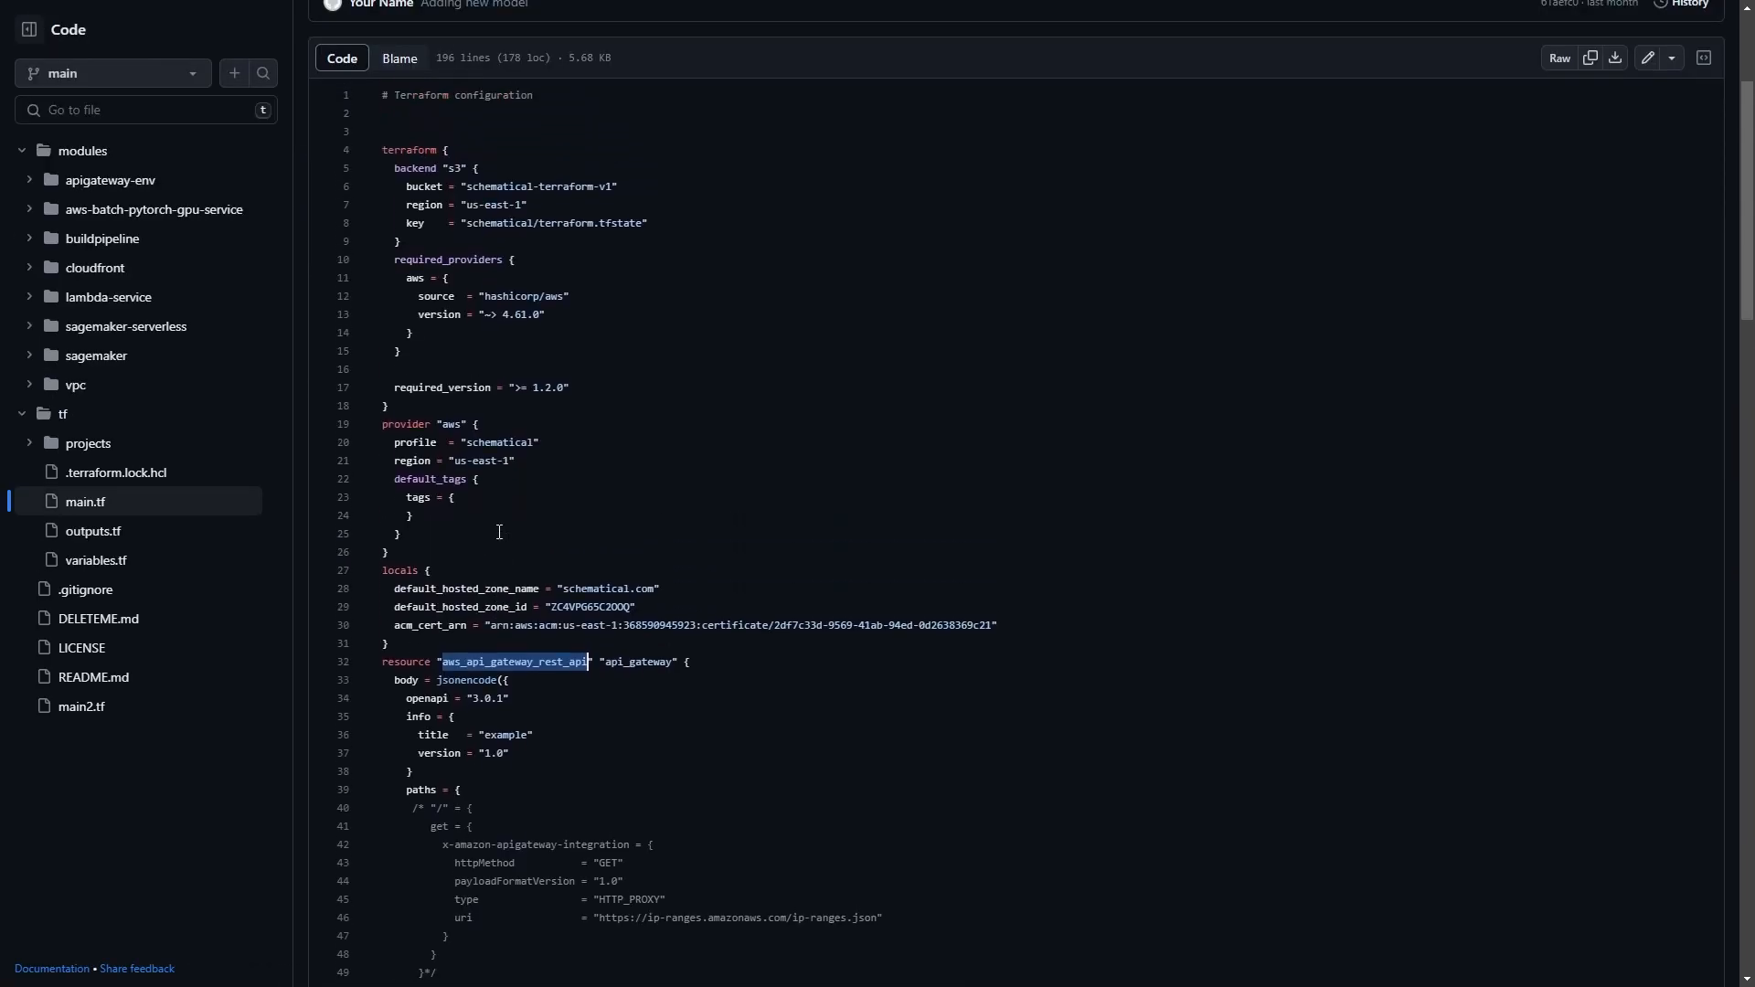
mouse_move(476, 527)
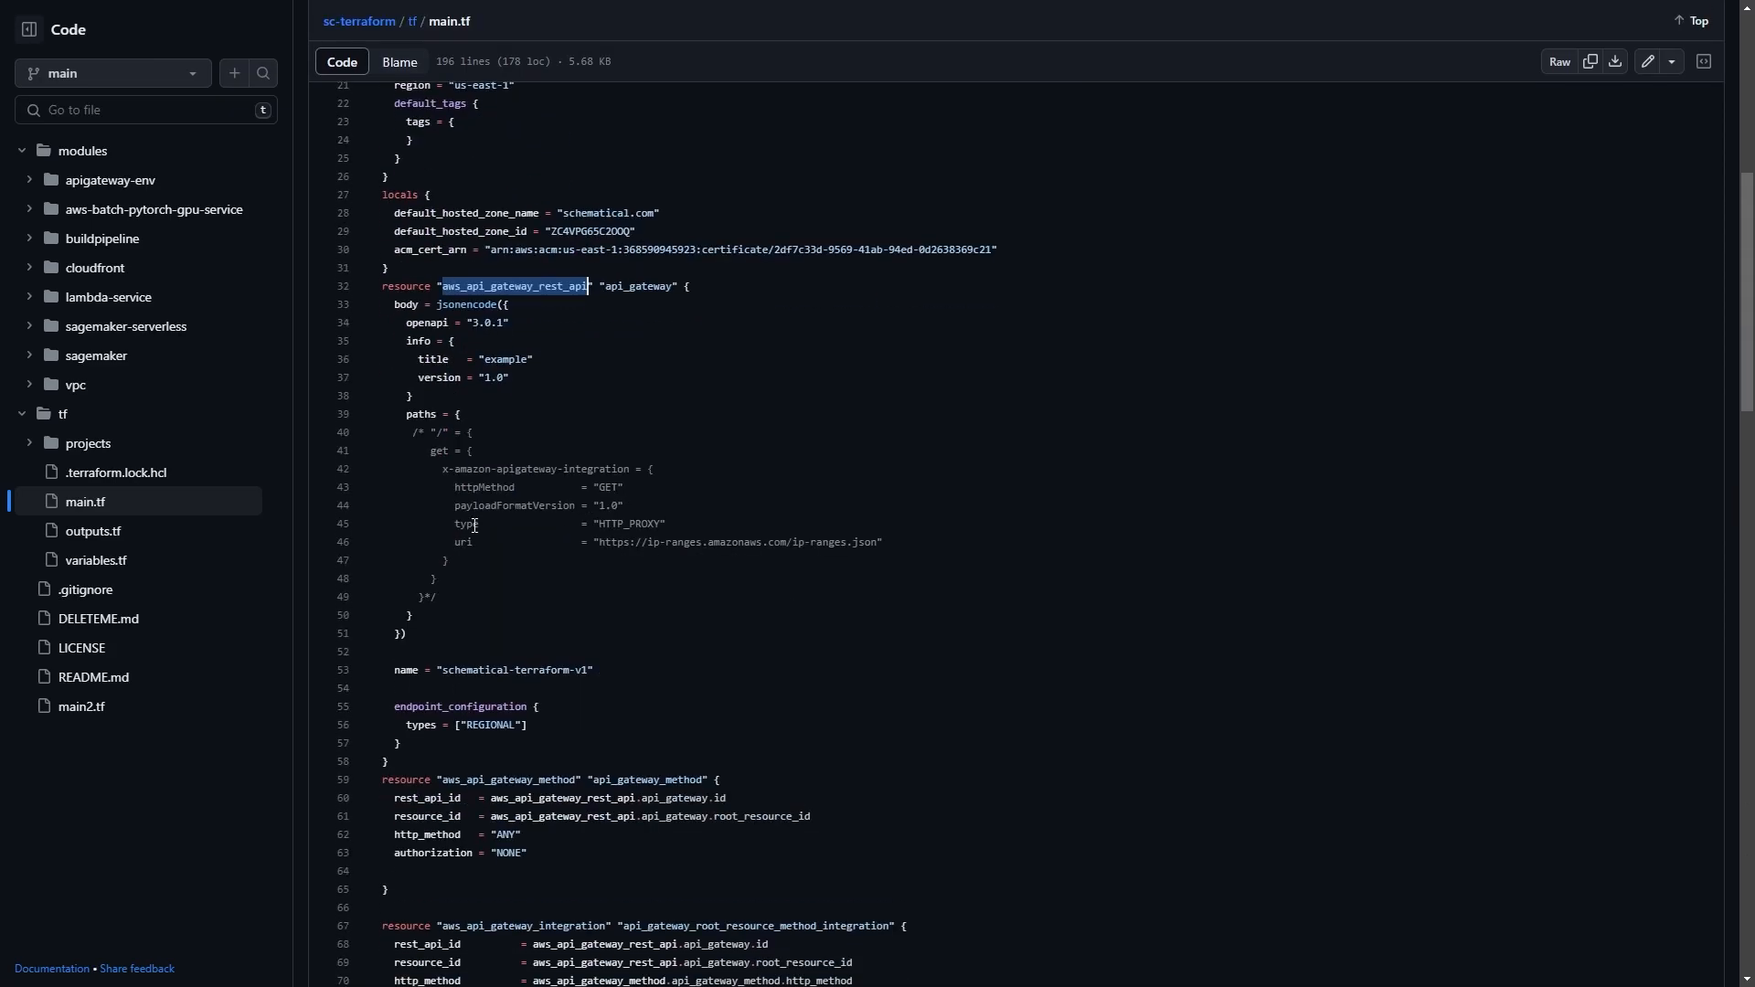
scroll(down, 3)
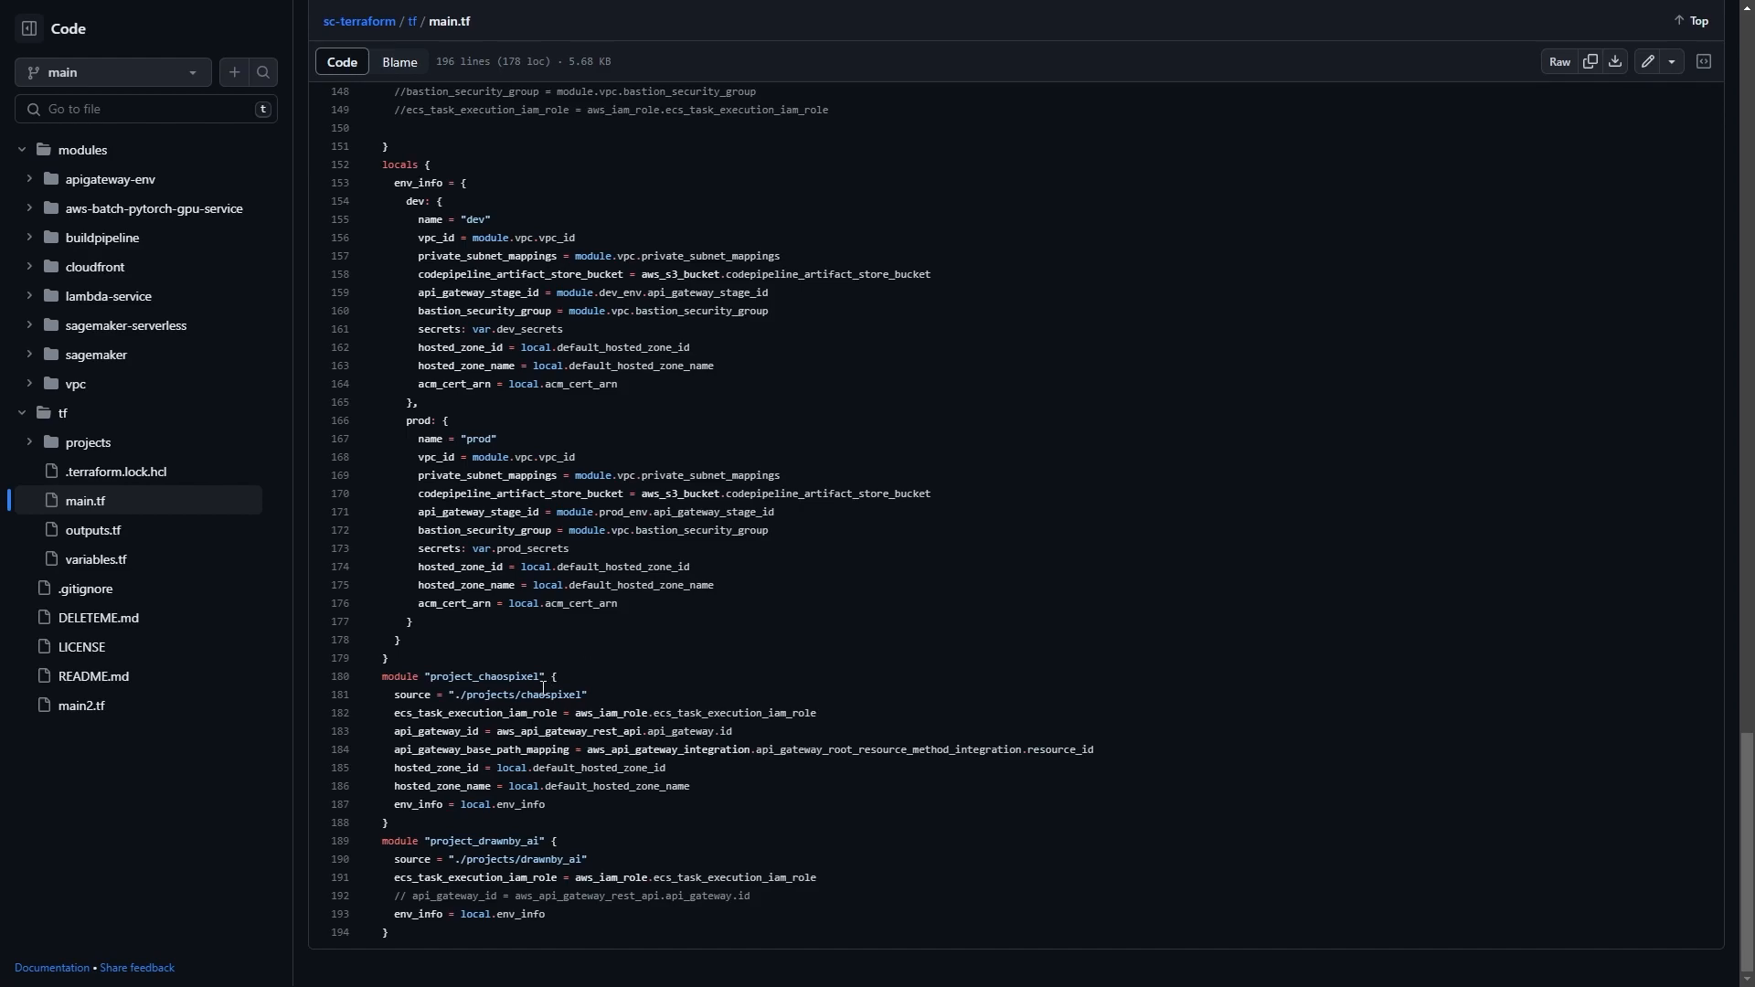
drag(380, 676, 387, 822)
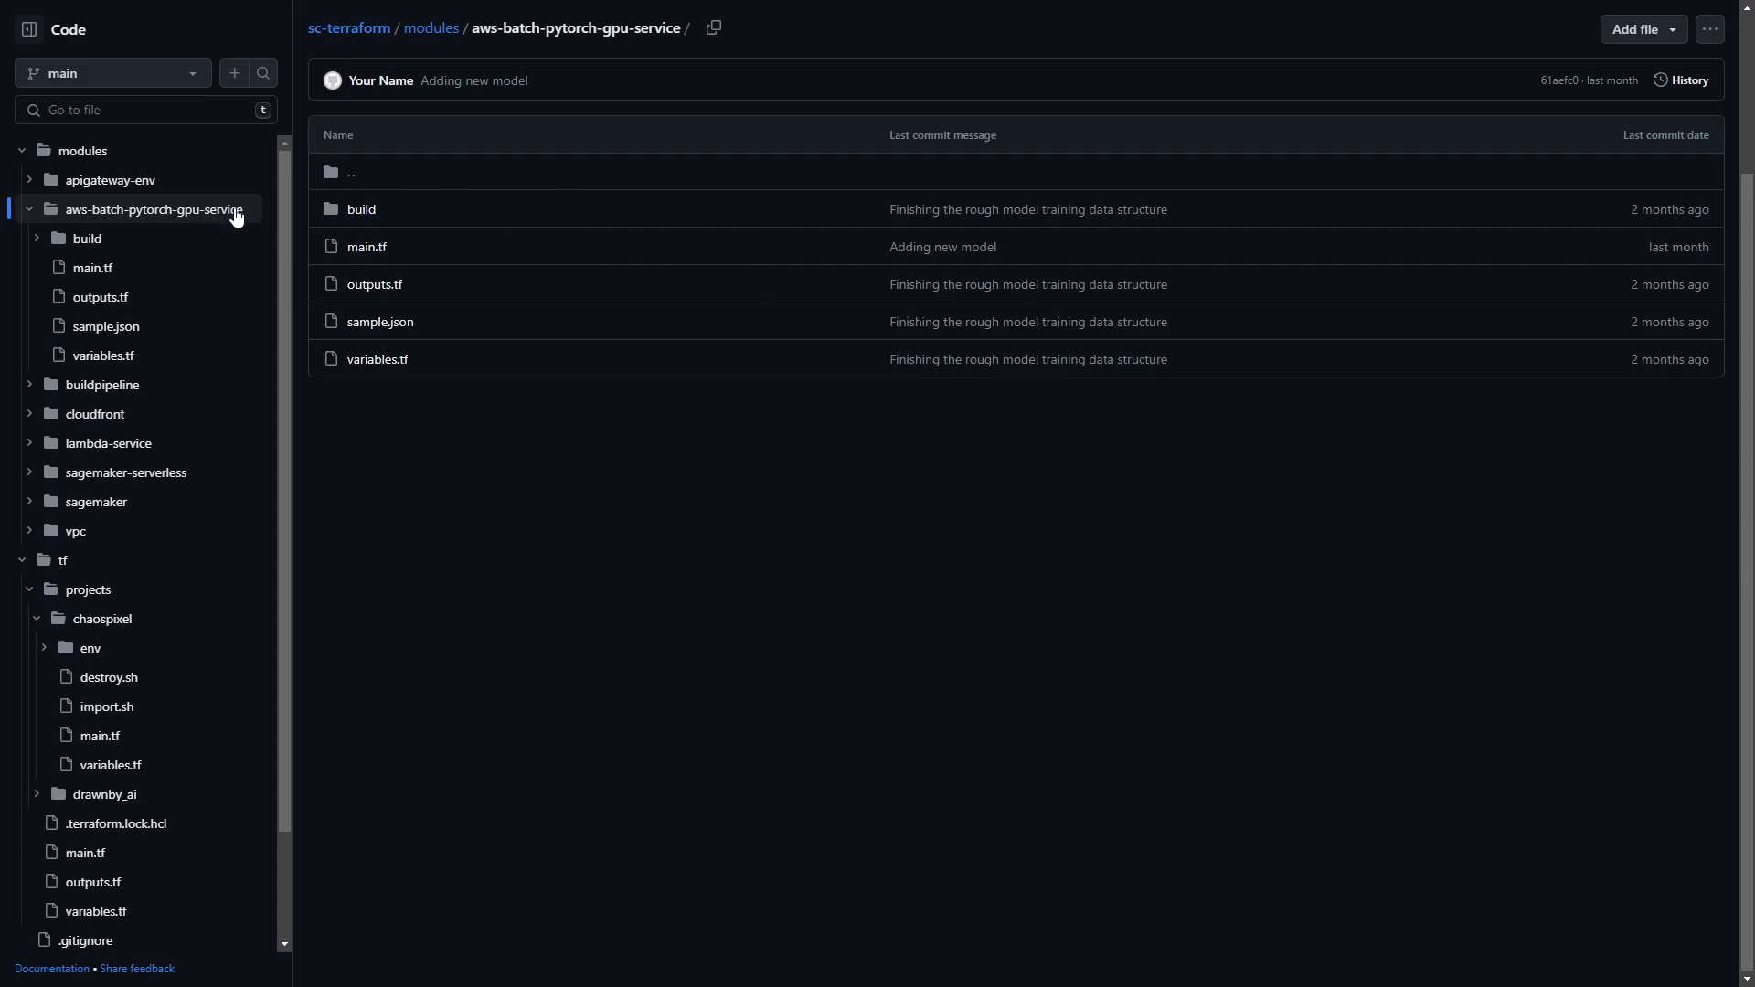
mouse_move(96, 502)
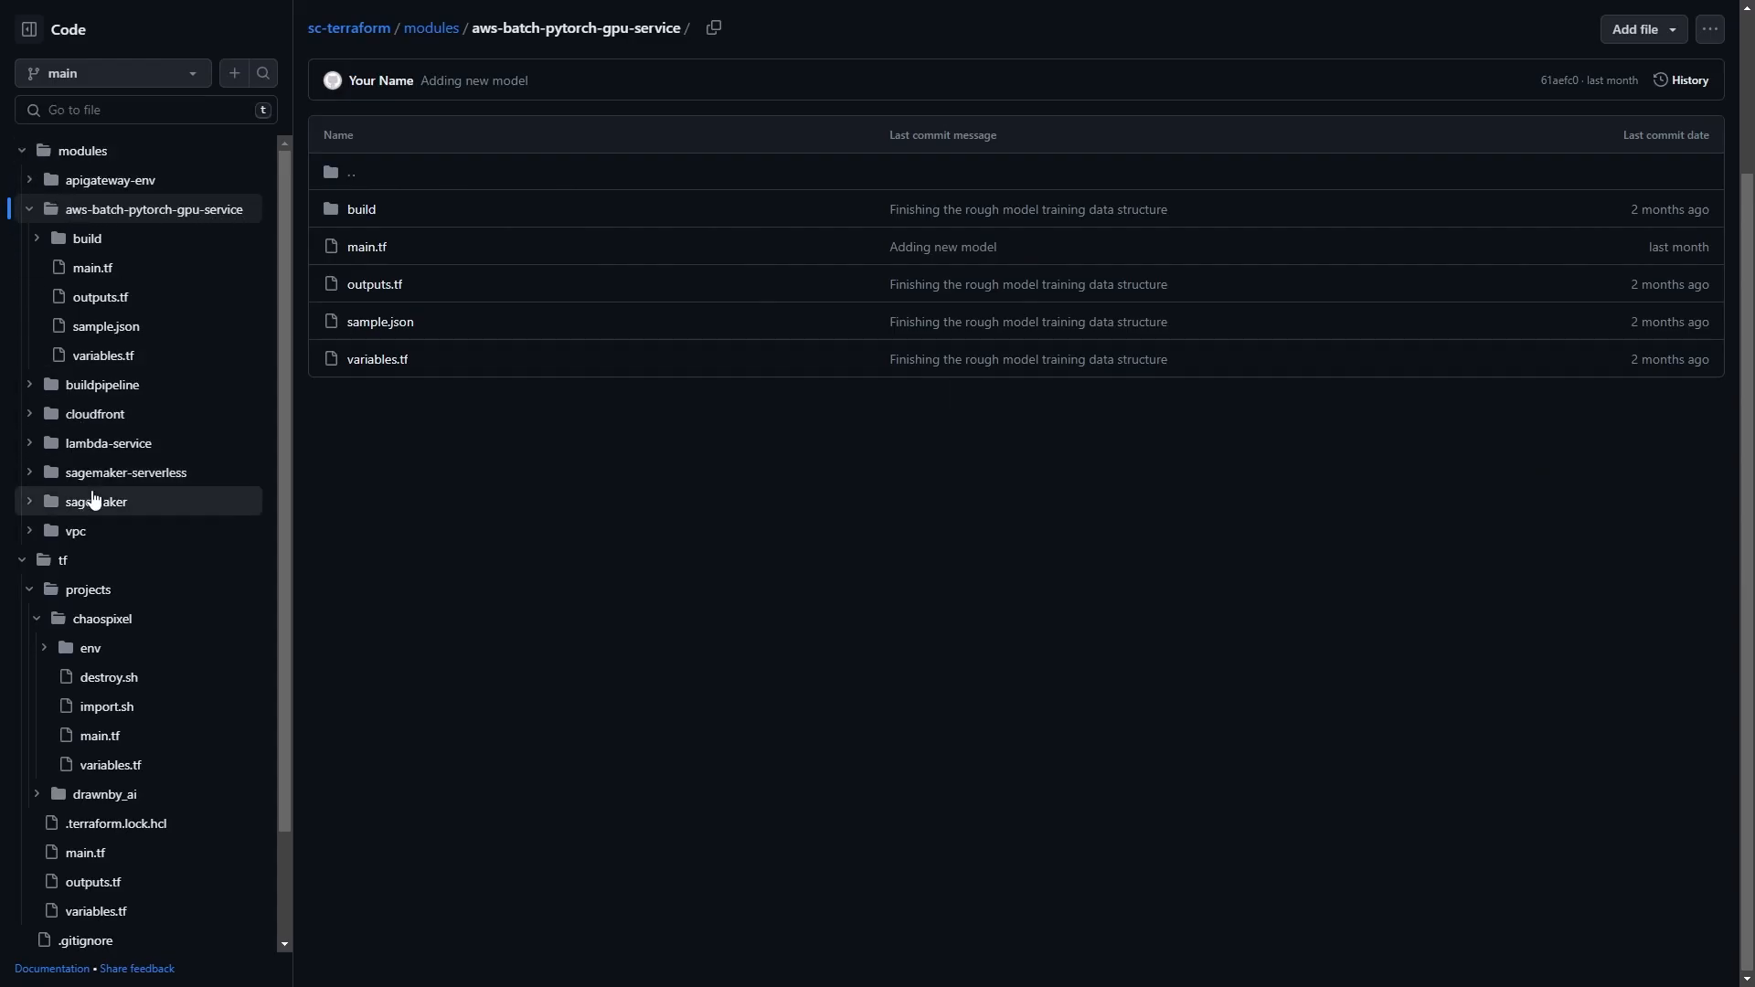
mouse_move(95, 413)
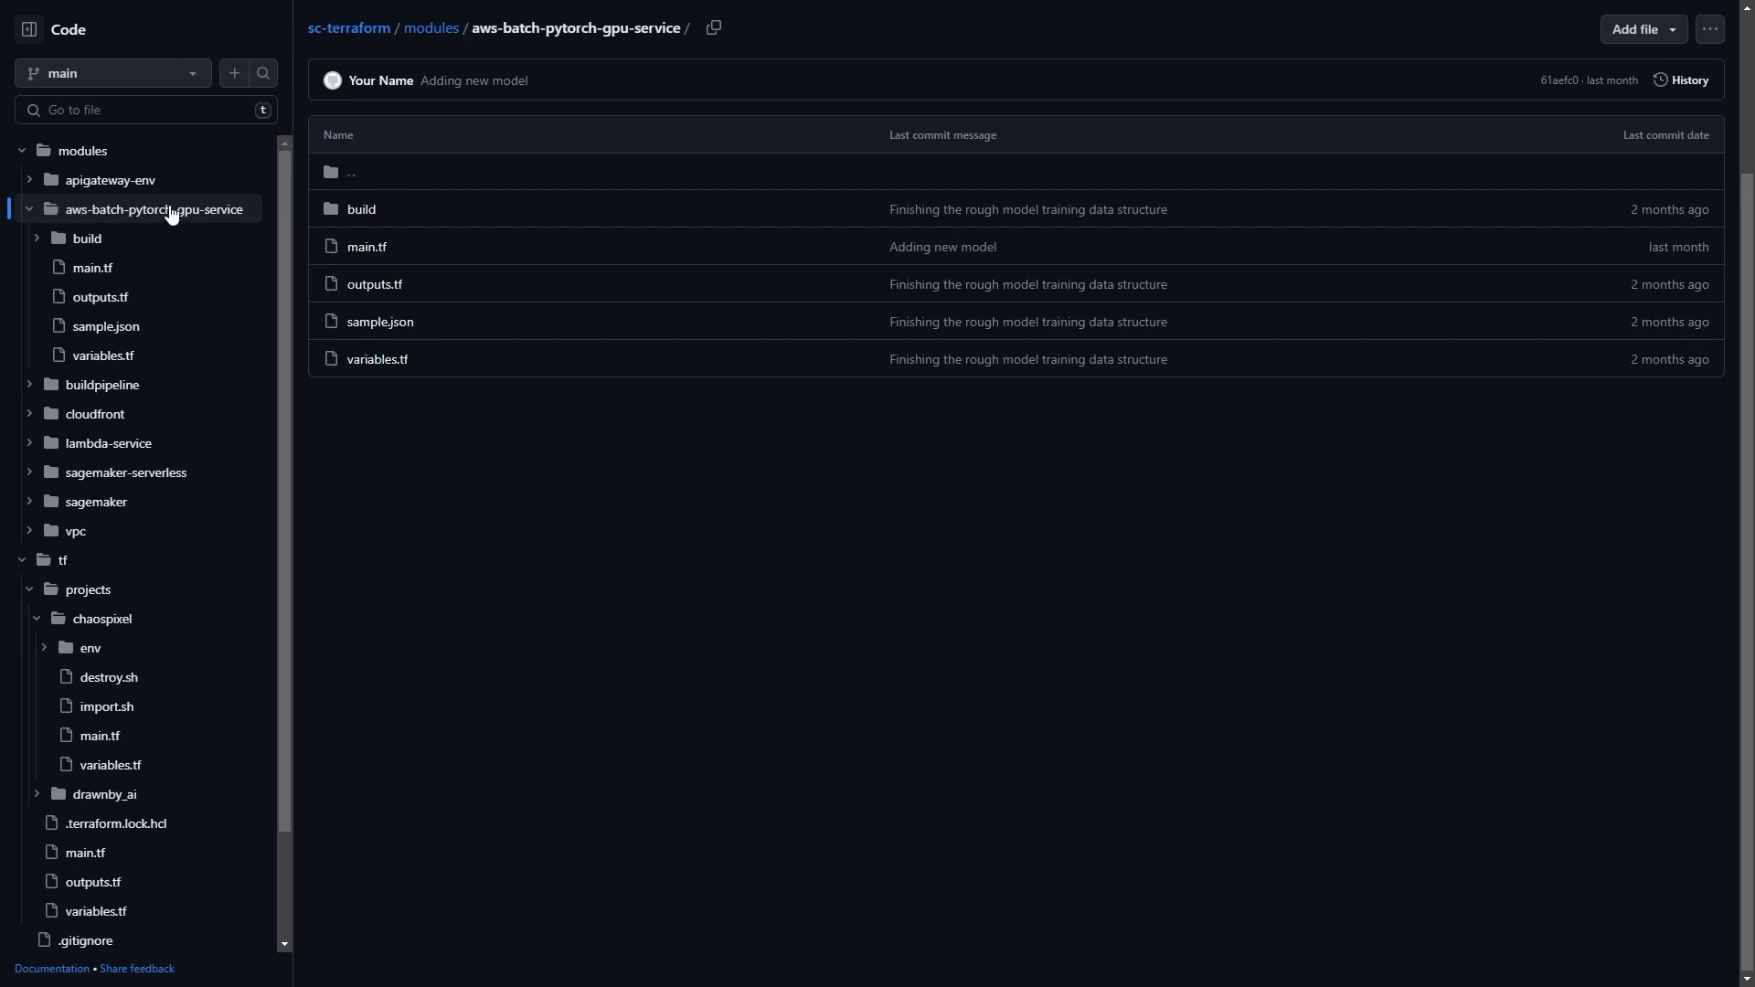
- View the aws-batch-pytorch-gpu-service module's 475-line main.tf
click(366, 246)
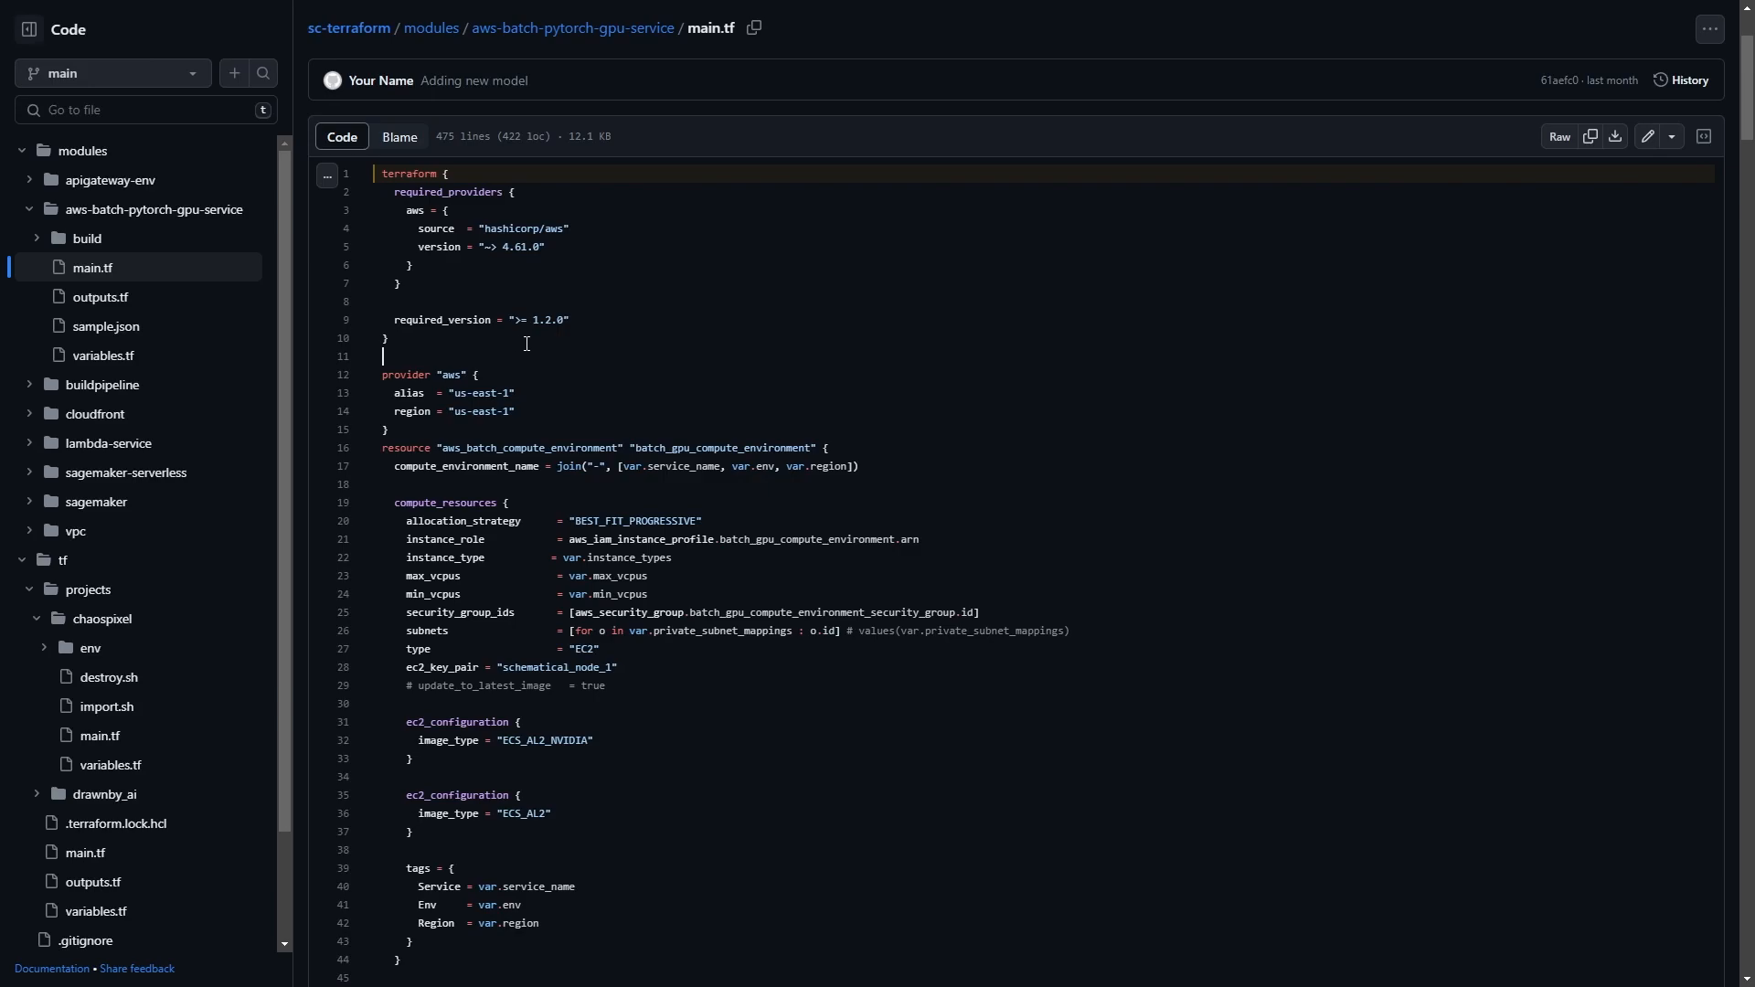
mouse_move(527, 343)
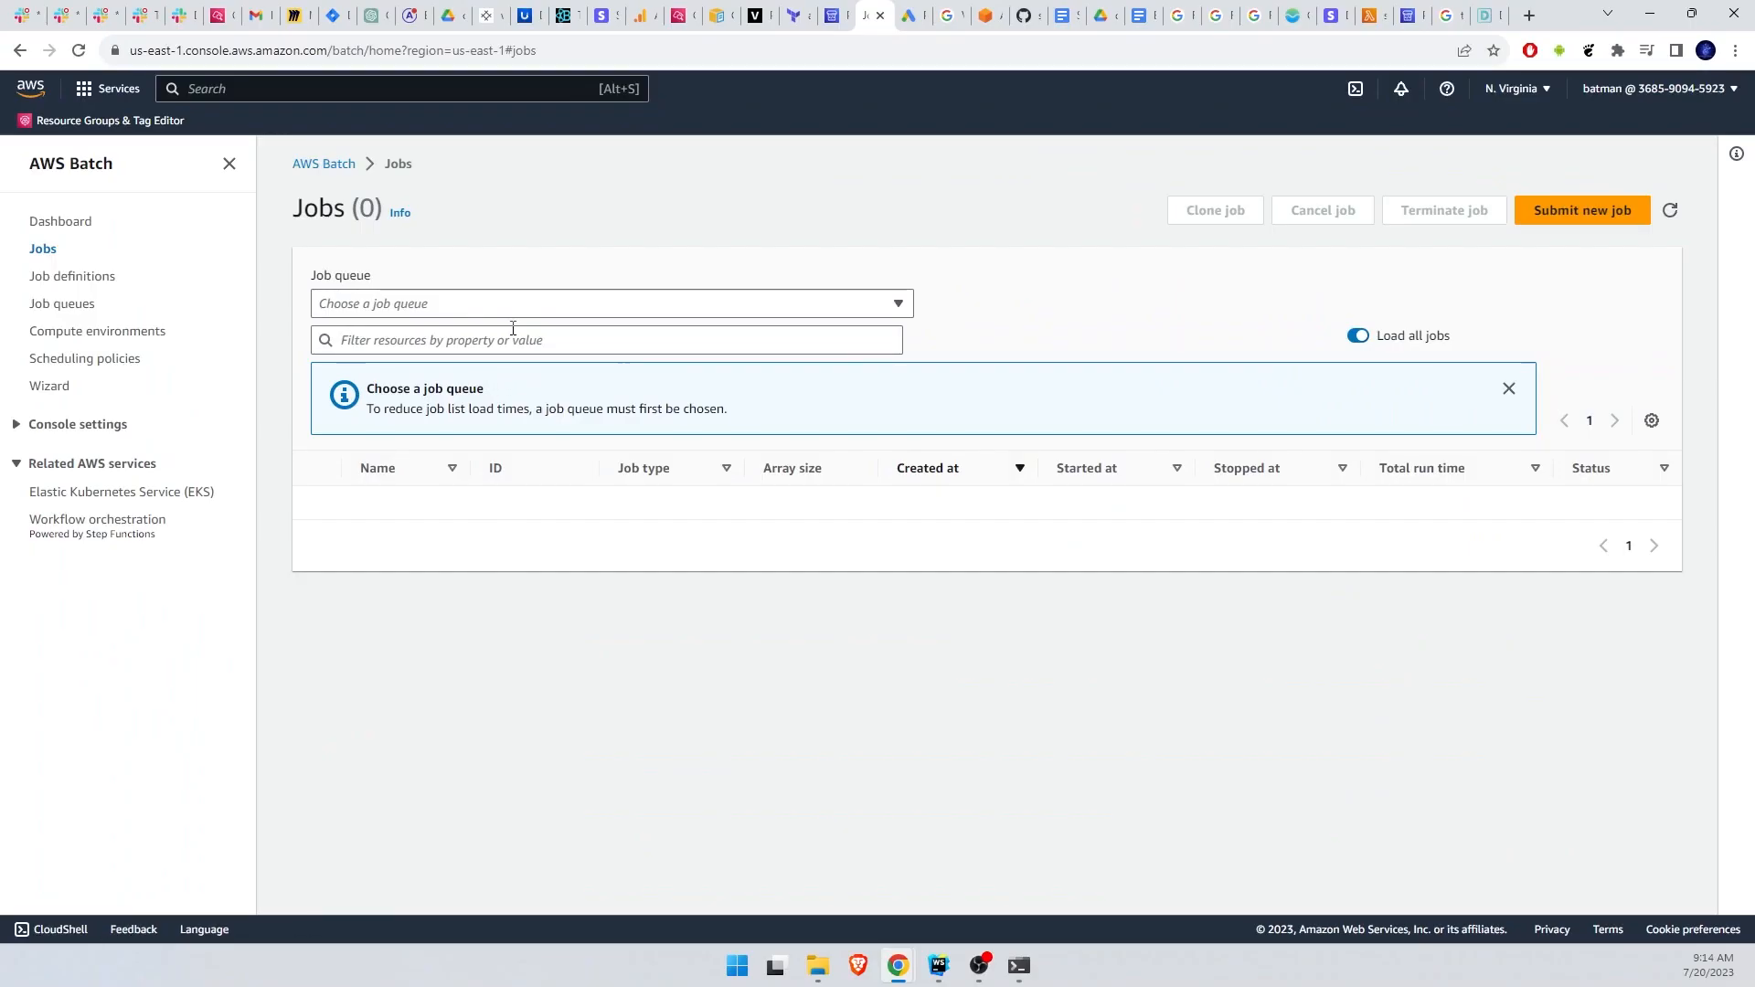
mouse_move(408, 259)
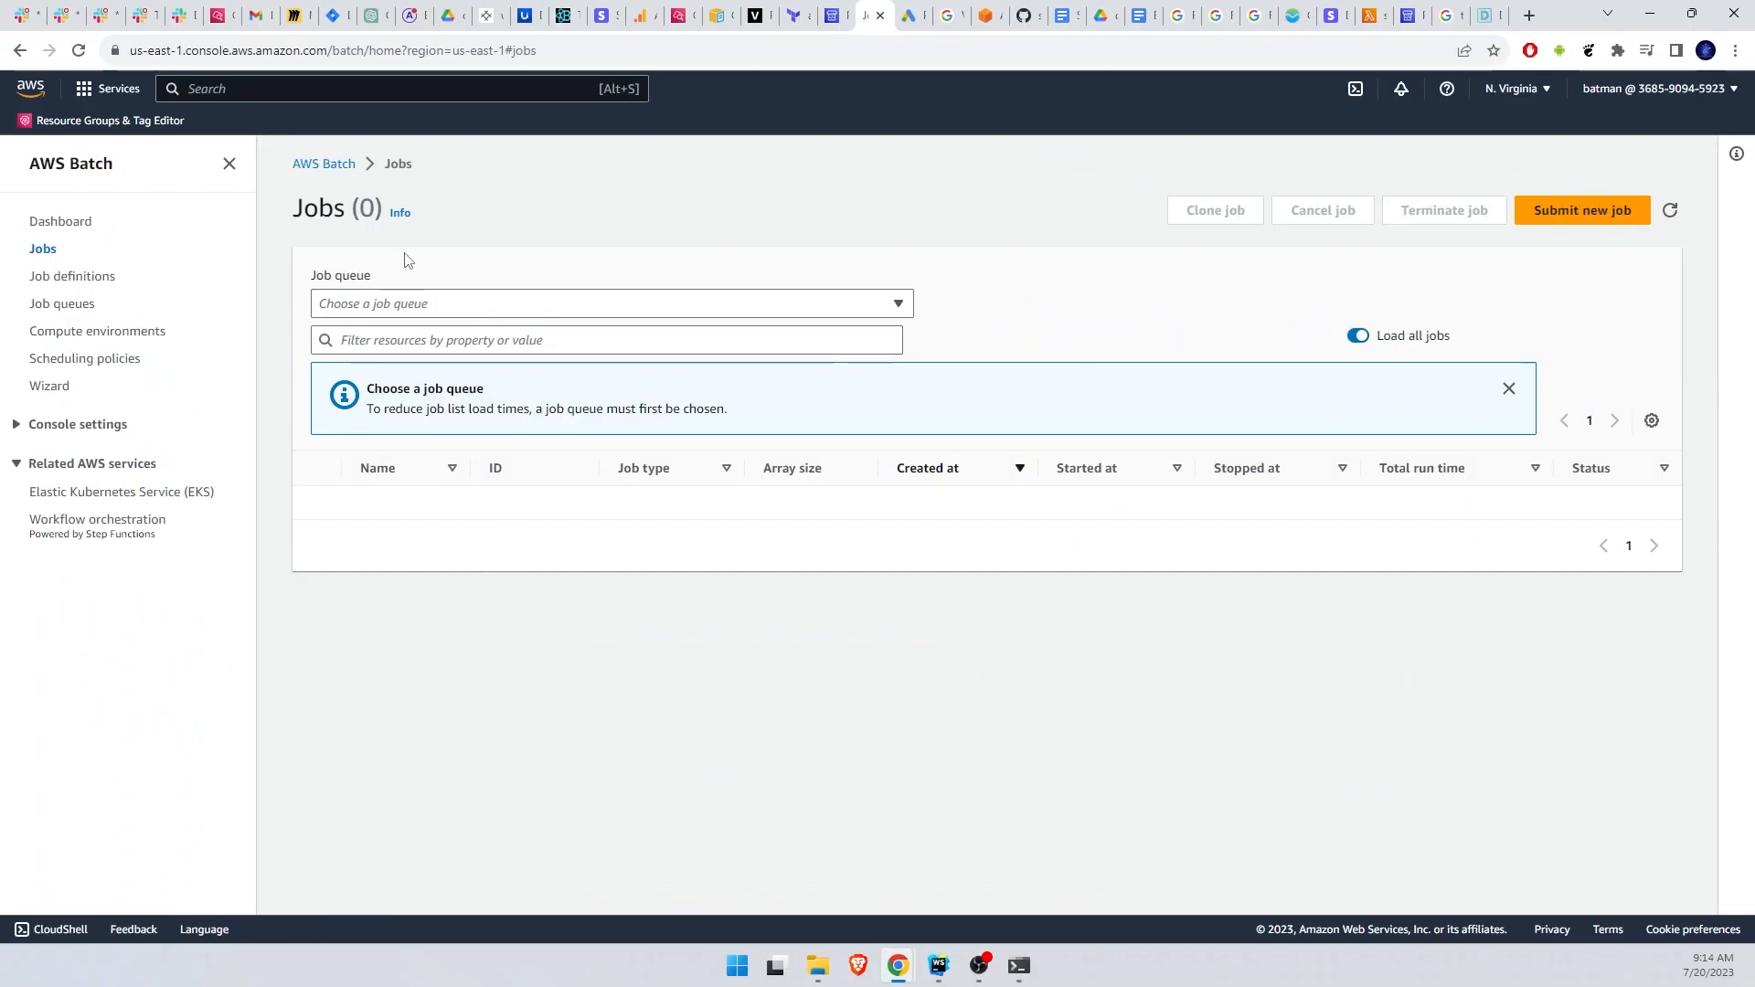
mouse_move(452, 292)
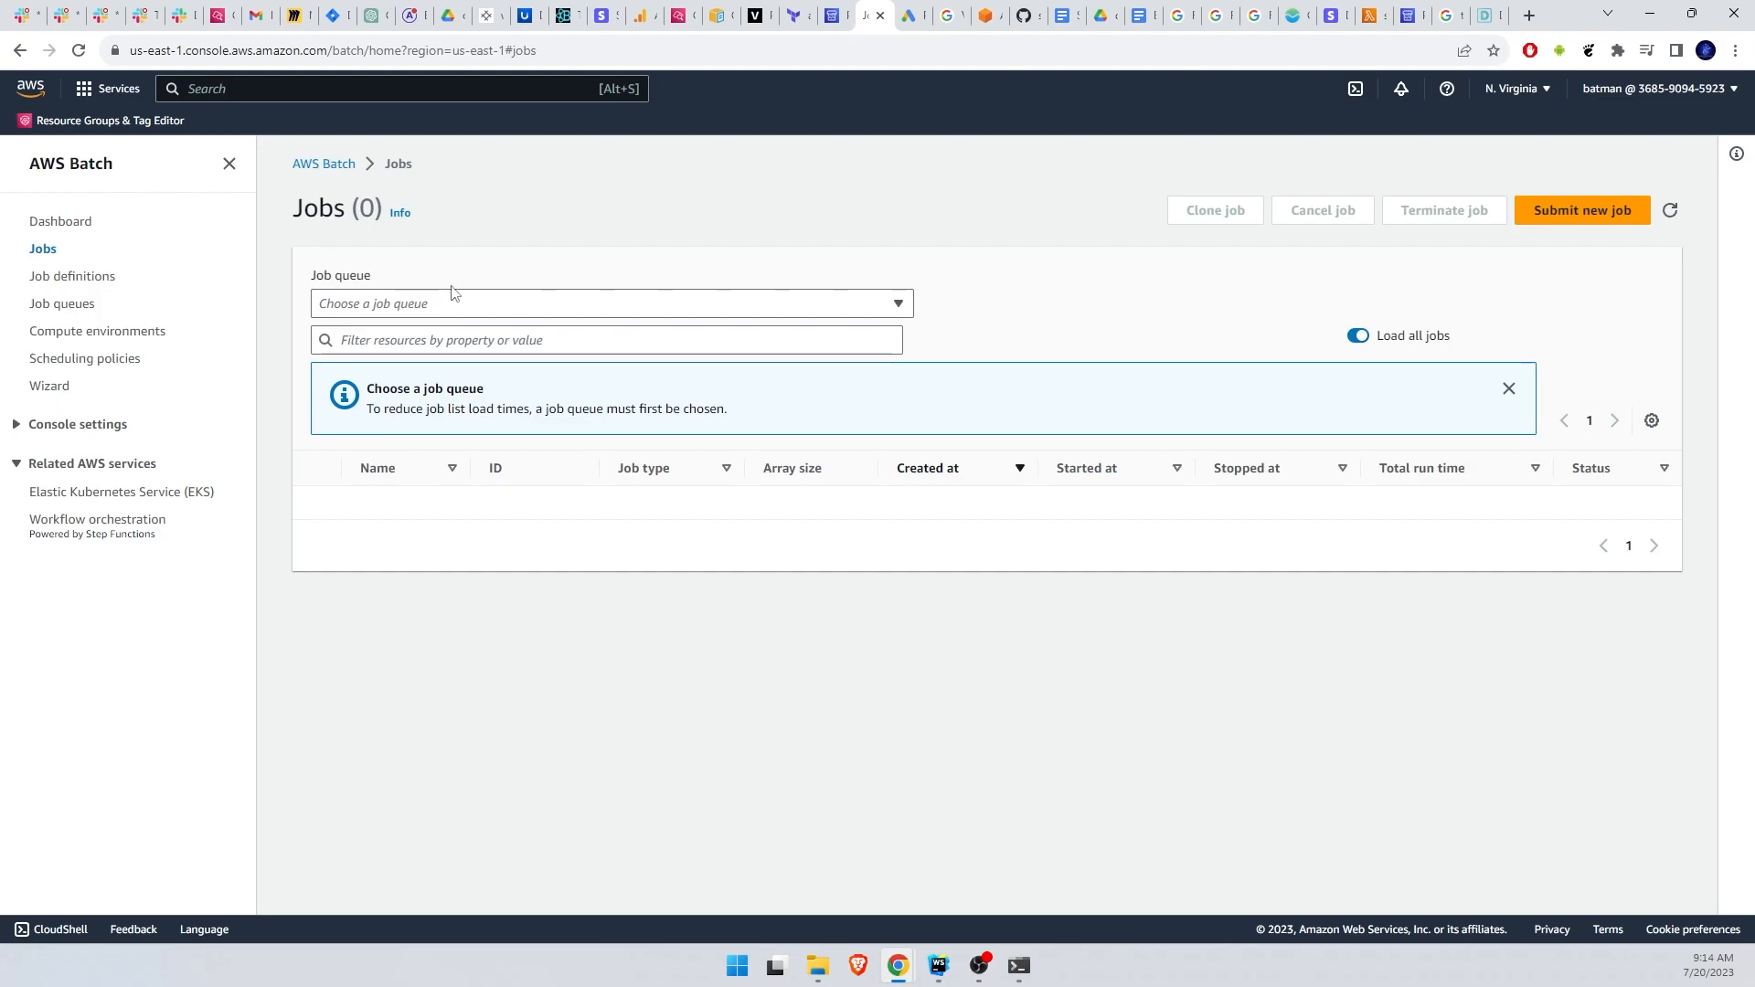
- Filter the Jobs page to the dev worker queue and review its jobs
click(609, 304)
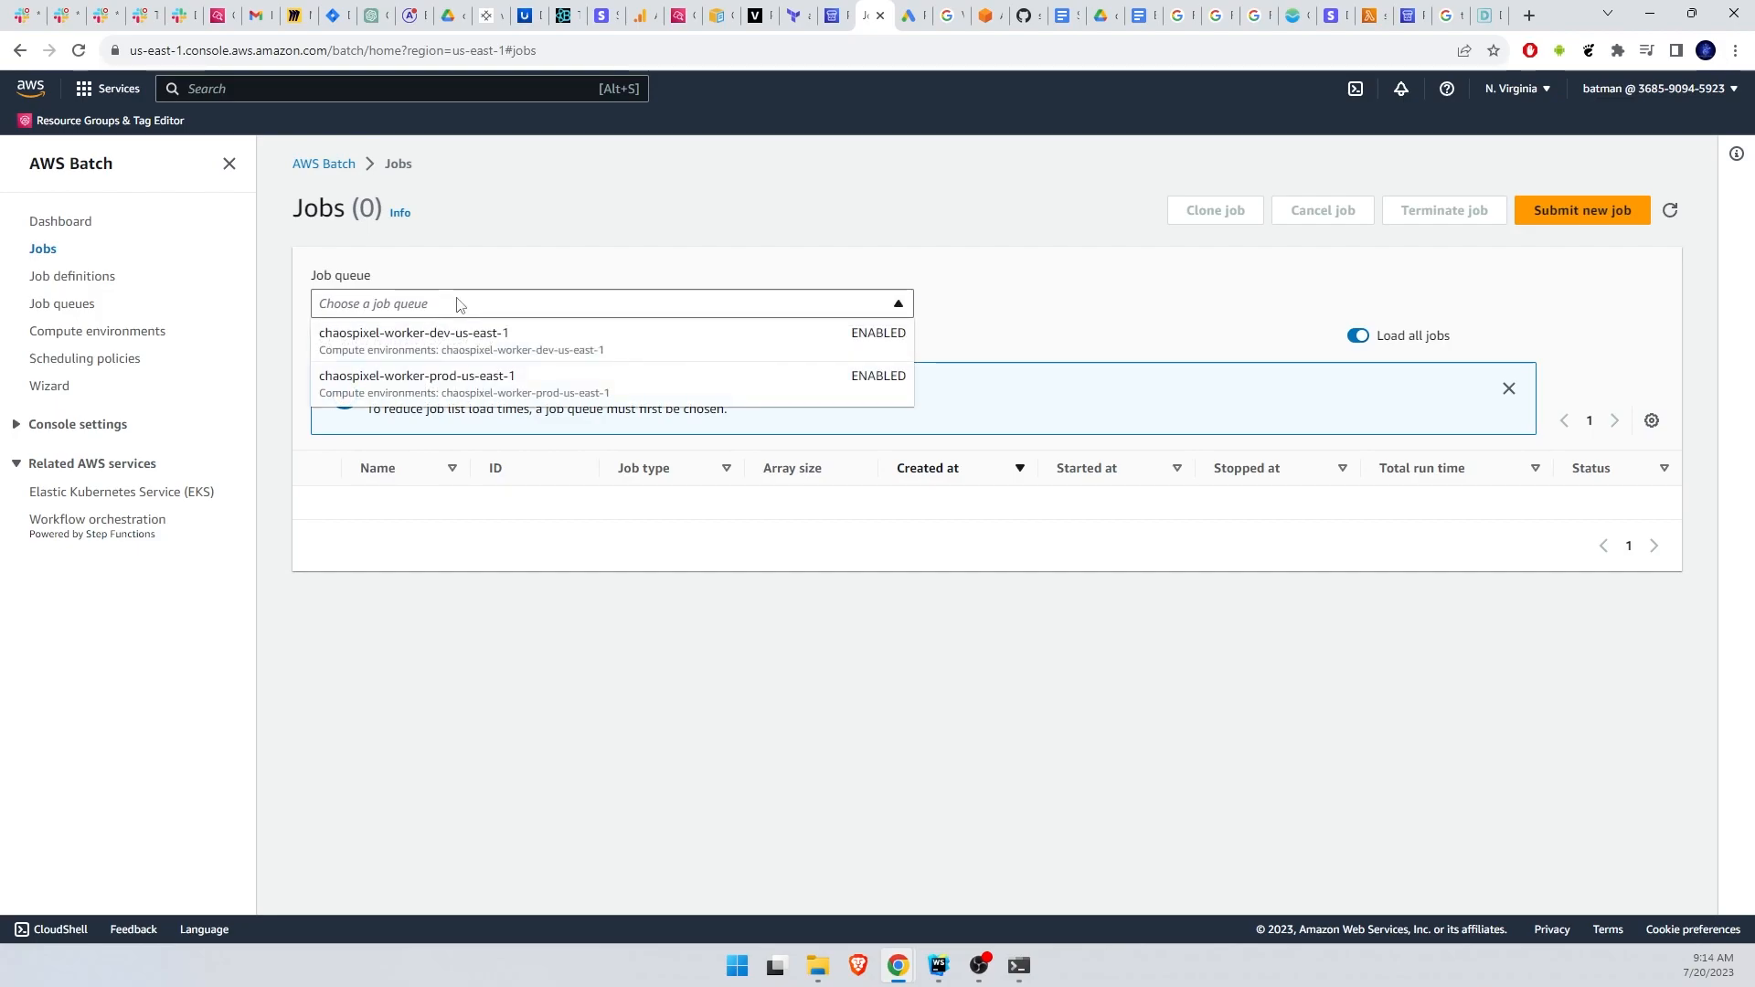
click(412, 333)
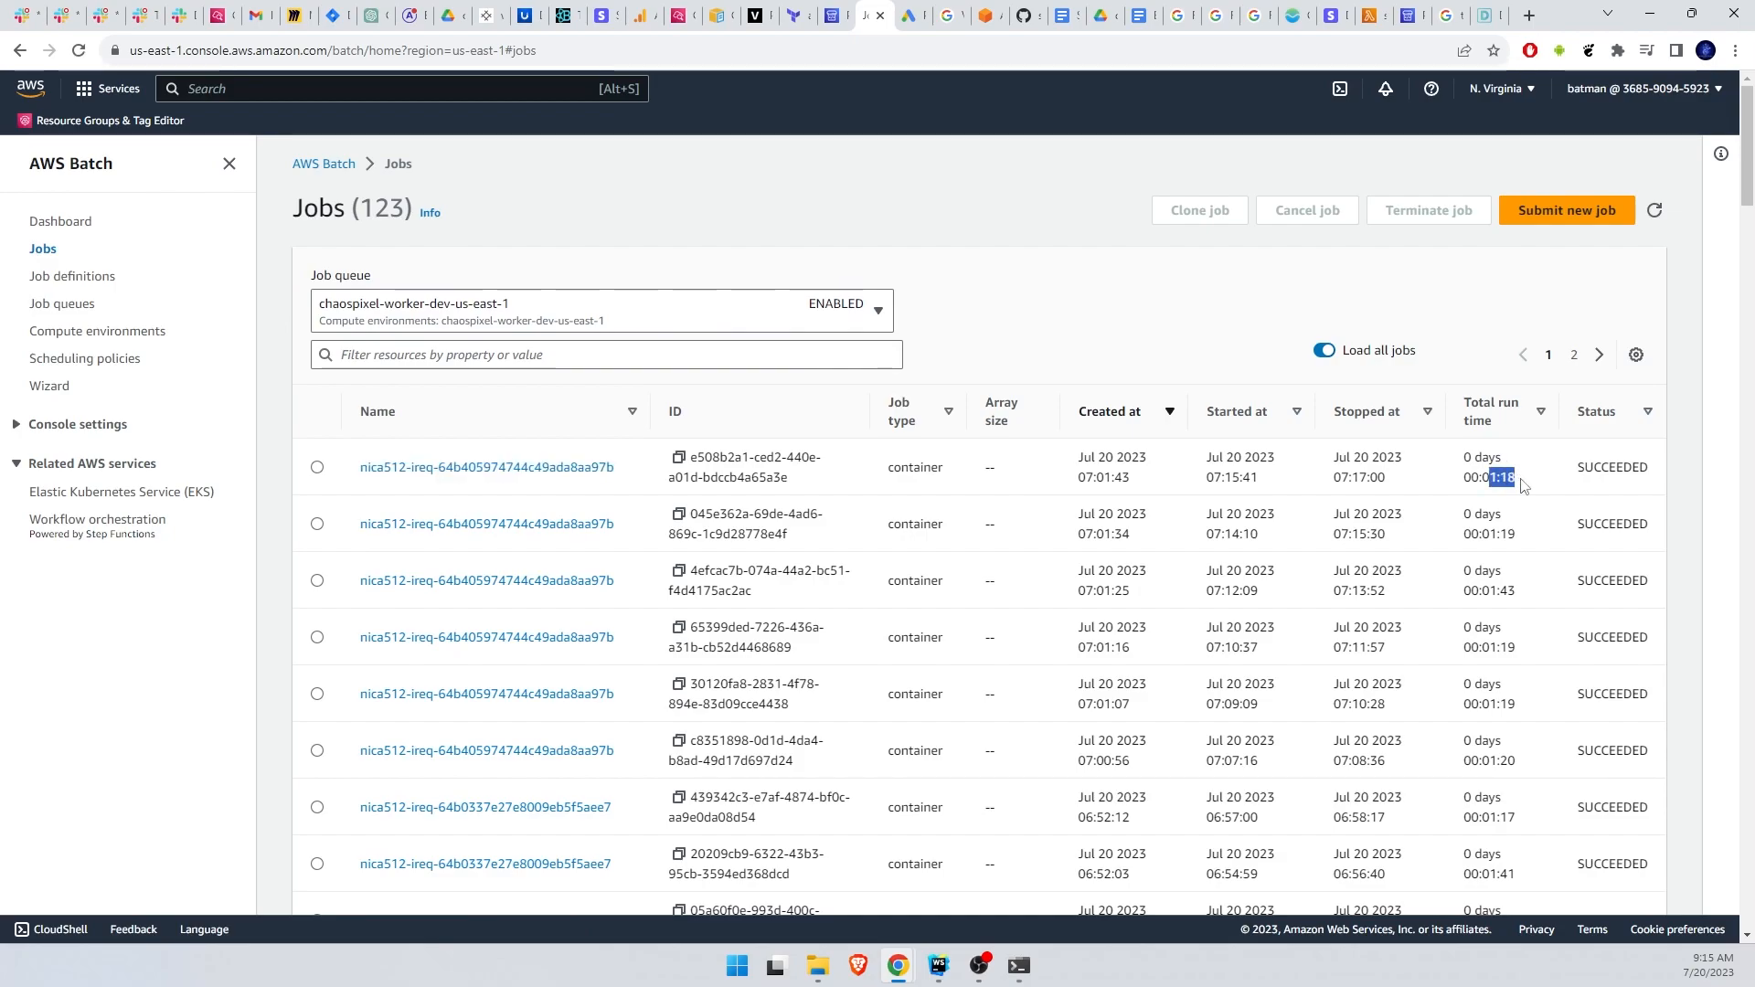
scroll(down, 3)
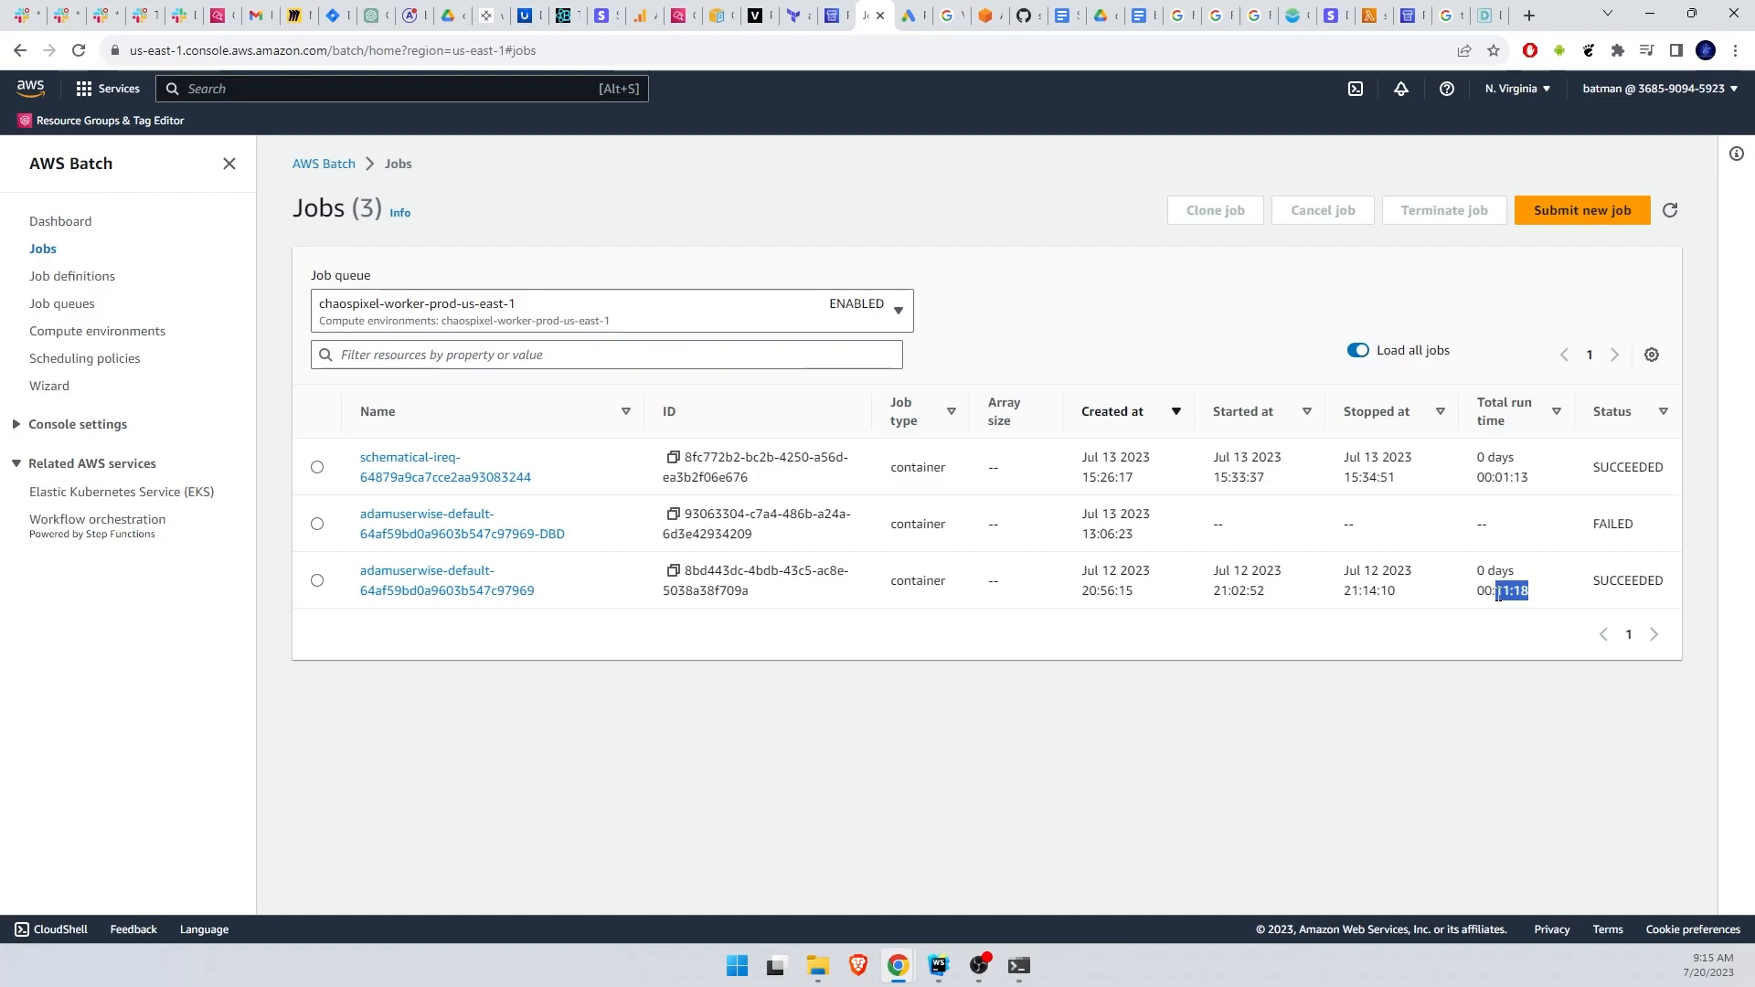
mouse_move(660, 523)
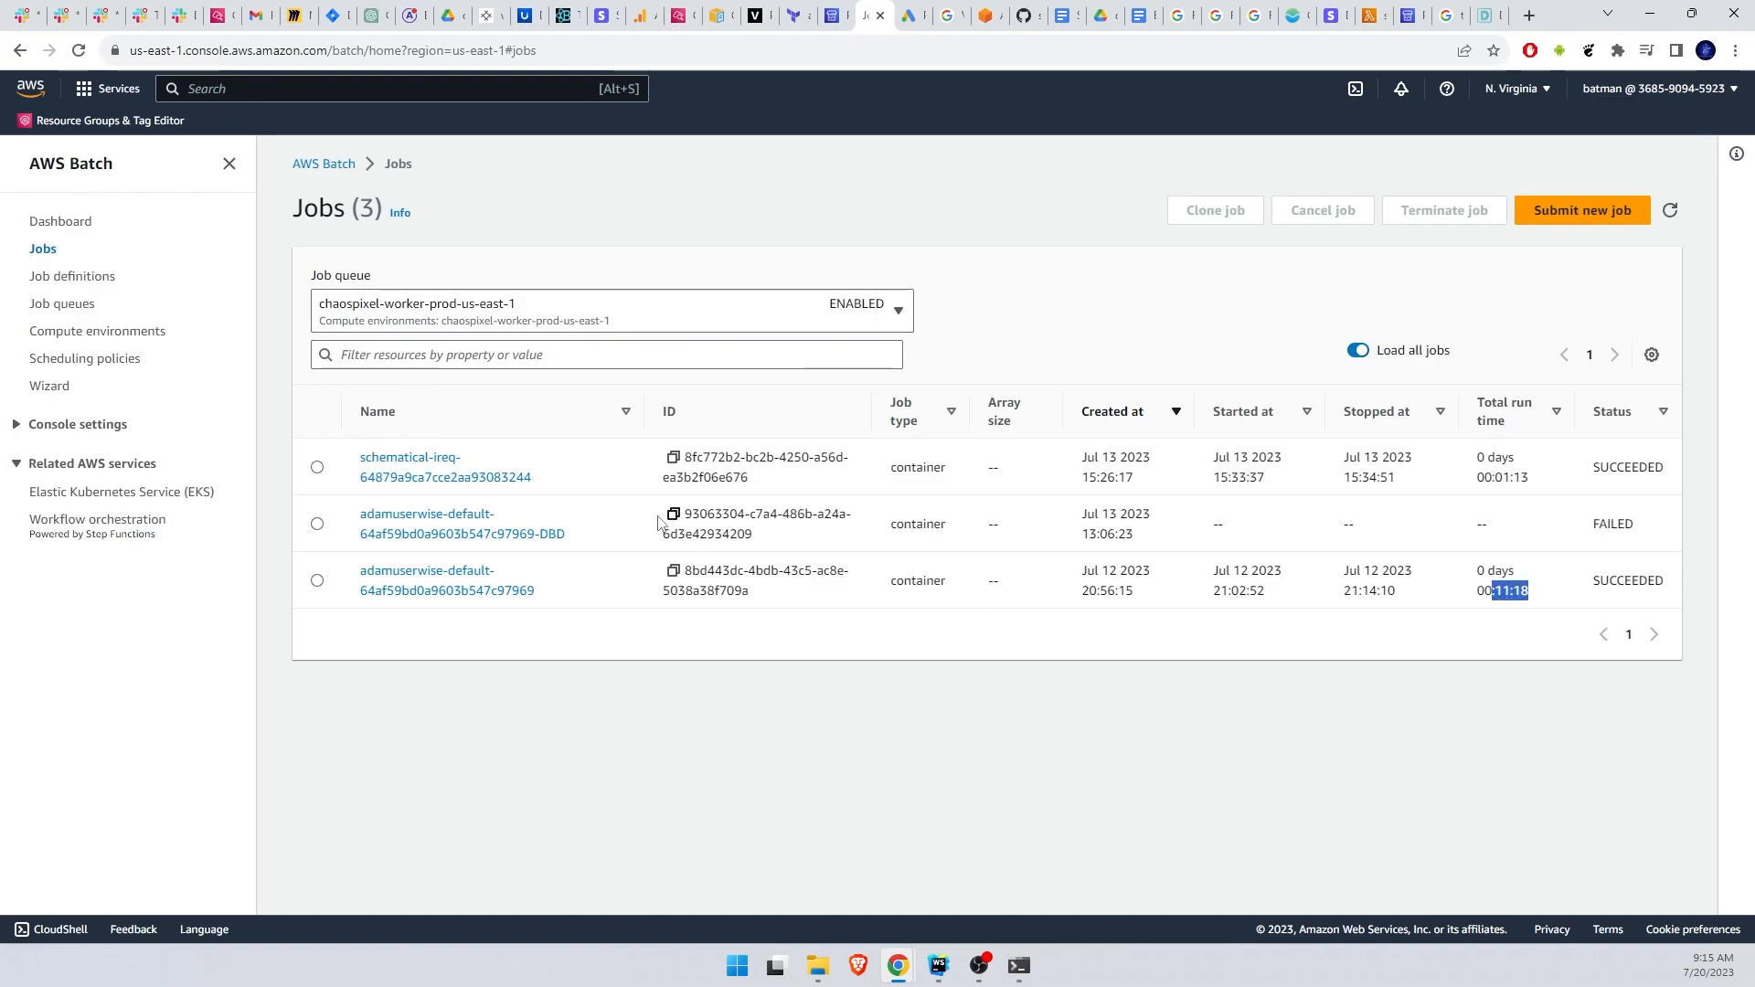
mouse_move(687, 617)
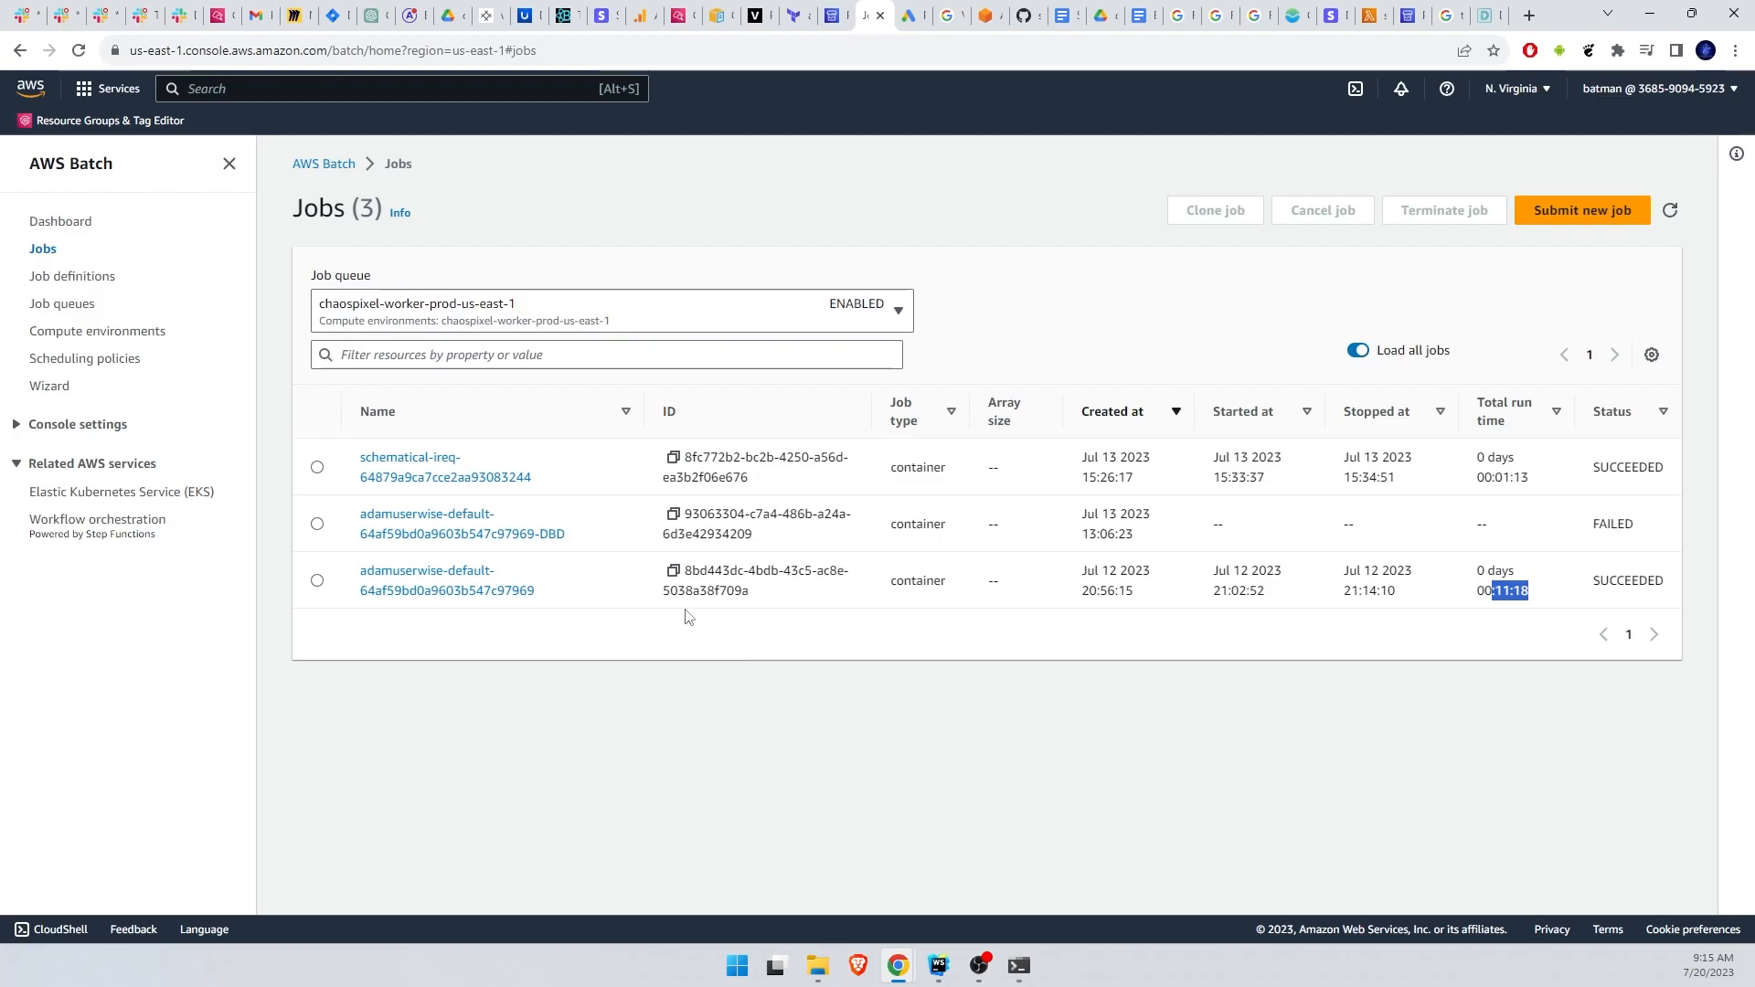
mouse_move(623, 589)
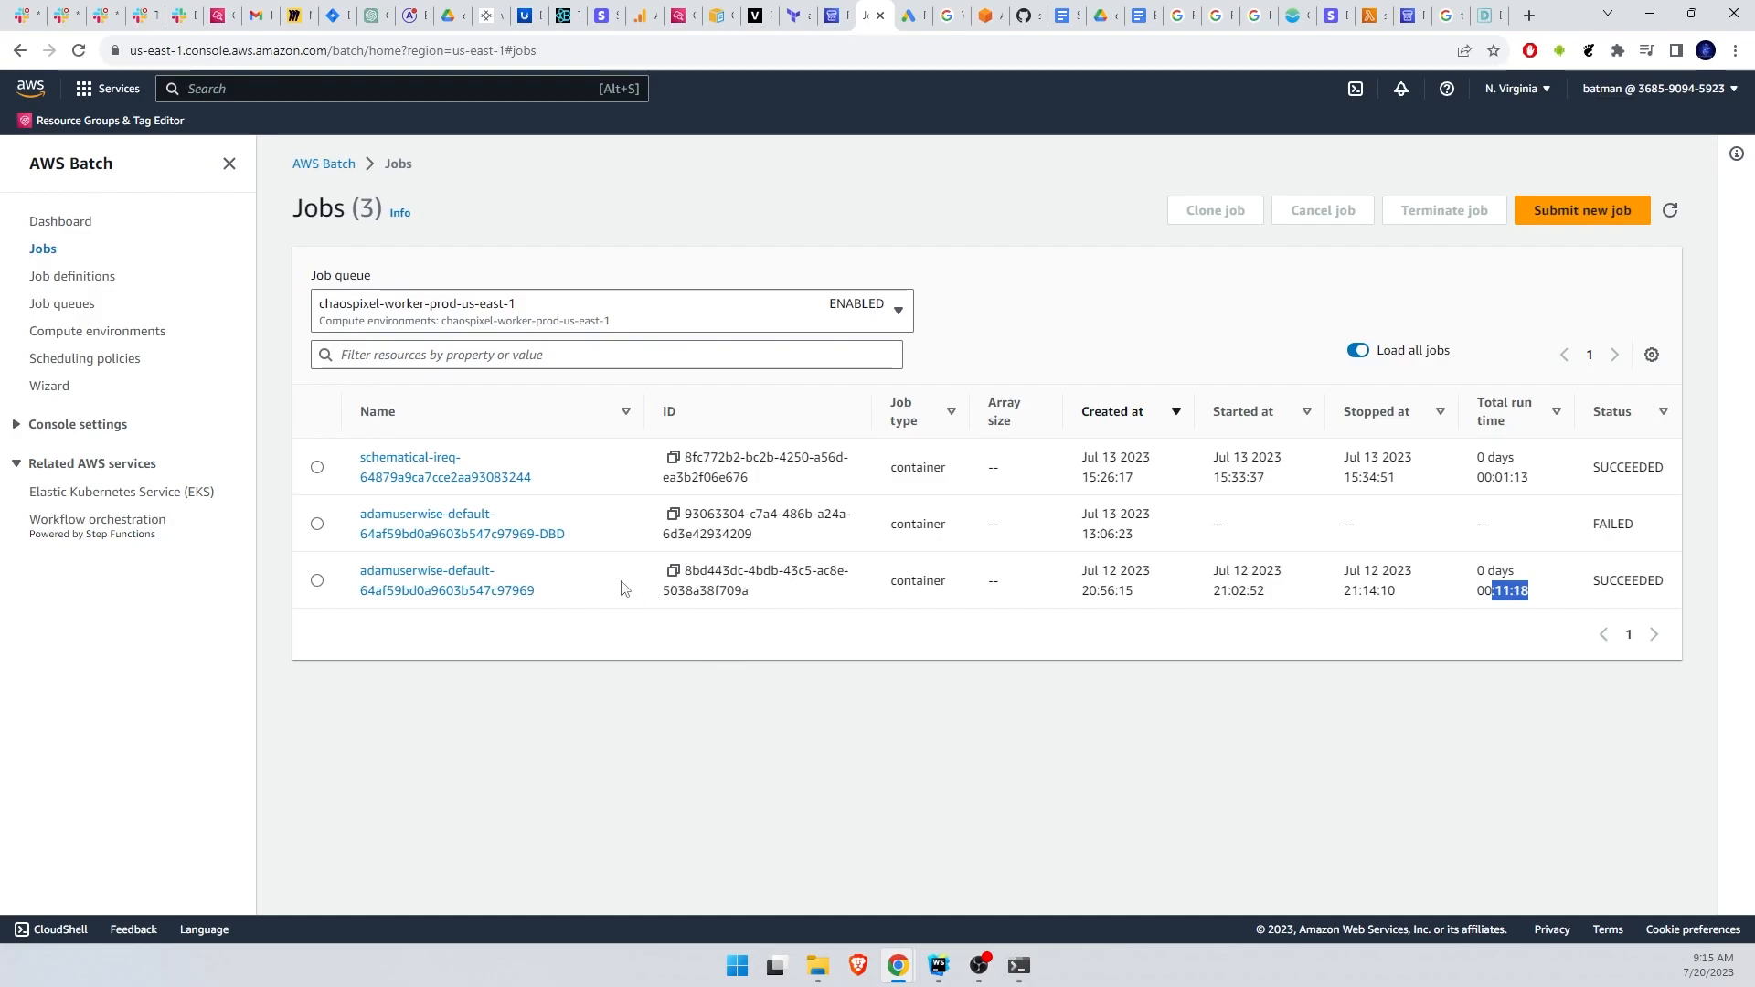
mouse_move(618, 590)
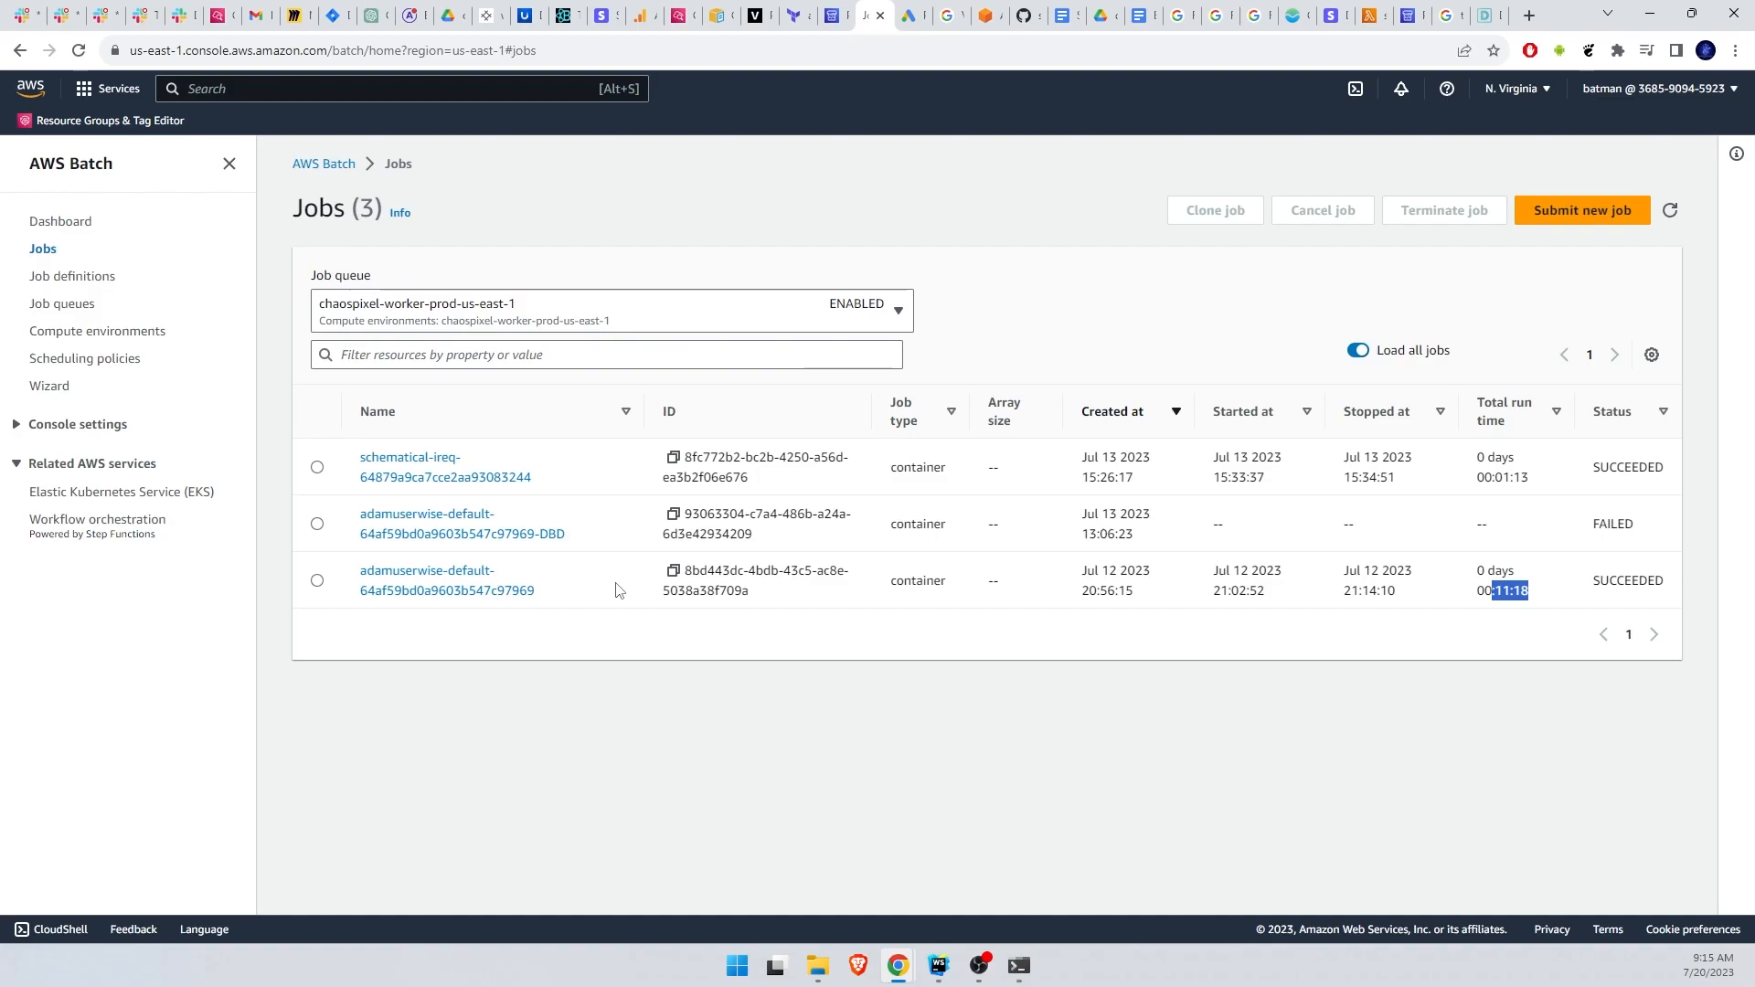
mouse_move(639, 627)
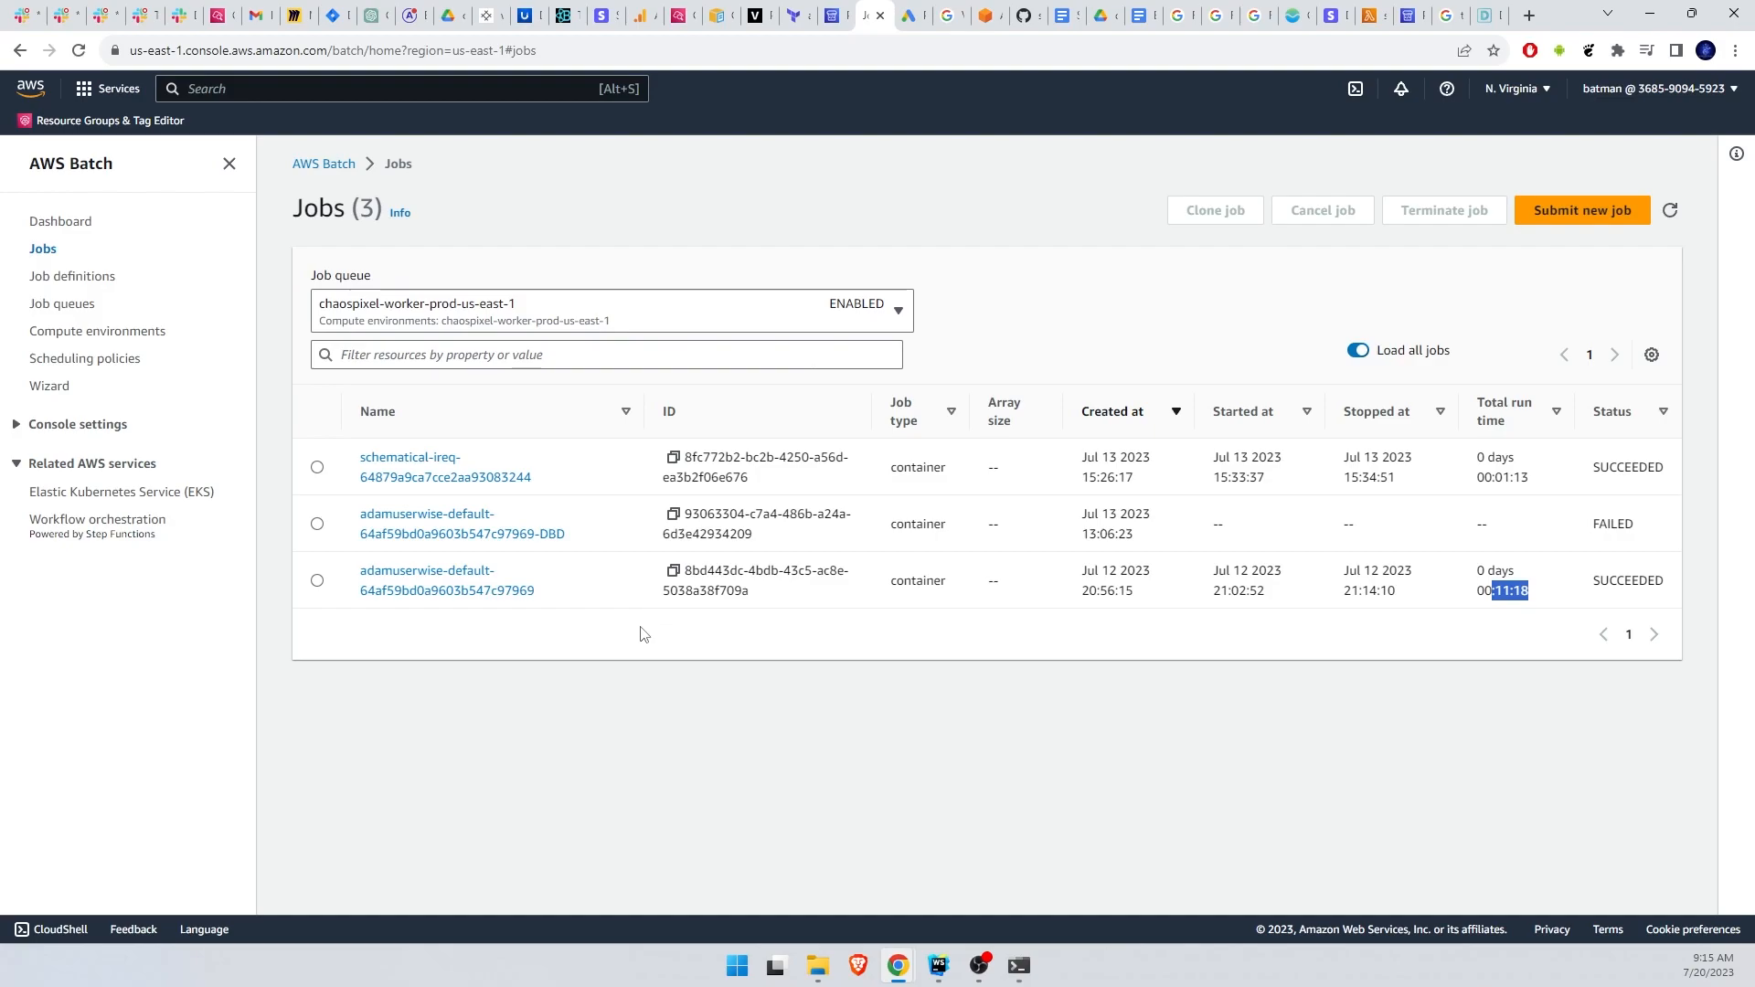
mouse_move(654, 648)
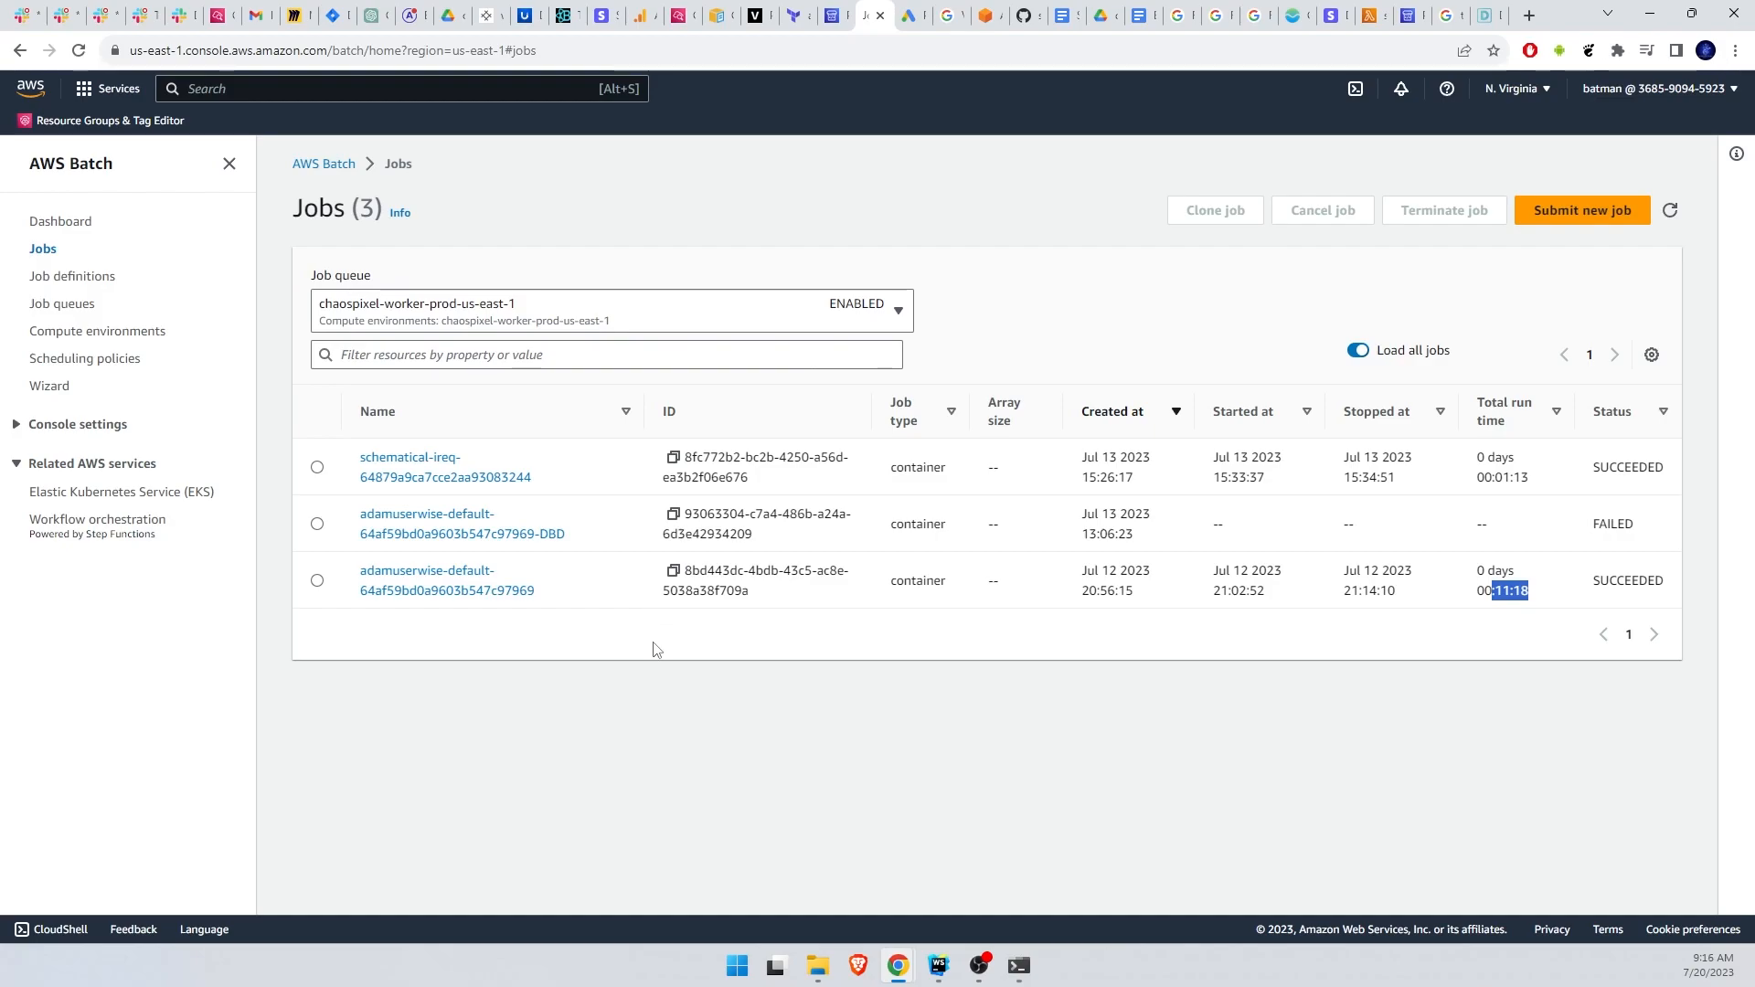
mouse_move(514, 623)
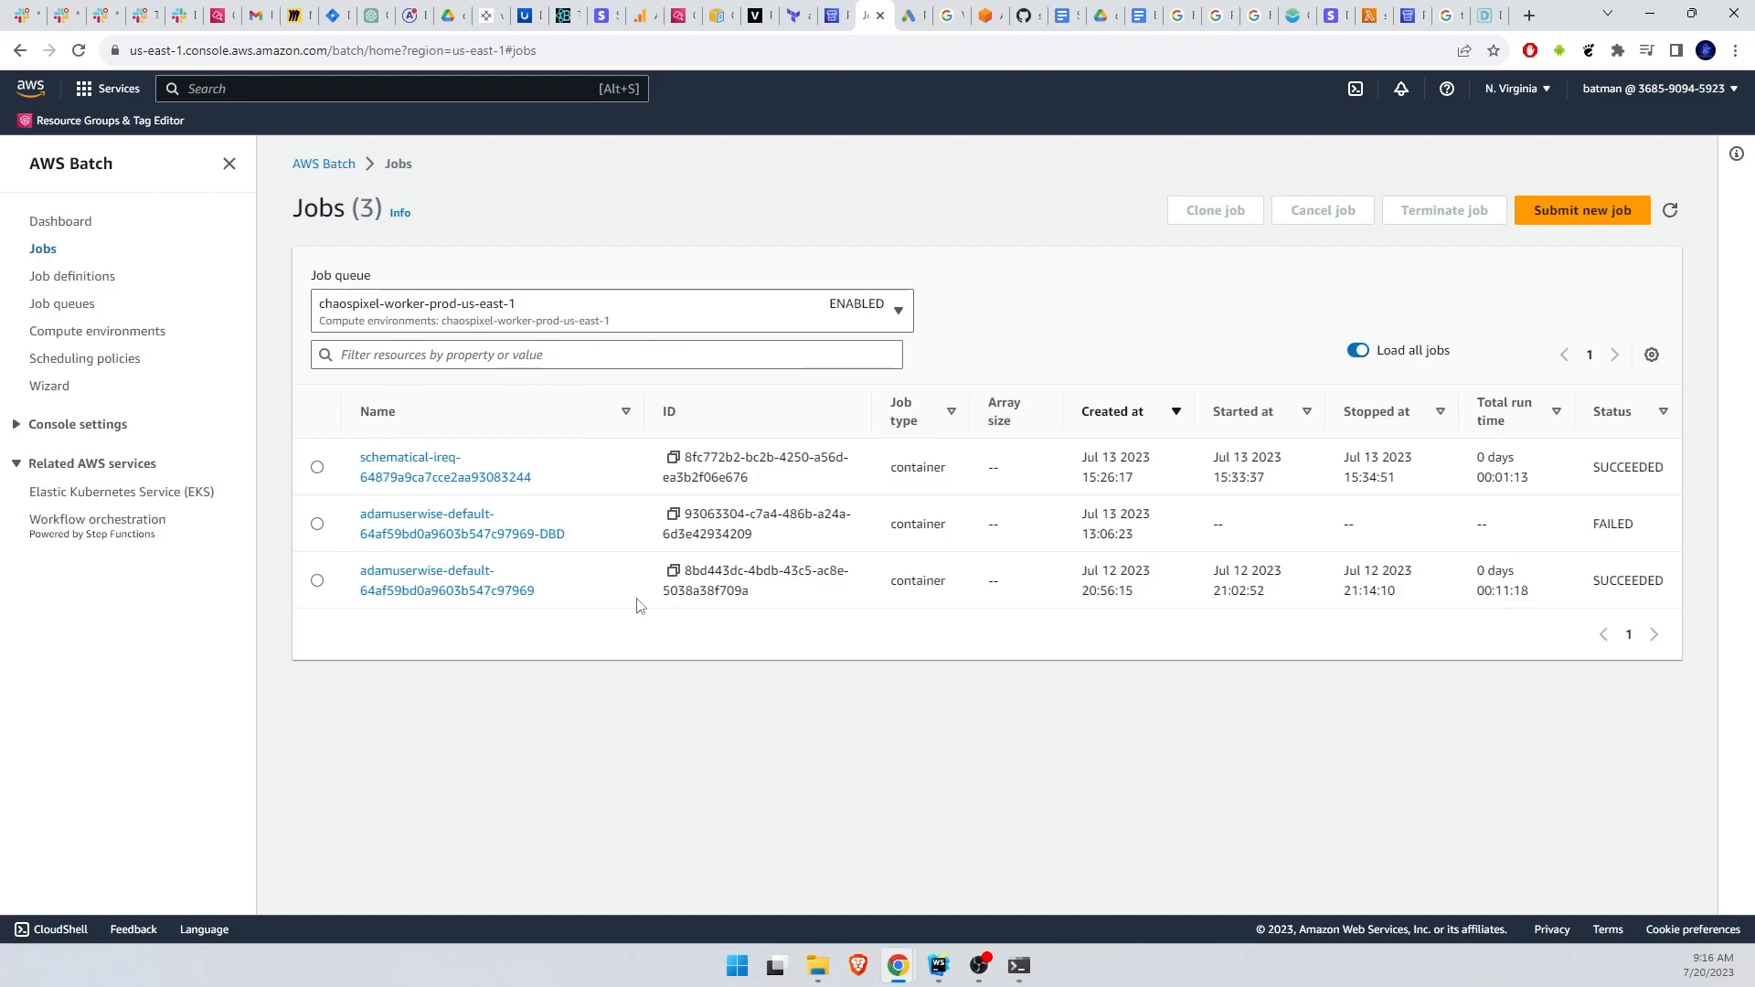
mouse_move(563, 598)
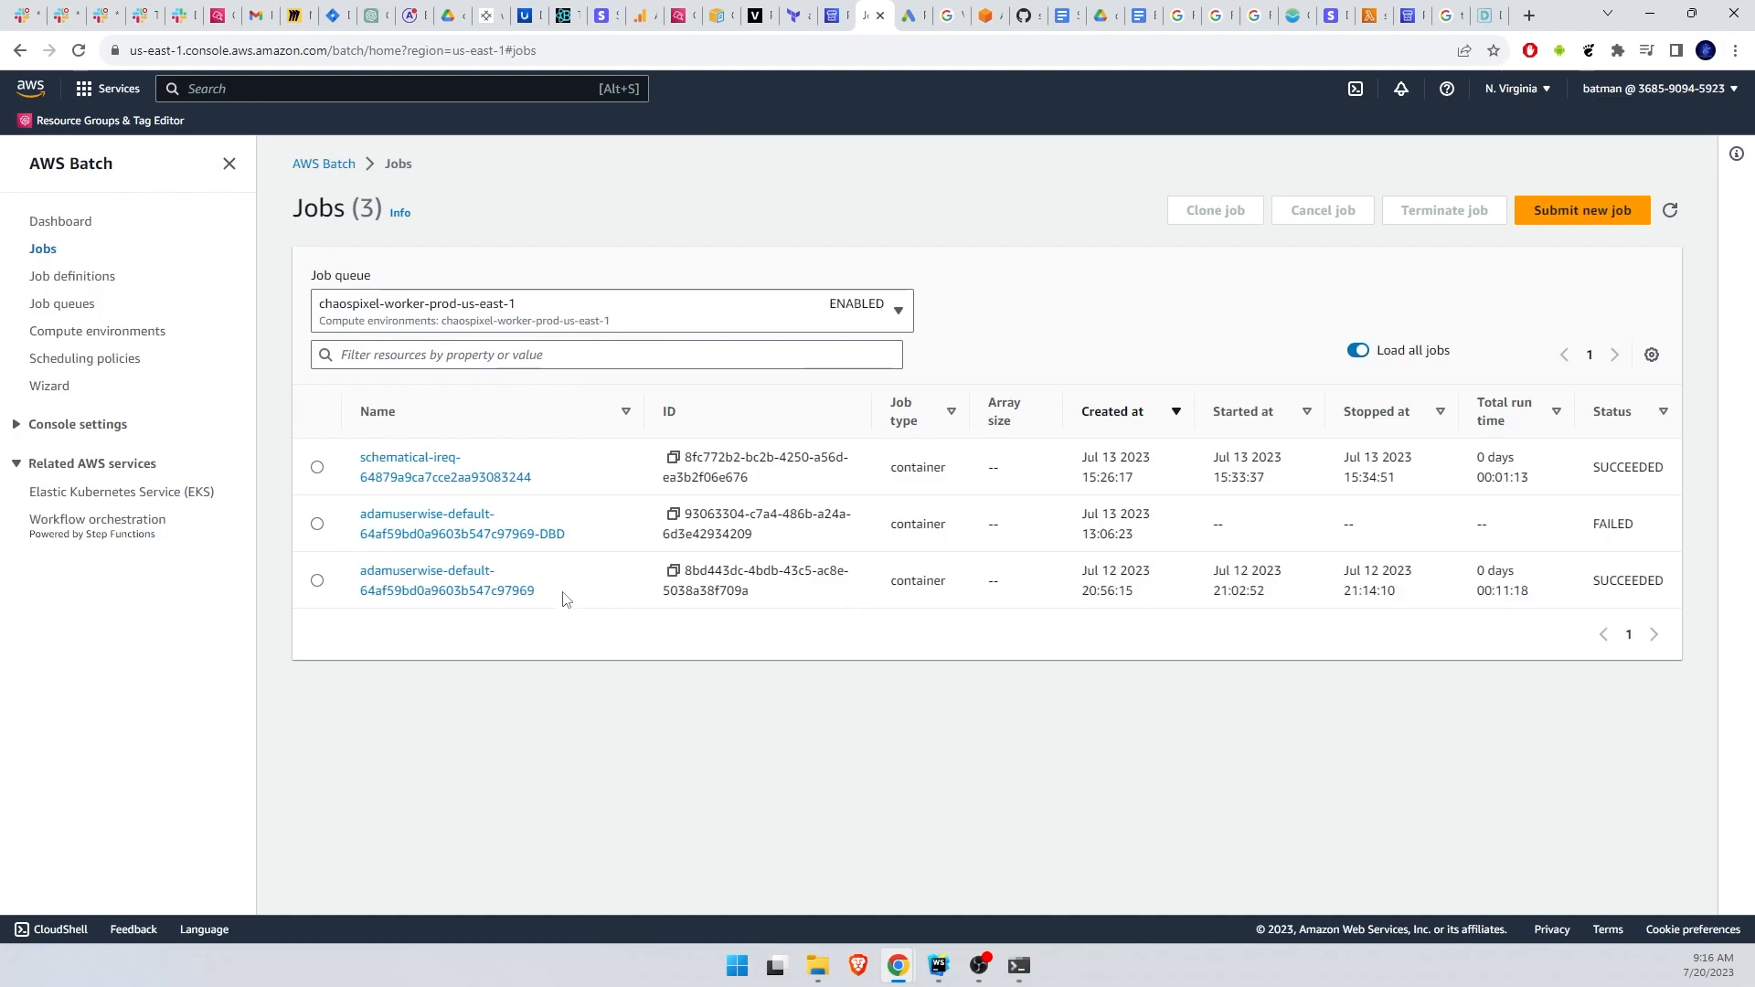
mouse_move(578, 617)
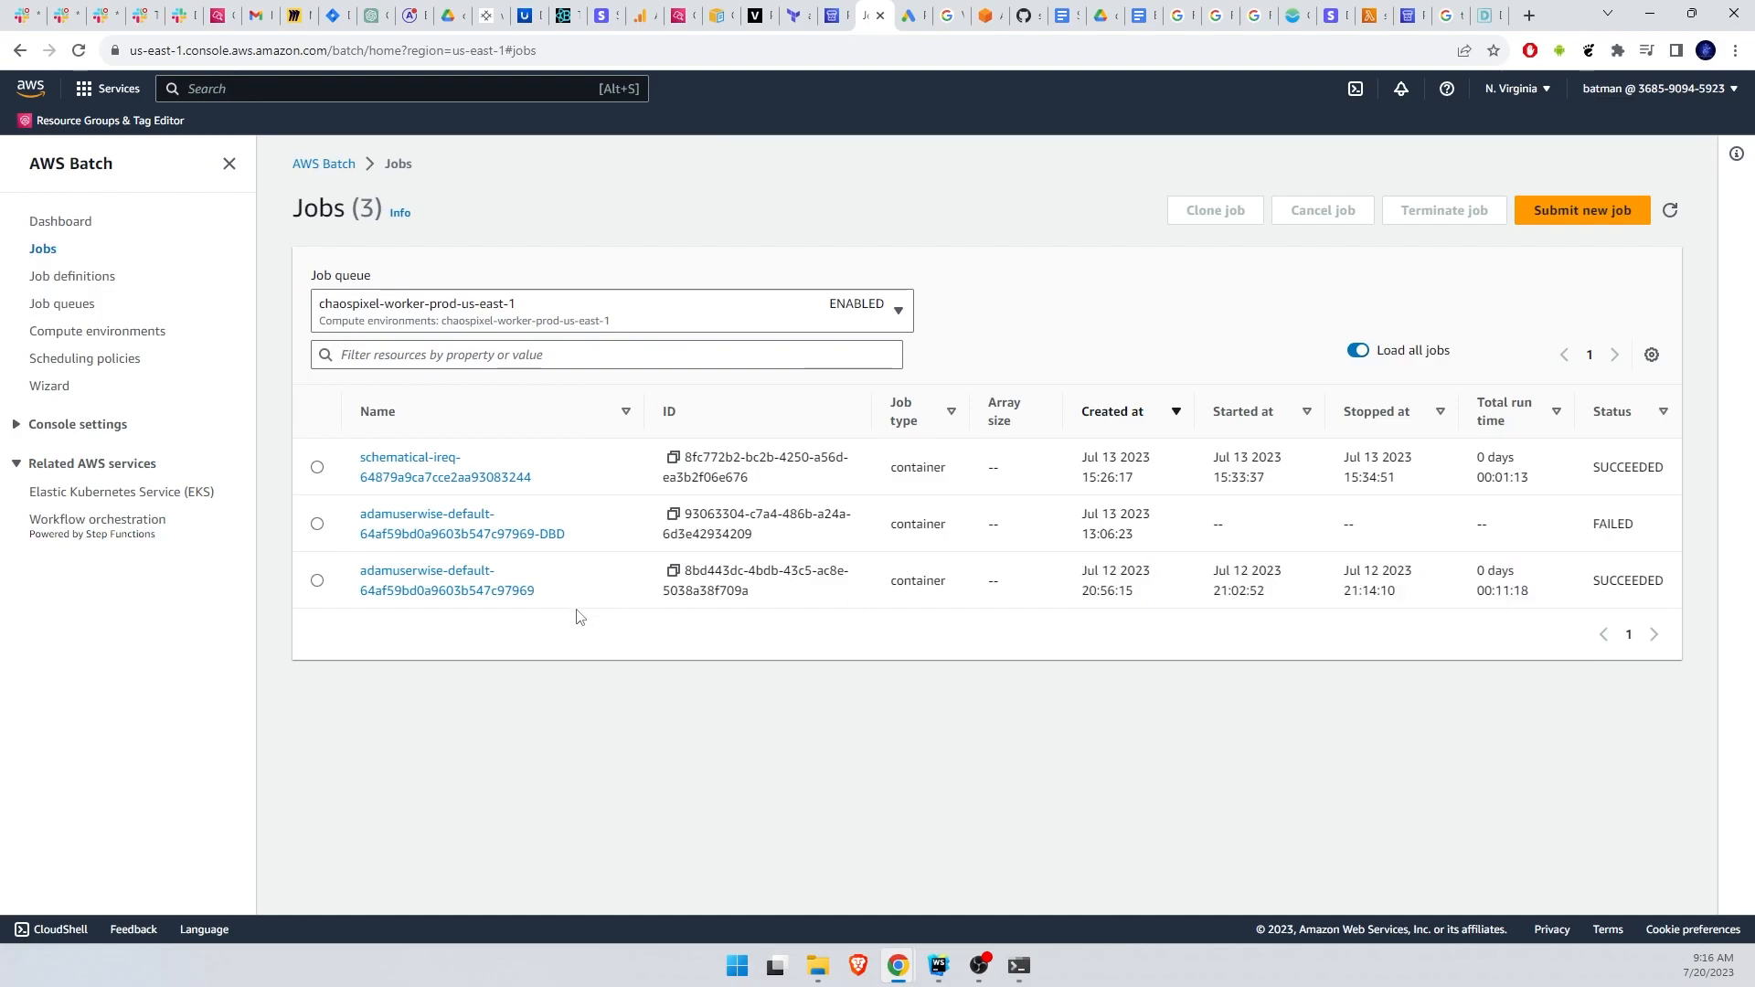
mouse_move(804, 438)
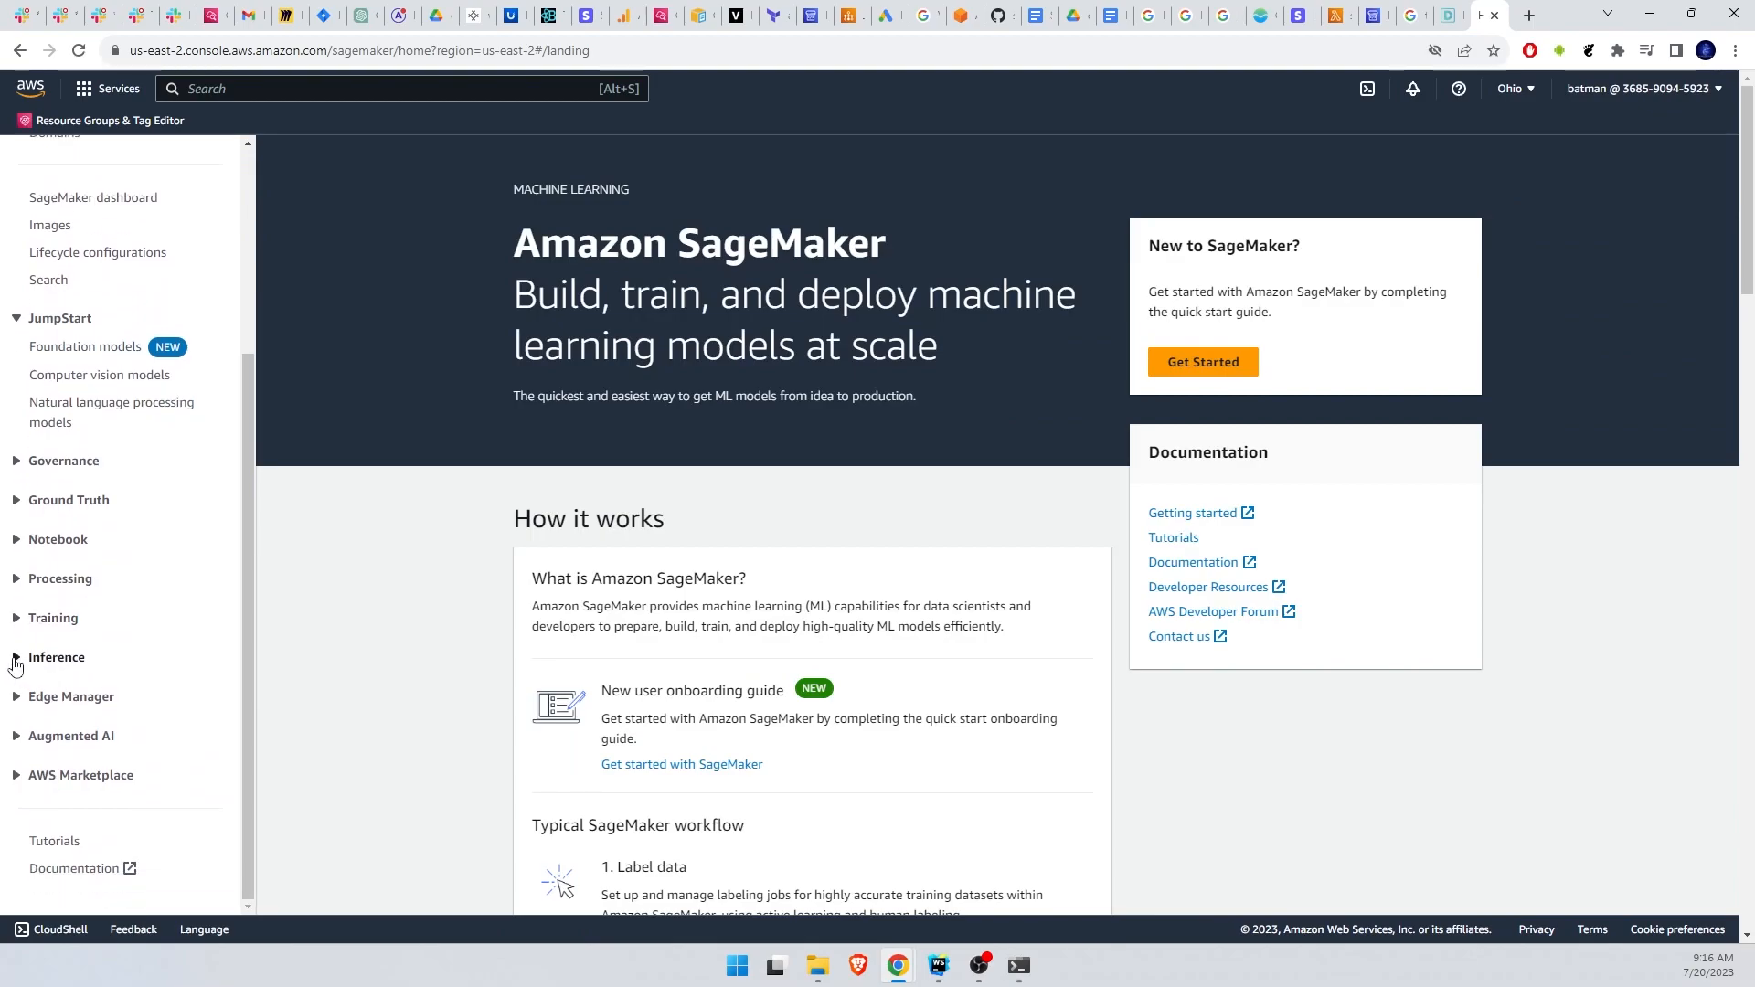
- Show the SageMaker Inference Endpoints list, which is empty in us-east-2
click(56, 657)
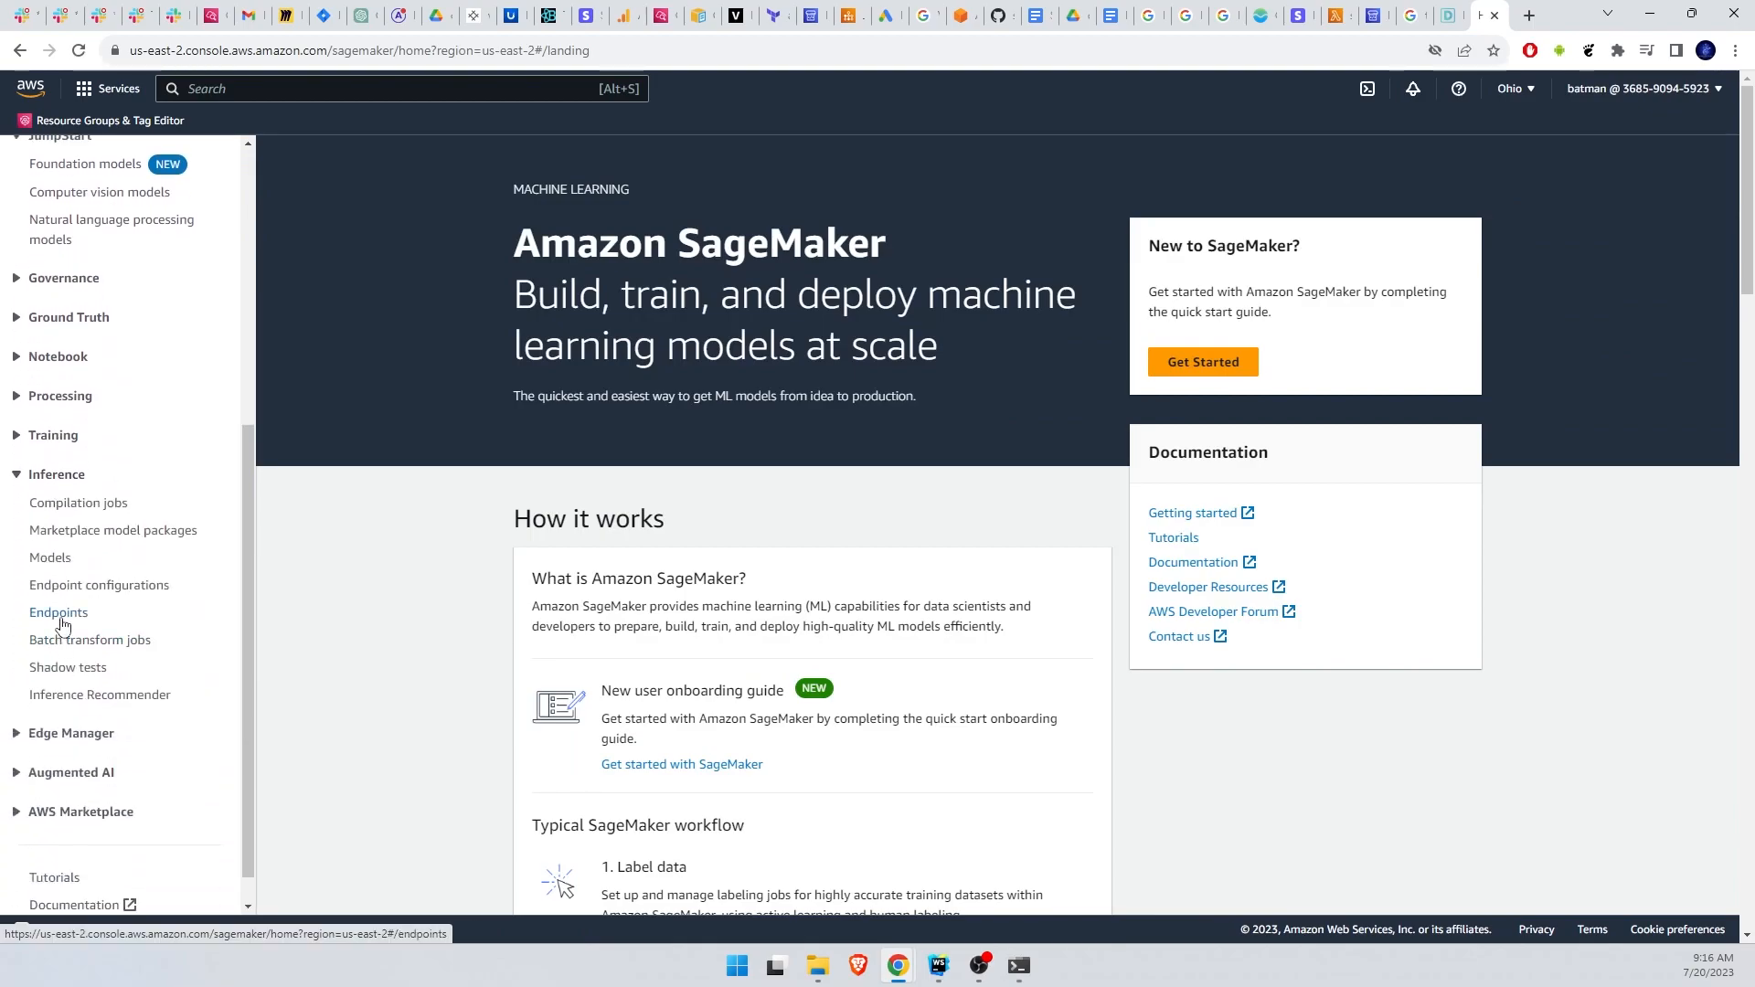
click(59, 613)
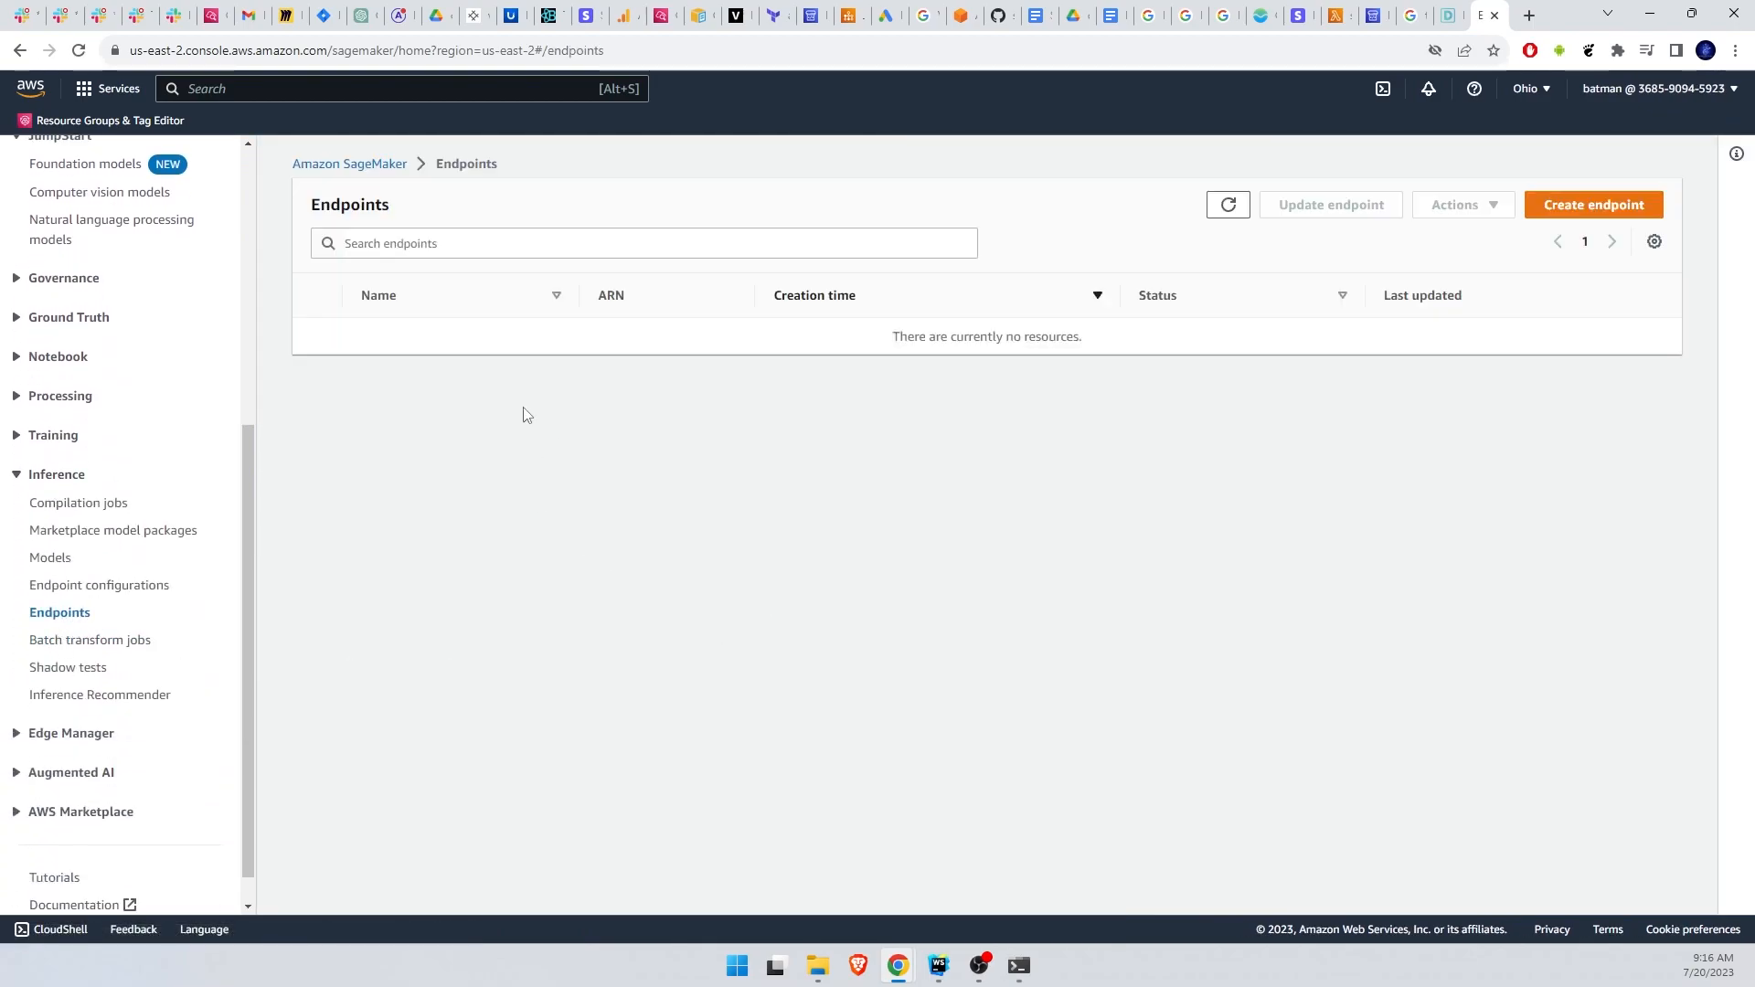
mouse_move(547, 398)
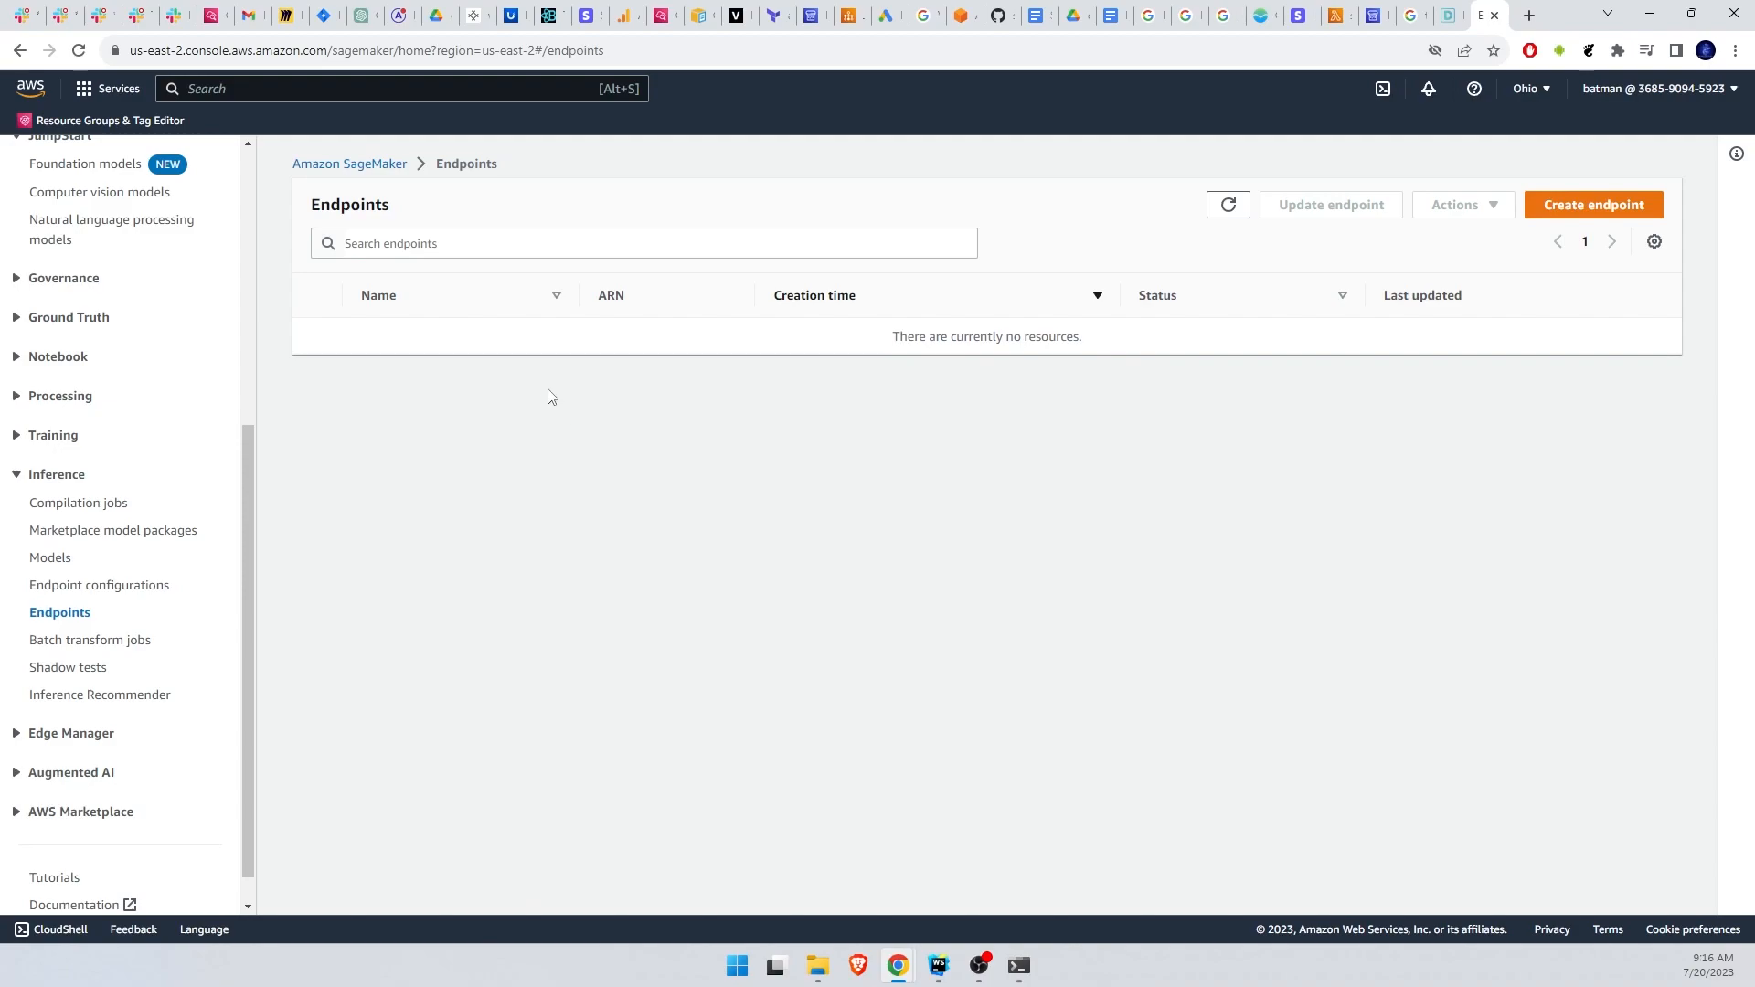
mouse_move(611, 385)
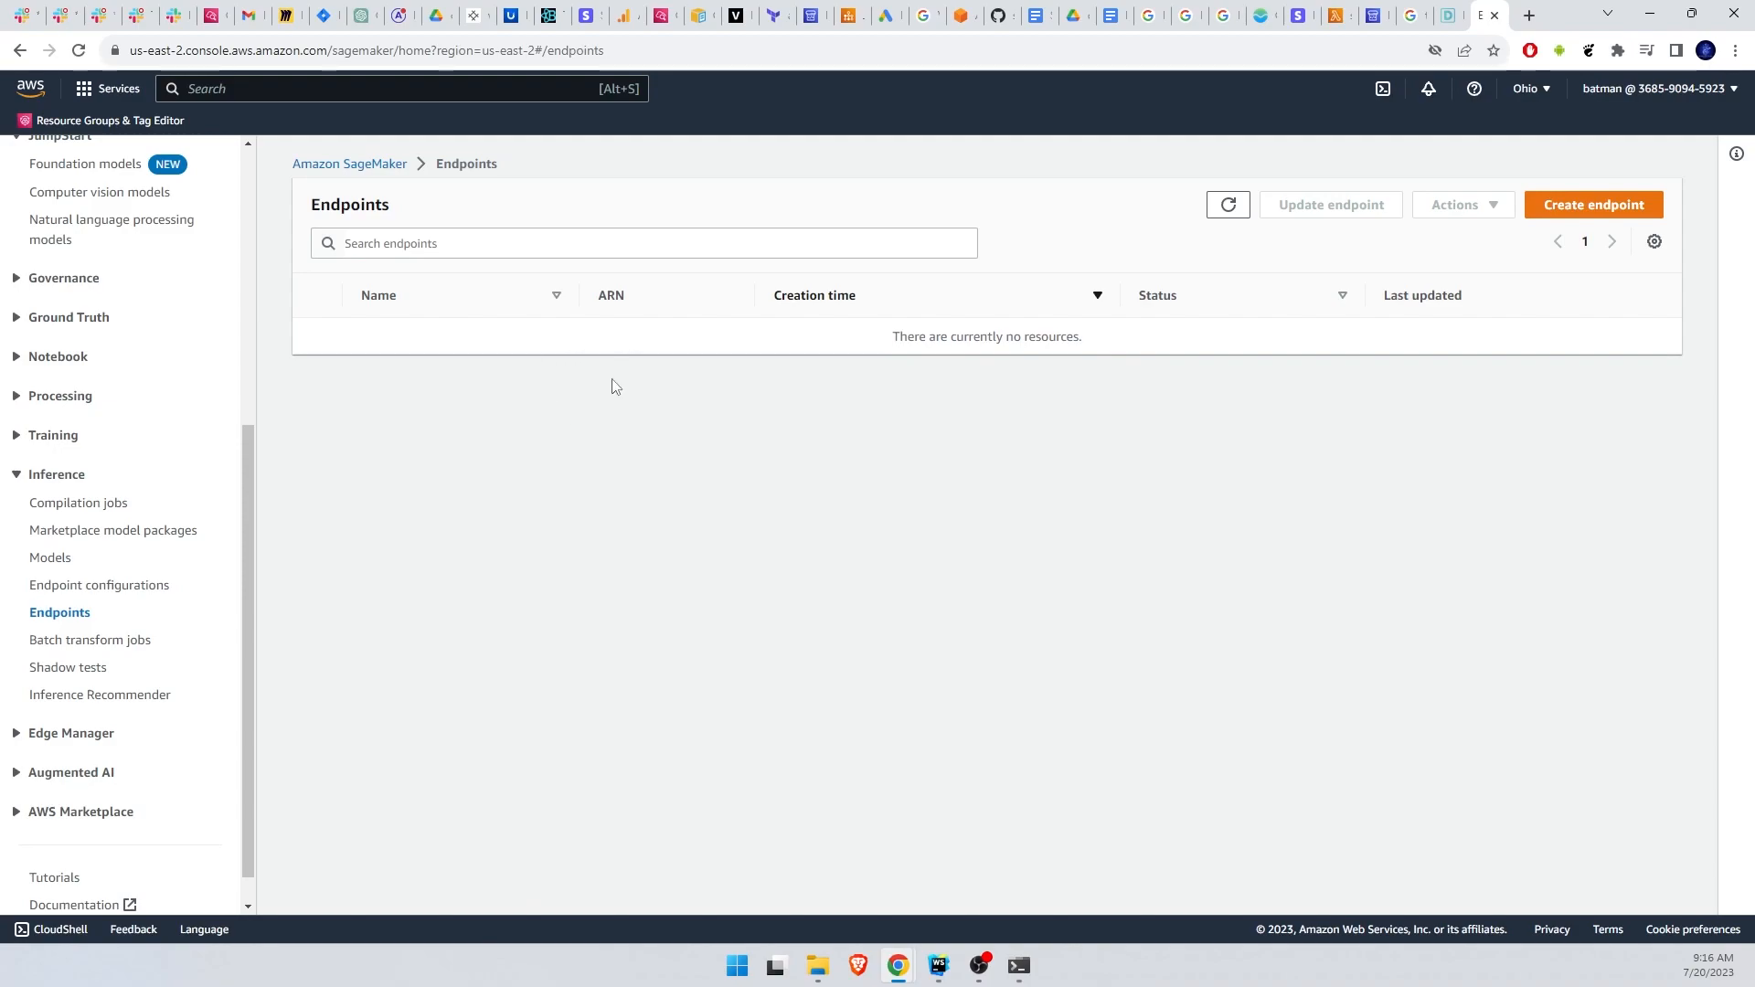
mouse_move(852, 674)
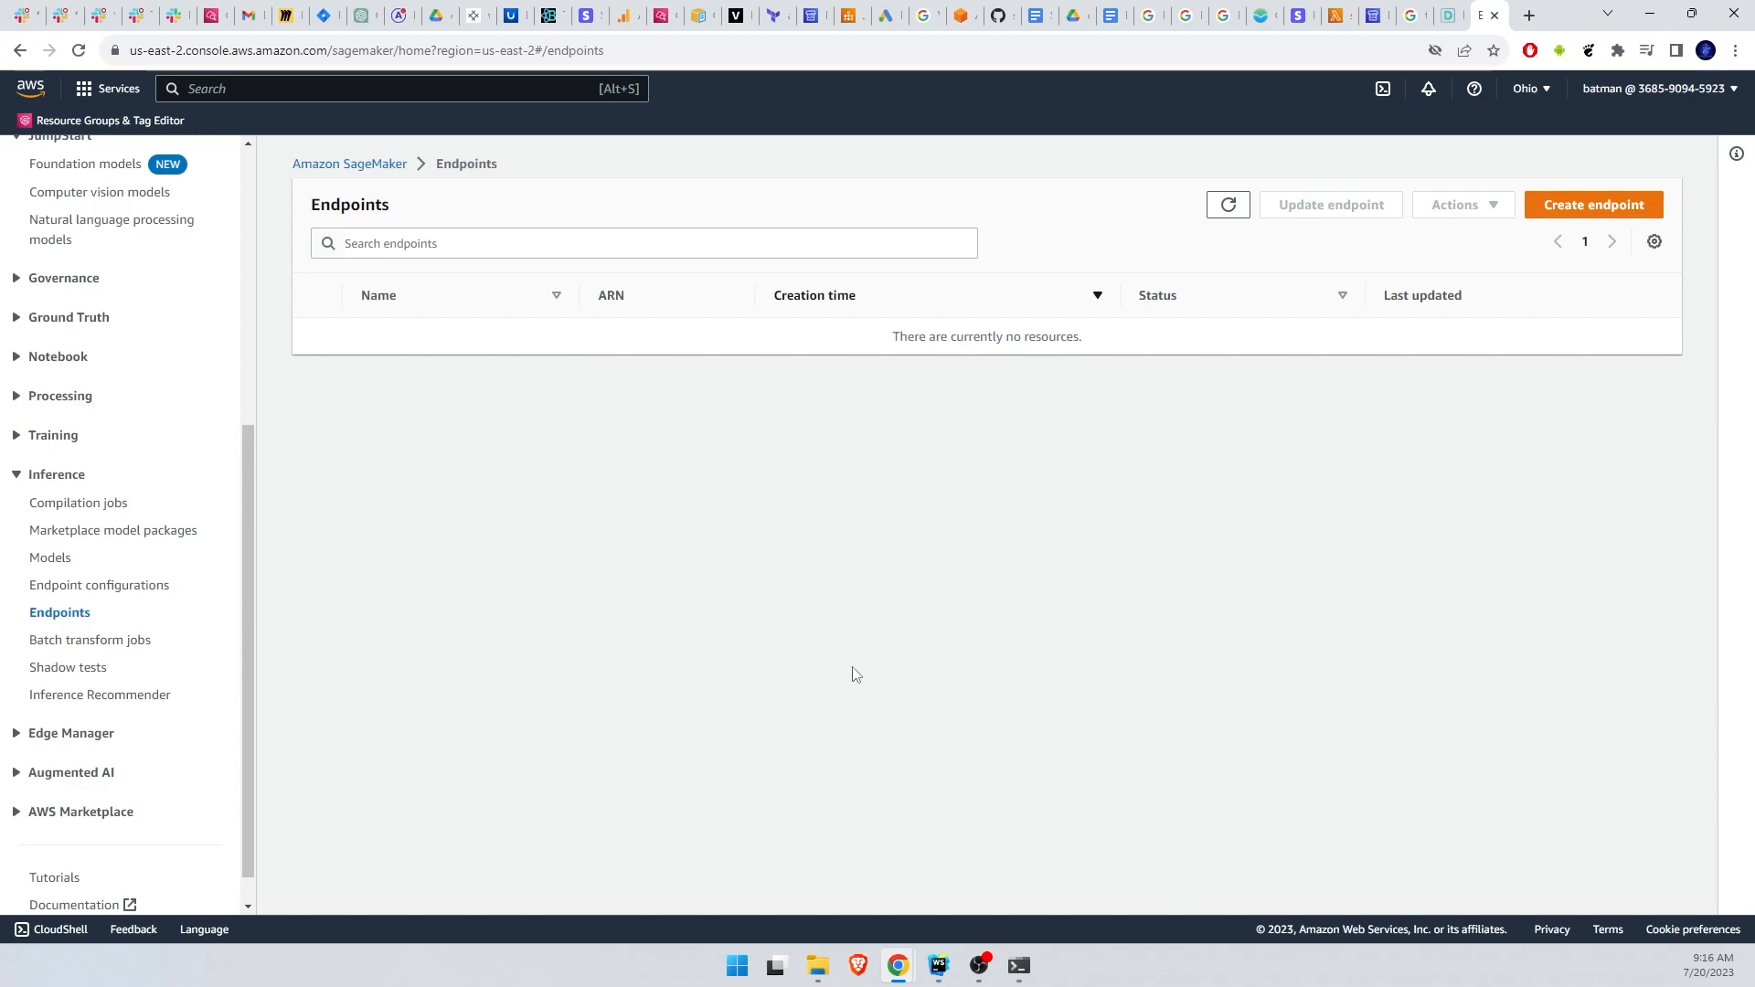
mouse_move(612, 657)
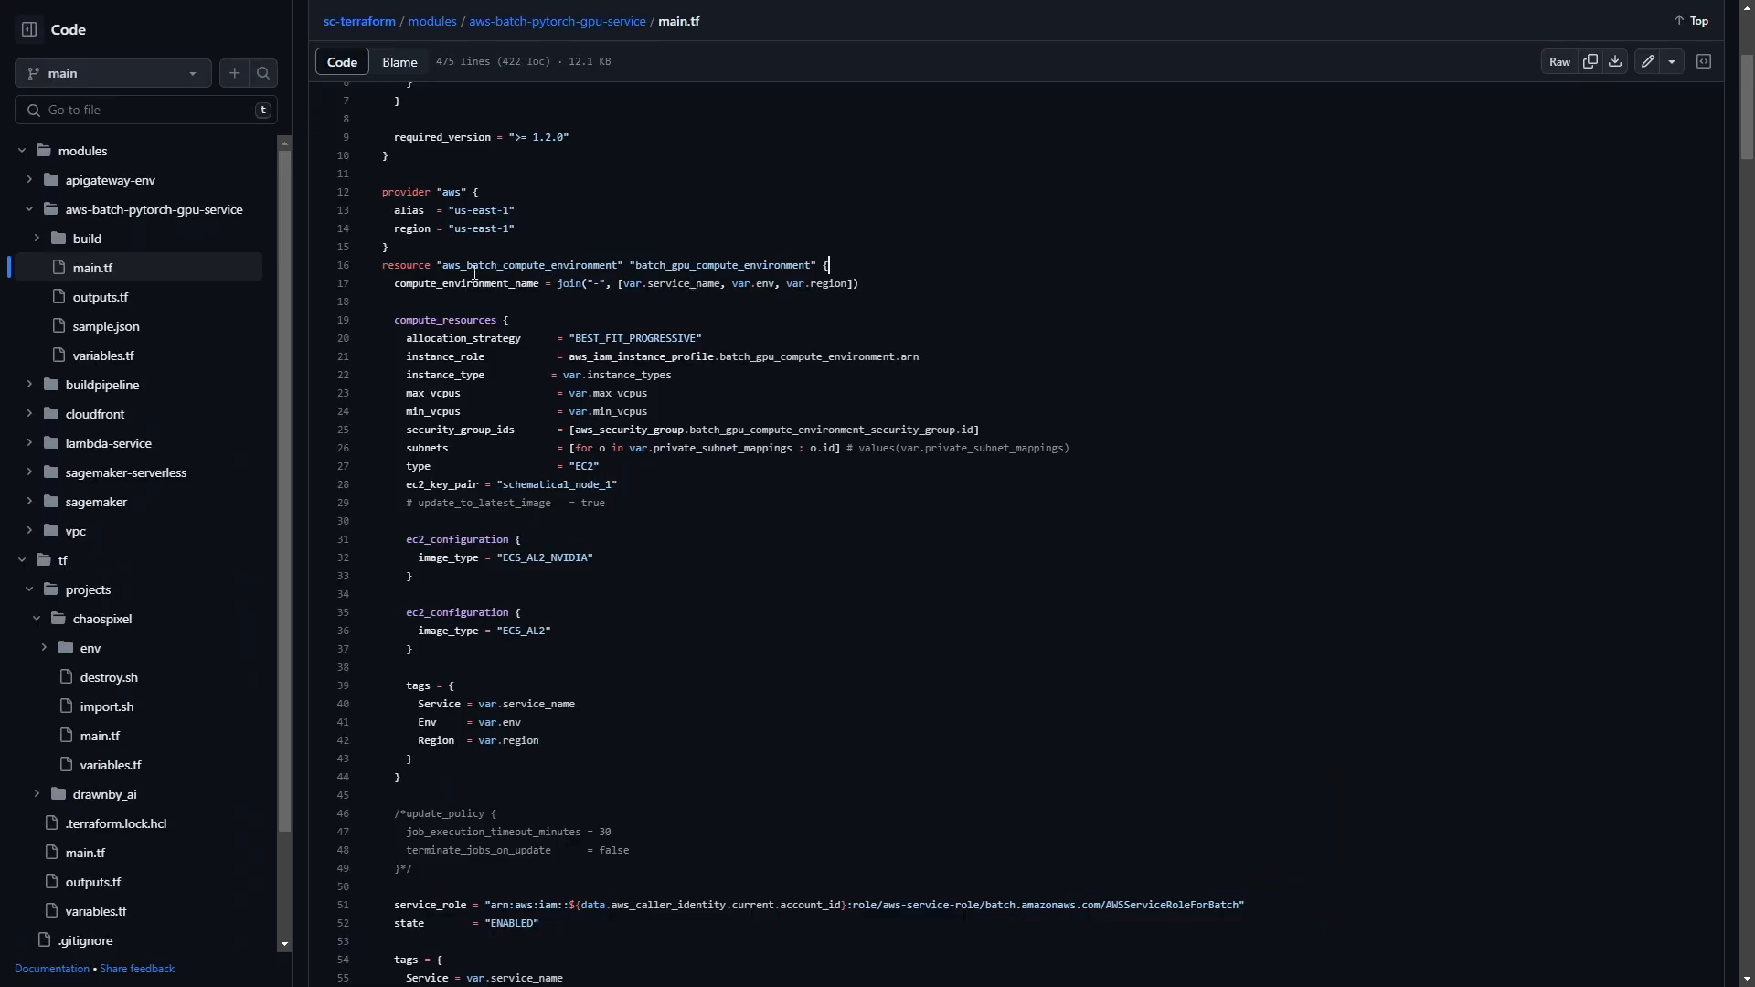
double_click(538, 265)
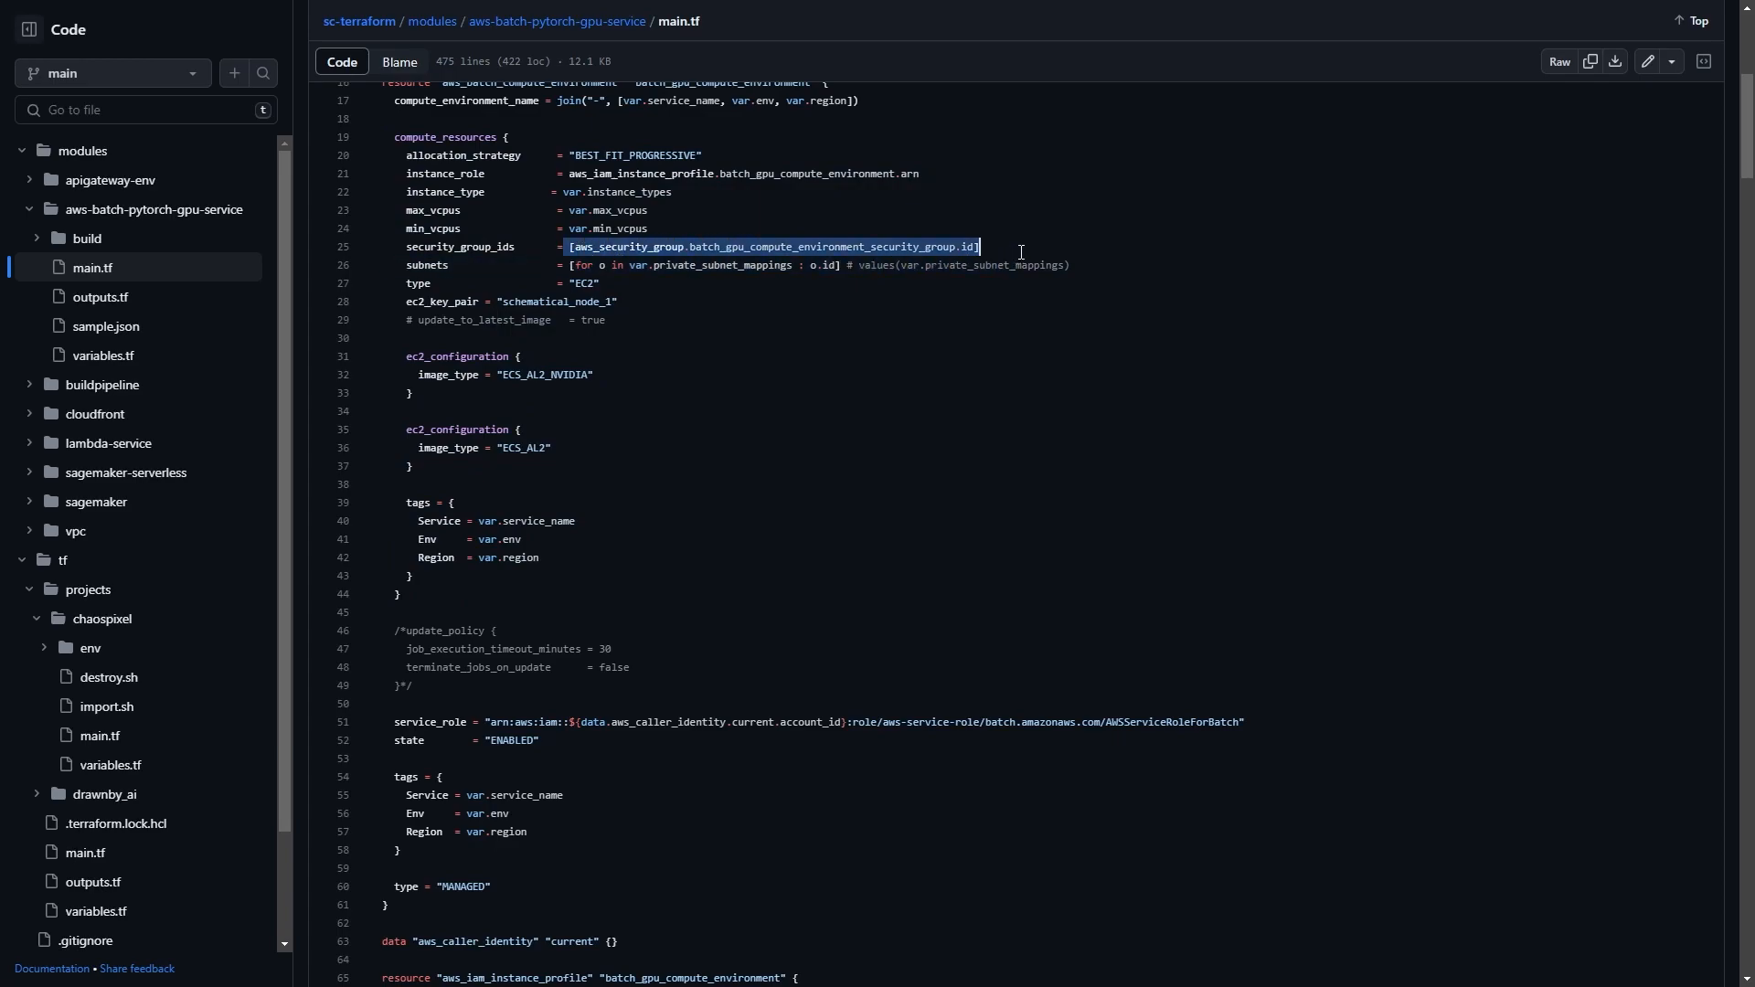
mouse_move(327, 260)
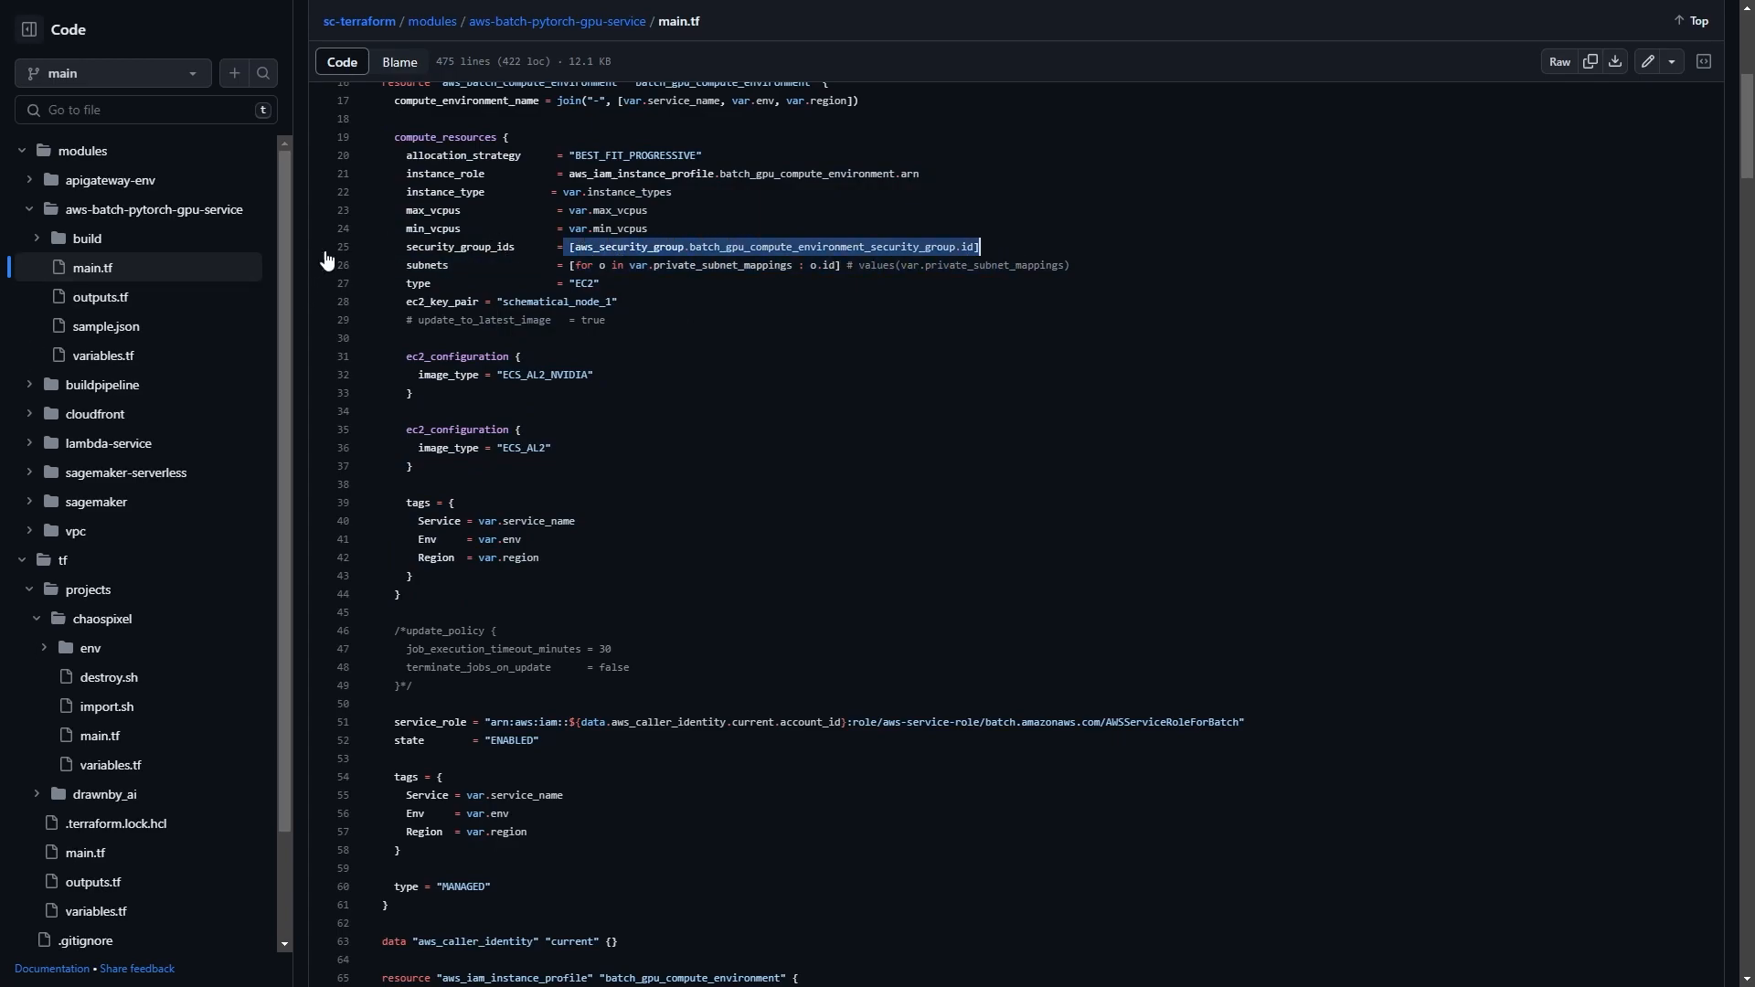
mouse_move(91, 537)
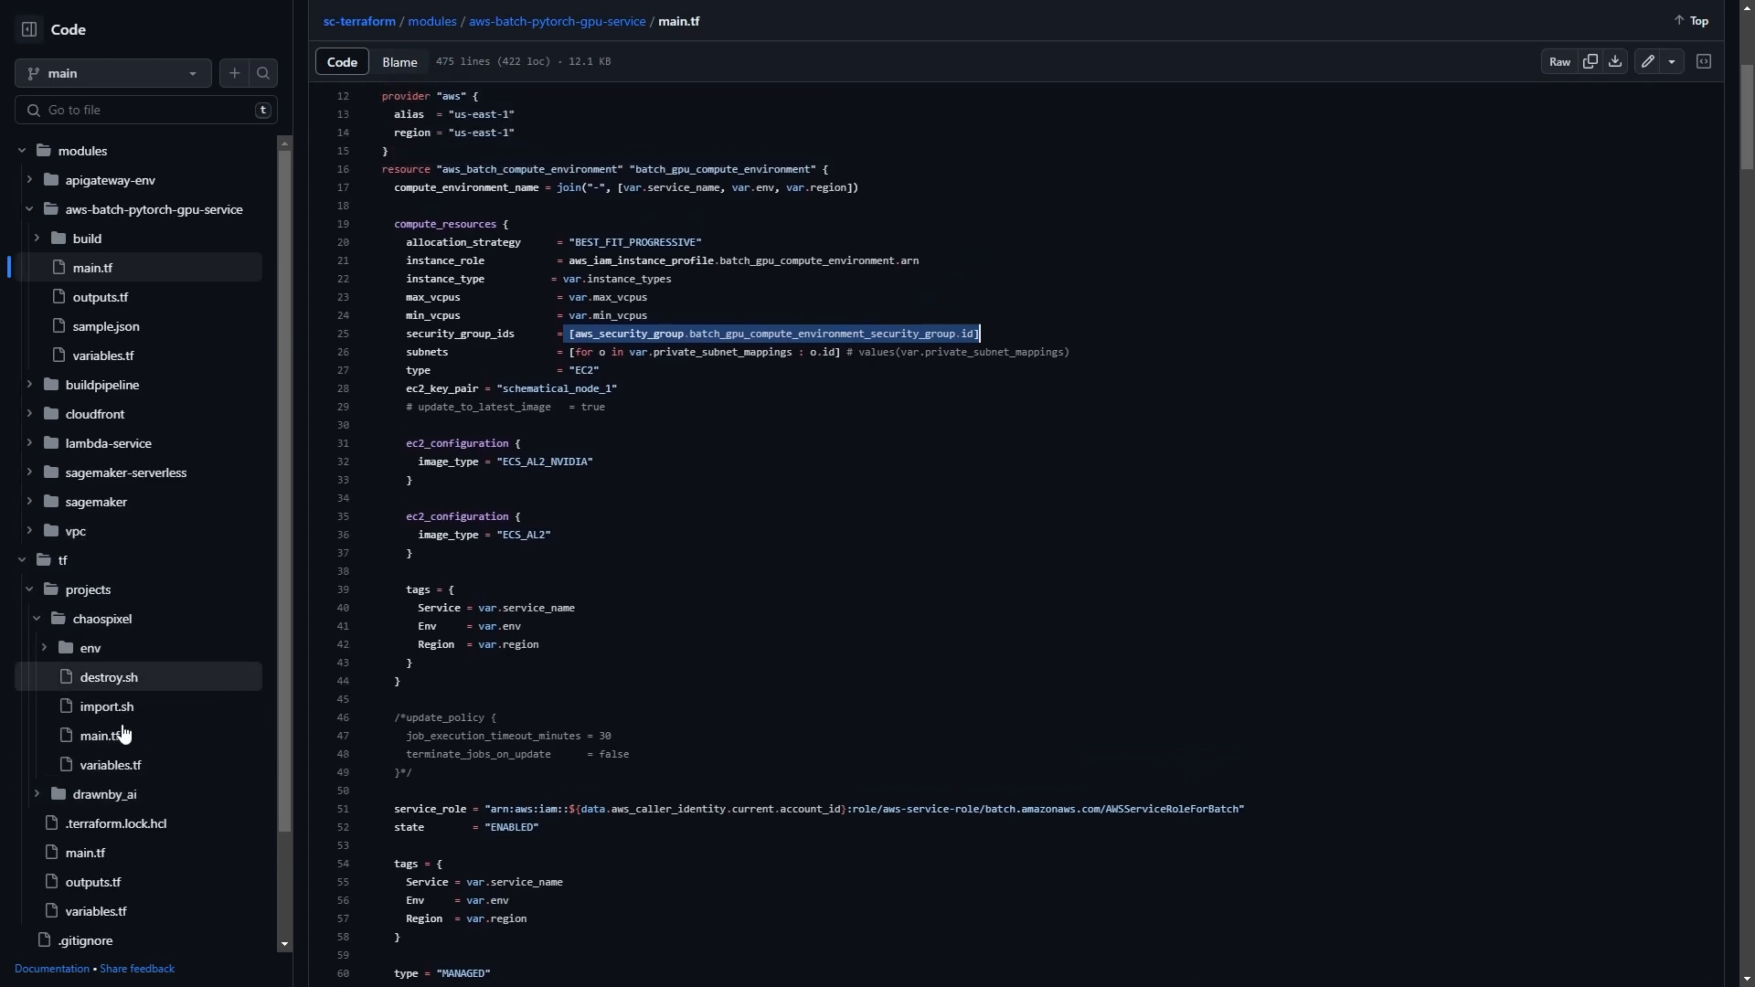
scroll(down, 3)
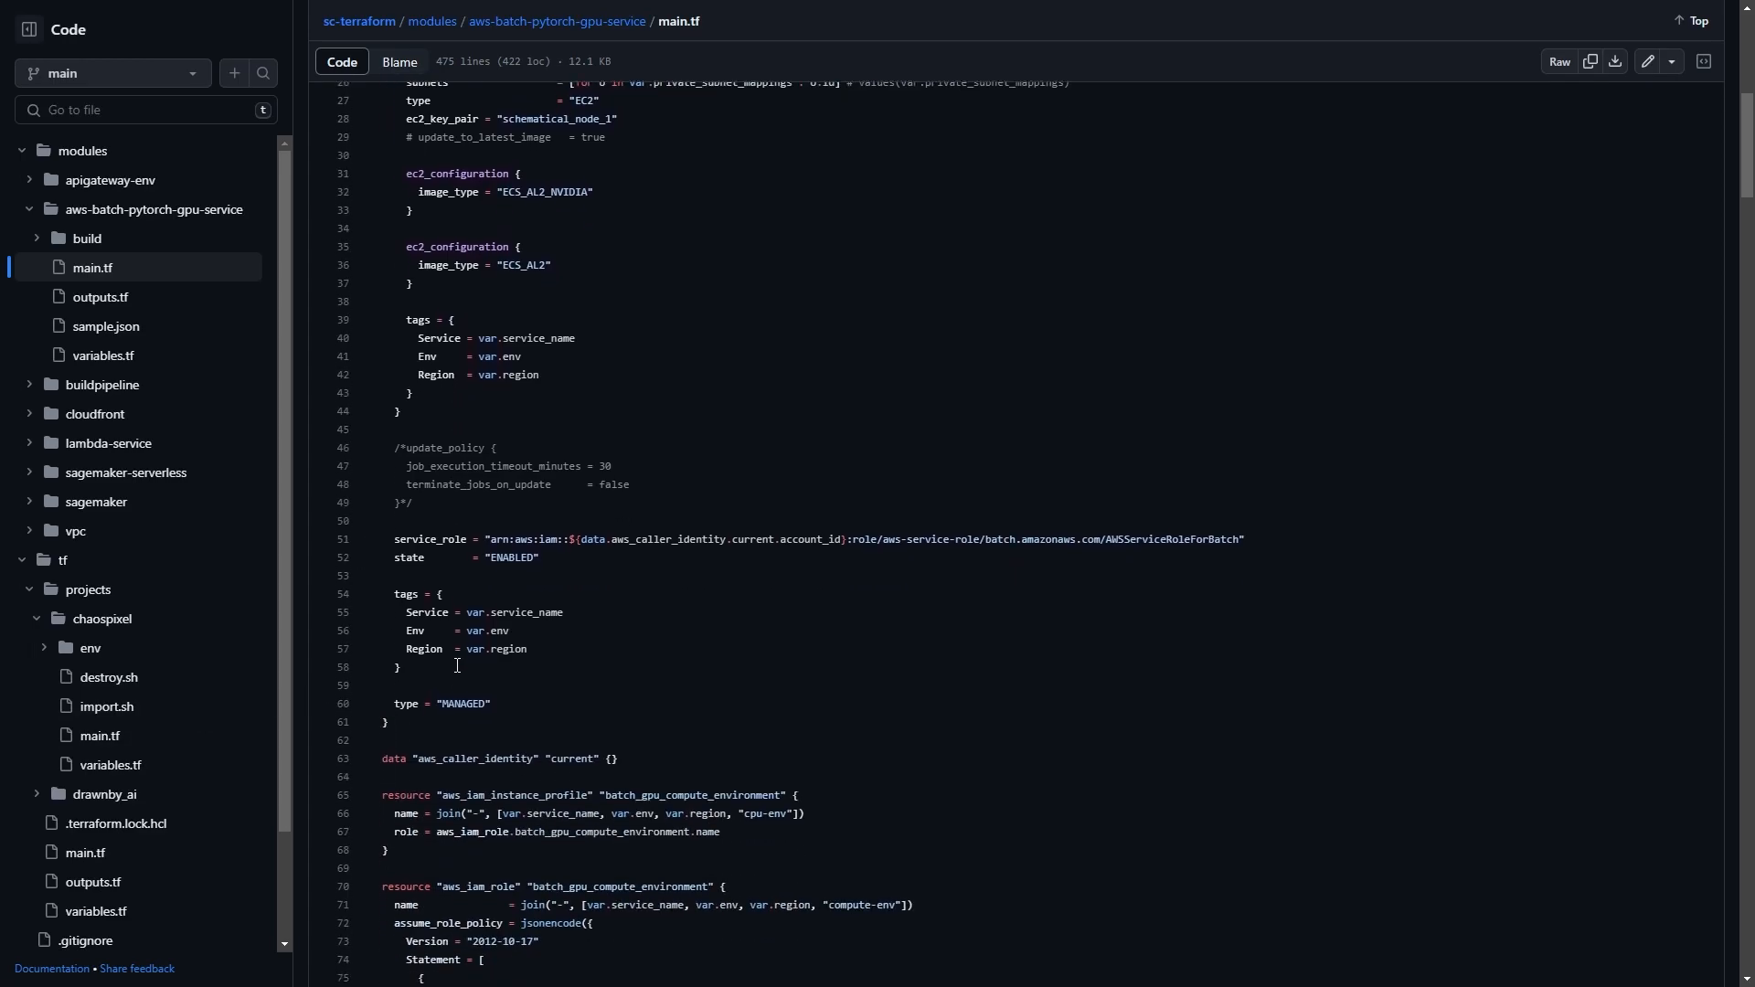
scroll(down, 3)
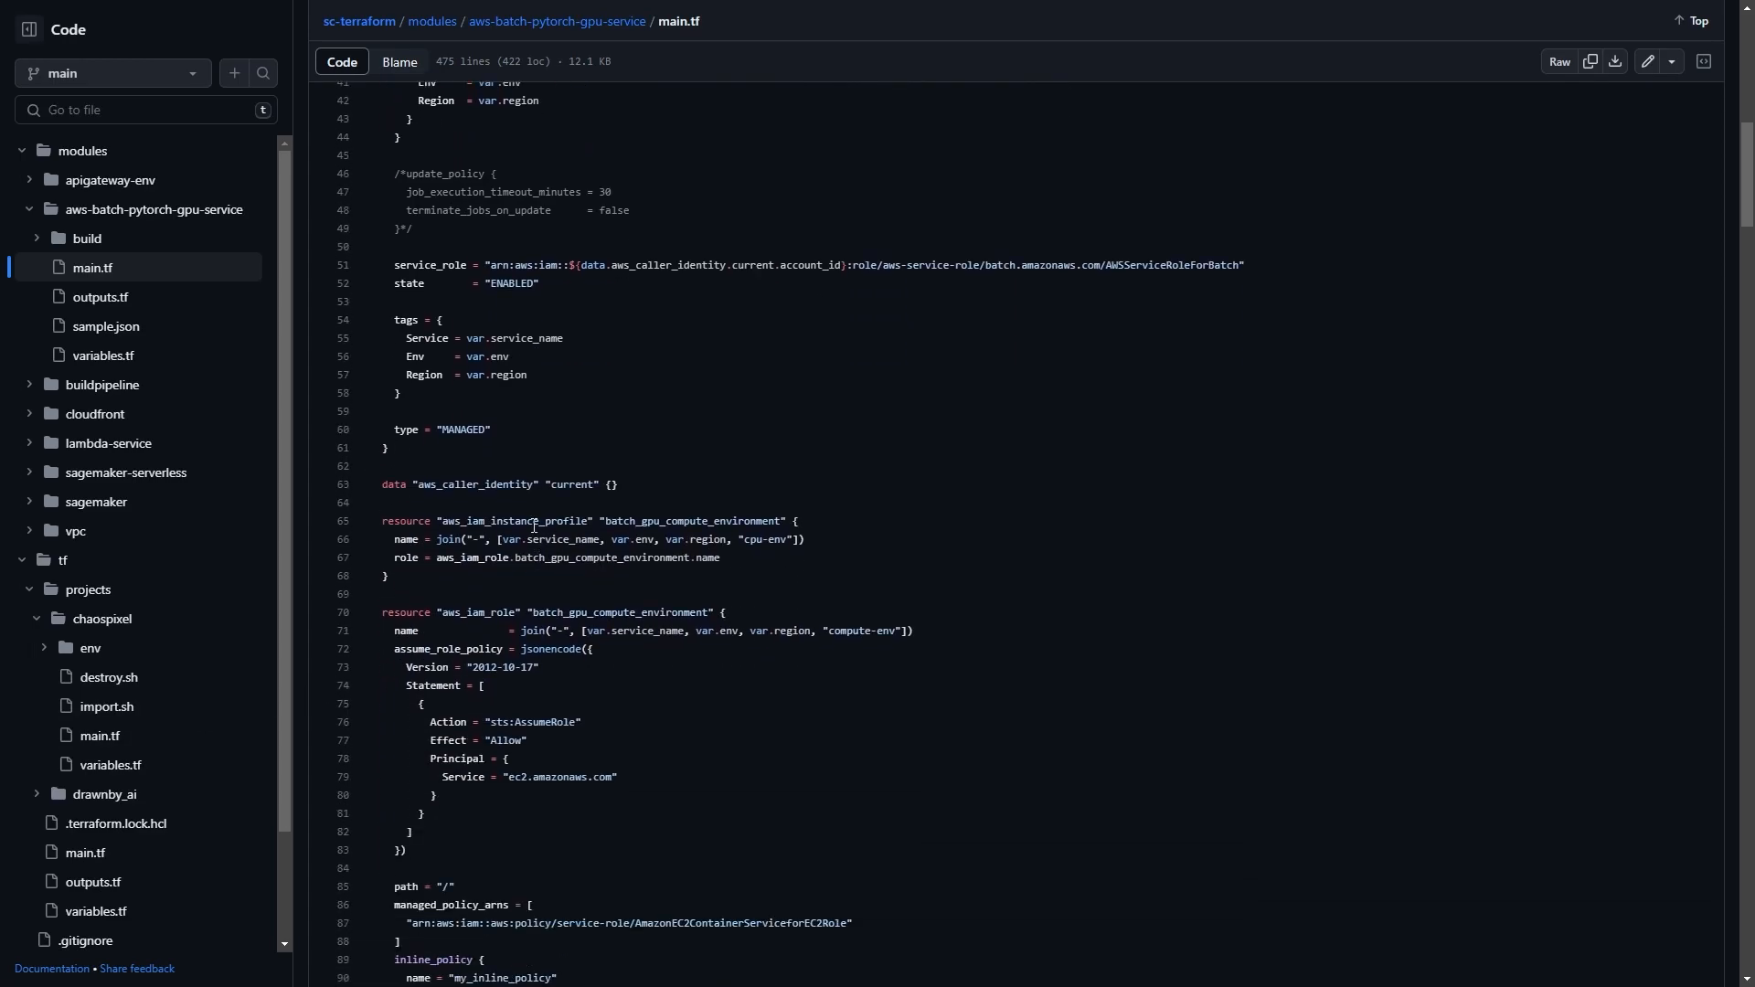
drag(385, 520, 385, 575)
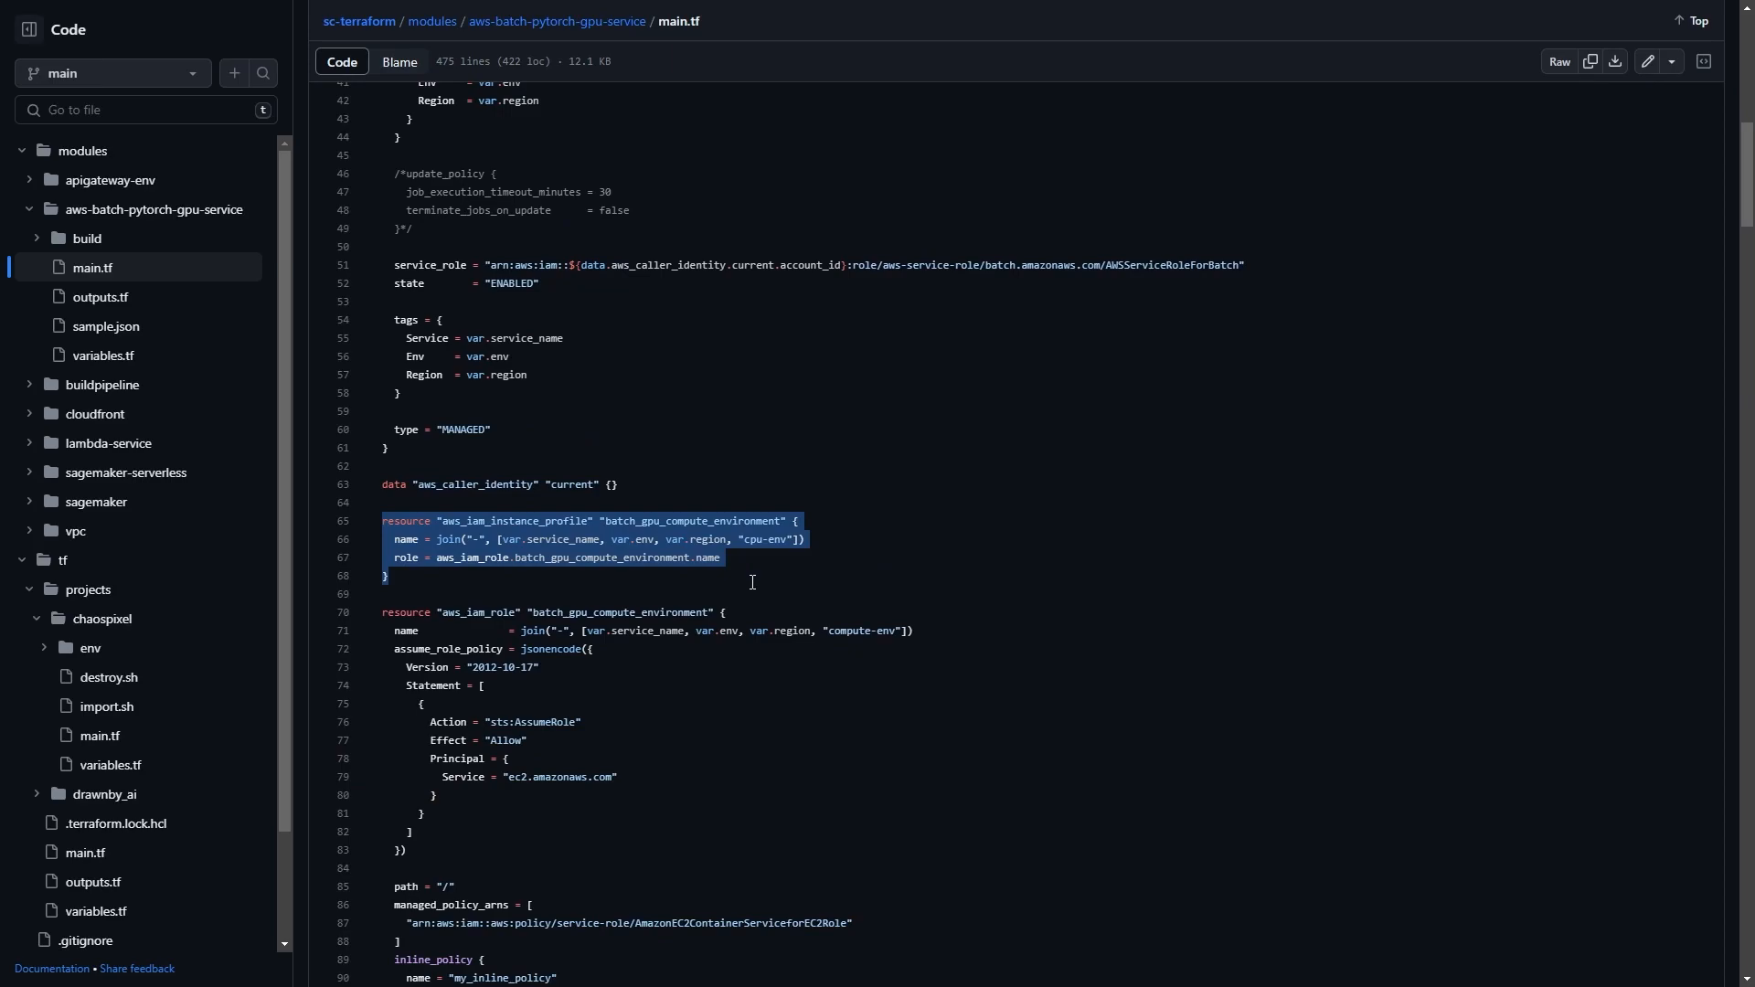
scroll(down, 3)
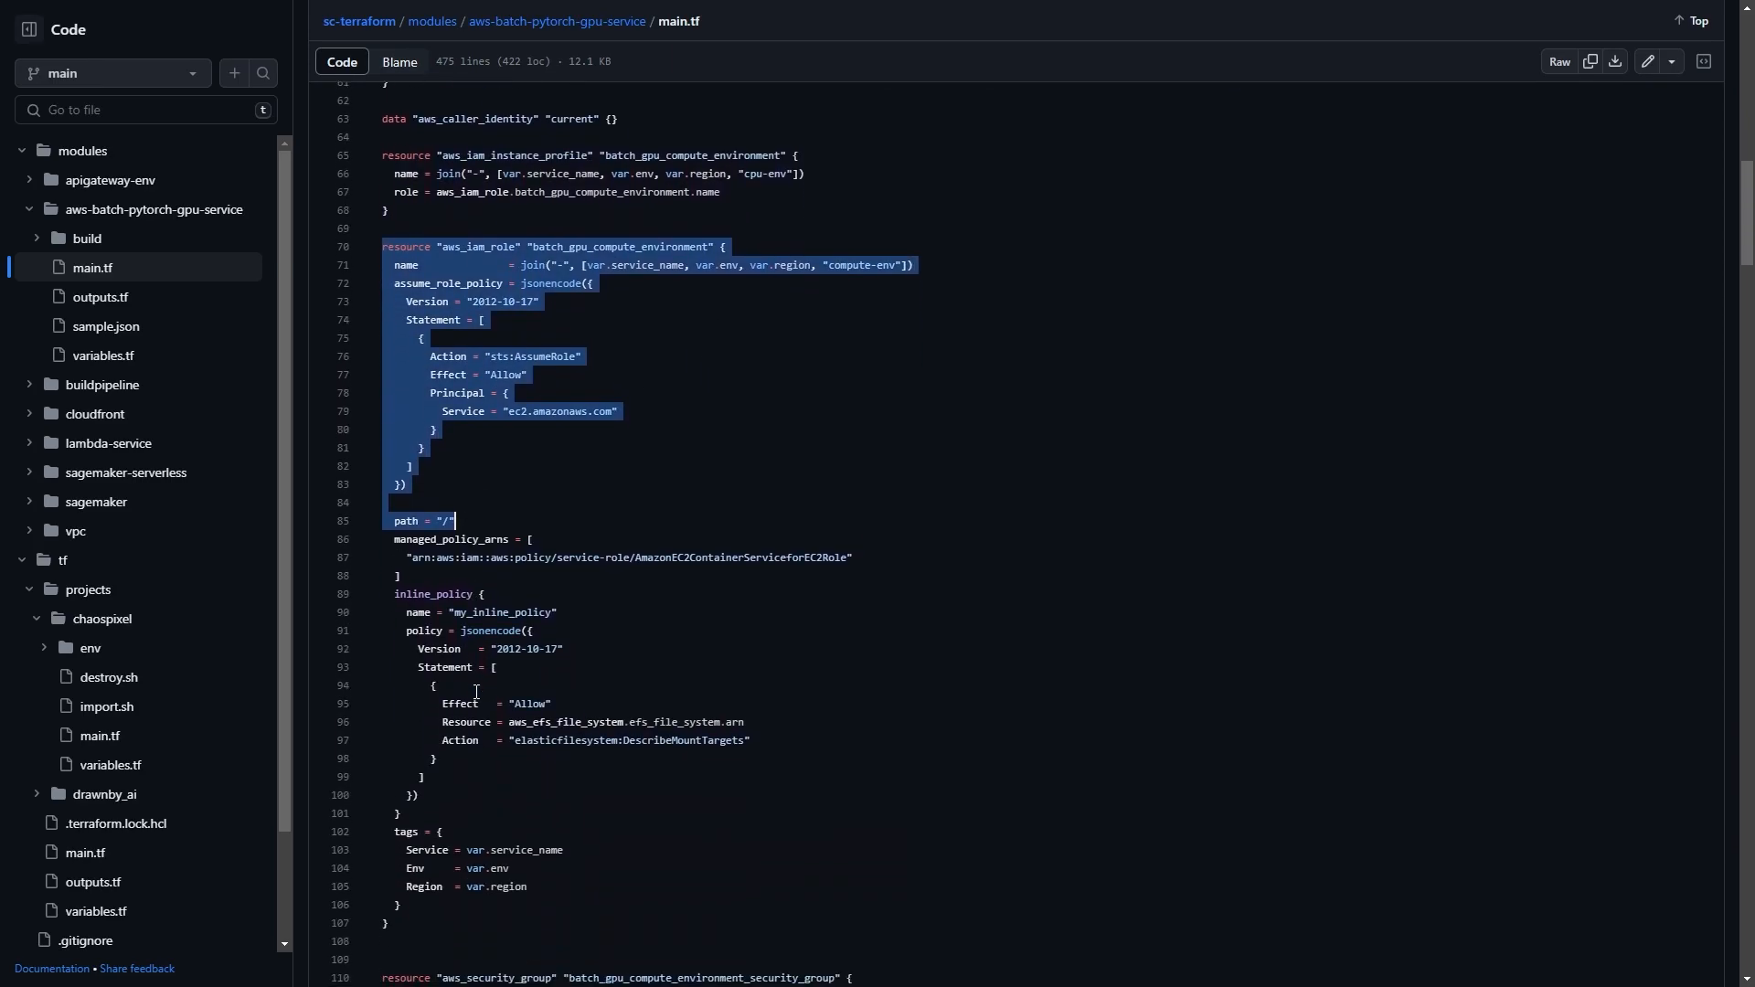
scroll(down, 3)
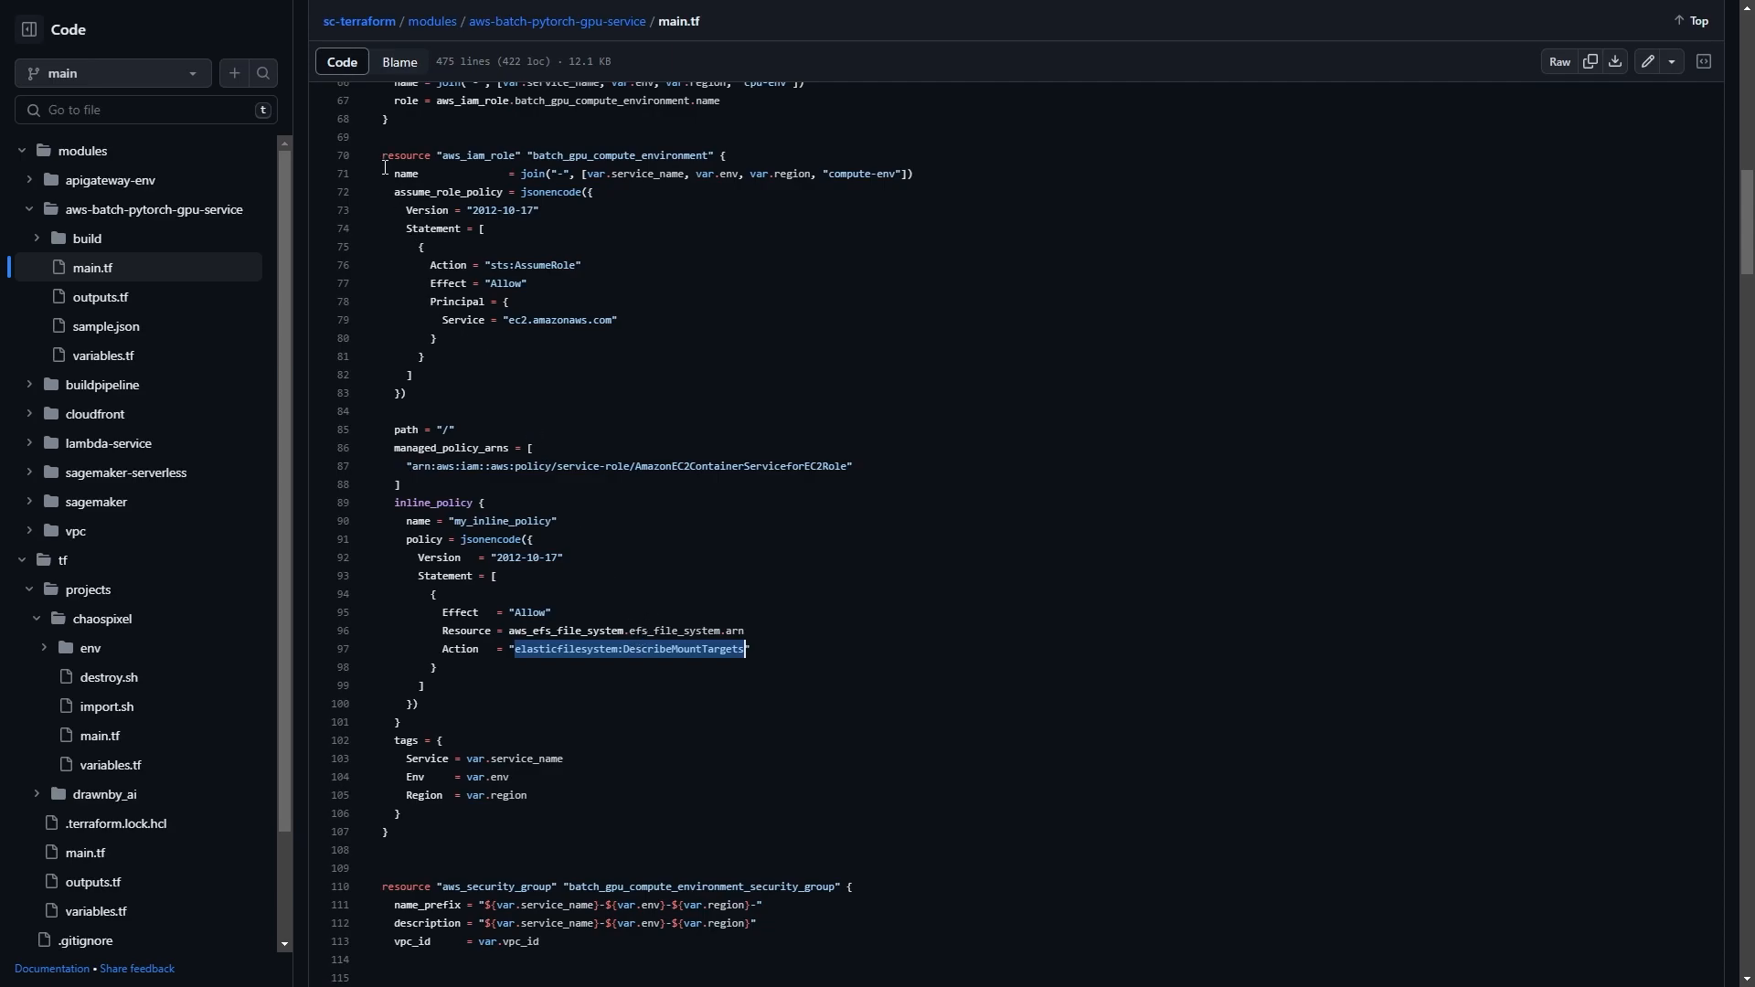
drag(384, 154, 406, 320)
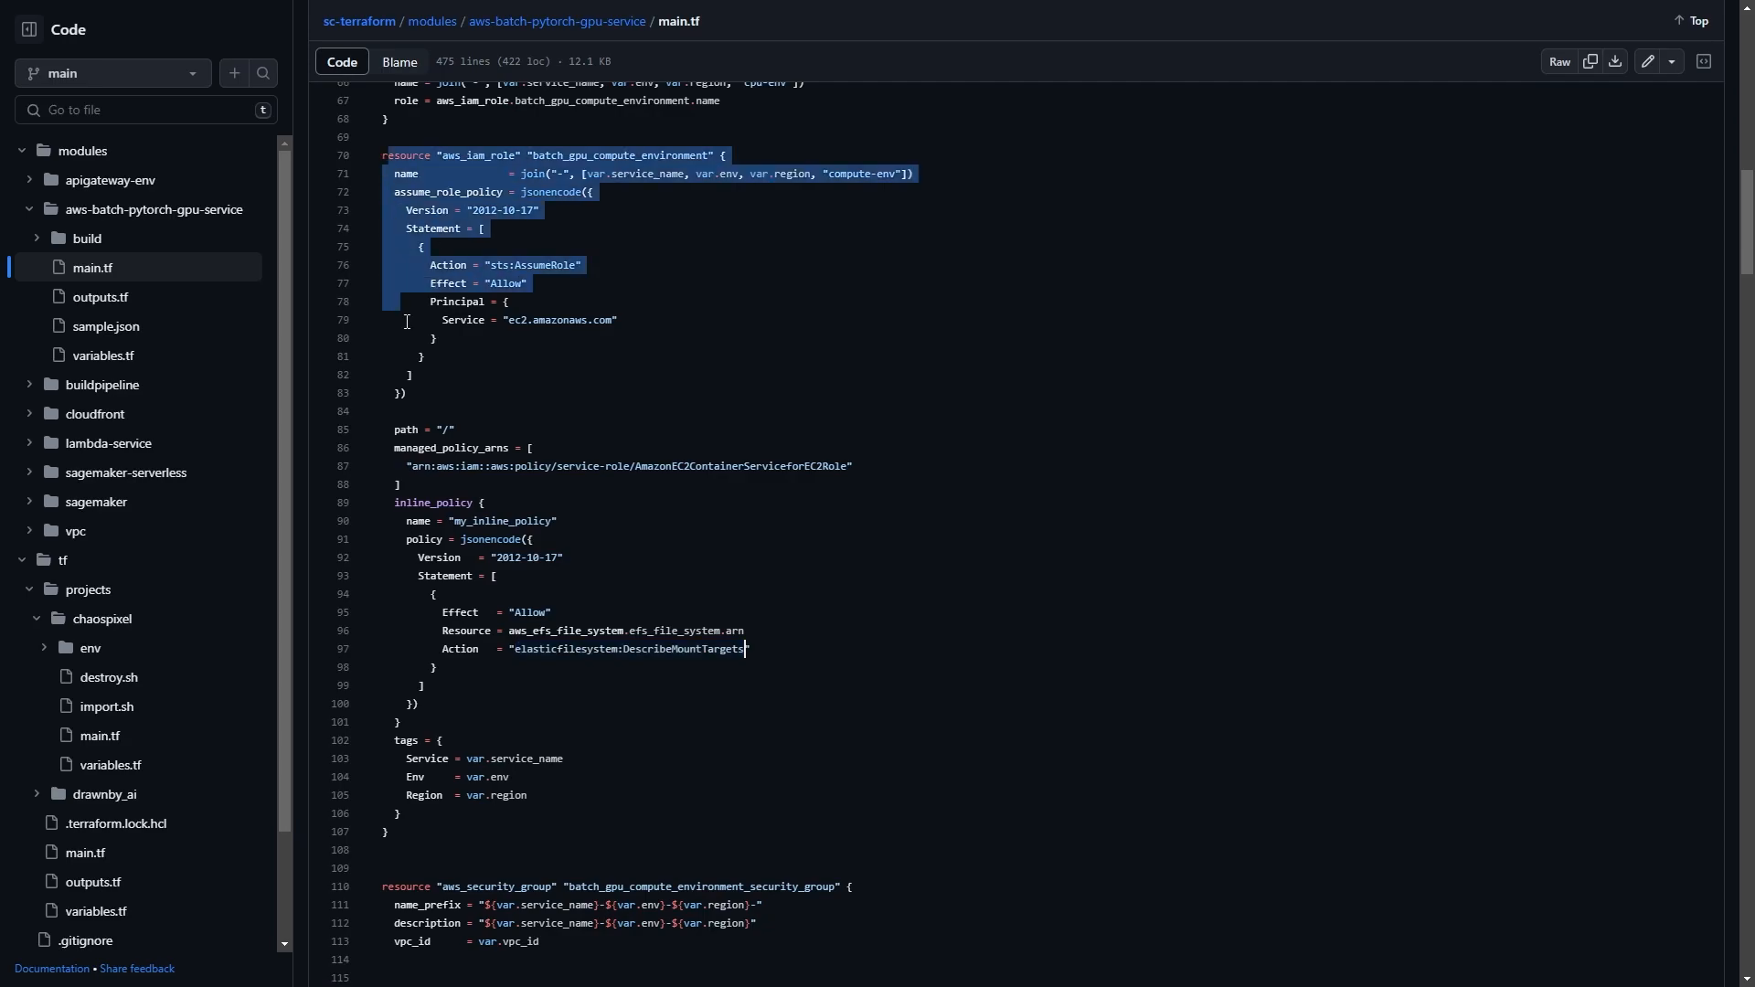
scroll(down, 3)
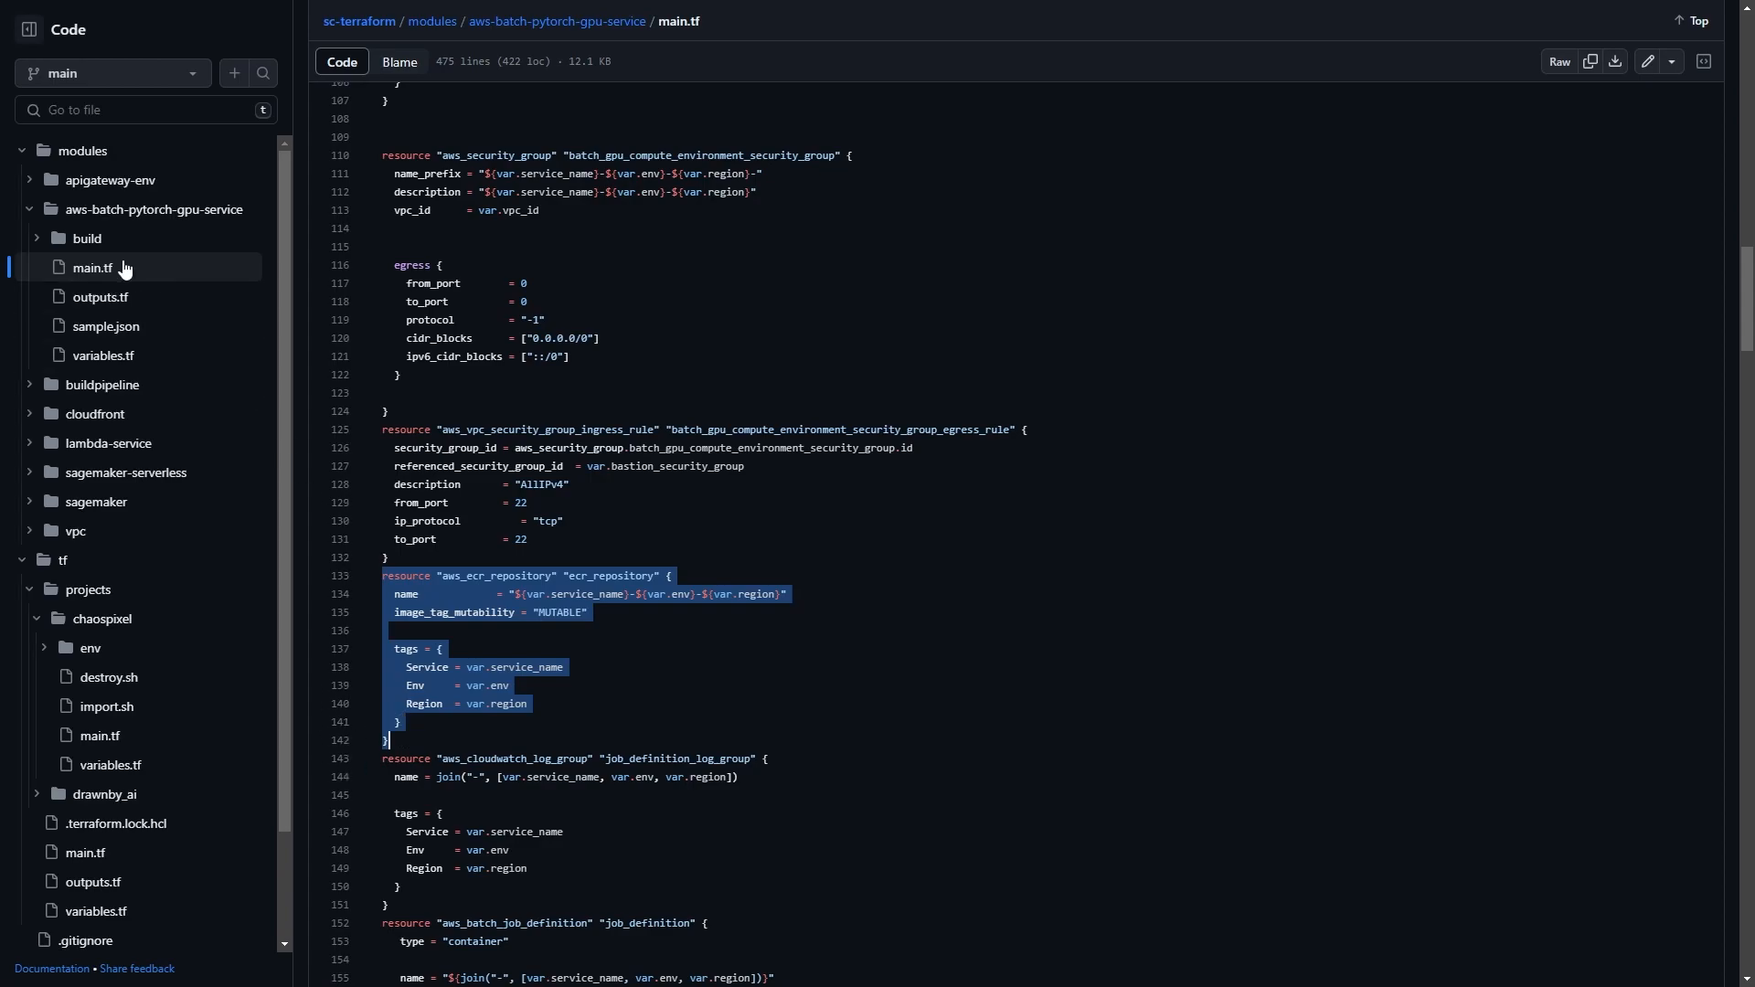
click(86, 238)
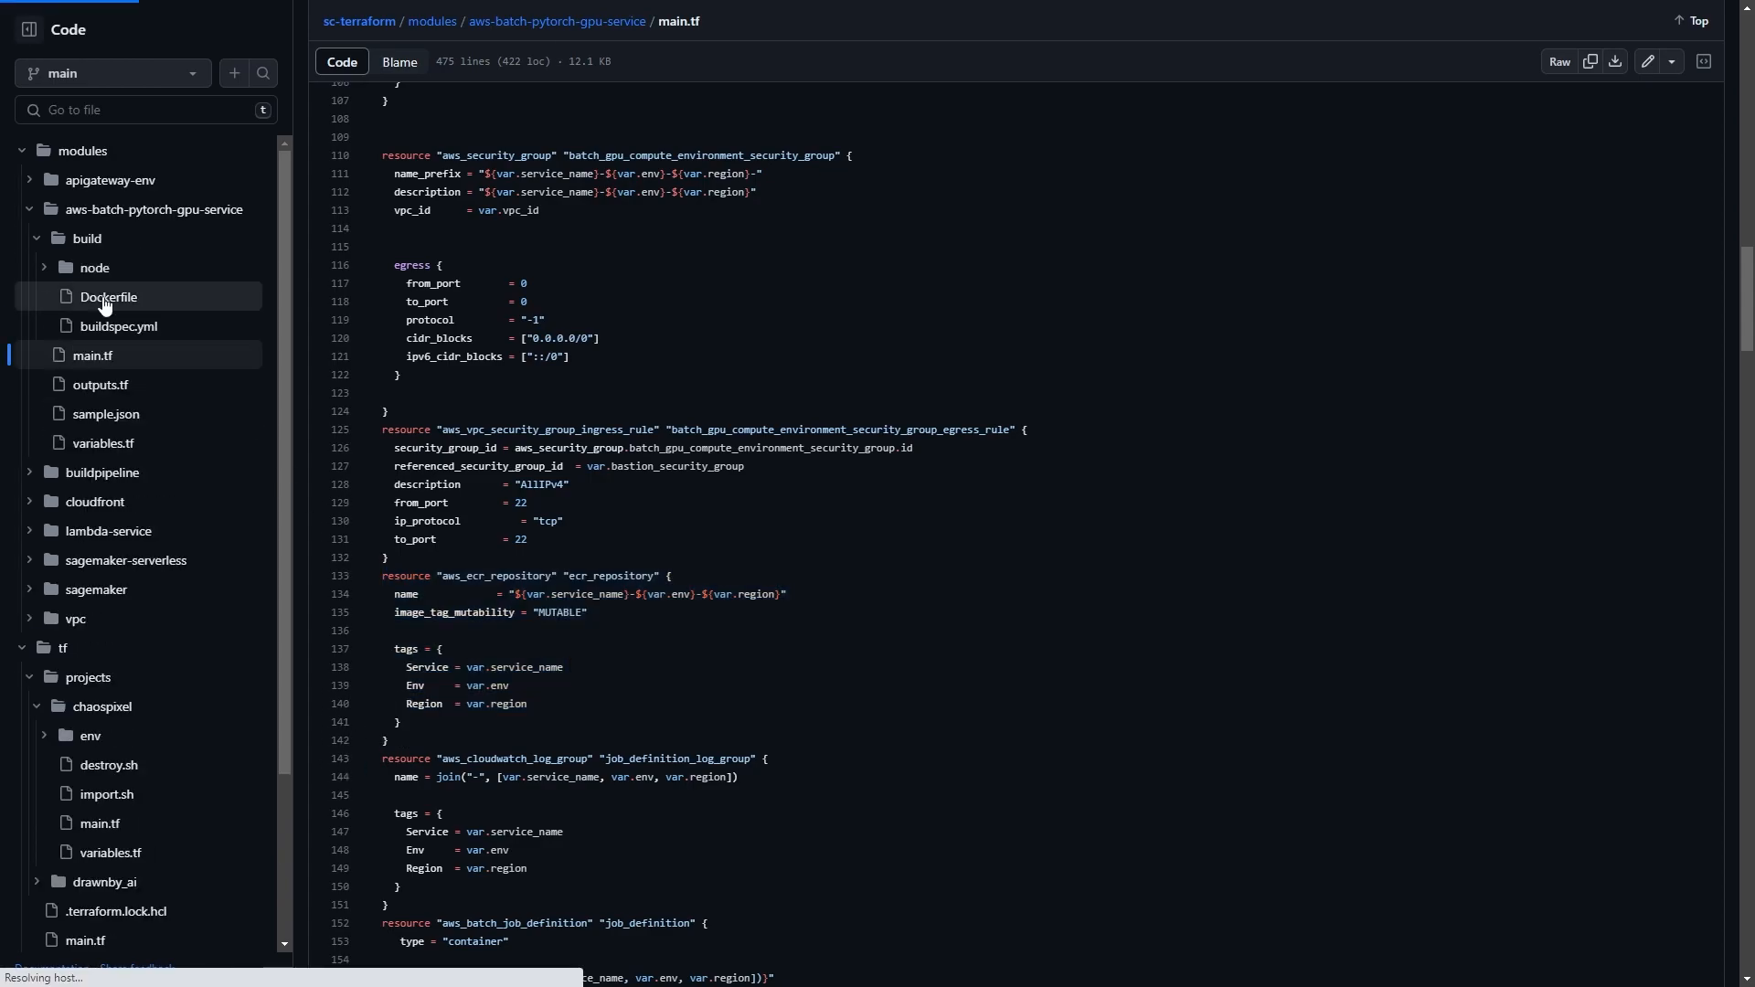
click(109, 295)
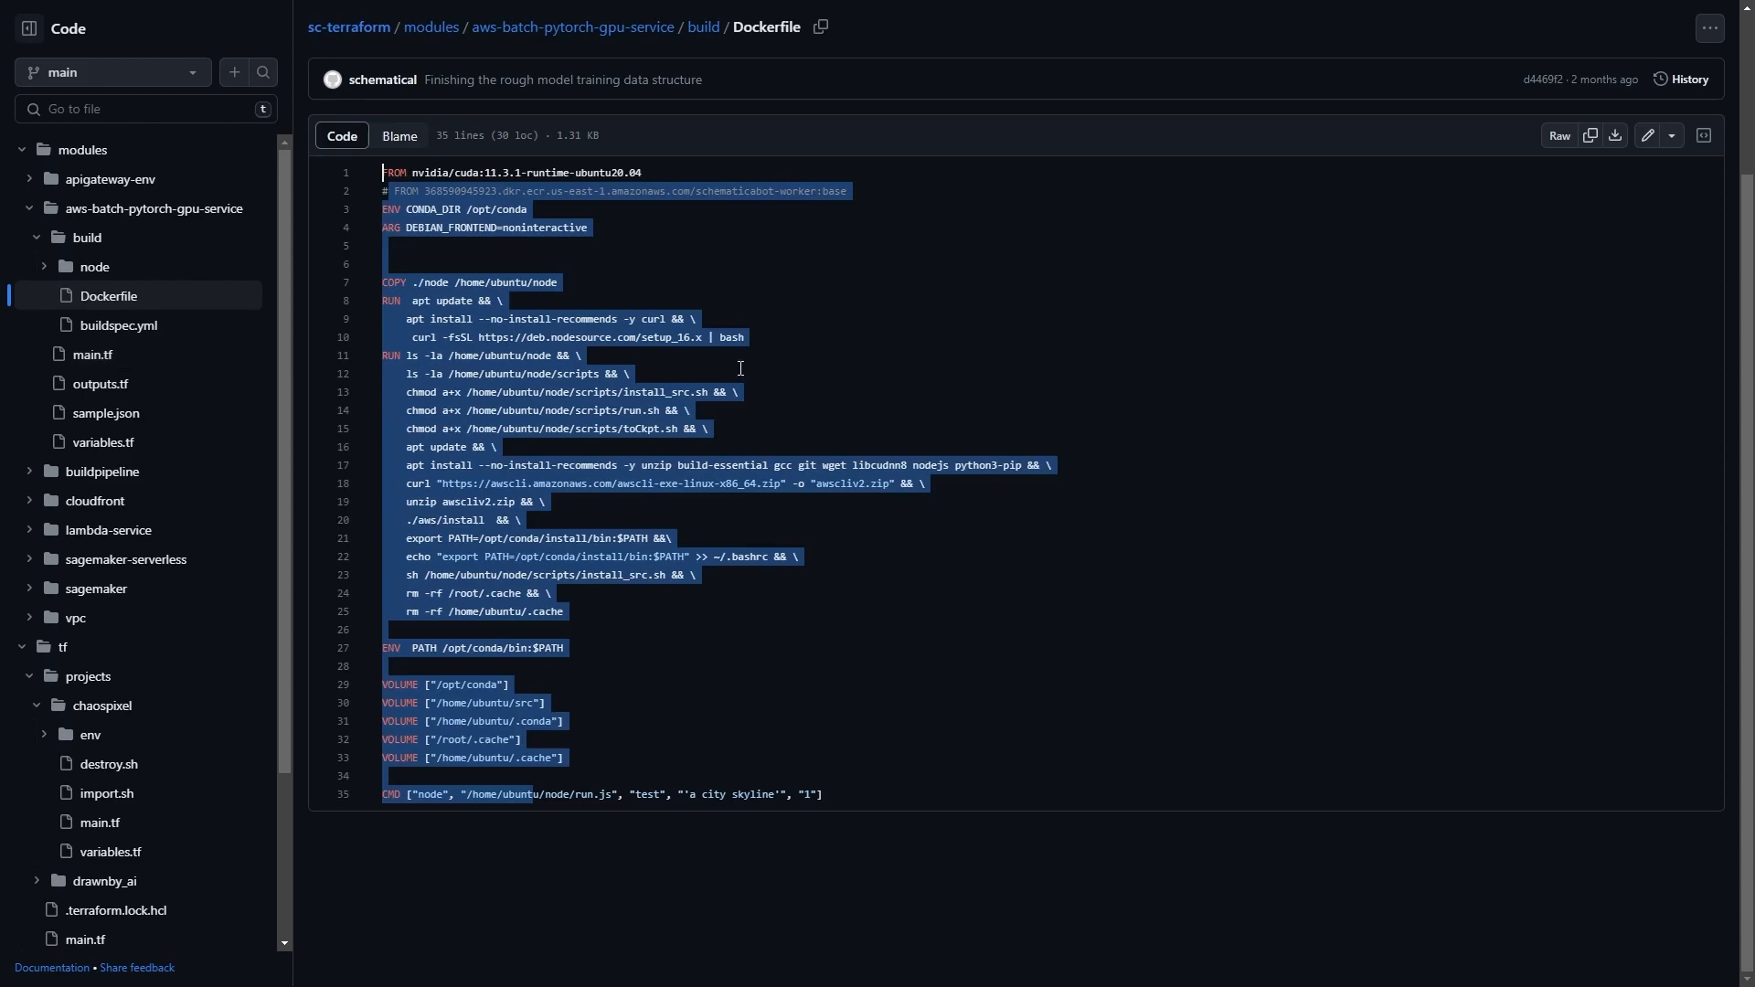
click(119, 325)
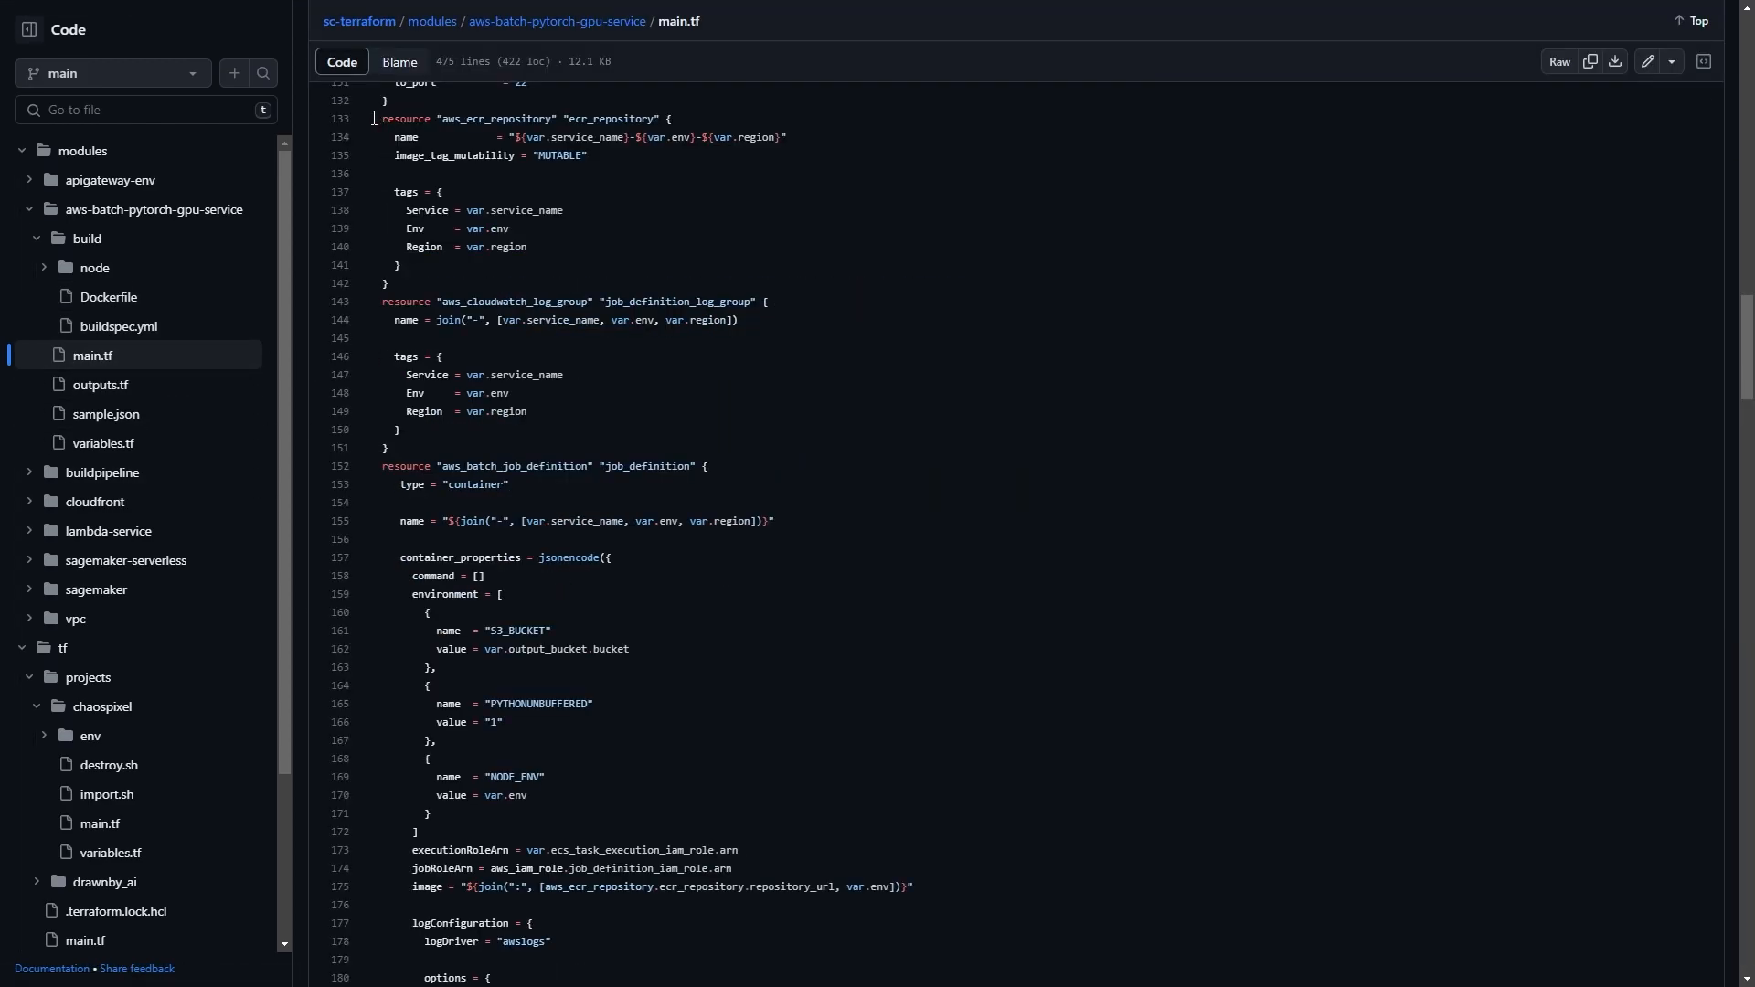
drag(373, 119, 389, 282)
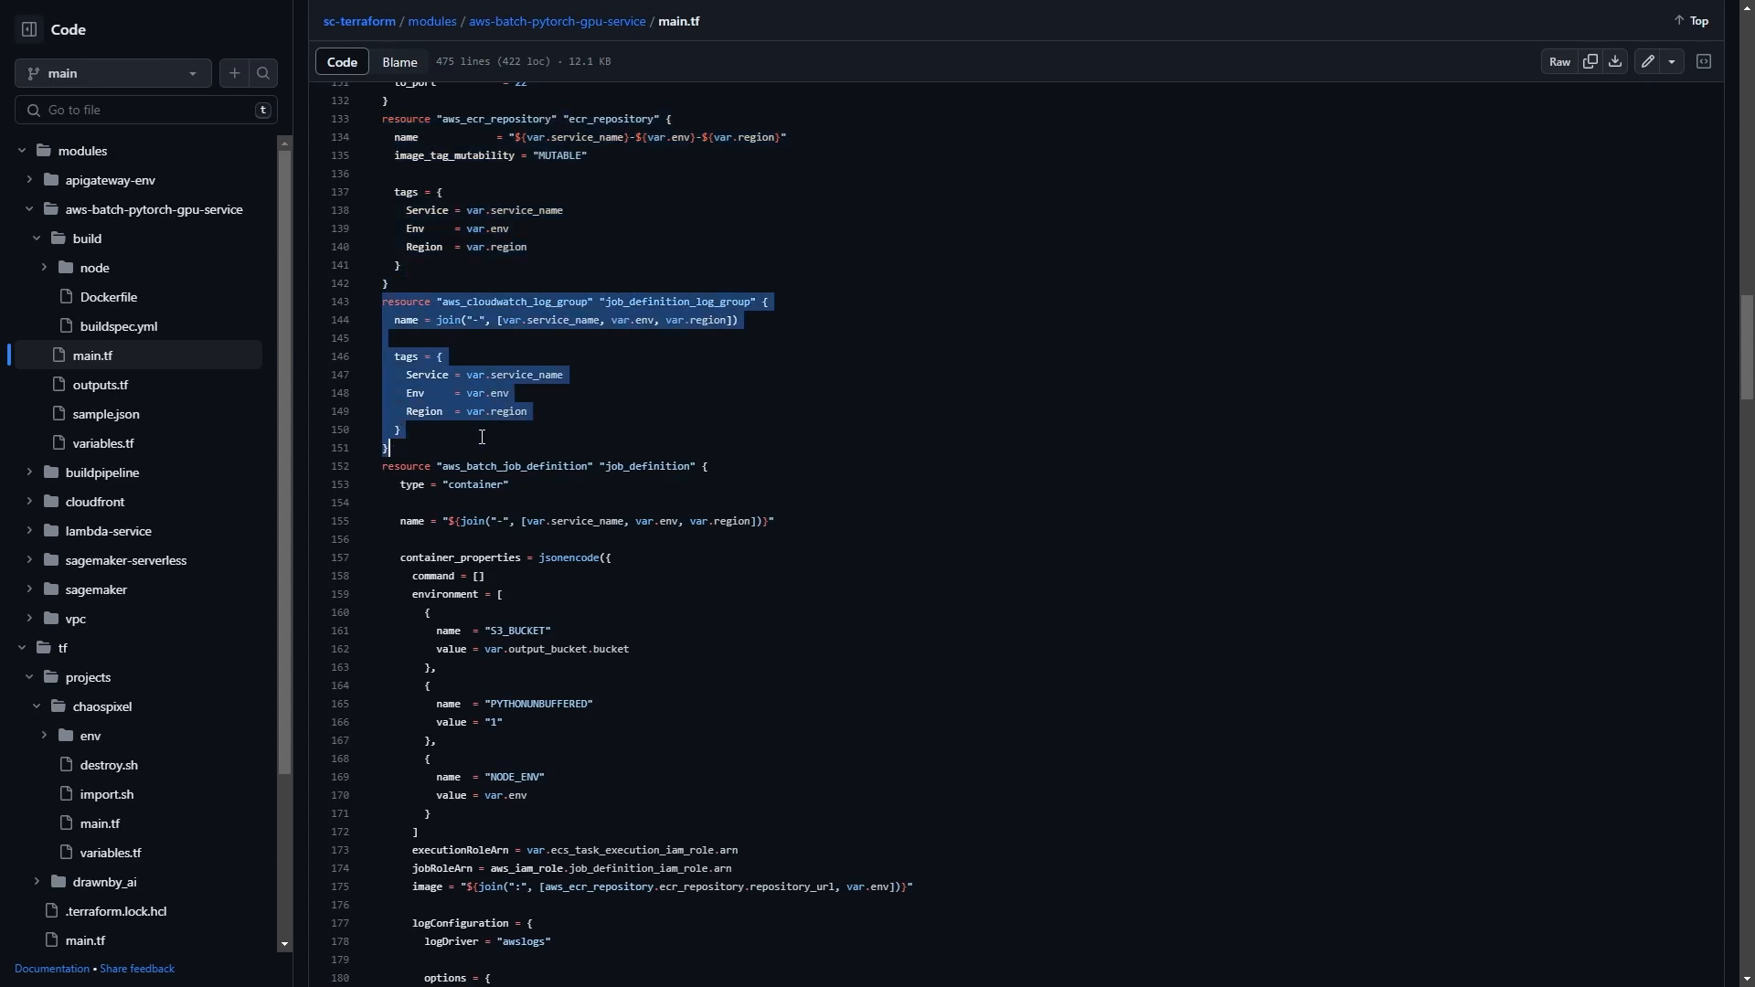
scroll(down, 3)
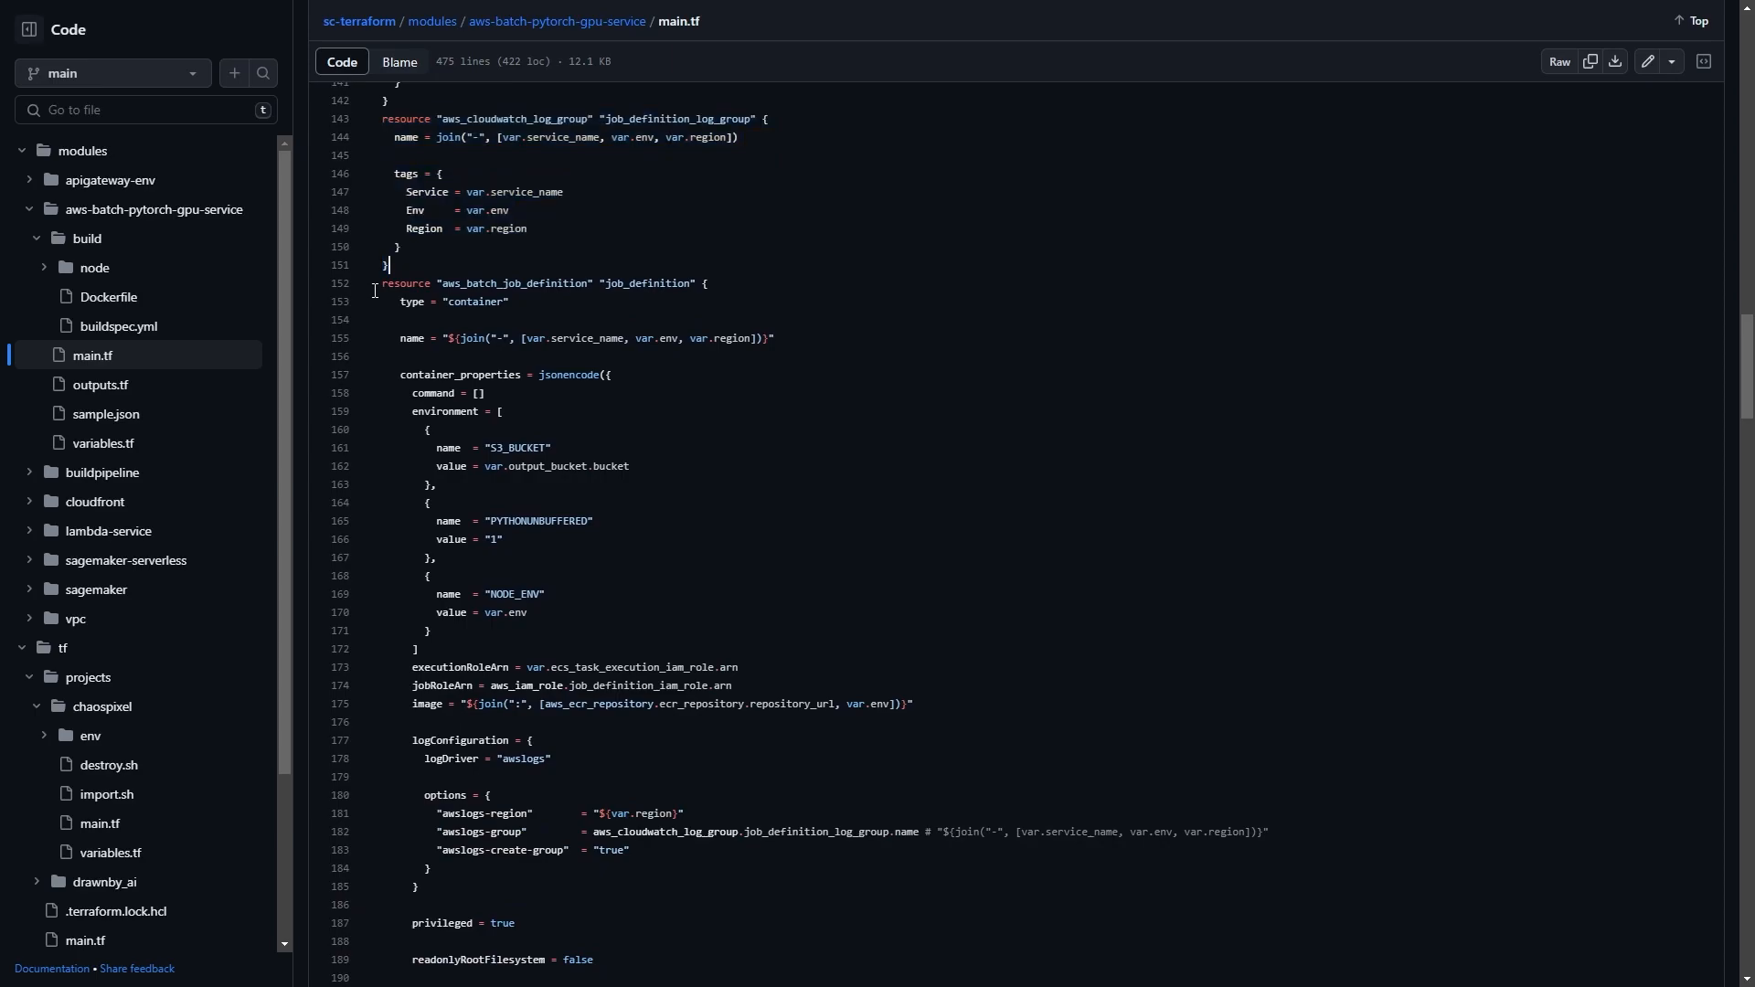
drag(375, 283, 565, 484)
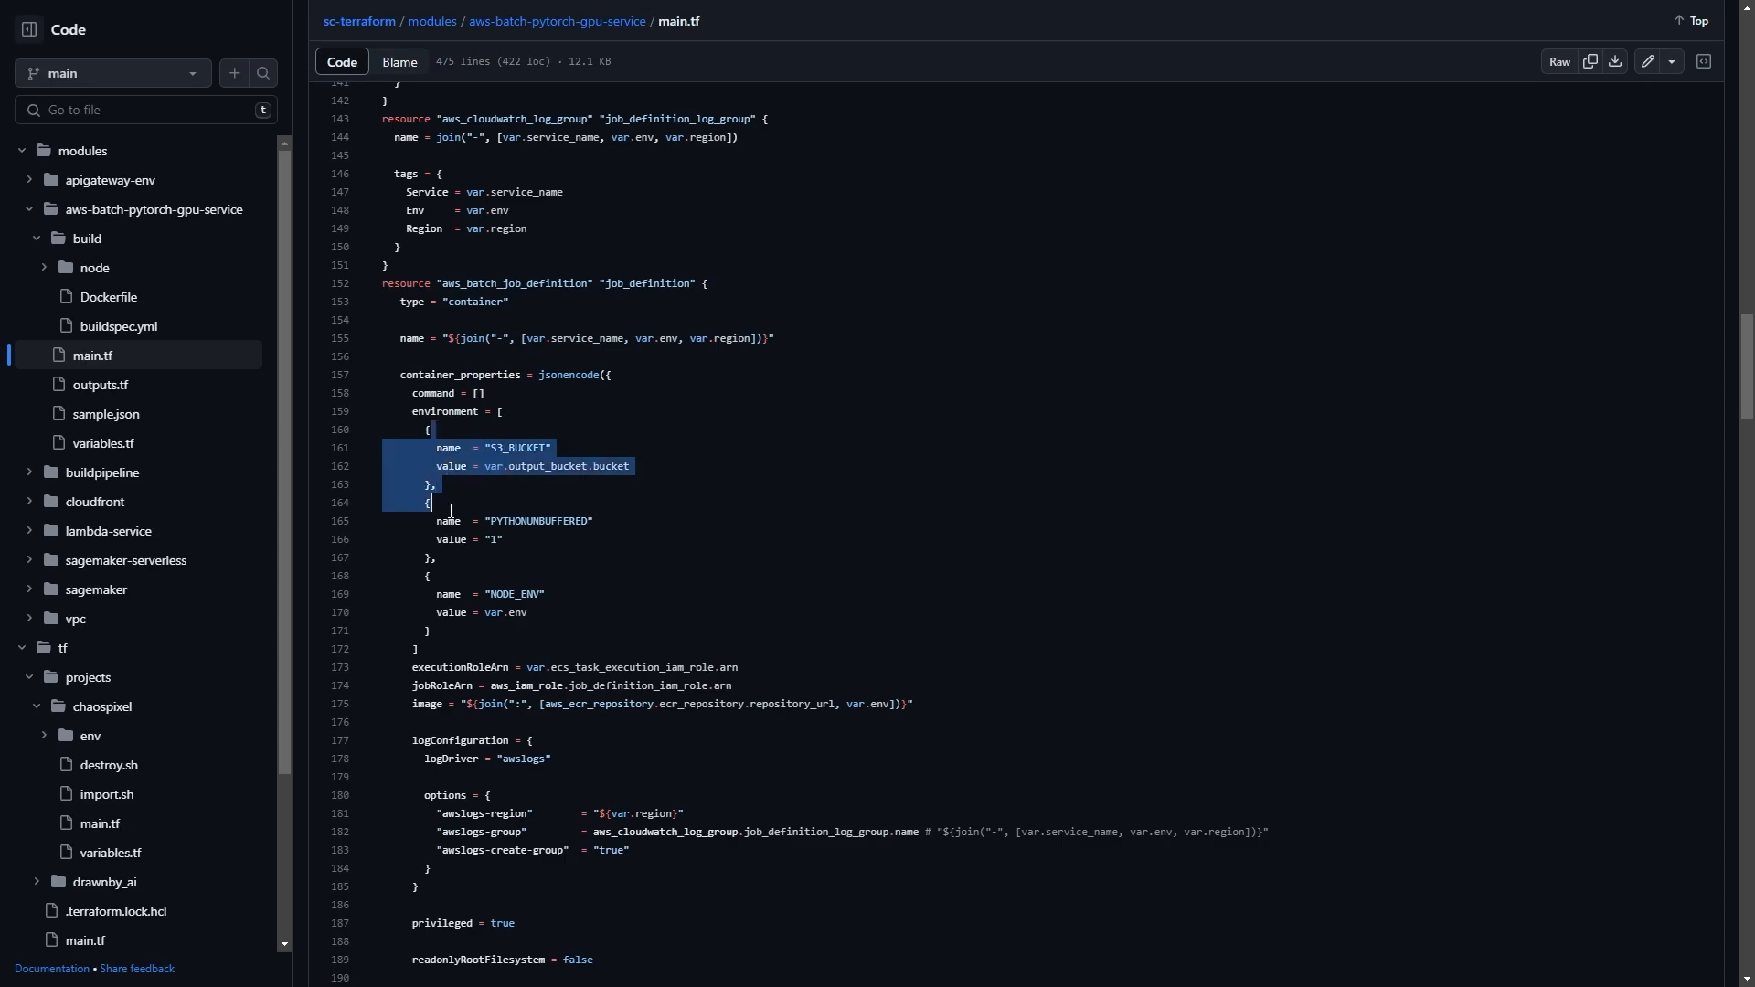
drag(428, 501, 434, 630)
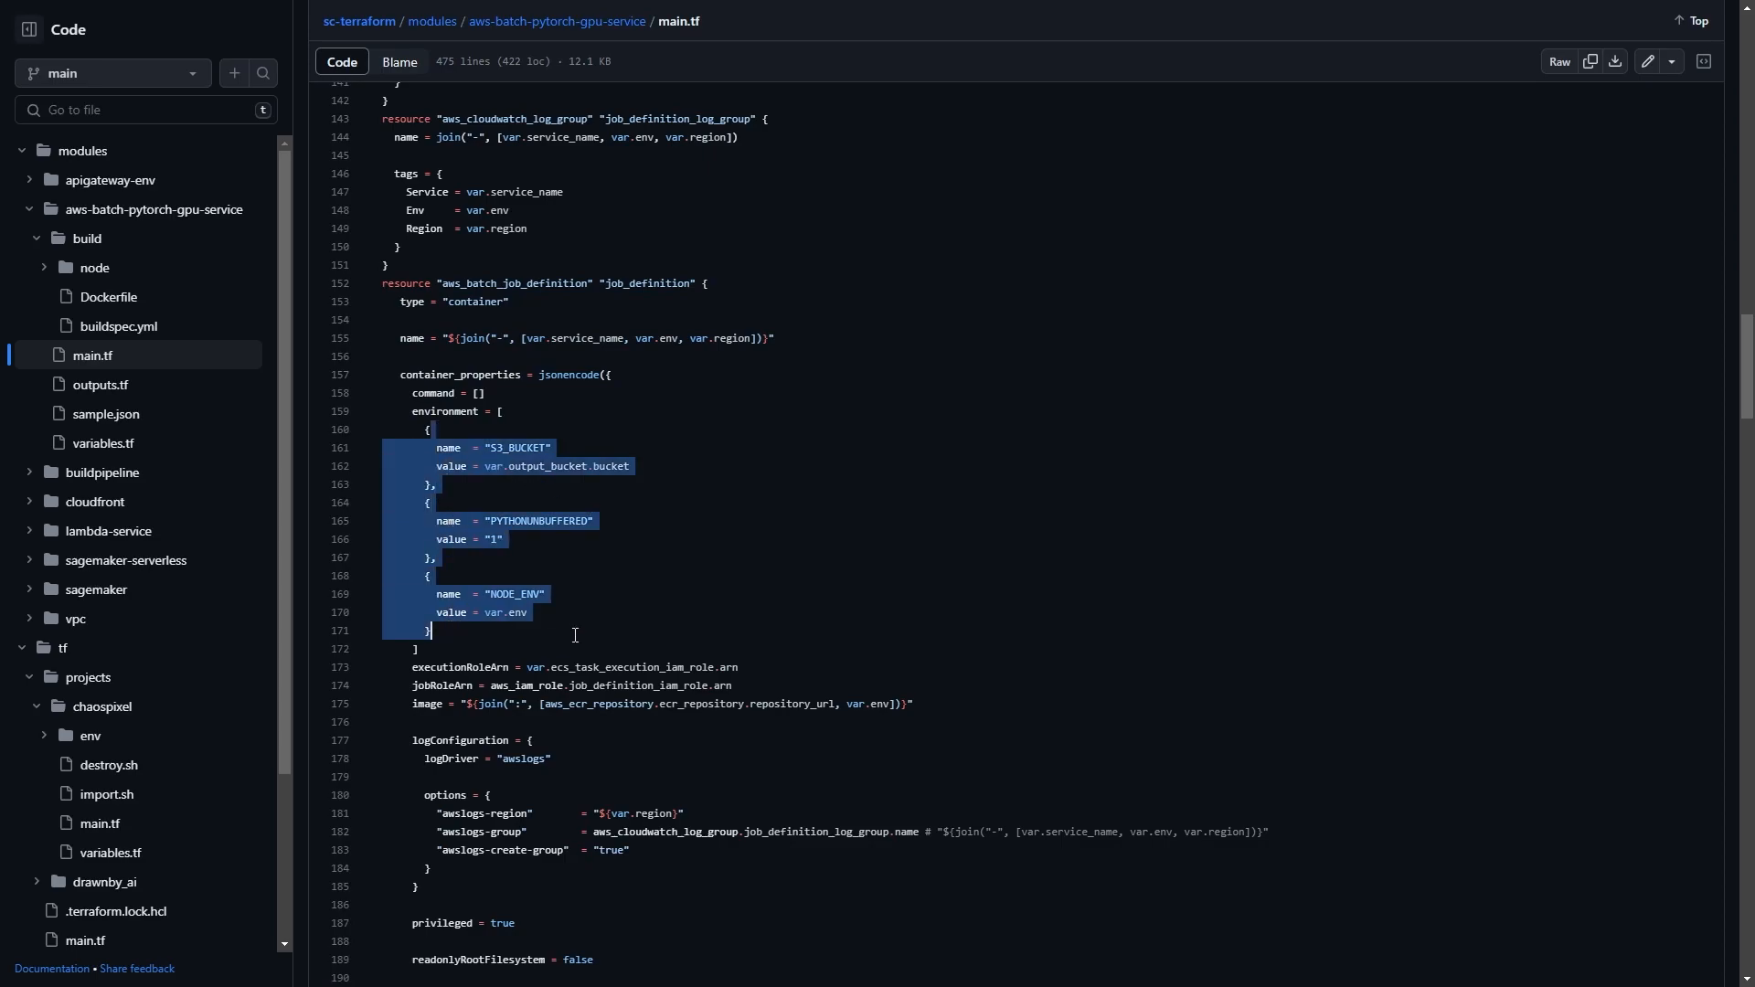
scroll(down, 3)
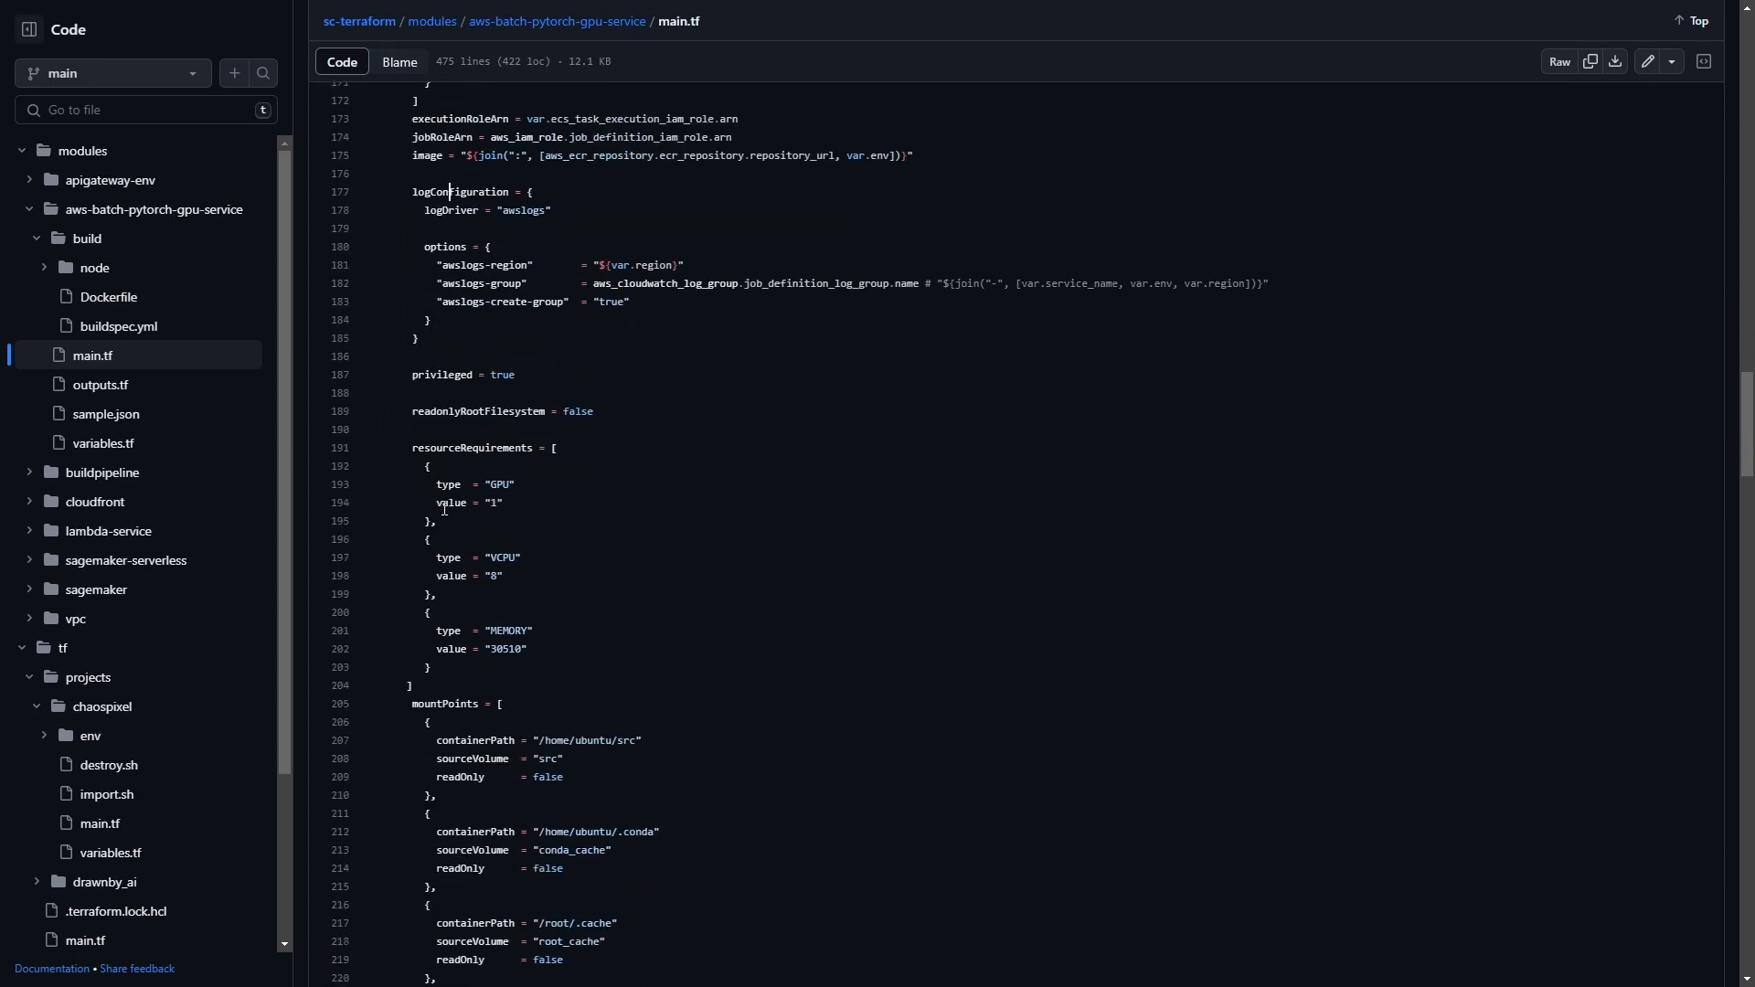
double_click(503, 484)
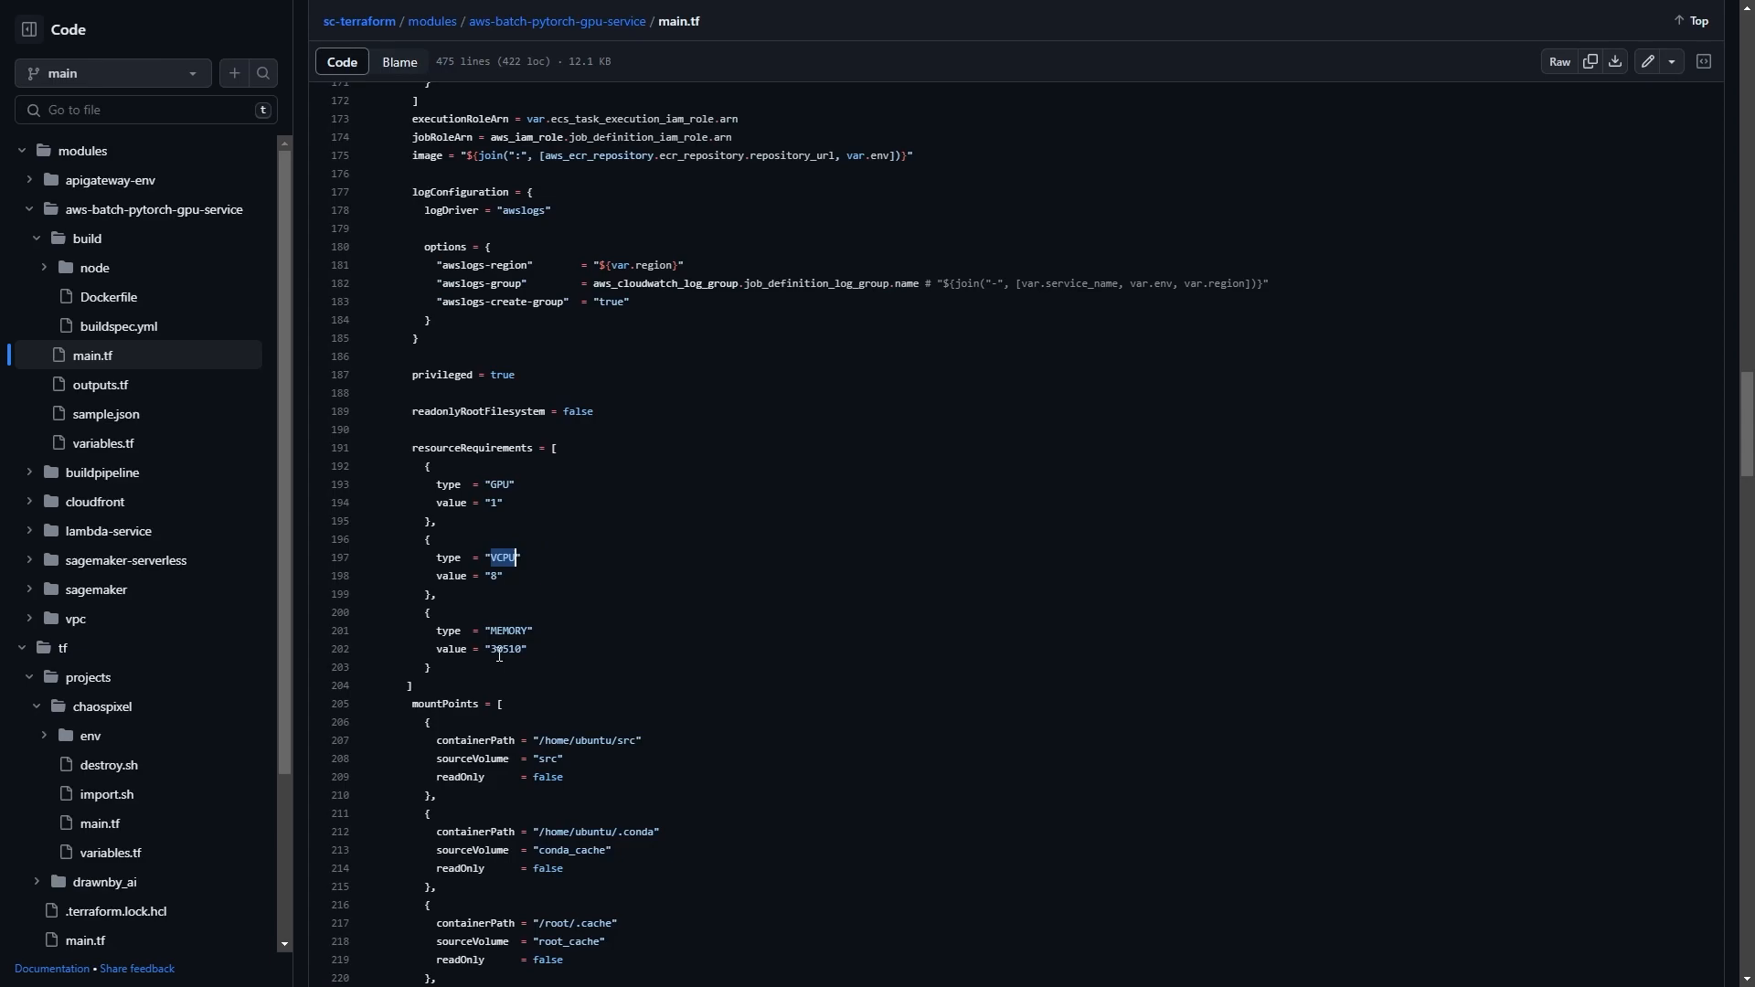
scroll(down, 3)
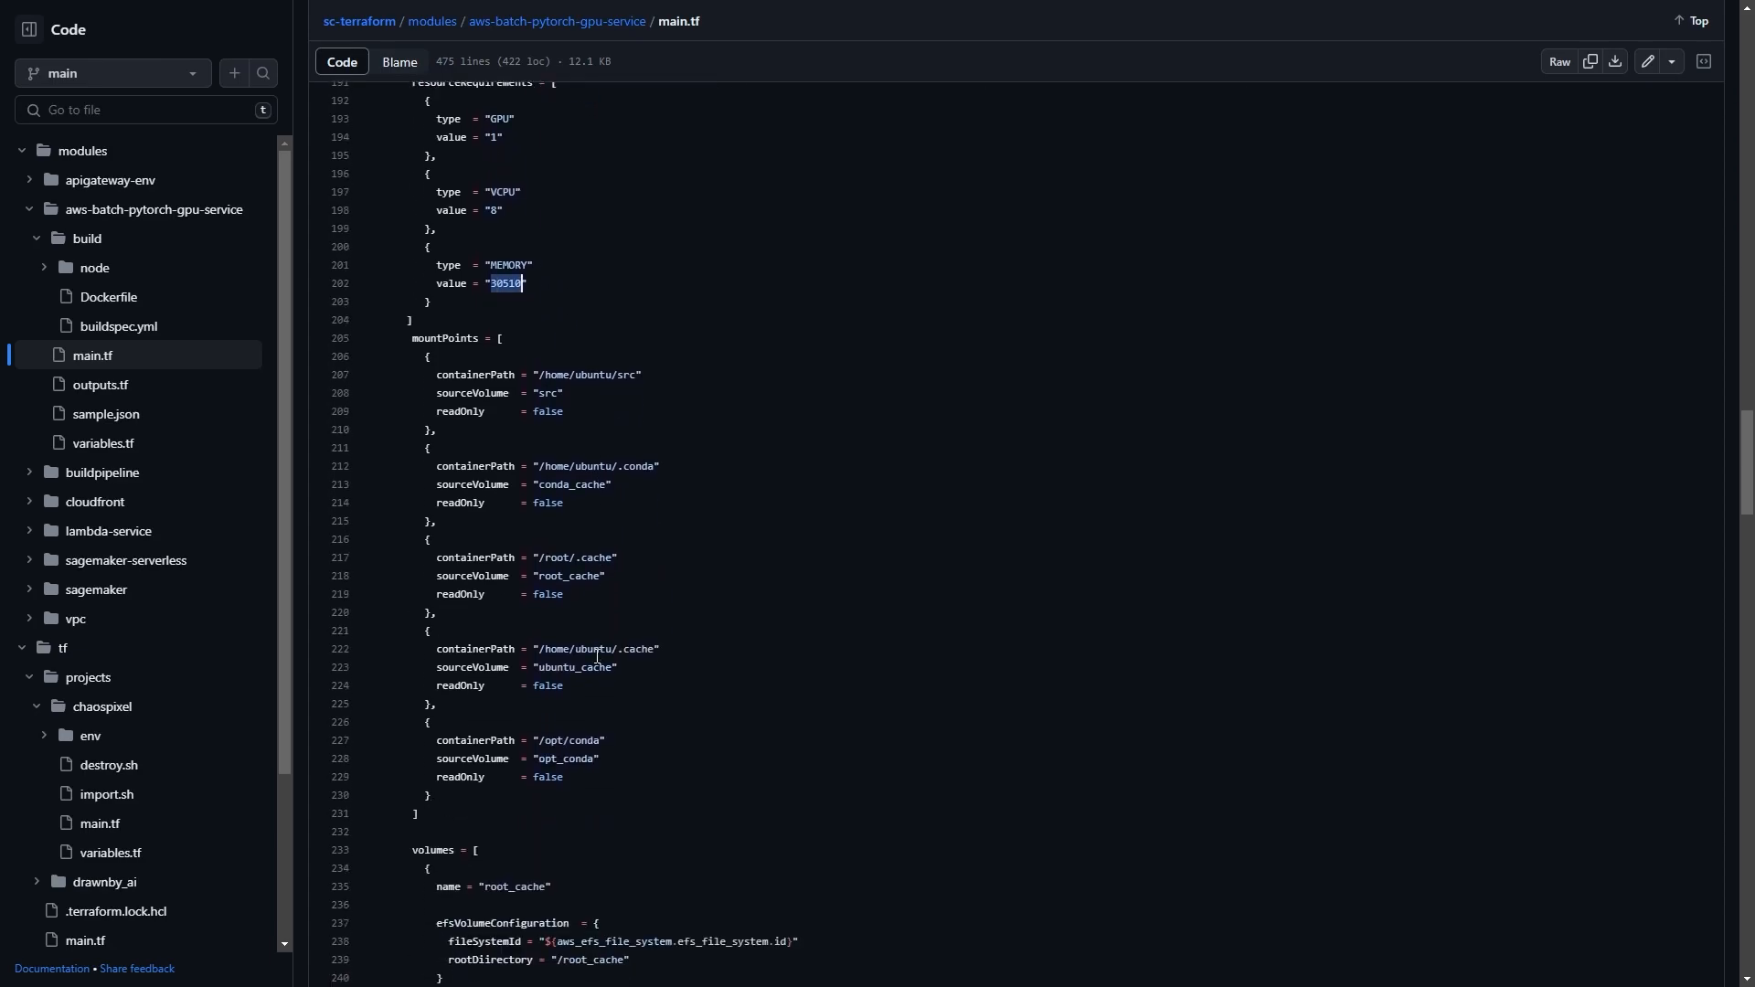
mouse_move(494, 319)
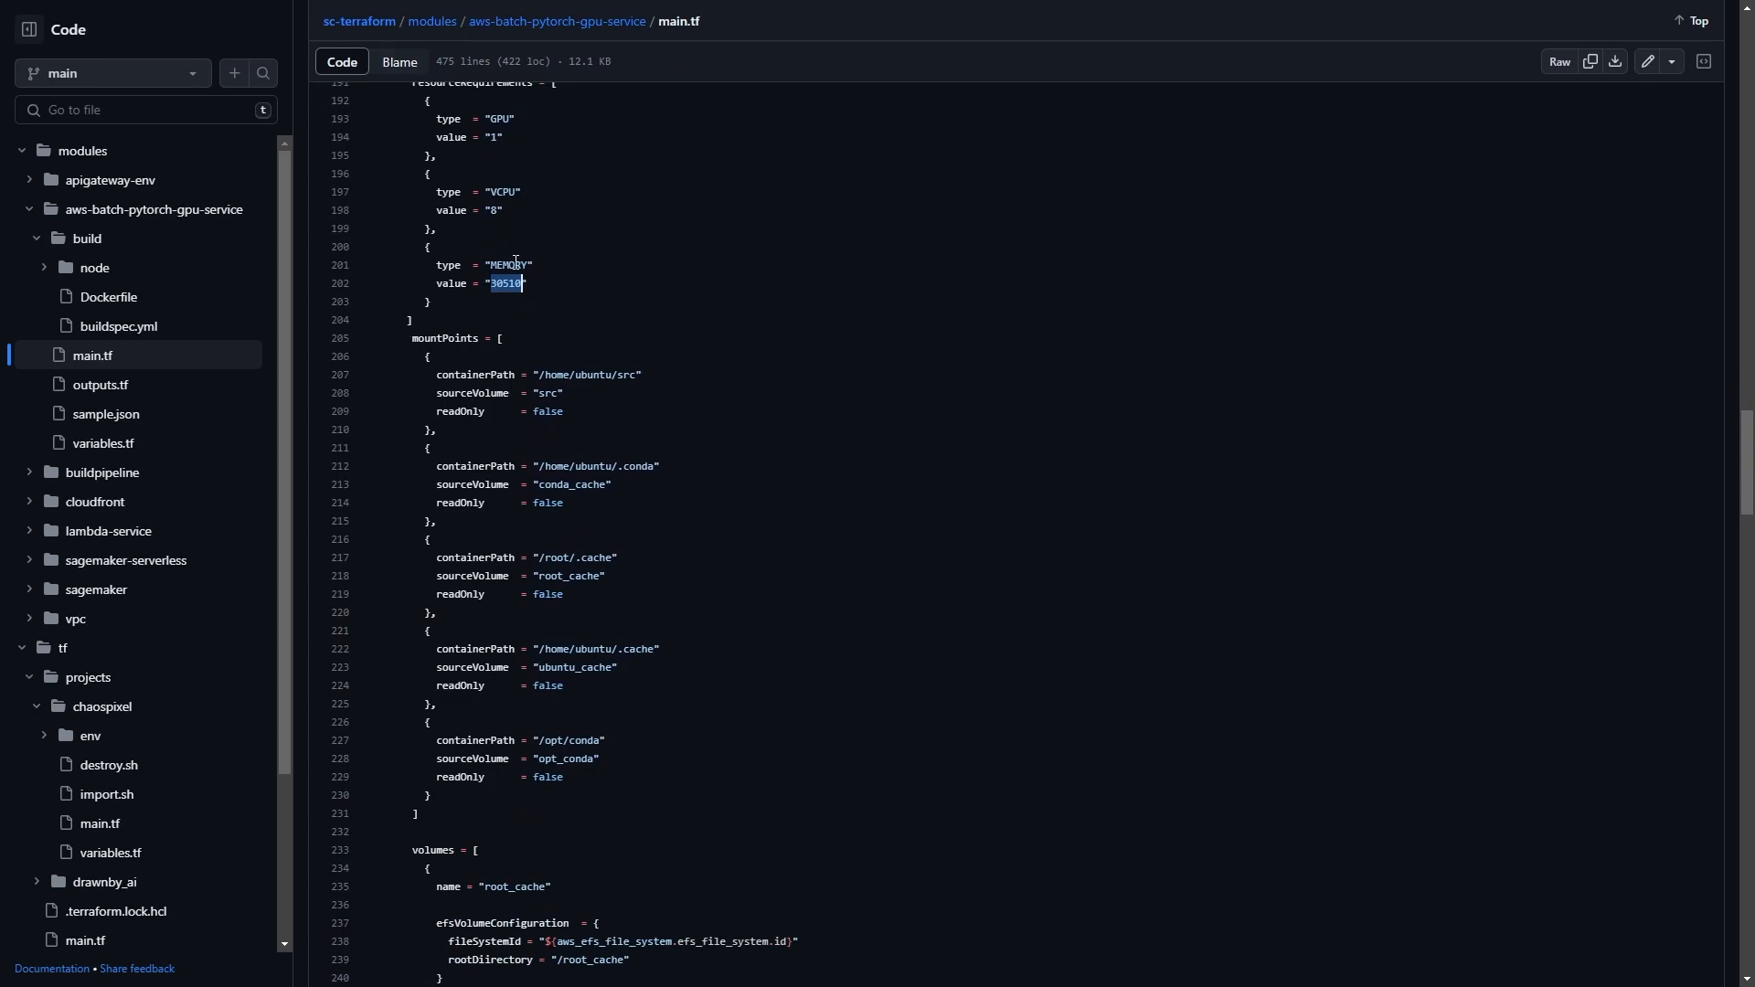
drag(522, 282, 460, 813)
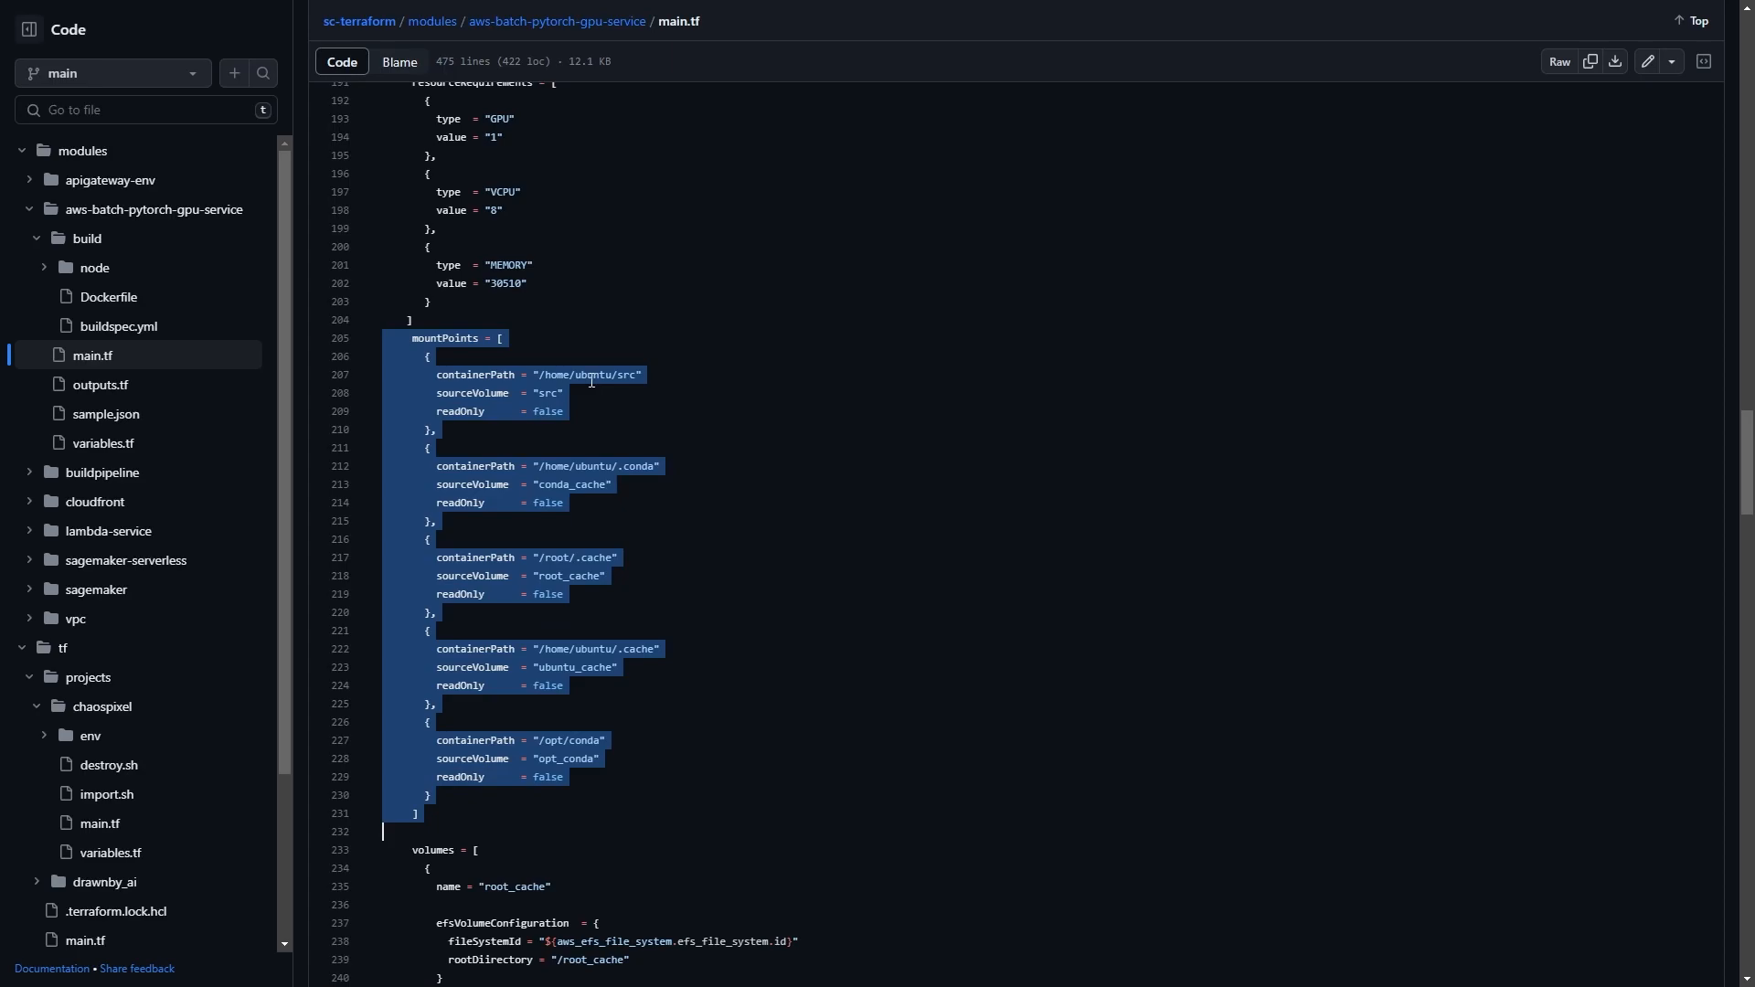
scroll(down, 3)
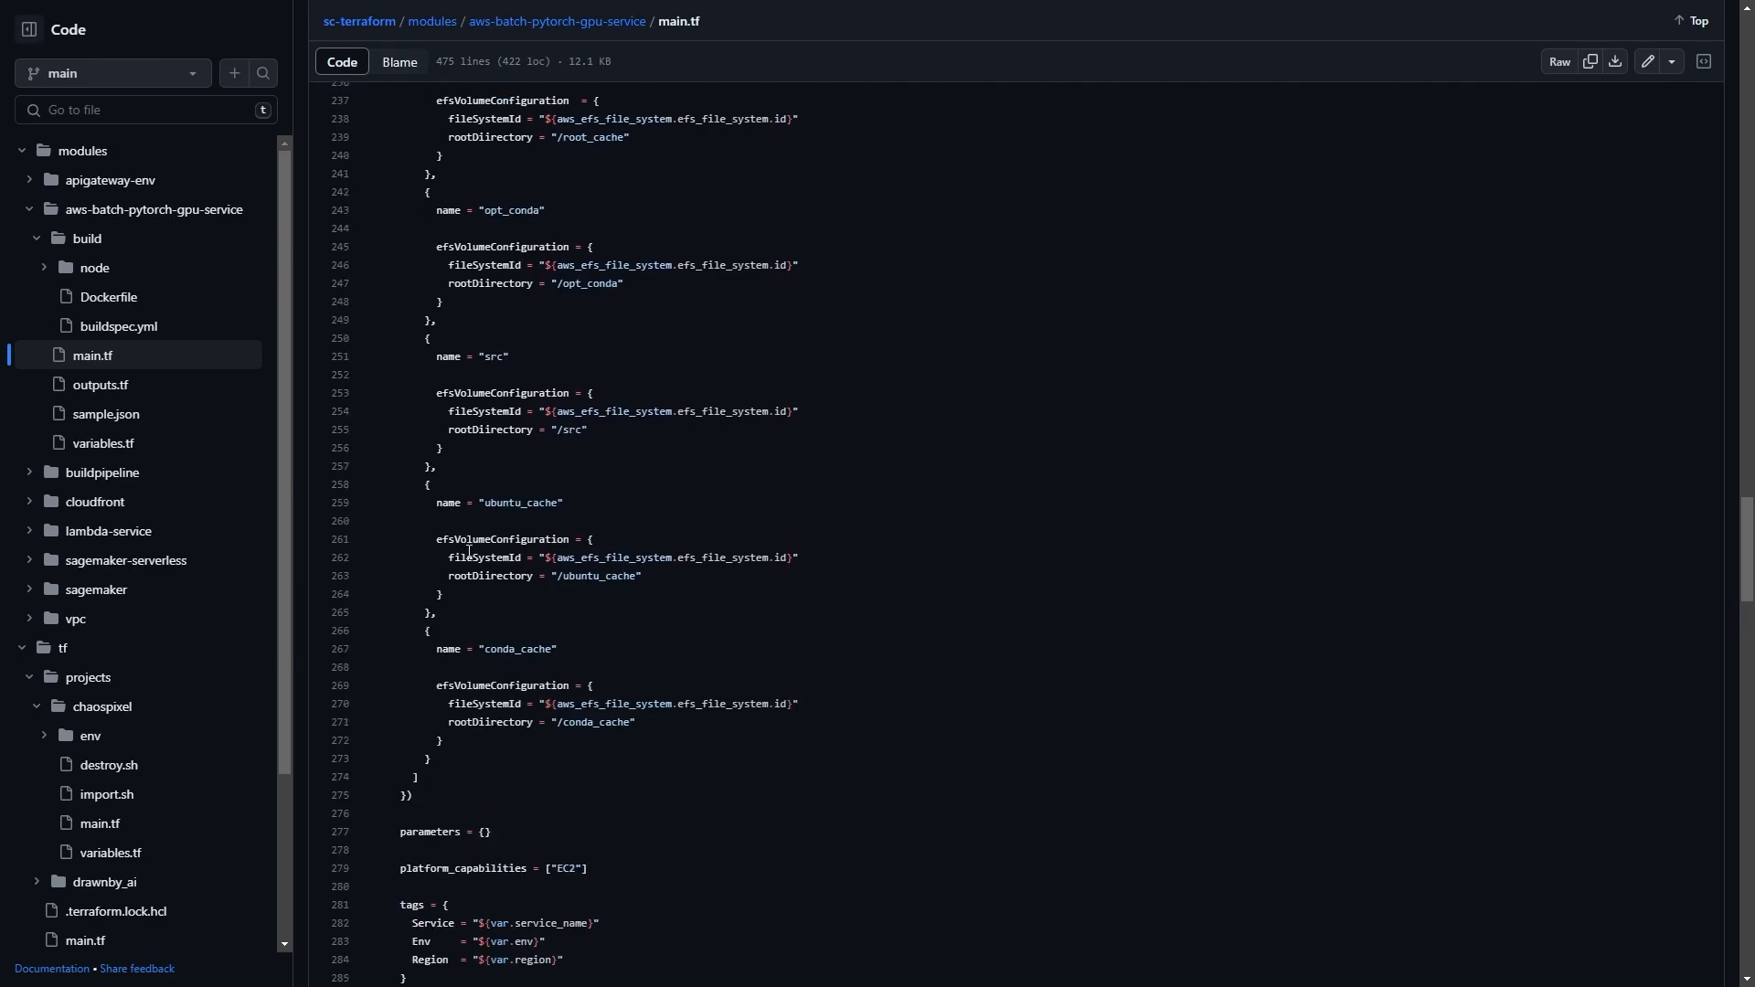
scroll(down, 3)
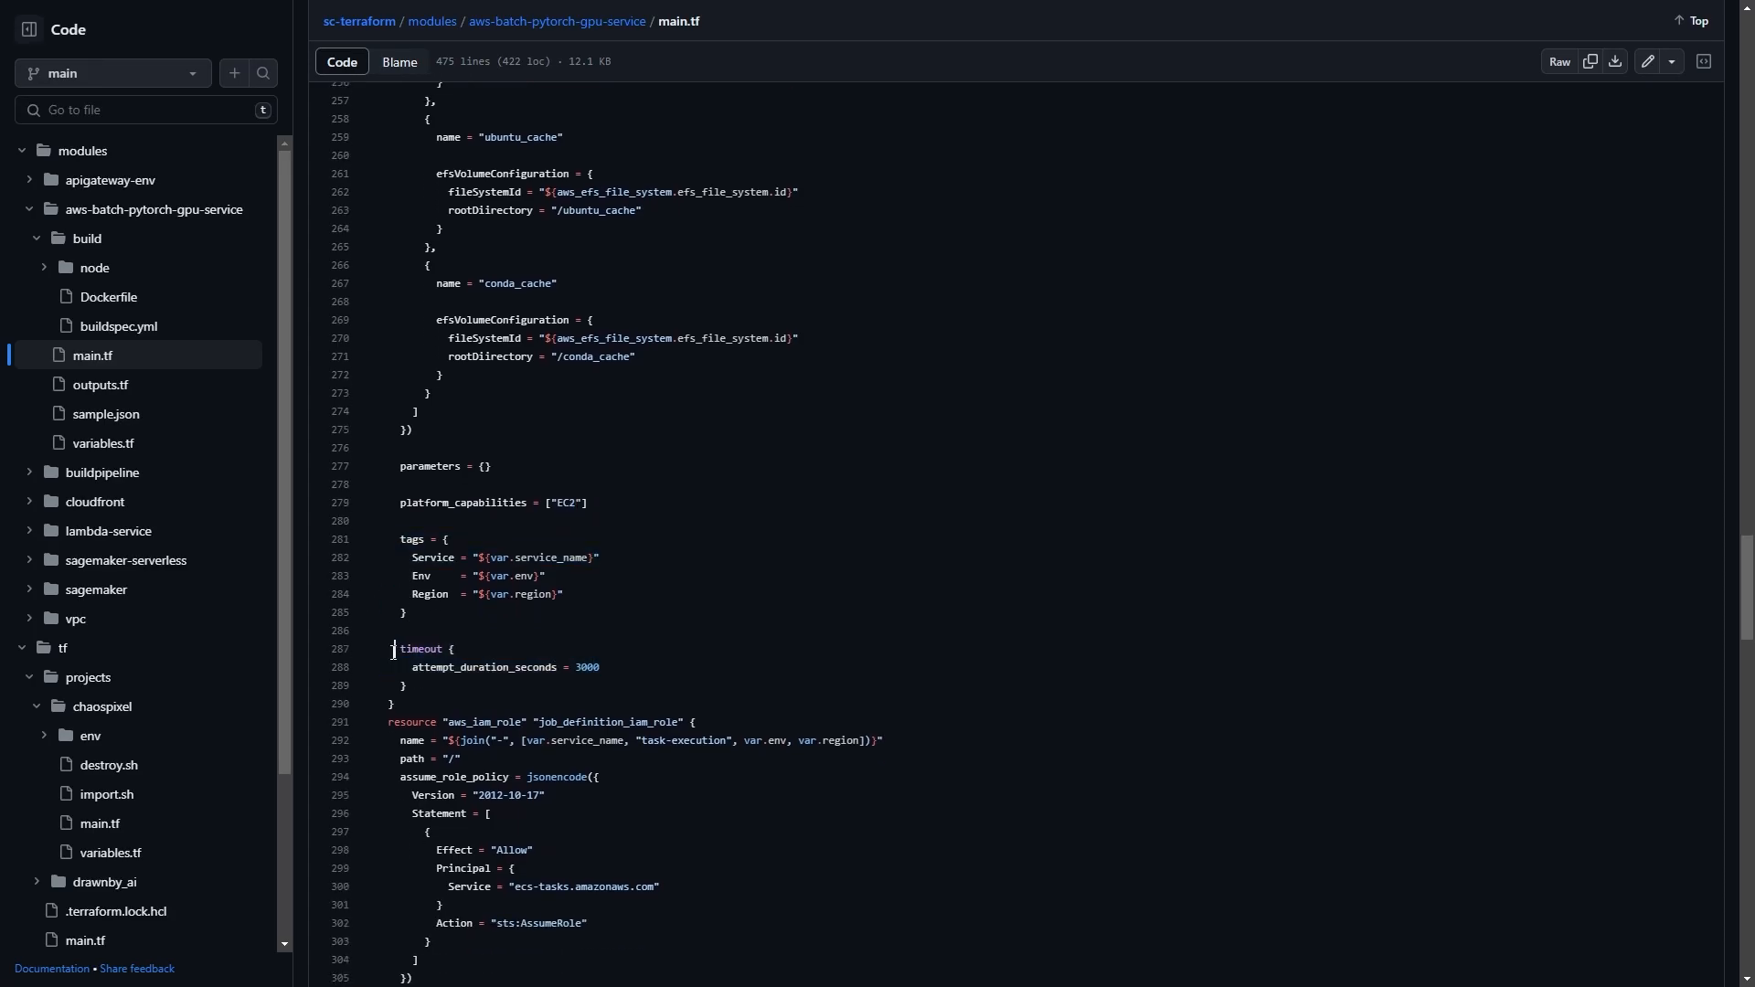
- Look up references to the 3000 timeout on line 288, then read down to the buildpipeline module
double_click(585, 666)
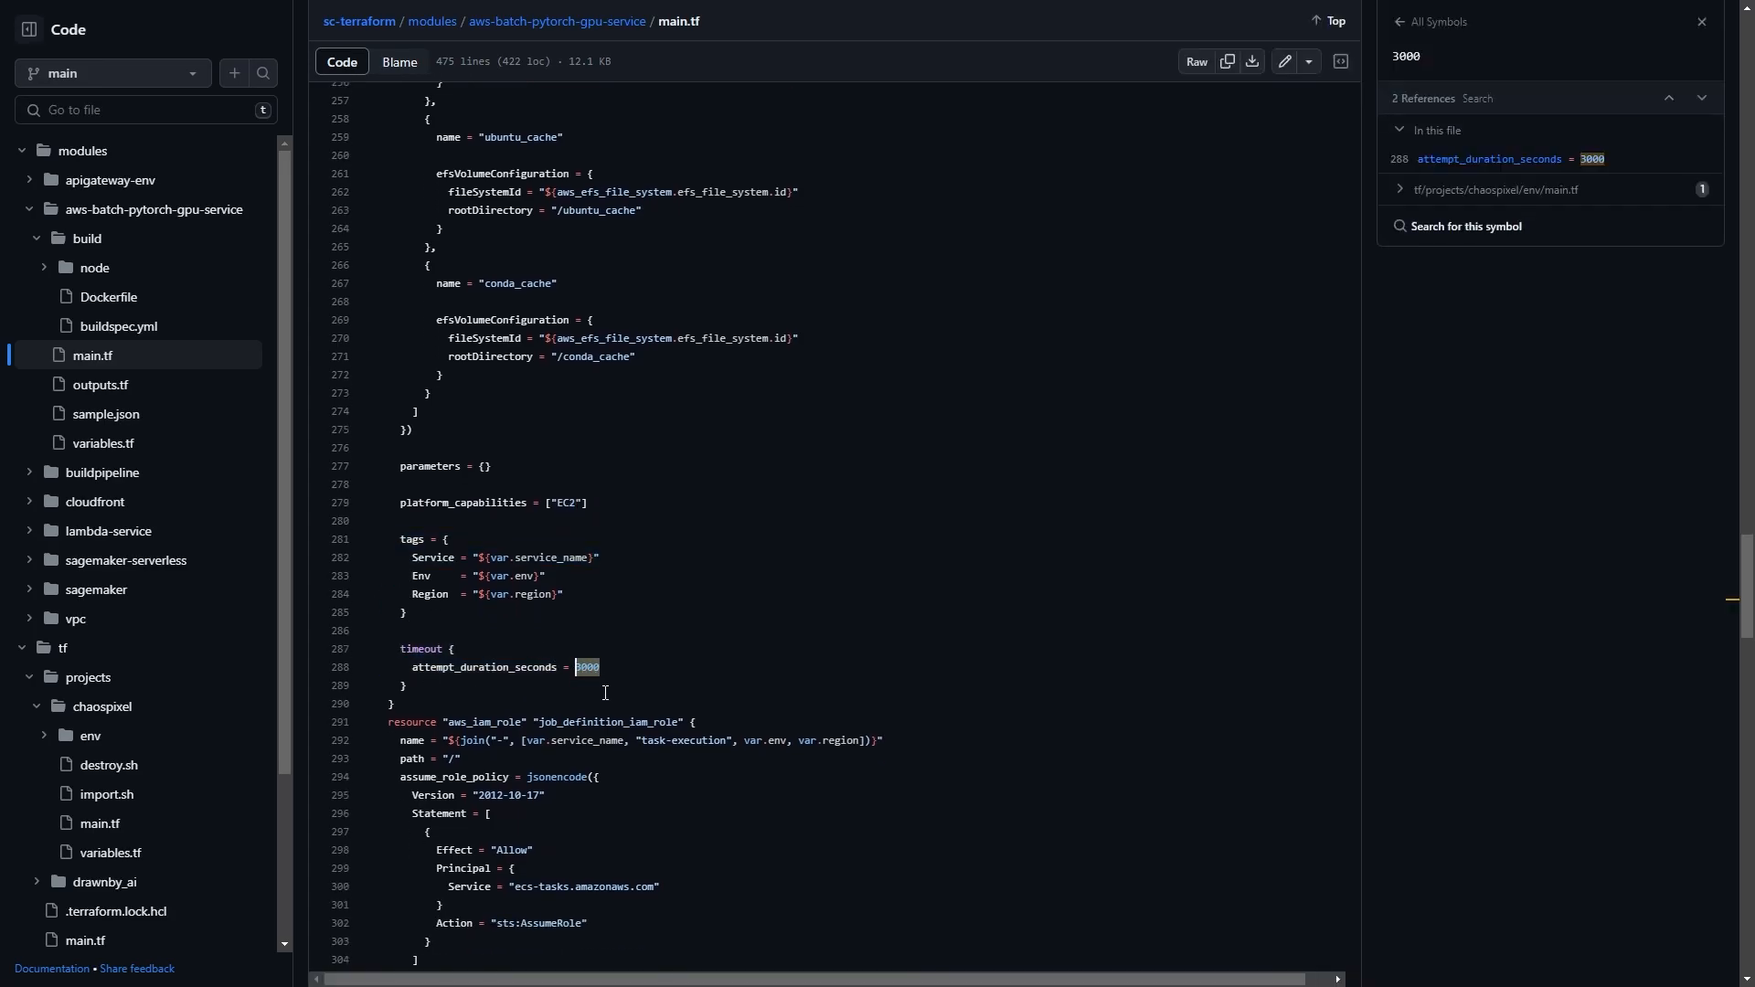
scroll(down, 3)
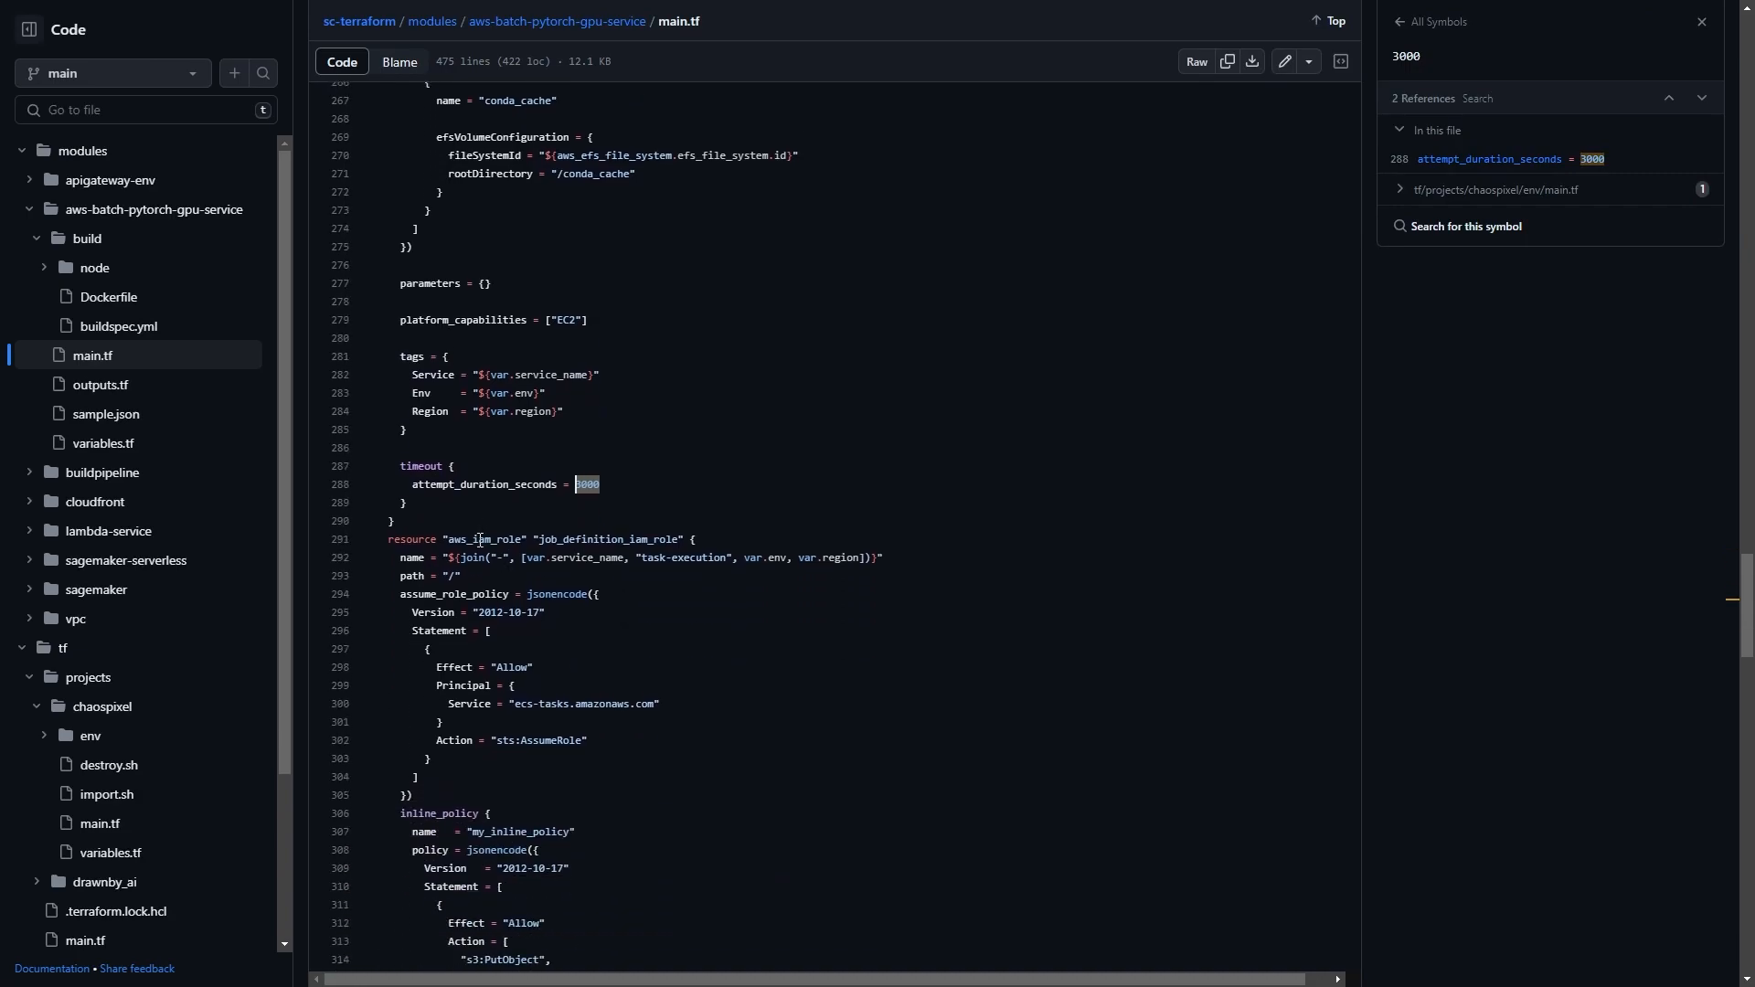
scroll(down, 3)
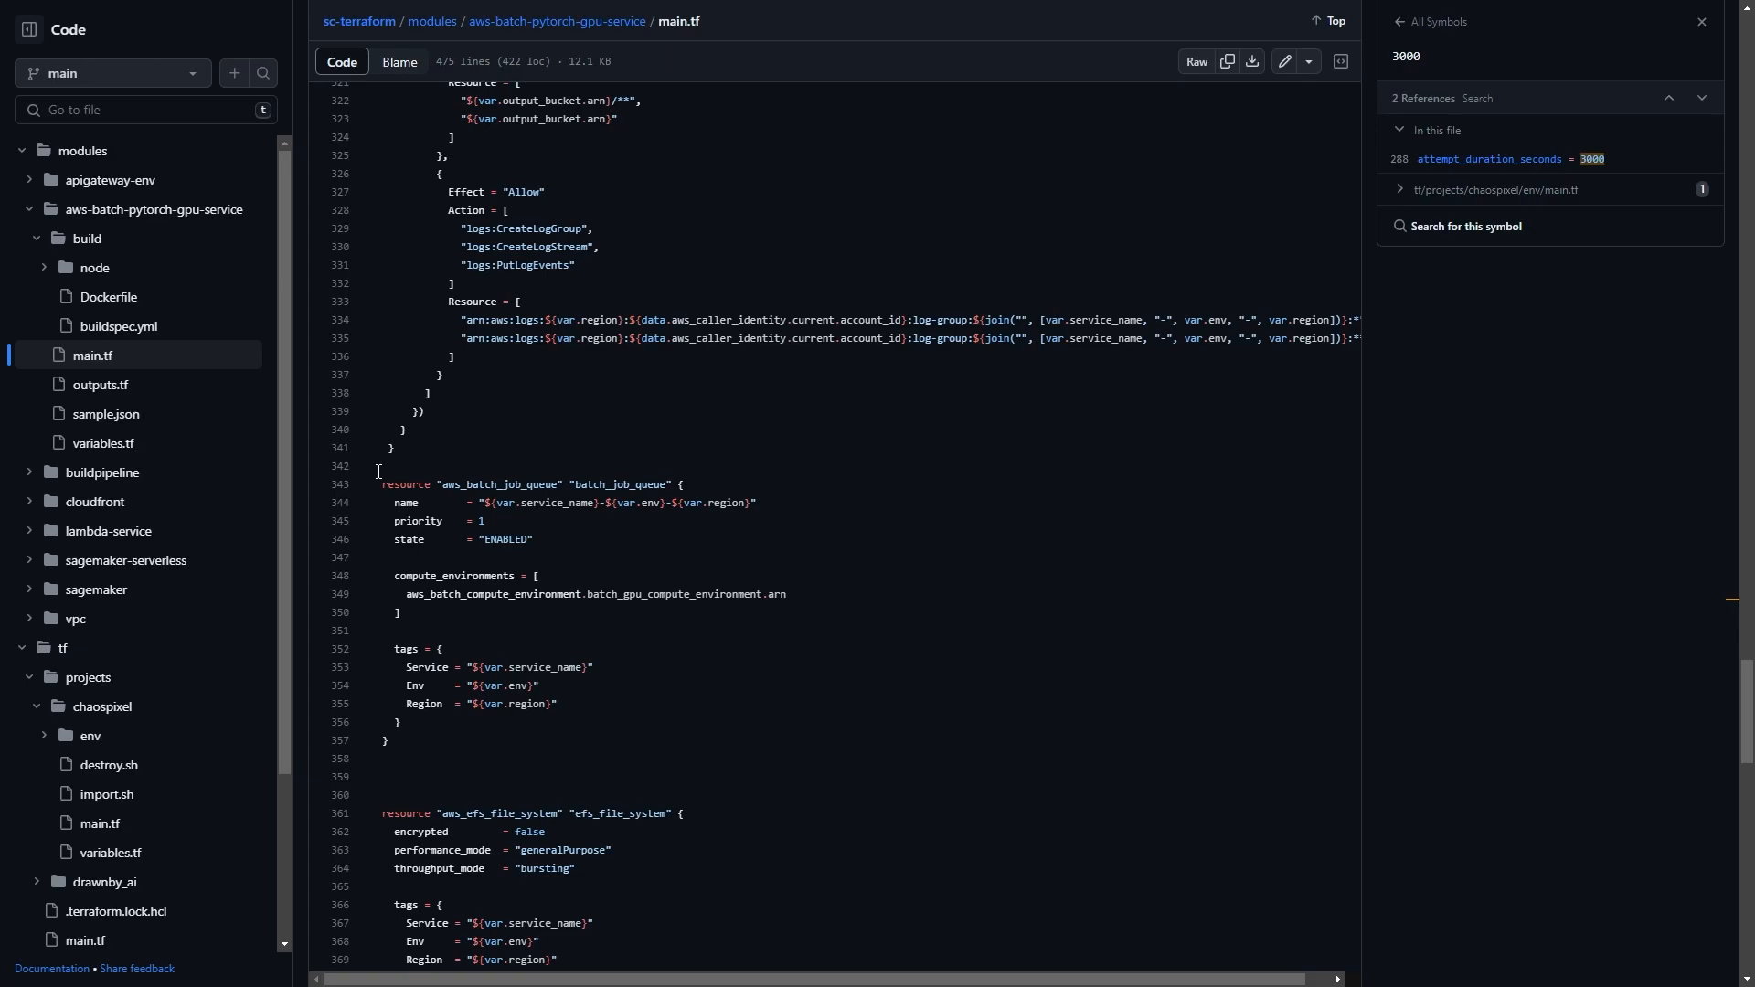
mouse_move(390, 468)
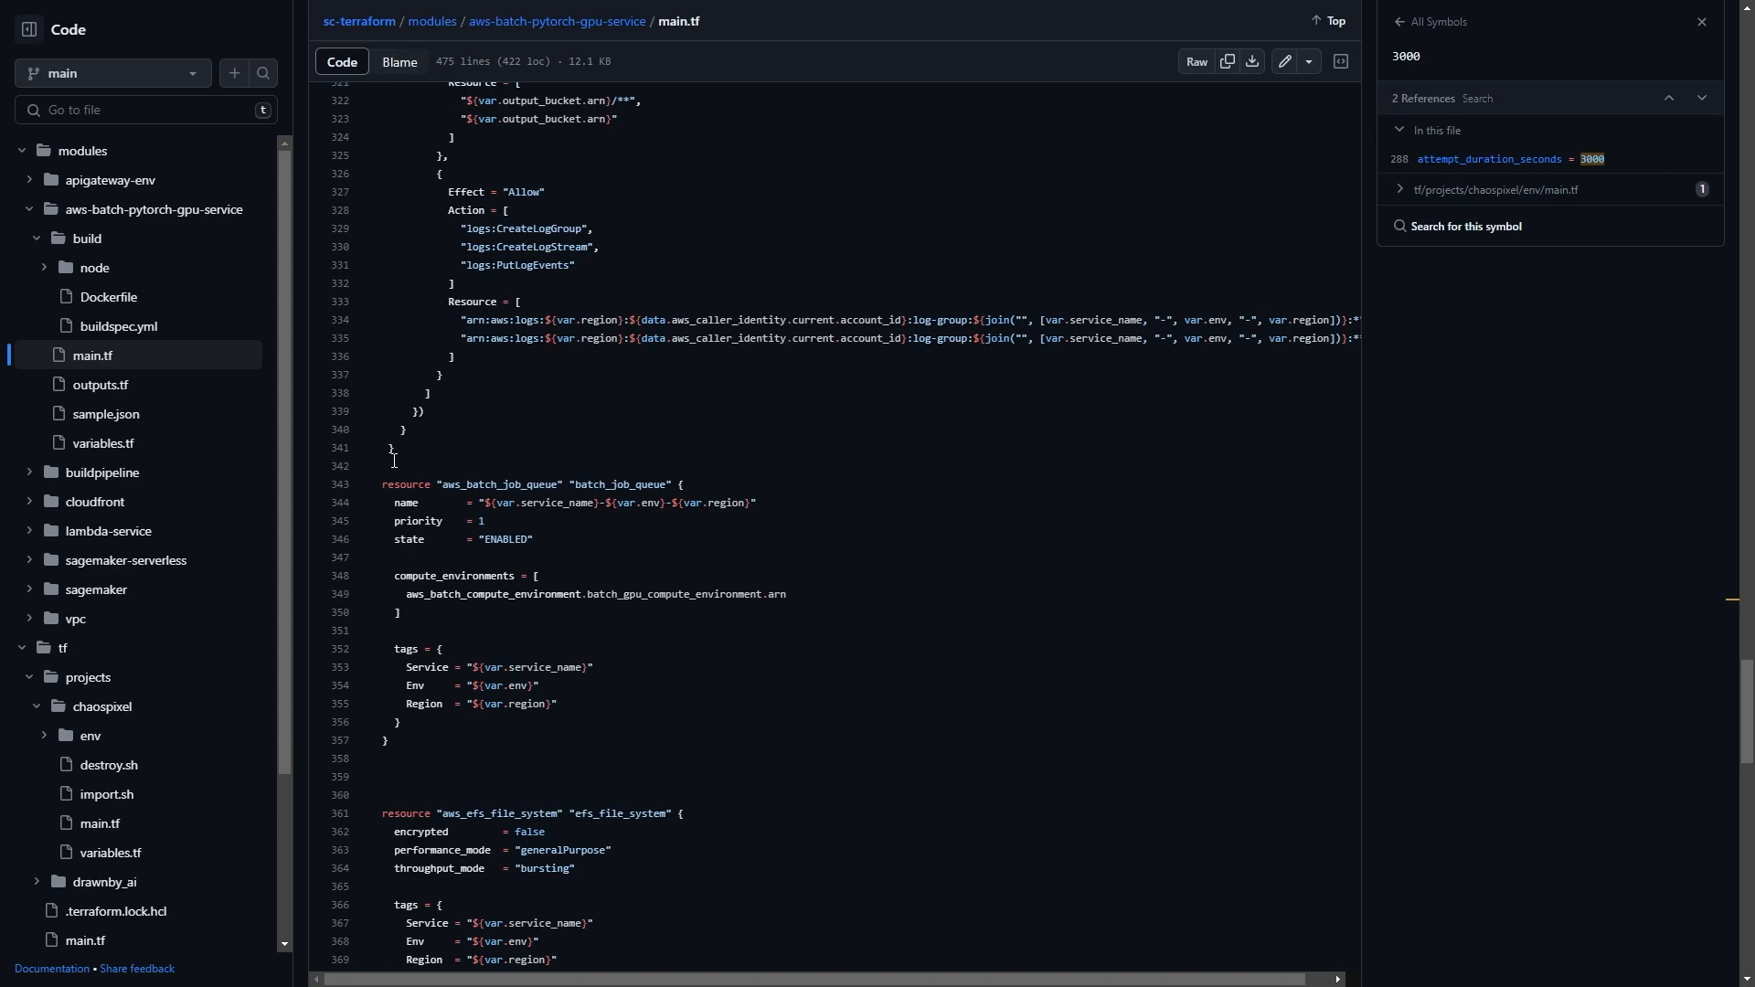
scroll(down, 3)
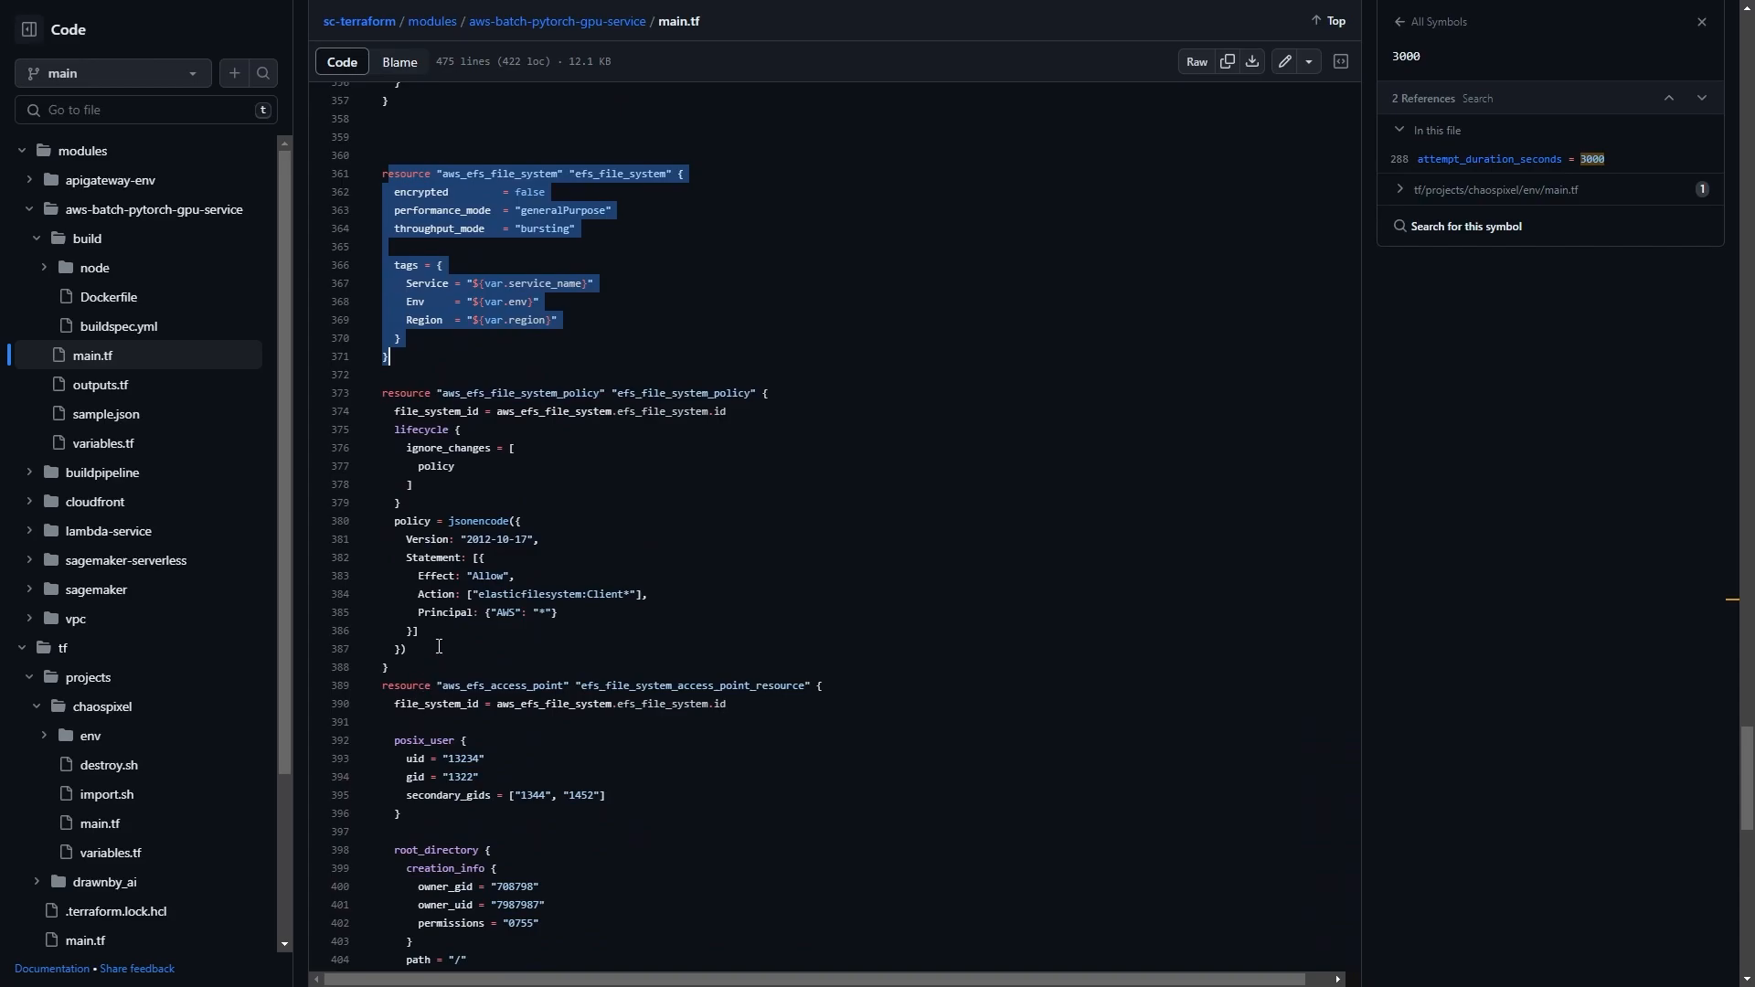
scroll(down, 3)
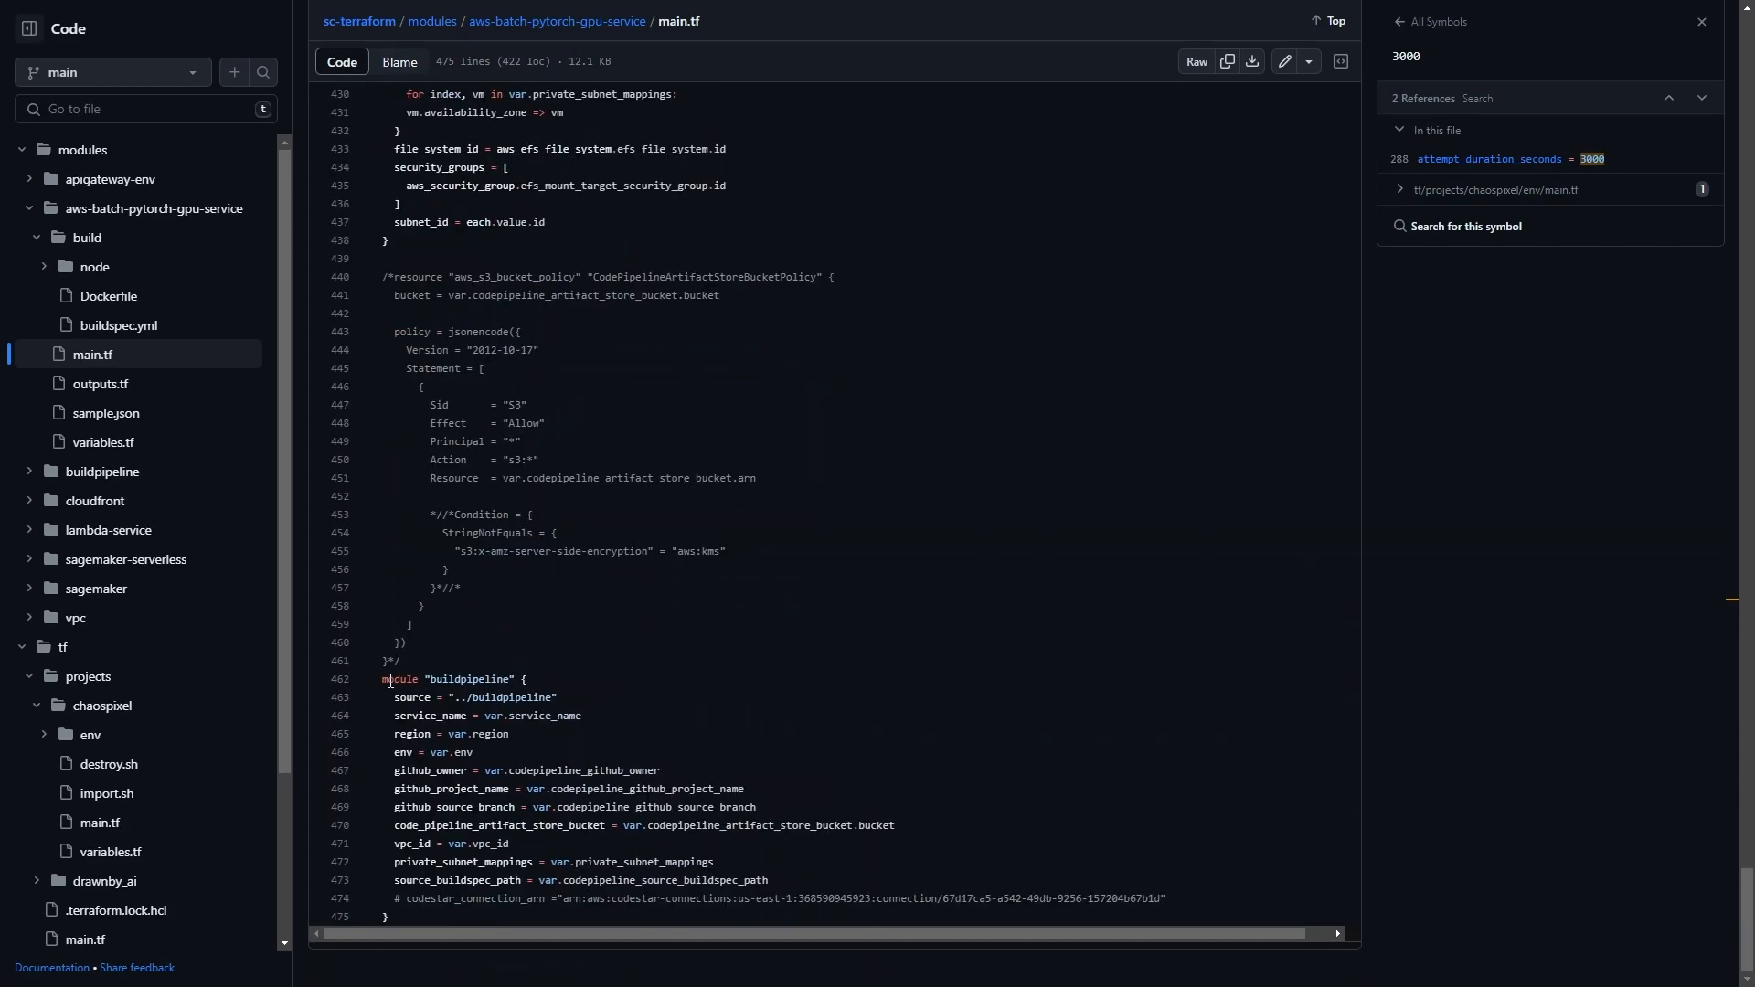
- Review variables.tf's CodePipeline defaults, then move to build/buildspec.yml
drag(386, 679, 386, 916)
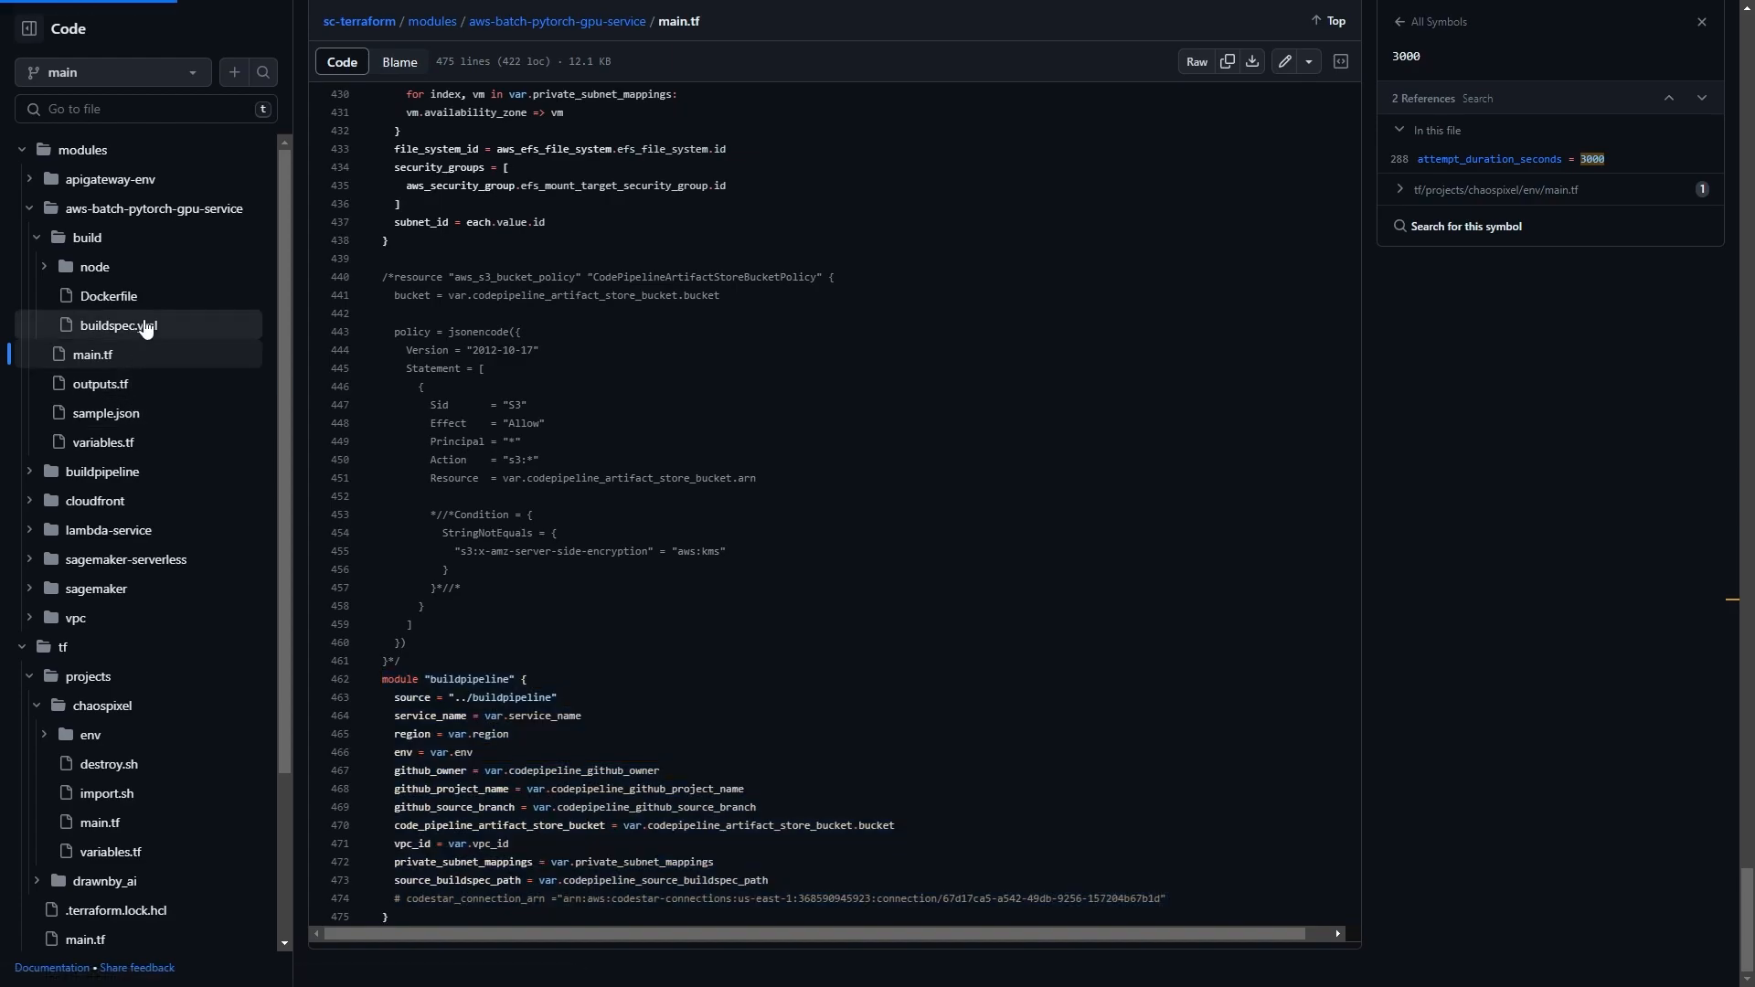
click(118, 325)
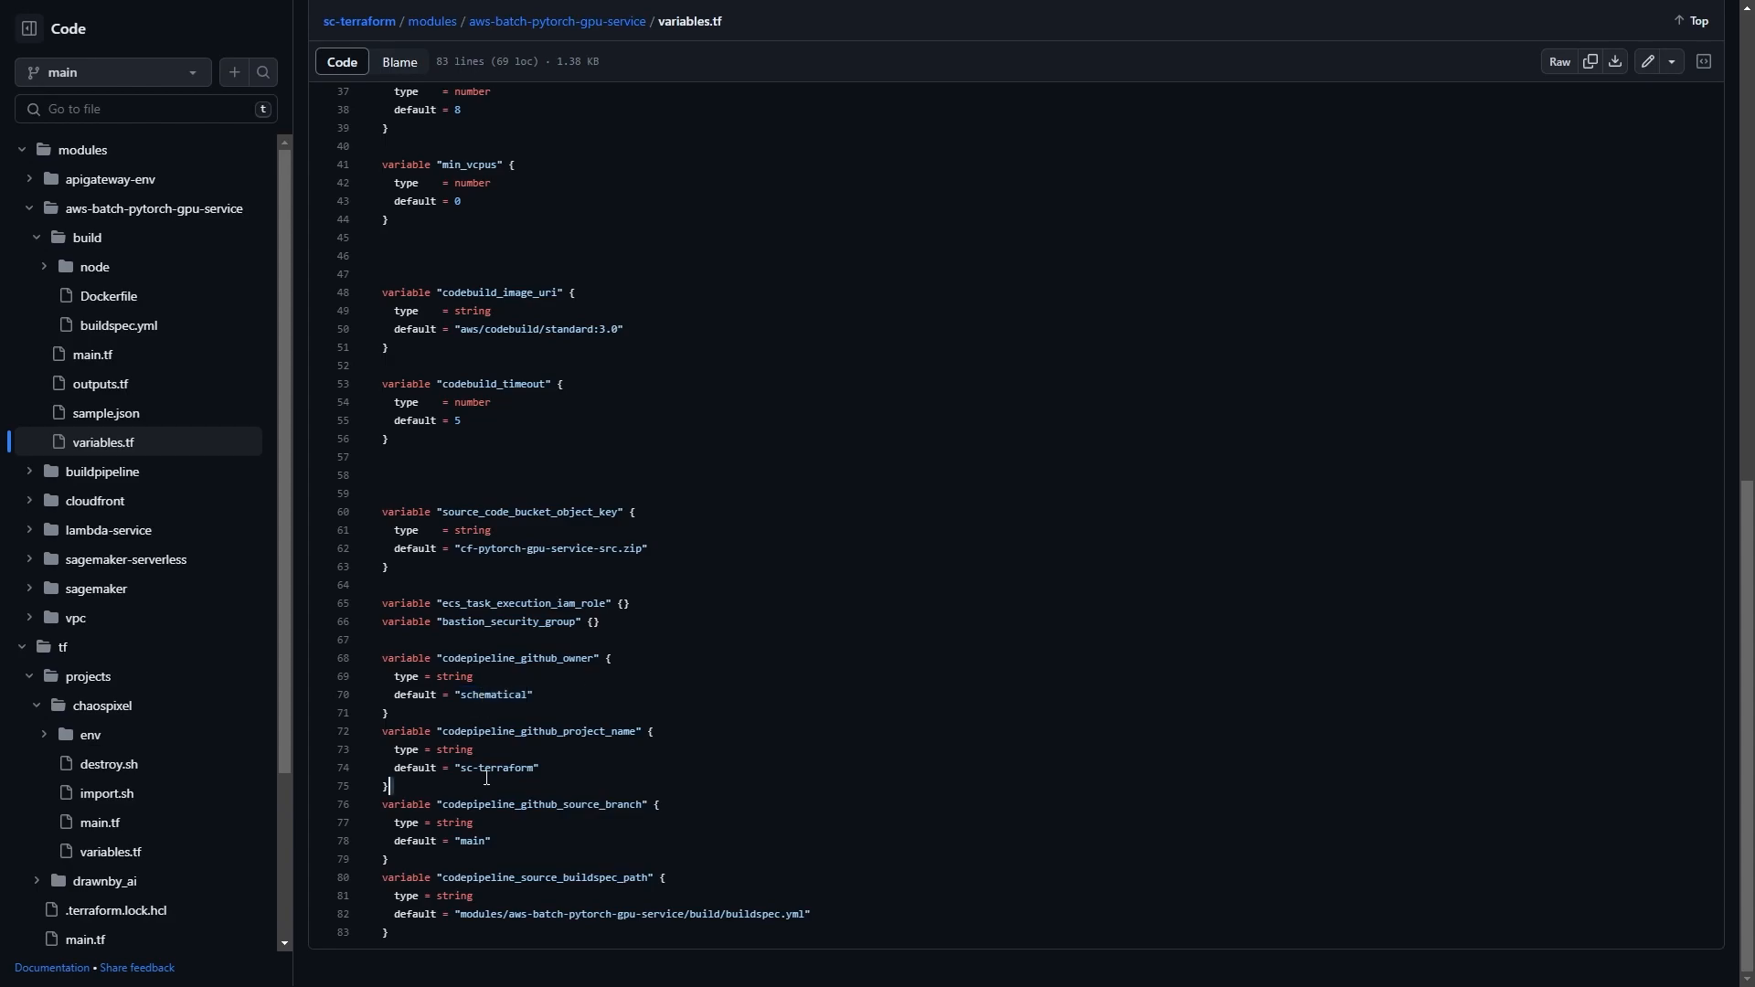
double_click(505, 768)
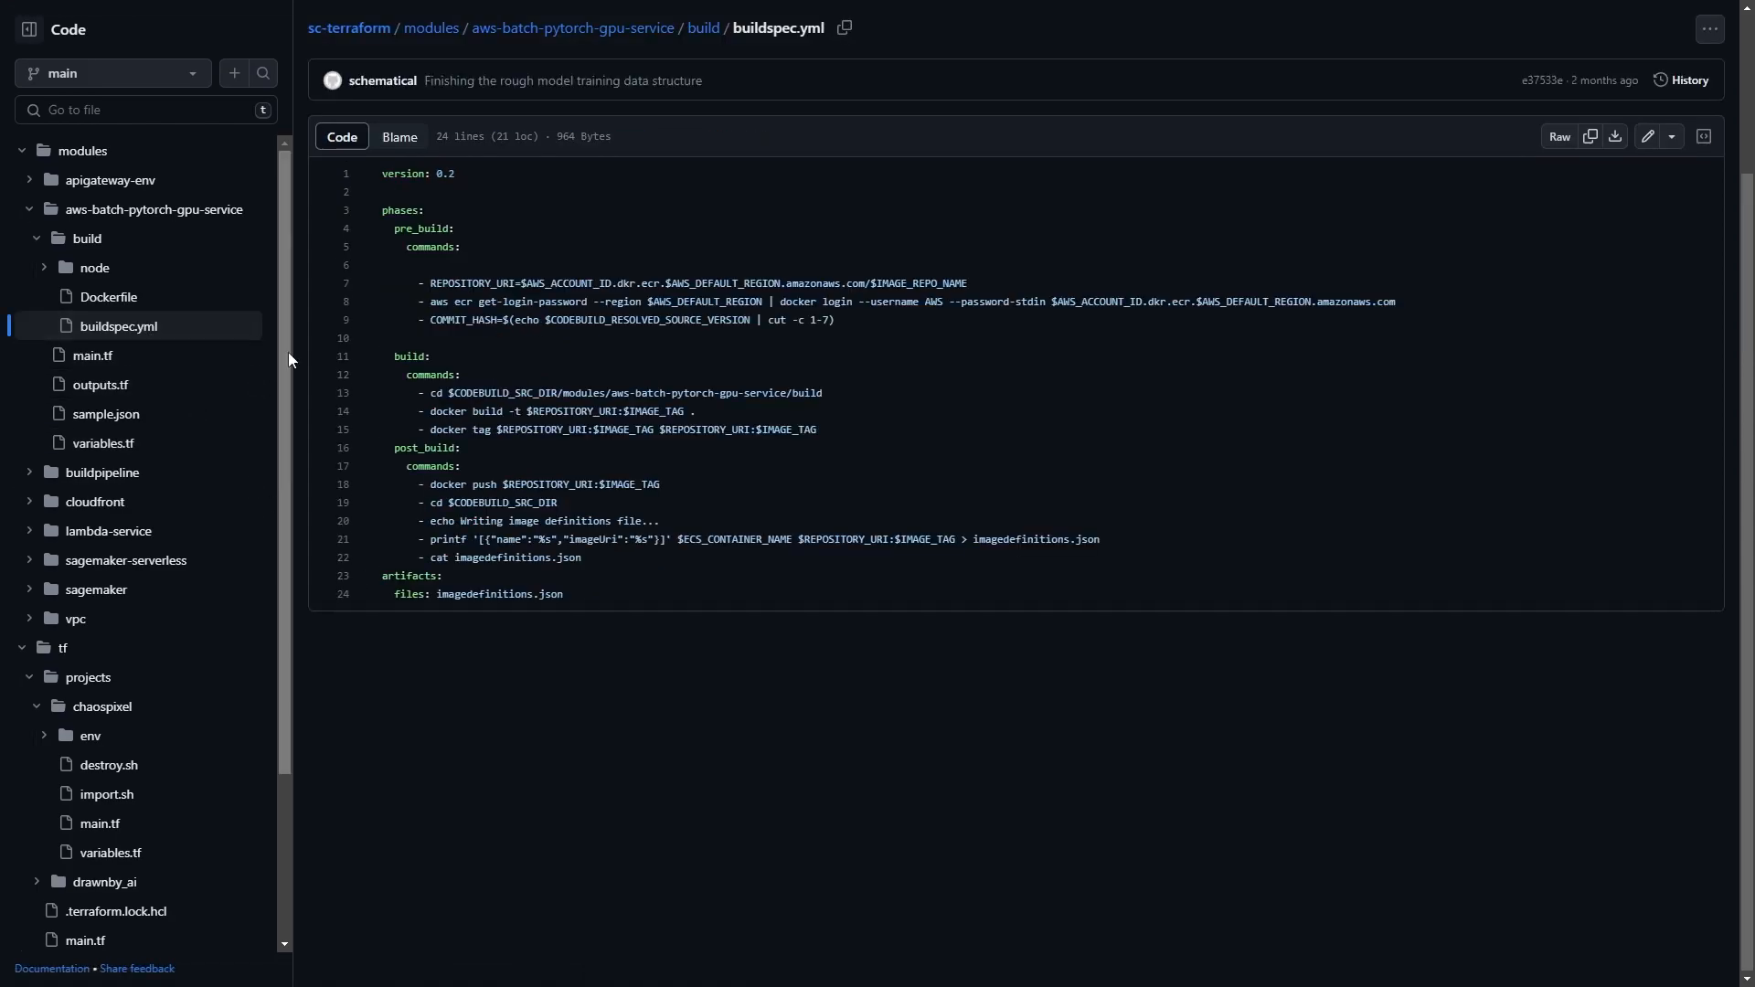
- Highlight the REPOSITORY_URI pre-build command and artifacts entry, then move to the Dockerfile
double_click(437, 283)
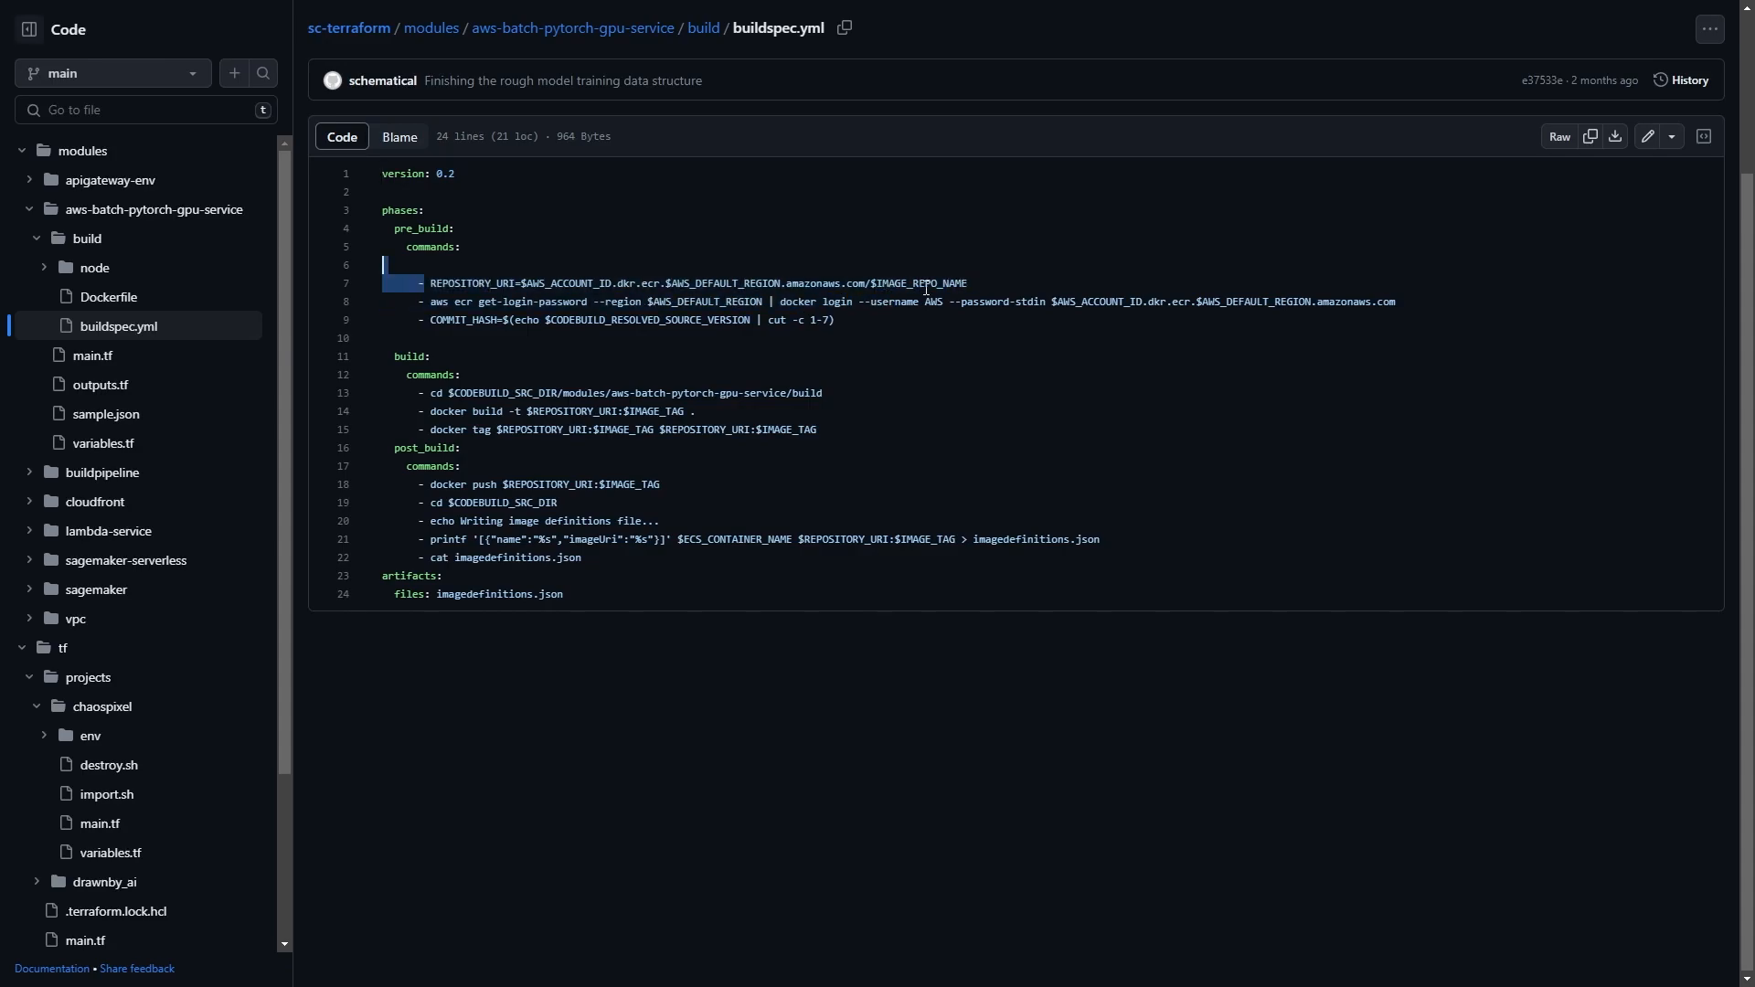
drag(780, 301, 1396, 301)
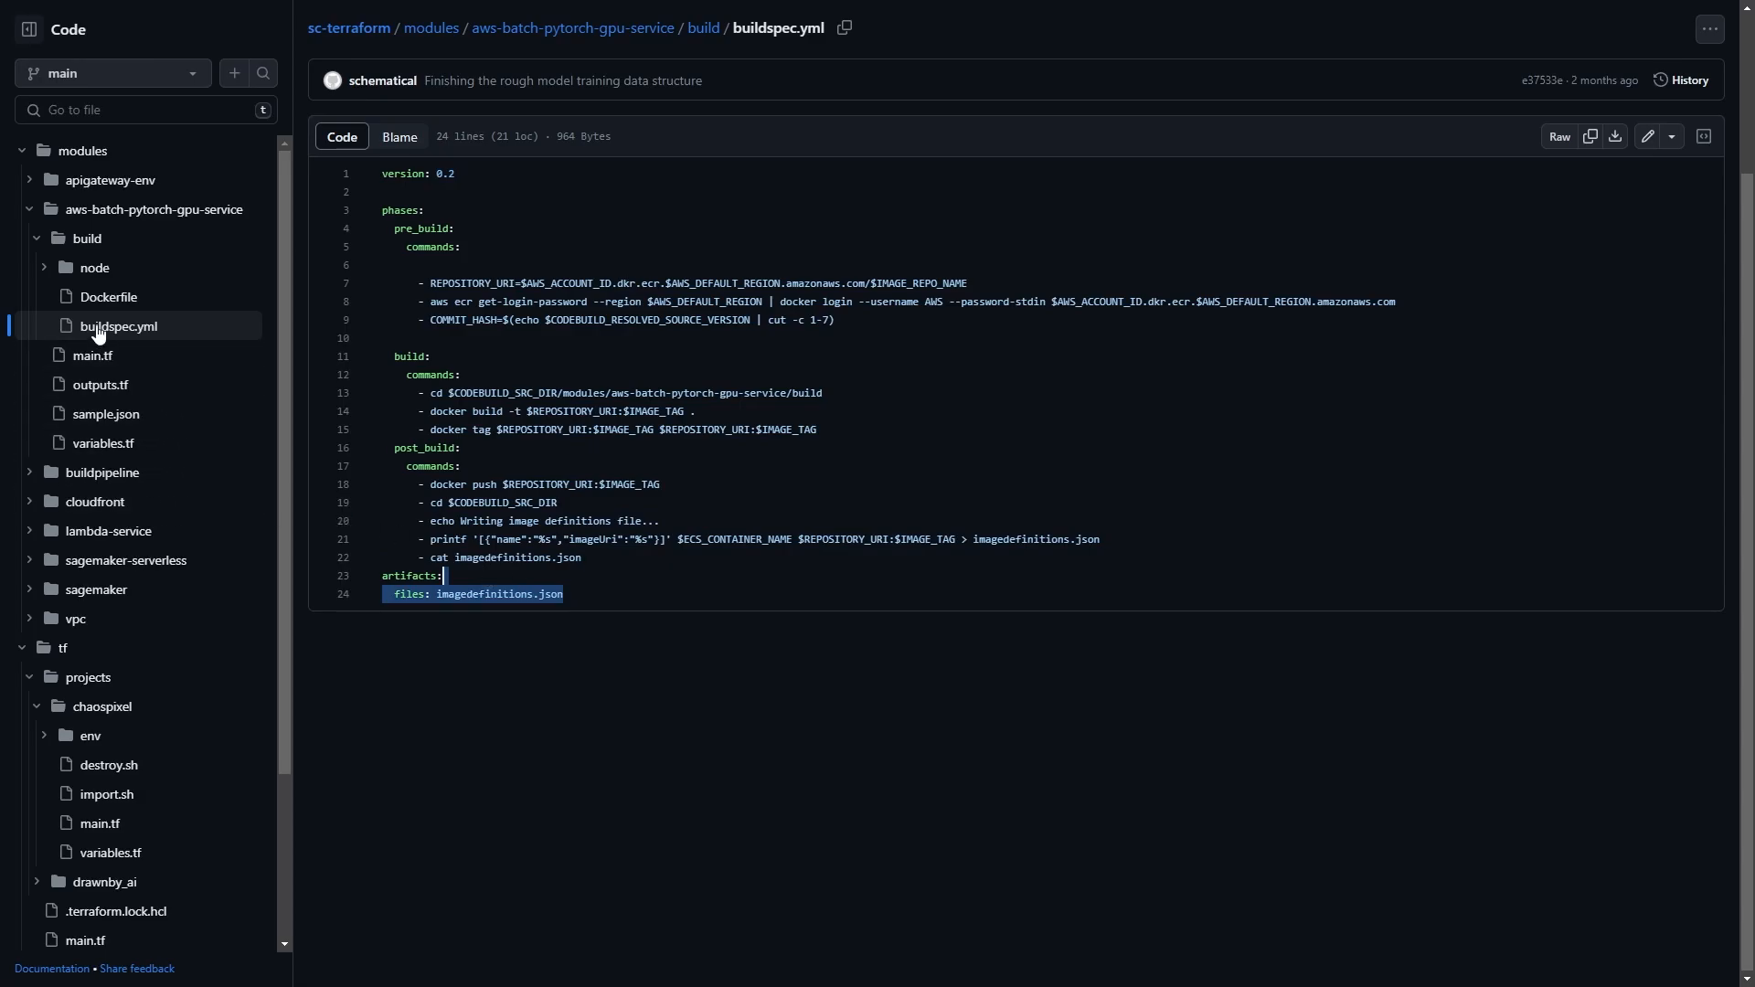
click(109, 296)
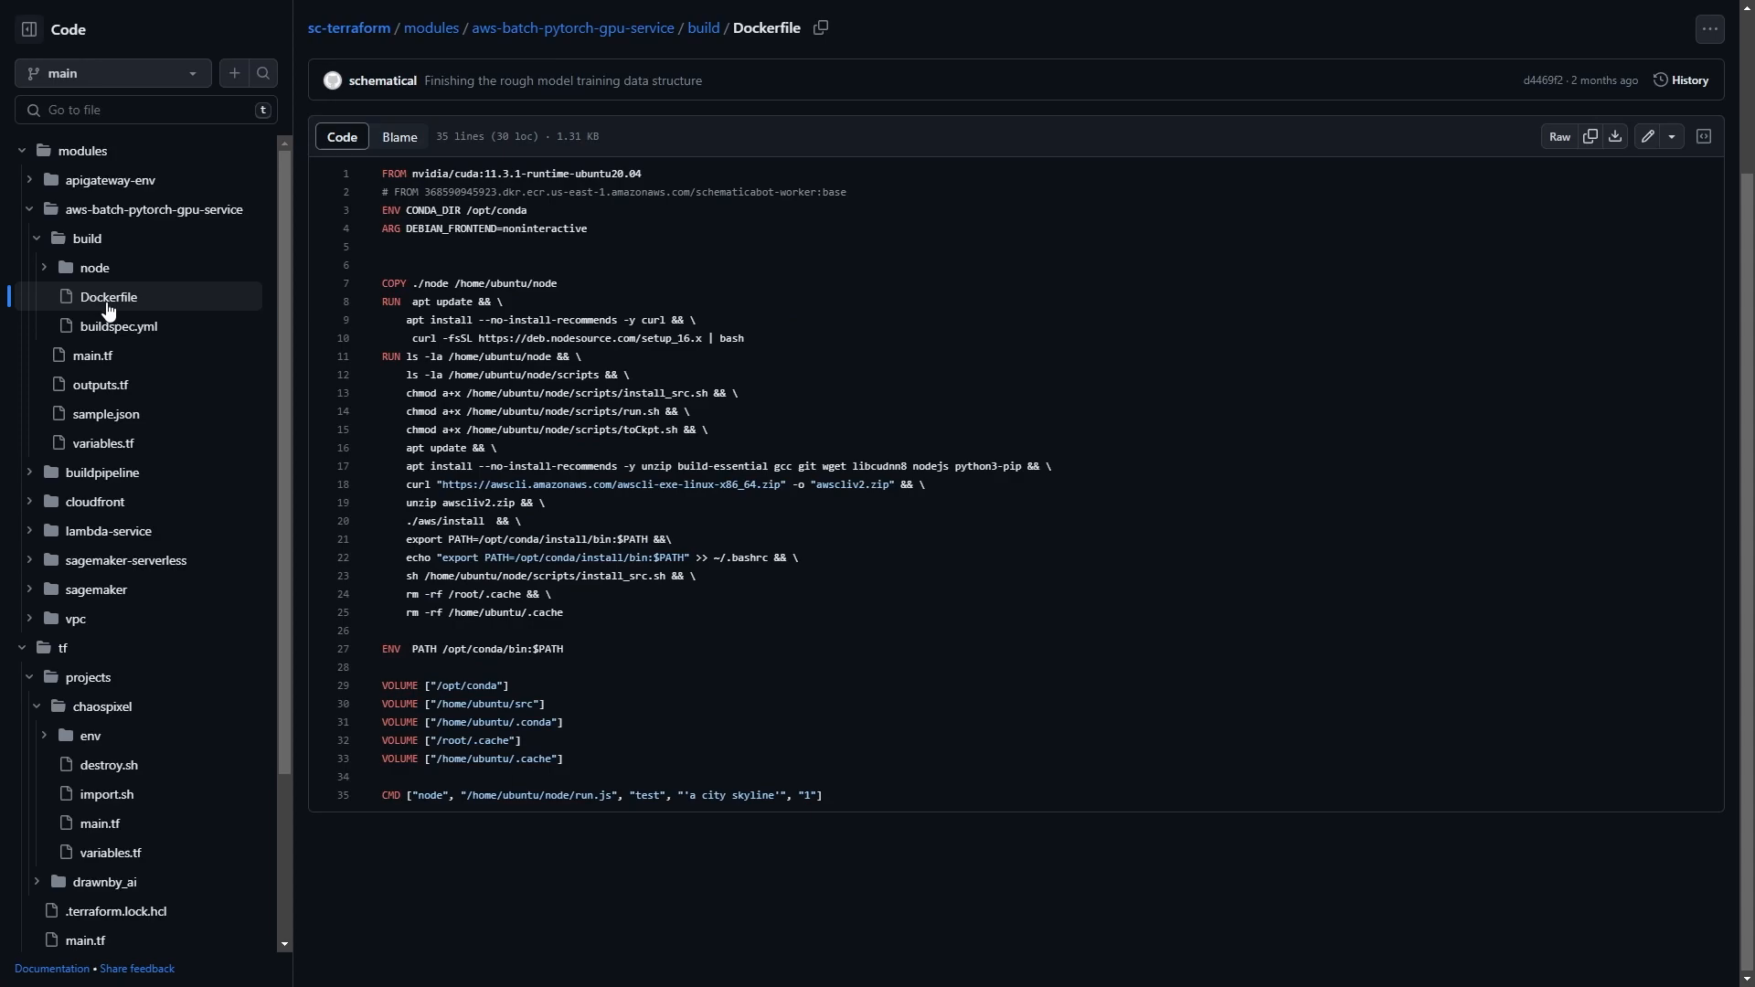
- Show the build folder's Dockerfile and expand the node folder to reveal scripts and run.js
double_click(394, 174)
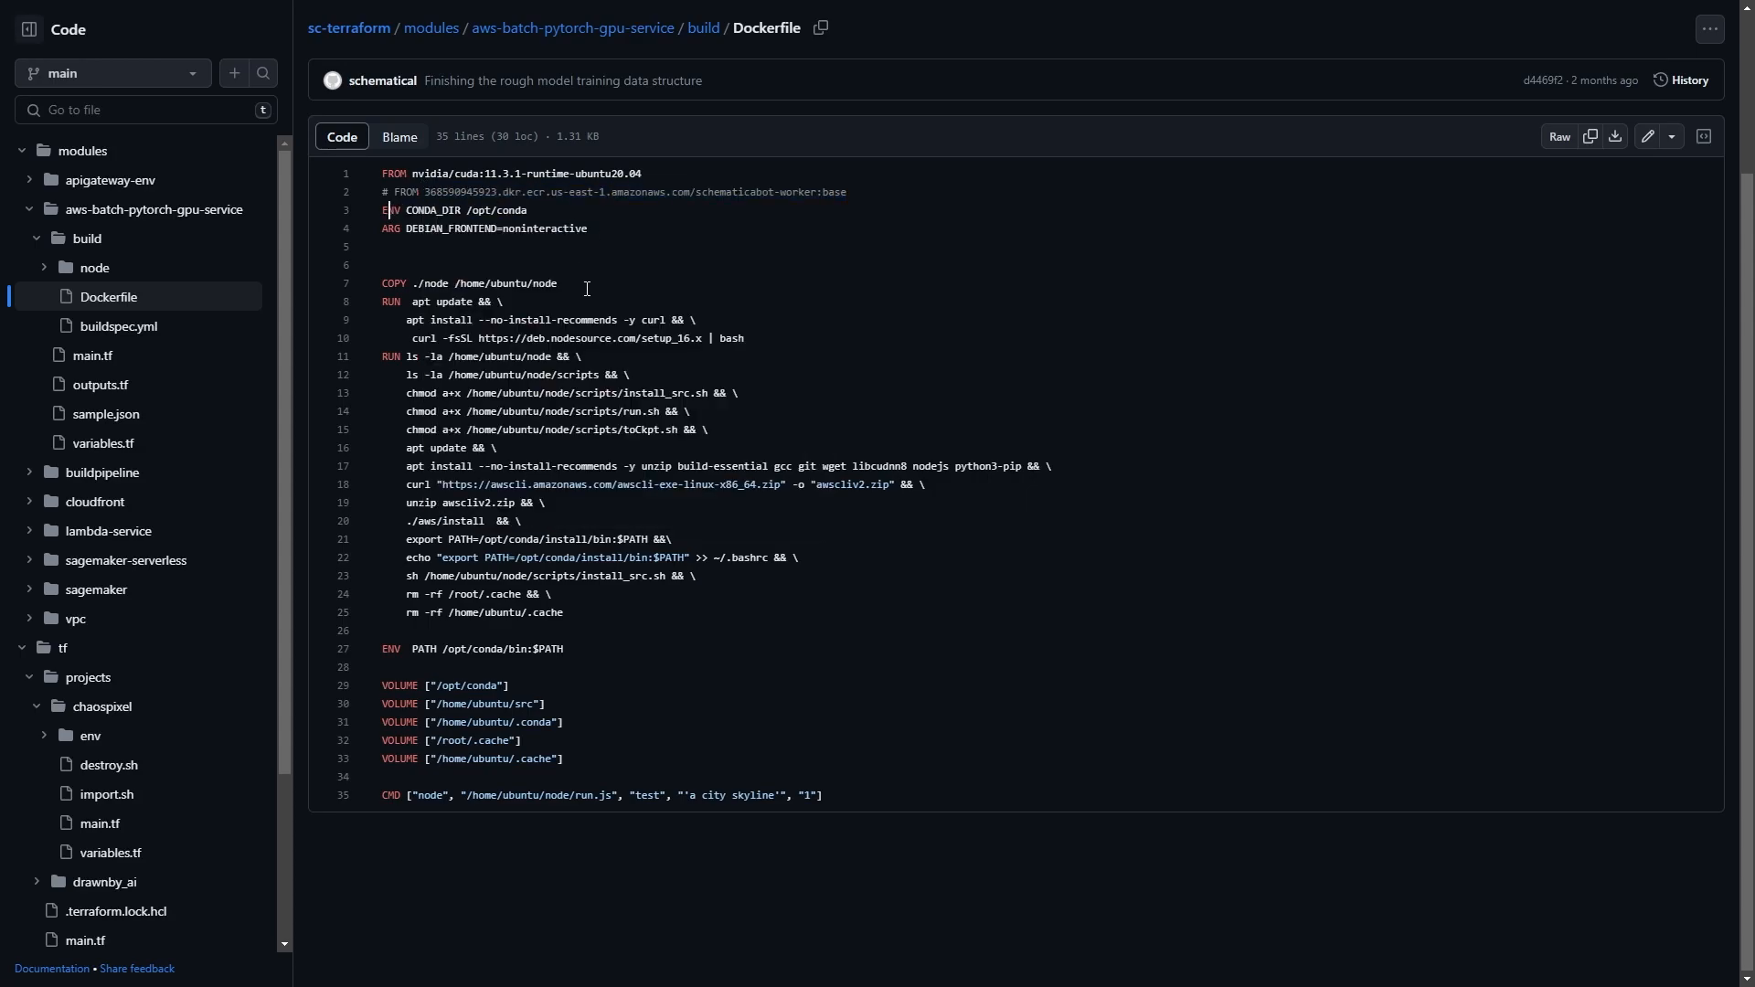
drag(408, 319, 727, 337)
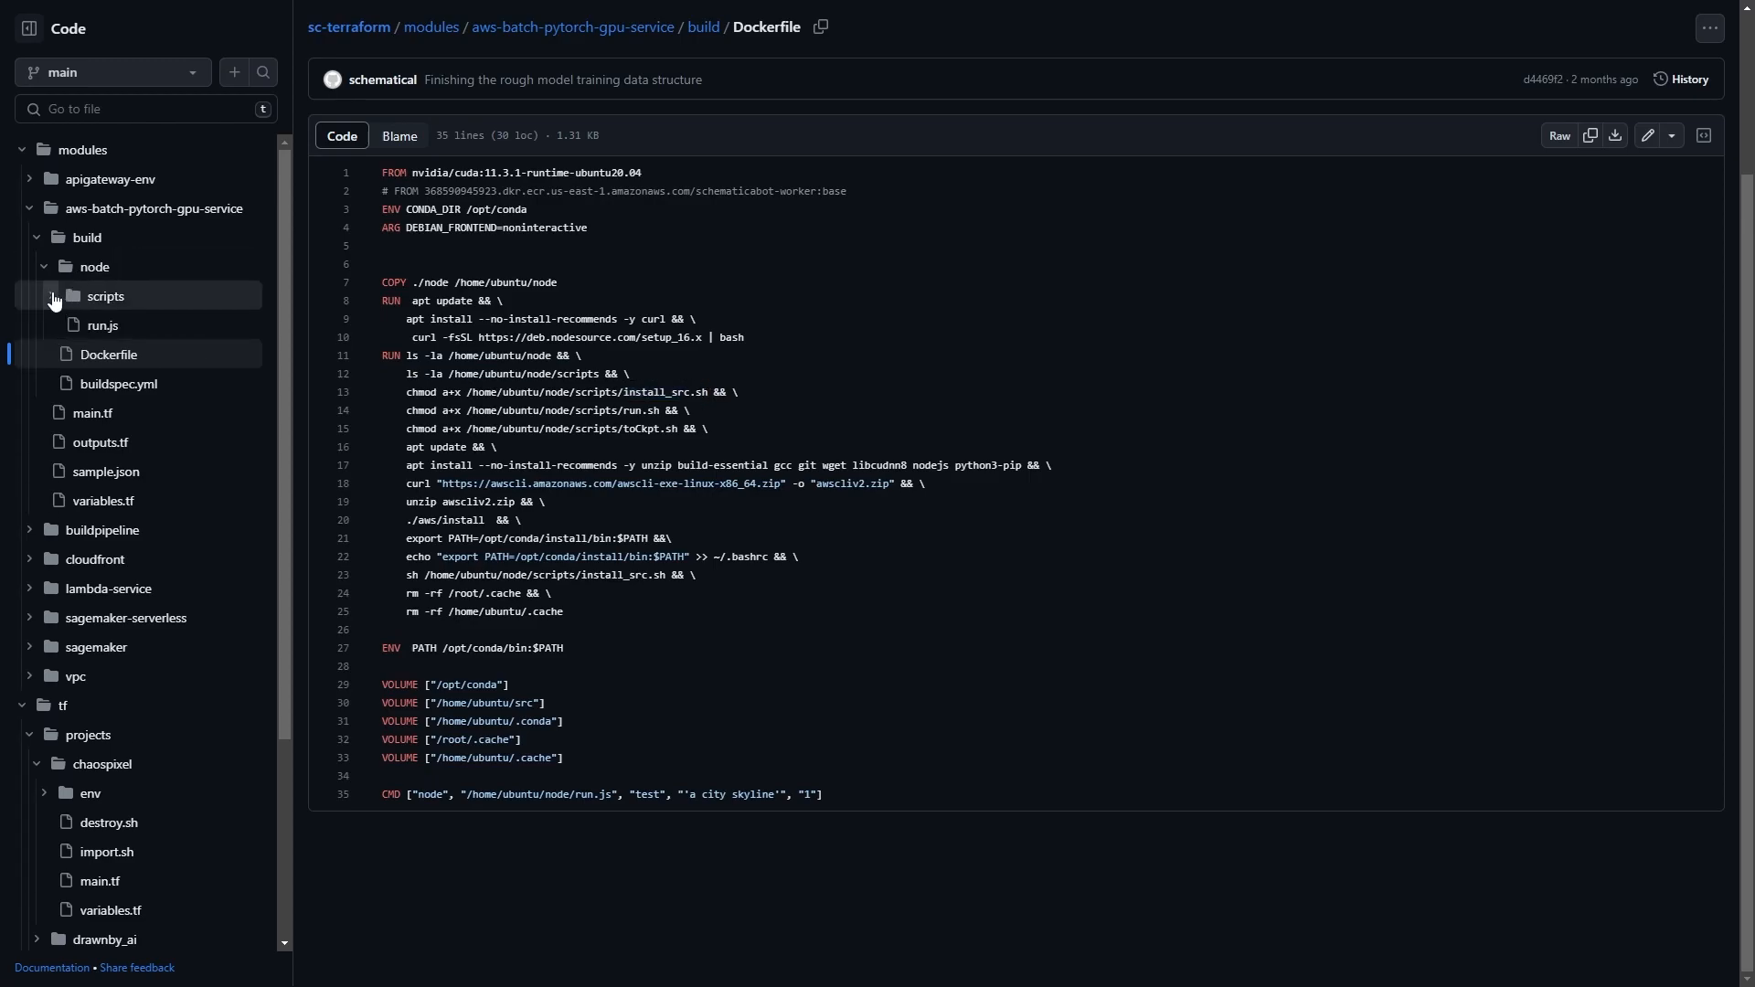
click(105, 295)
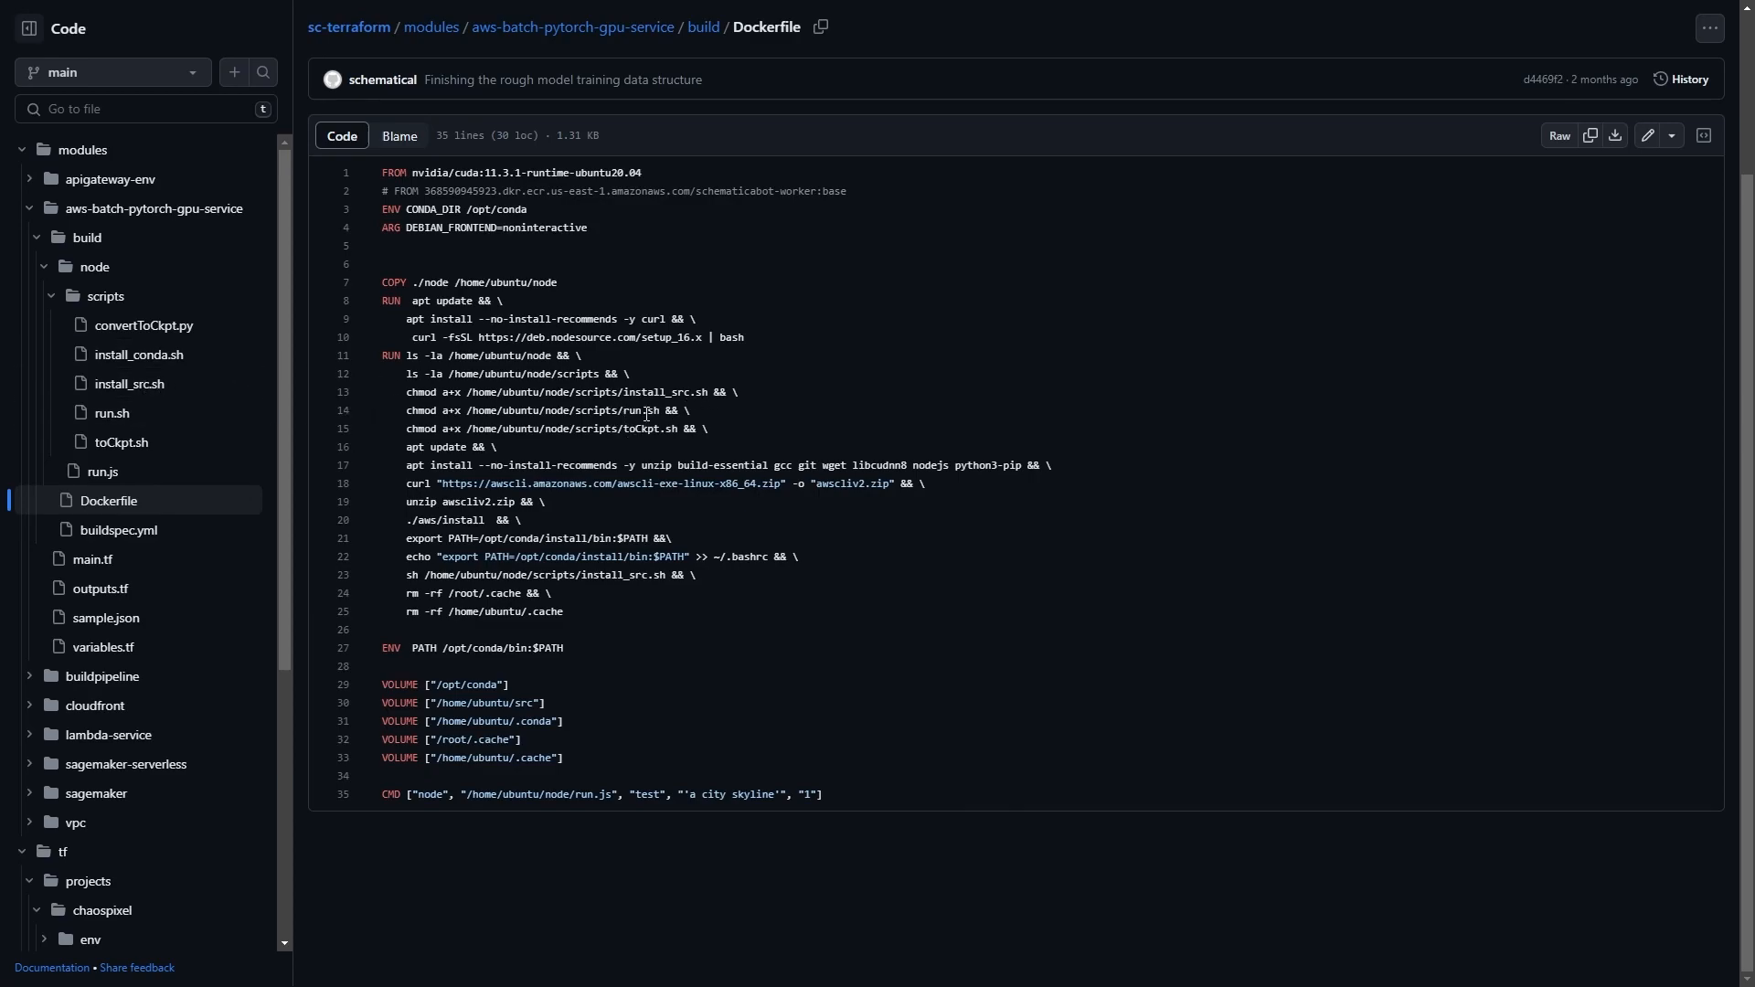
mouse_move(725, 455)
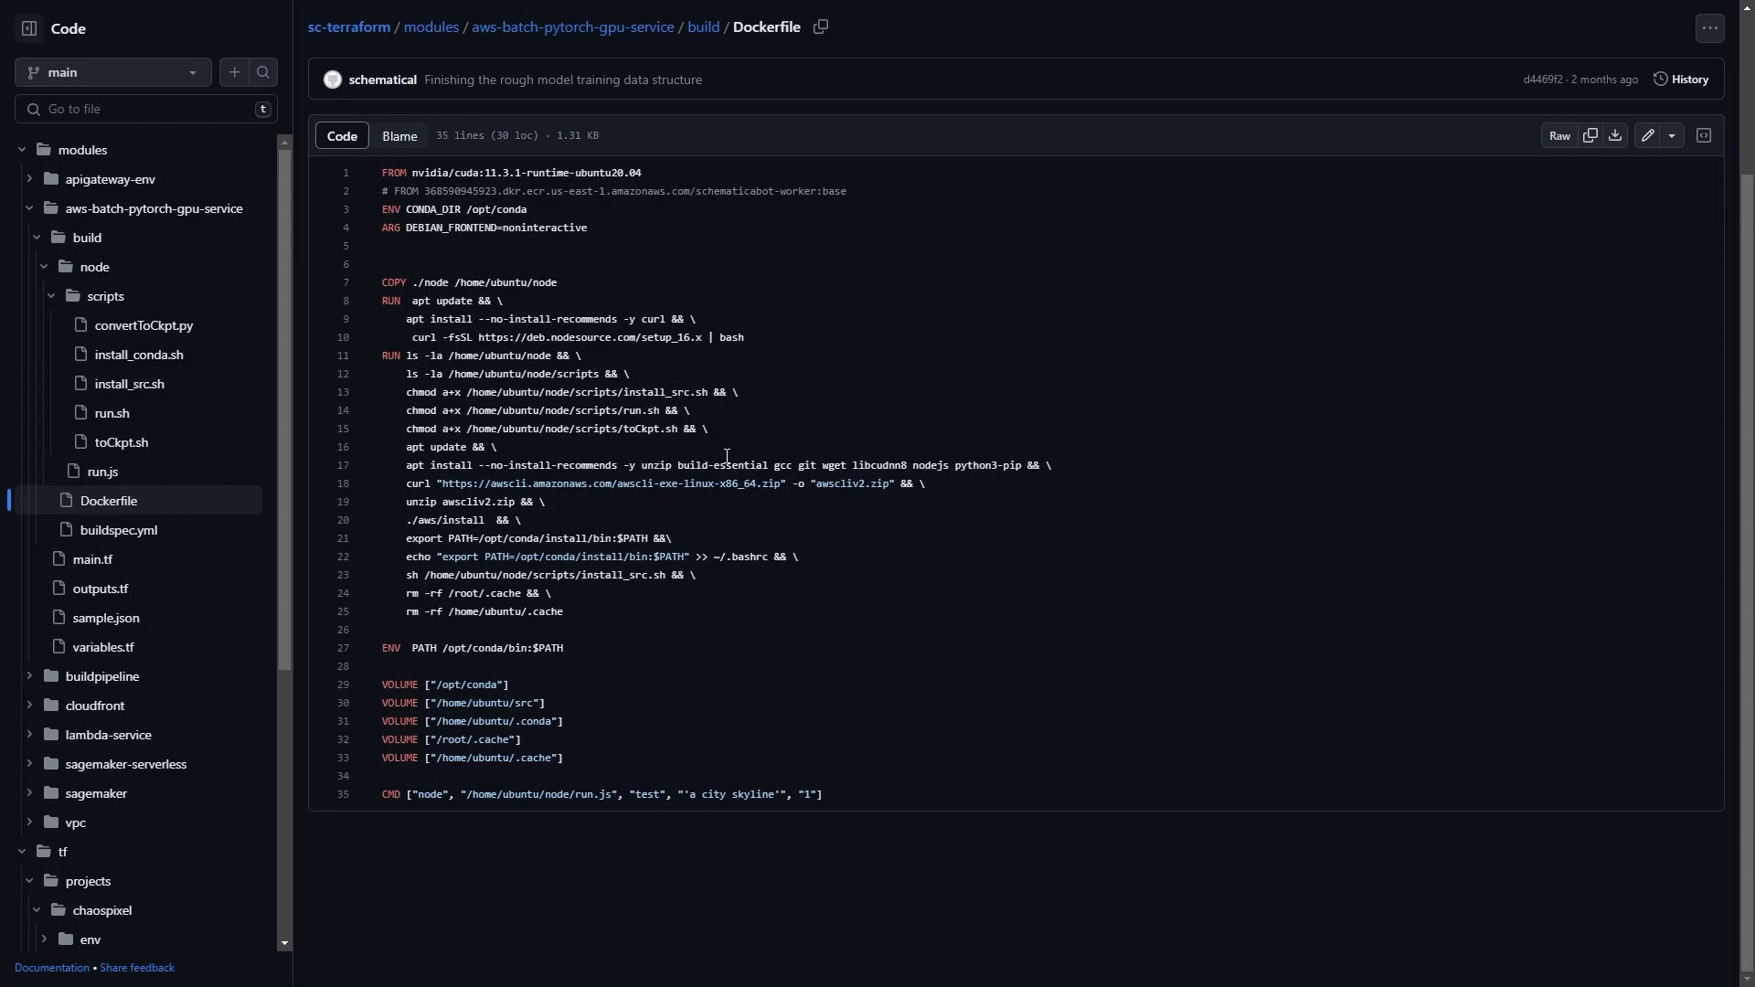
mouse_move(722, 450)
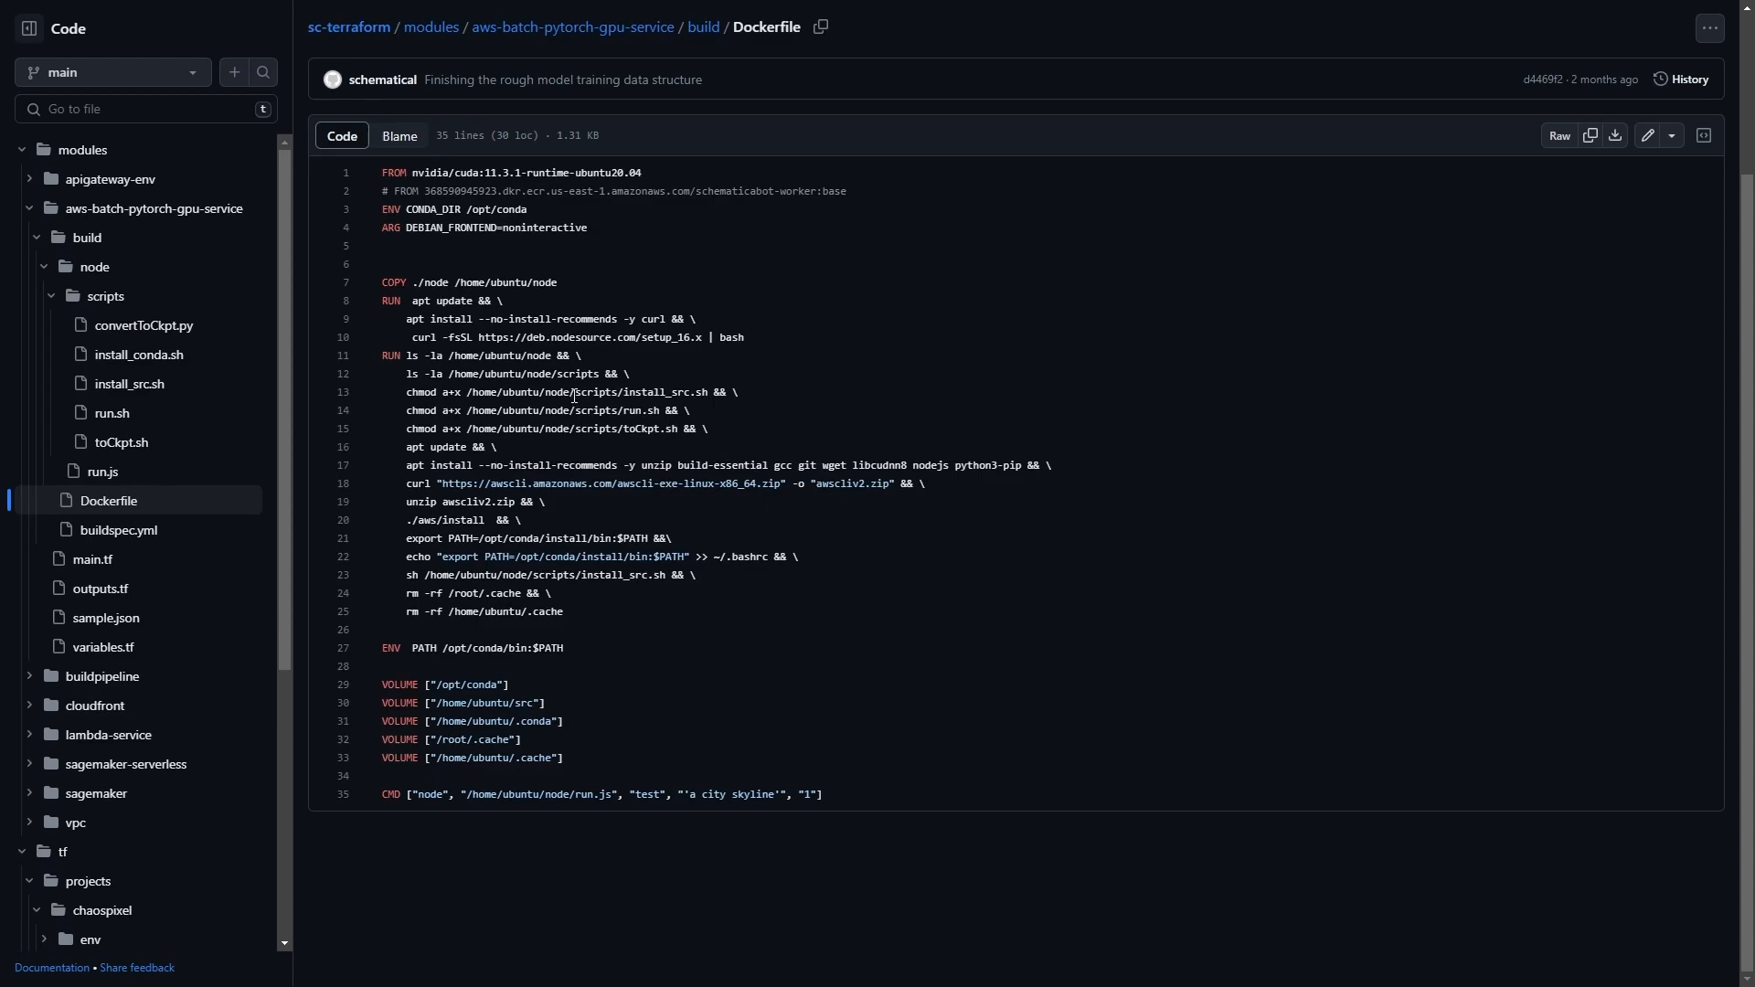
double_click(447, 392)
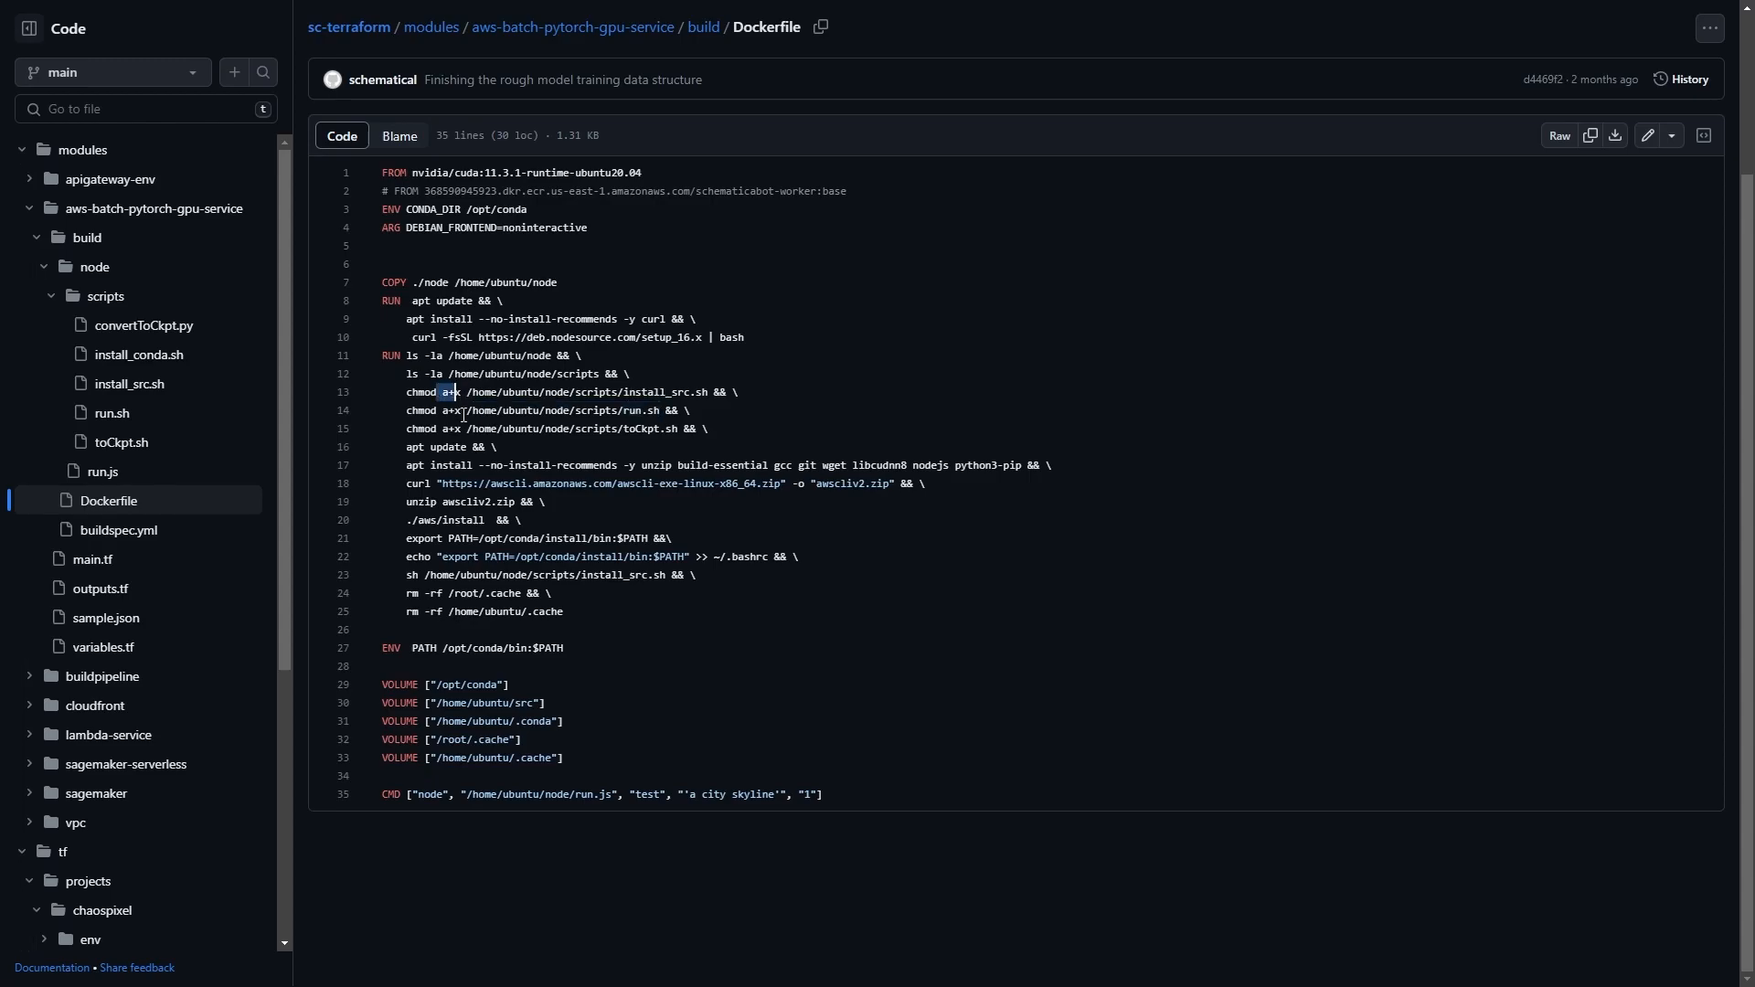
double_click(447, 429)
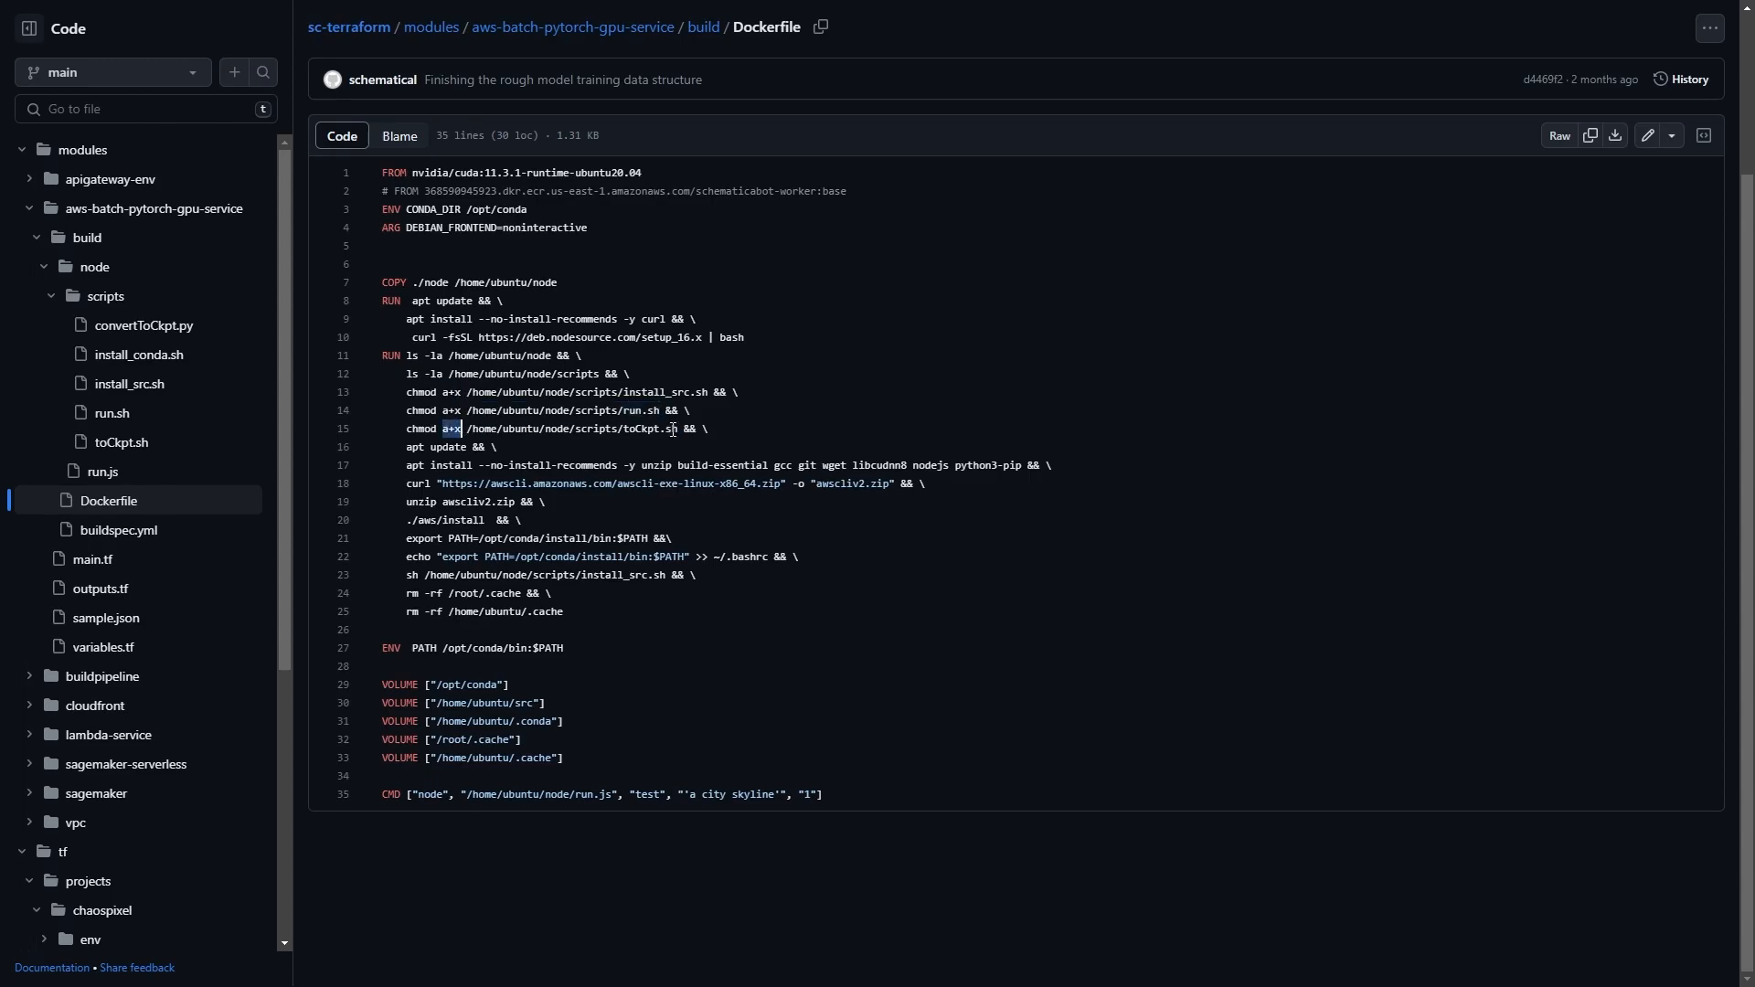
double_click(649, 428)
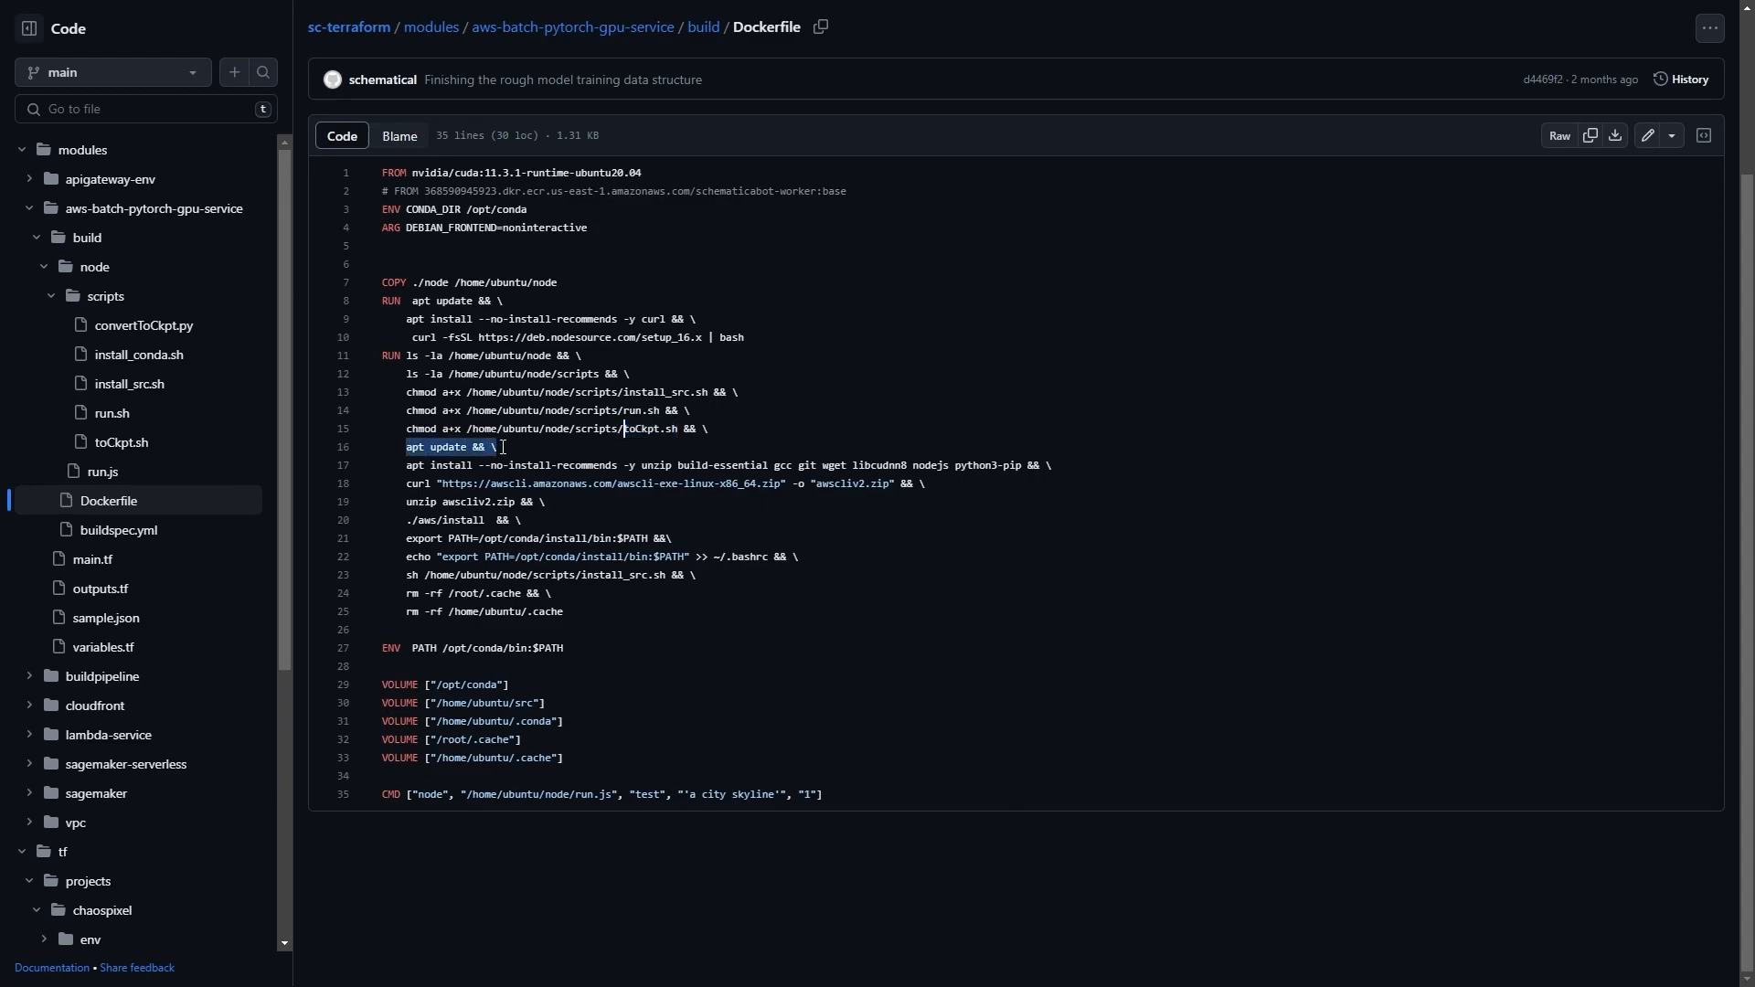
drag(502, 447, 546, 502)
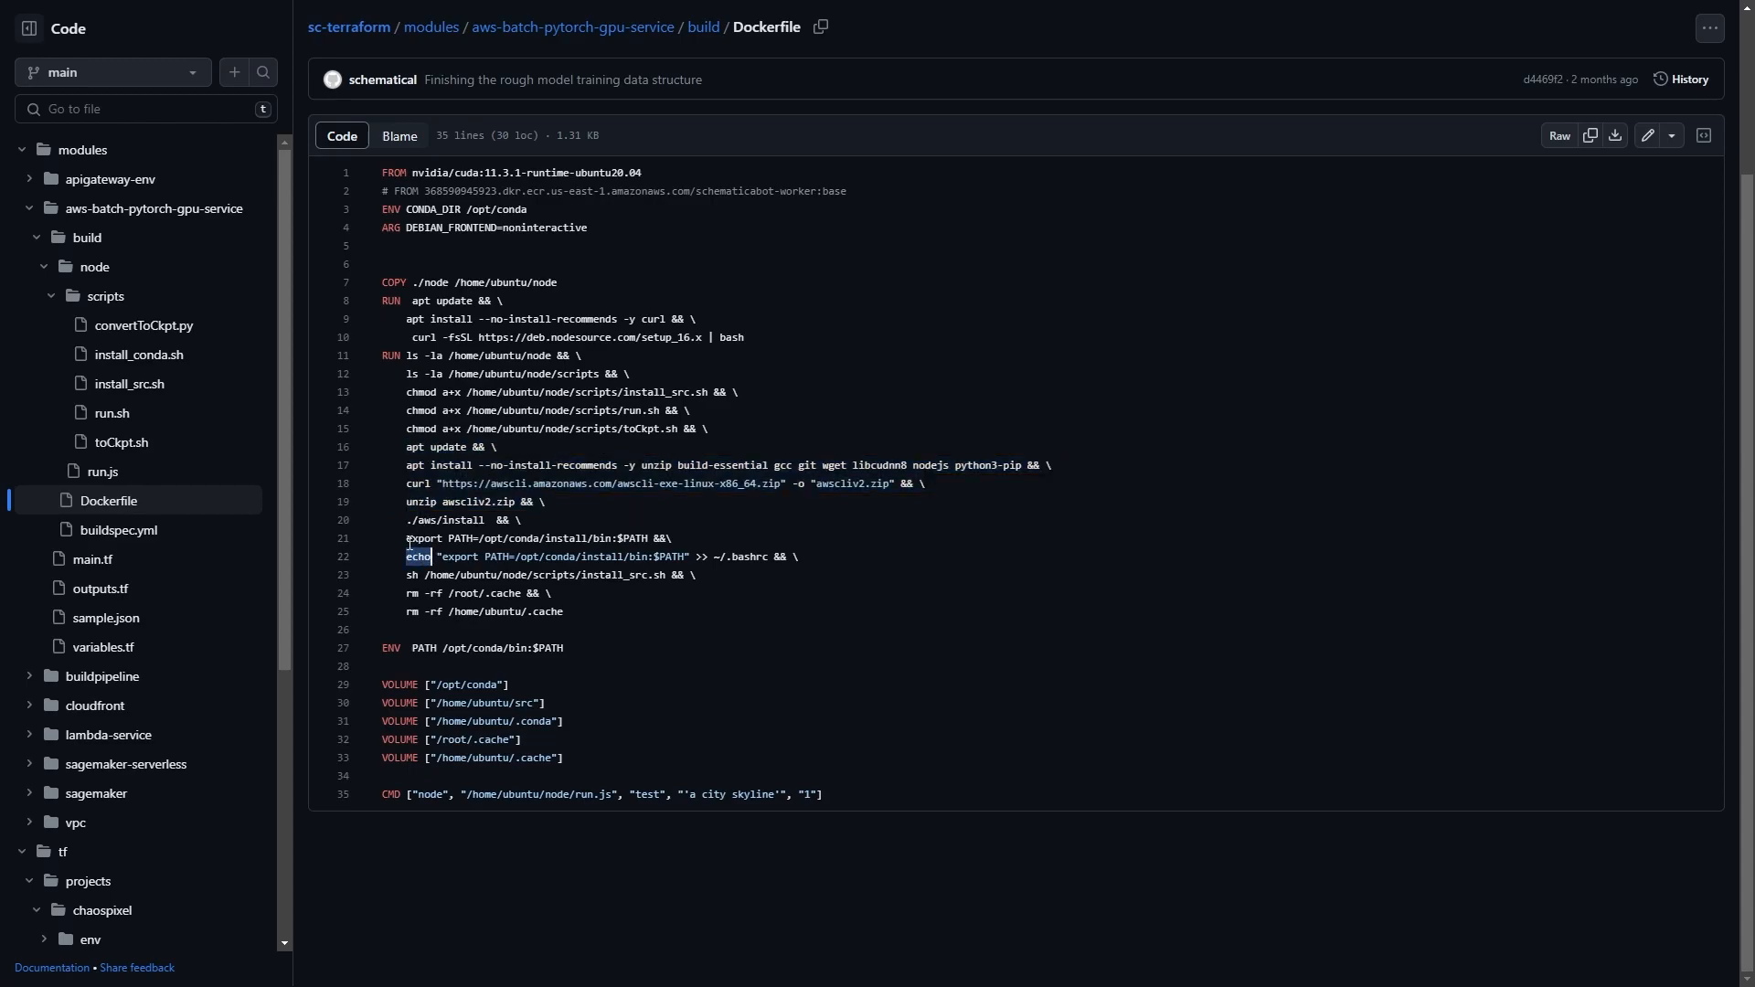
drag(405, 538, 806, 557)
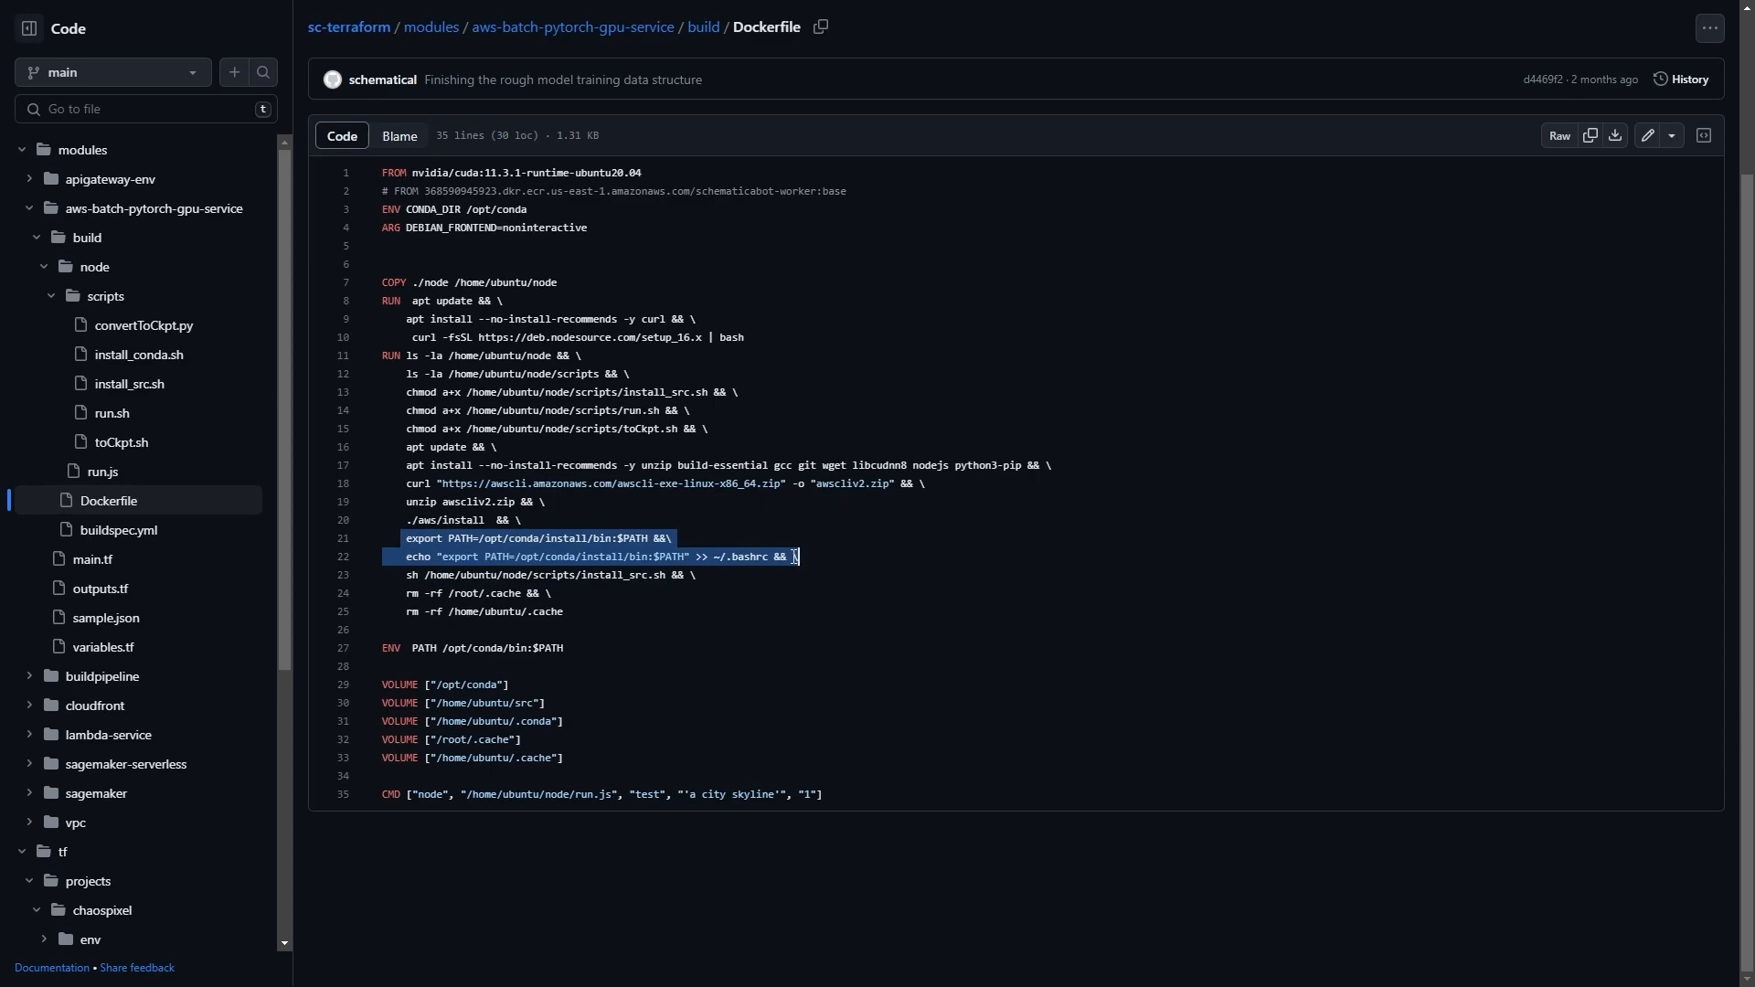
click(577, 596)
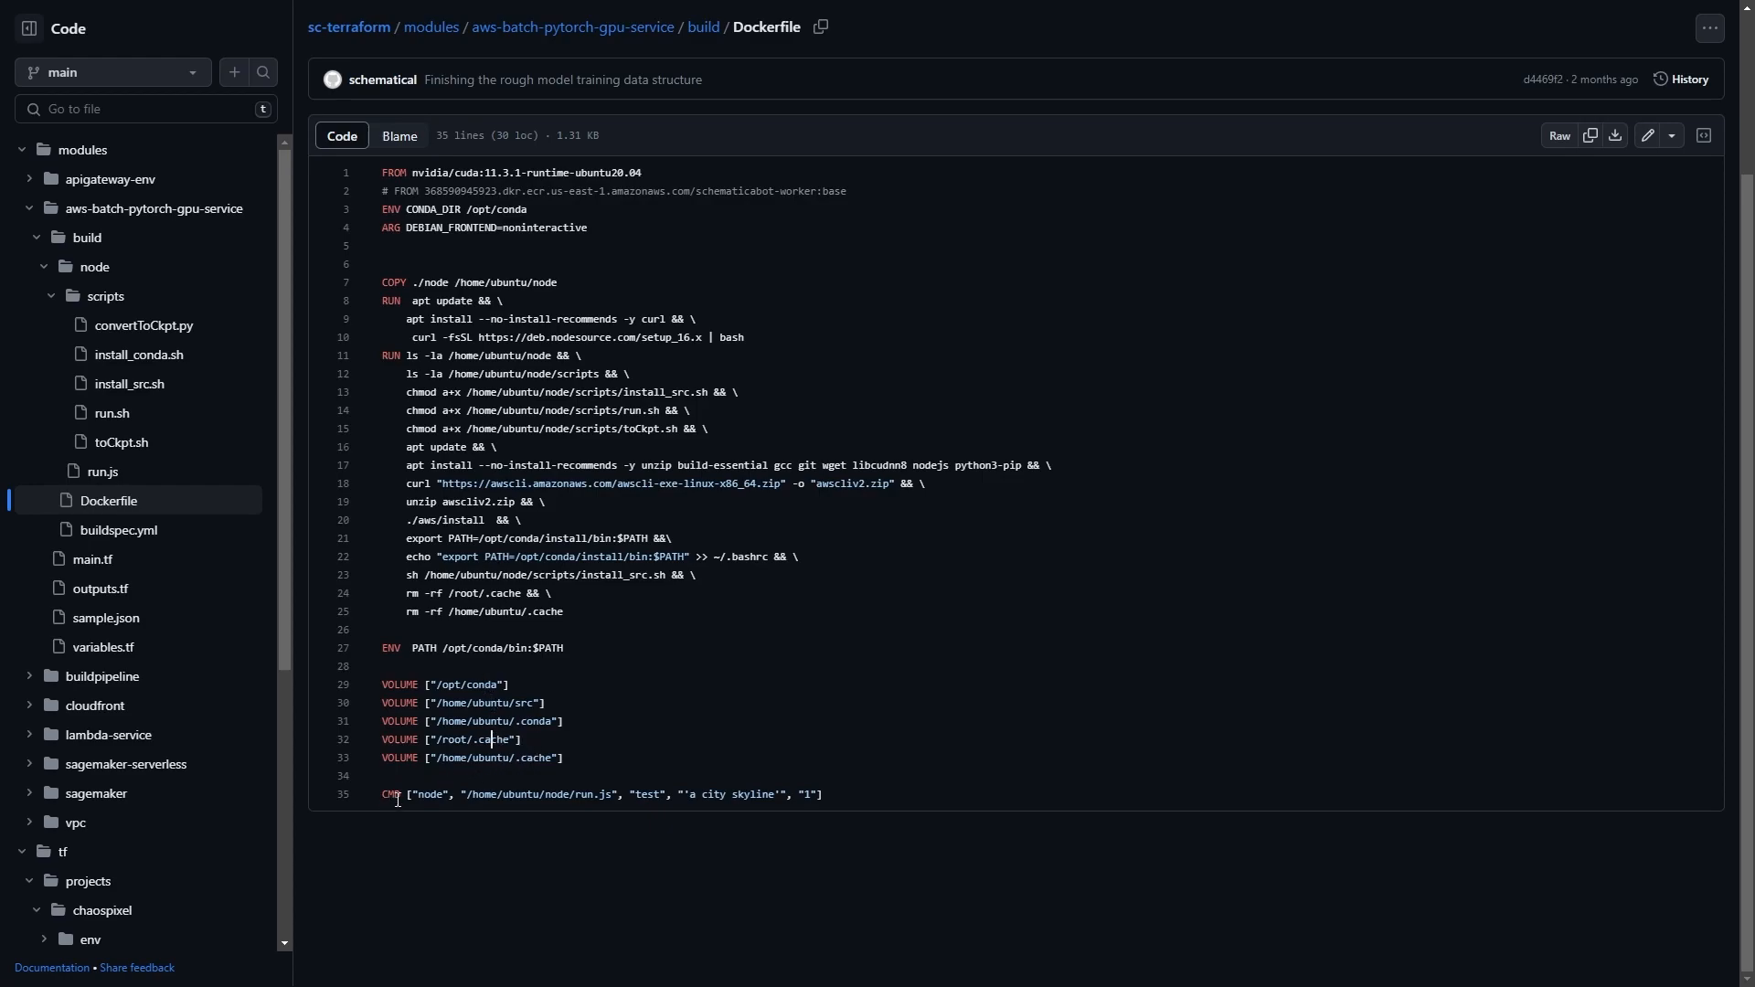
double_click(537, 794)
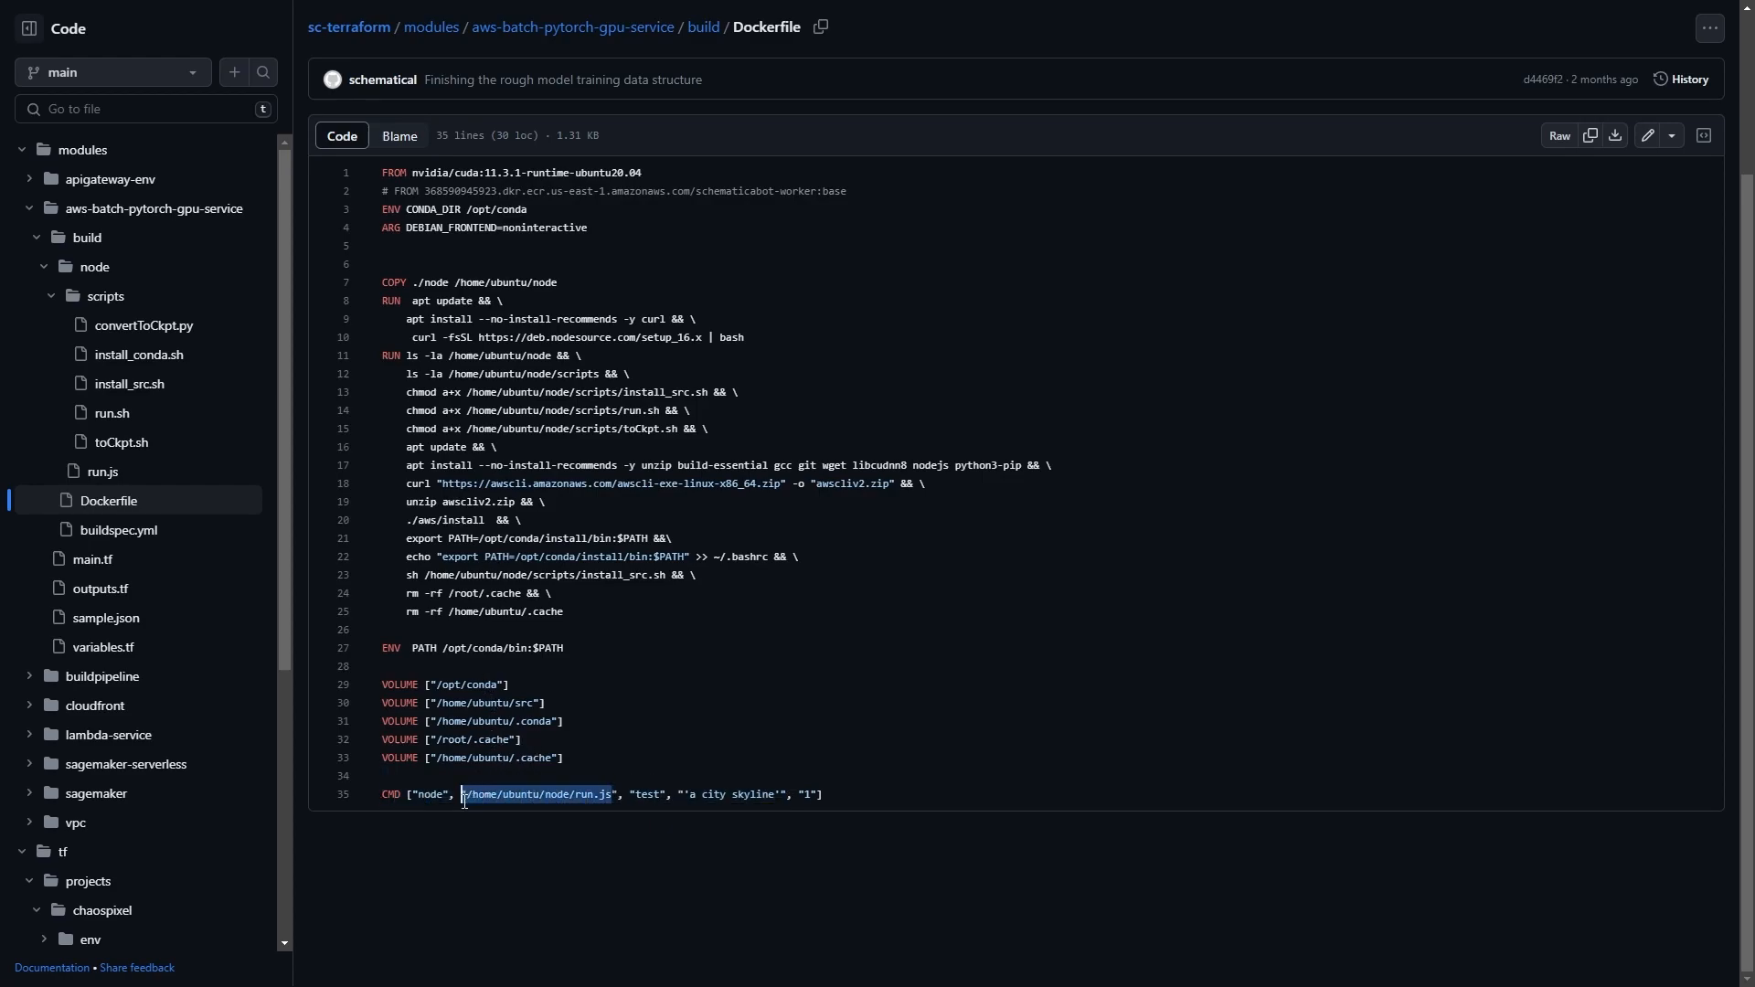
click(101, 472)
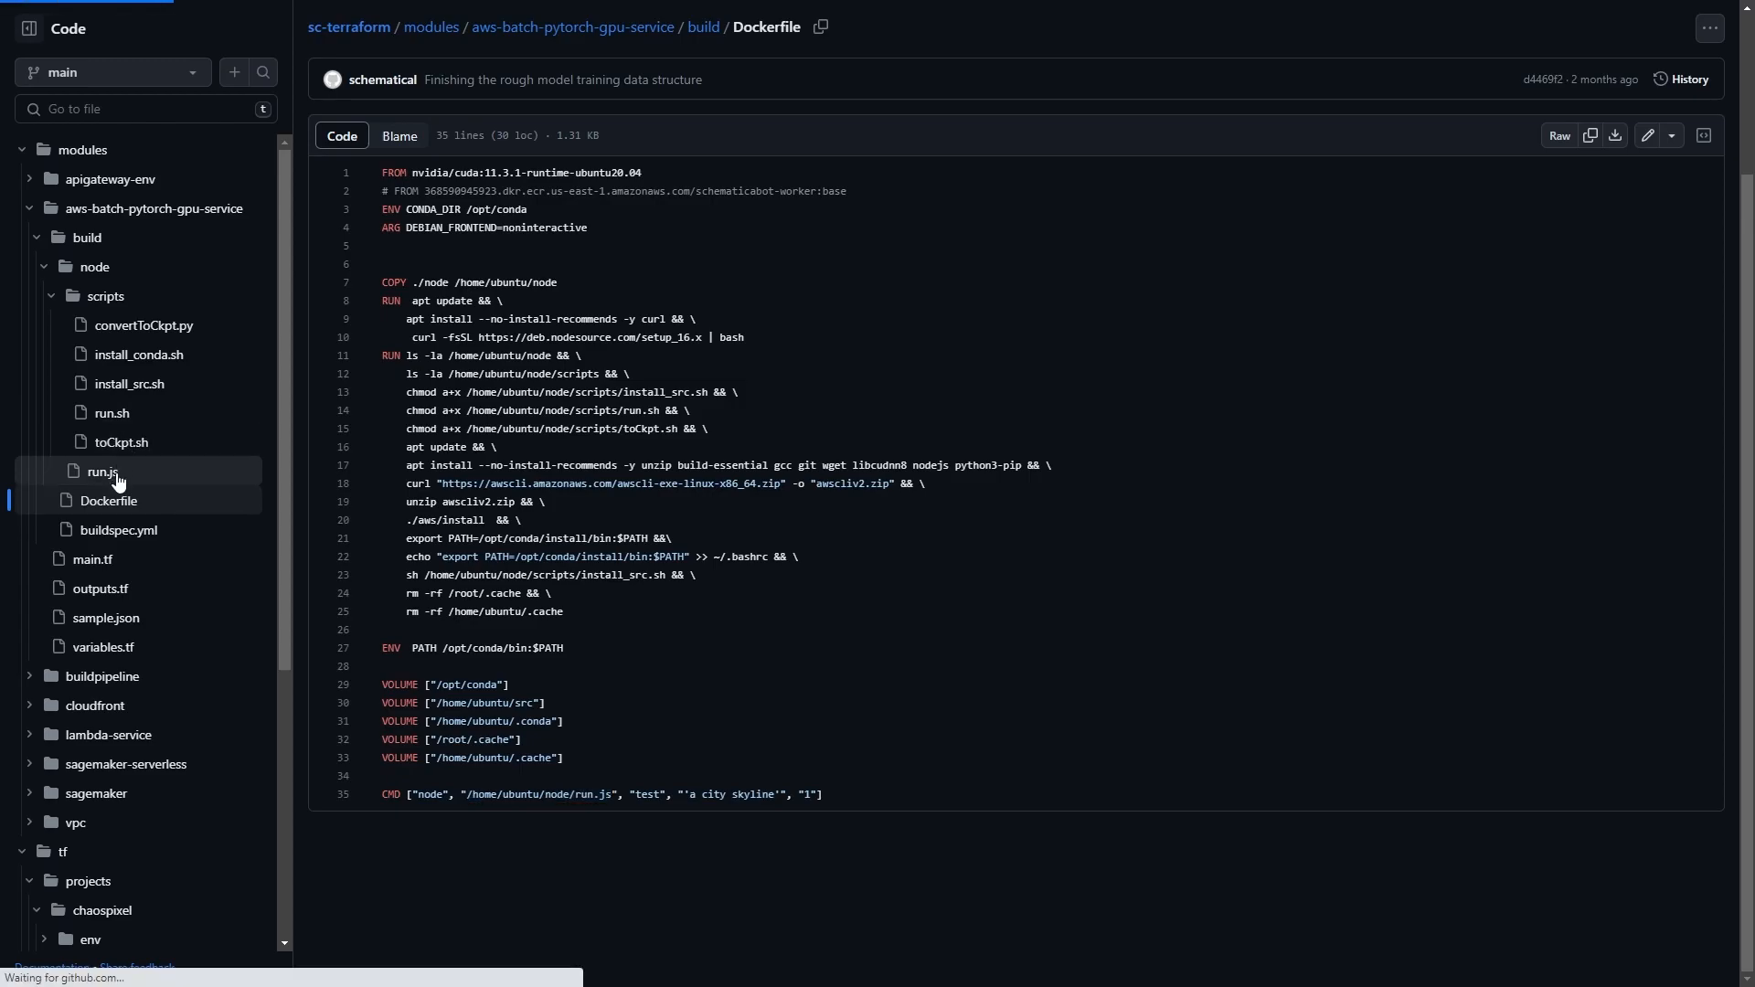
- Read through the run.js training script from the node build folder
click(102, 471)
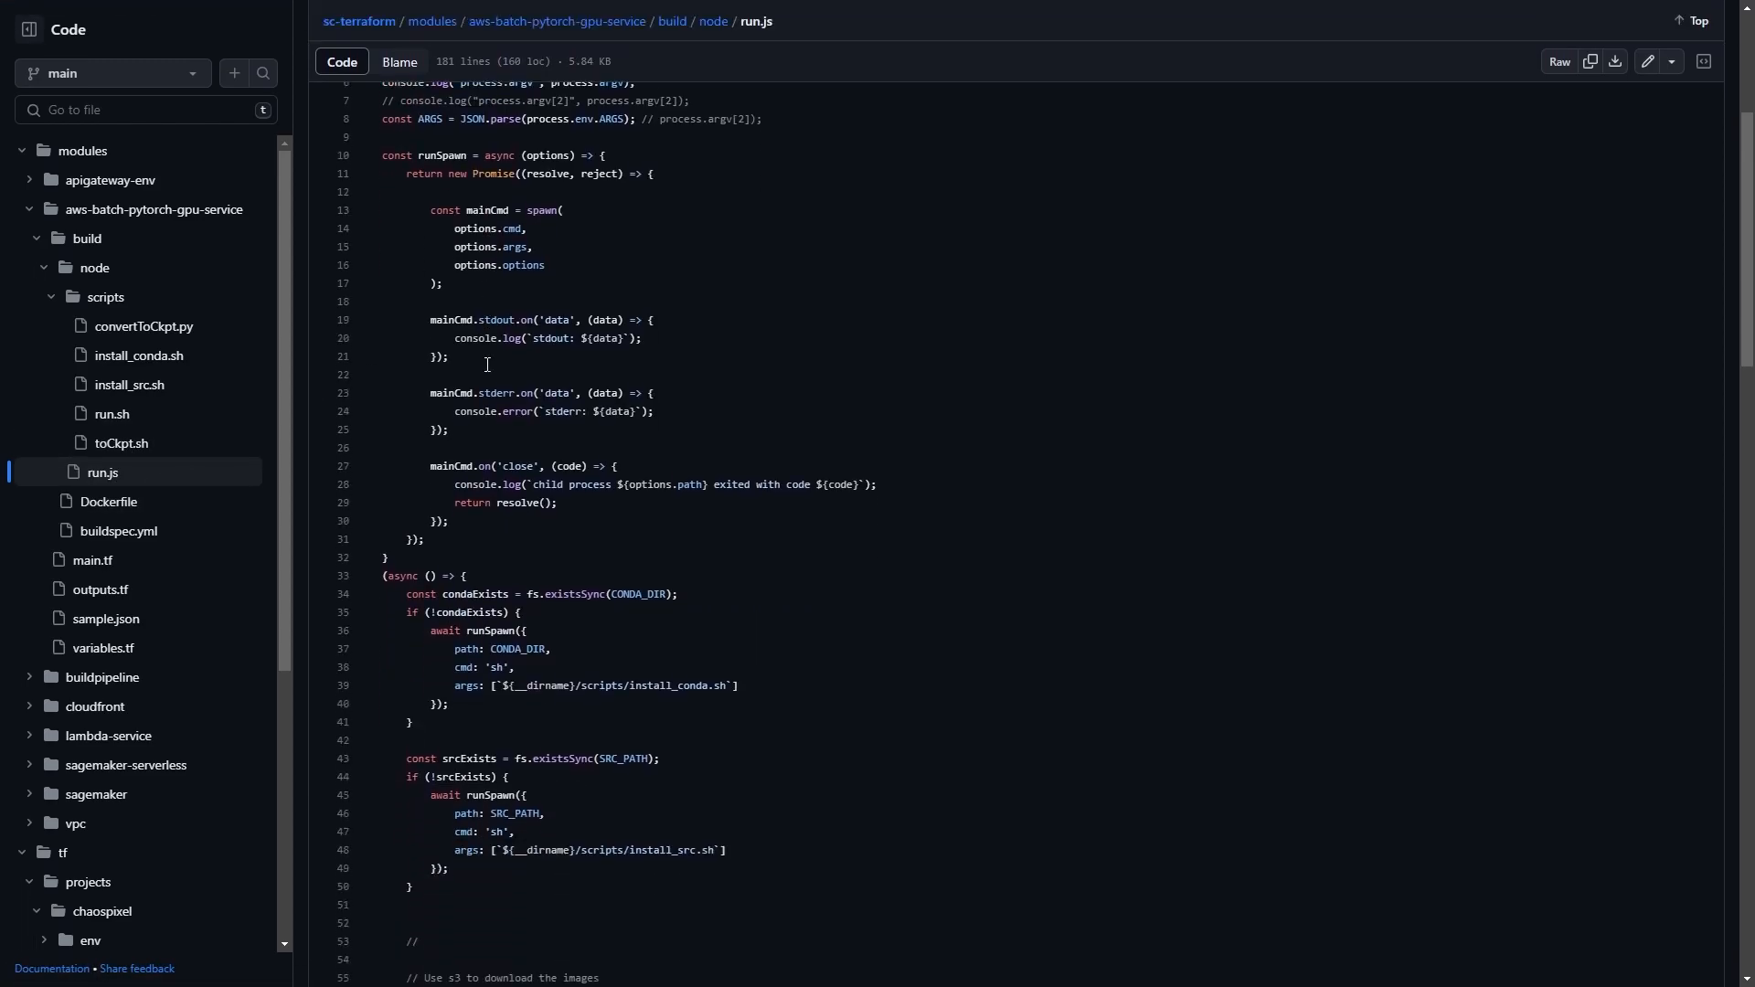
scroll(down, 3)
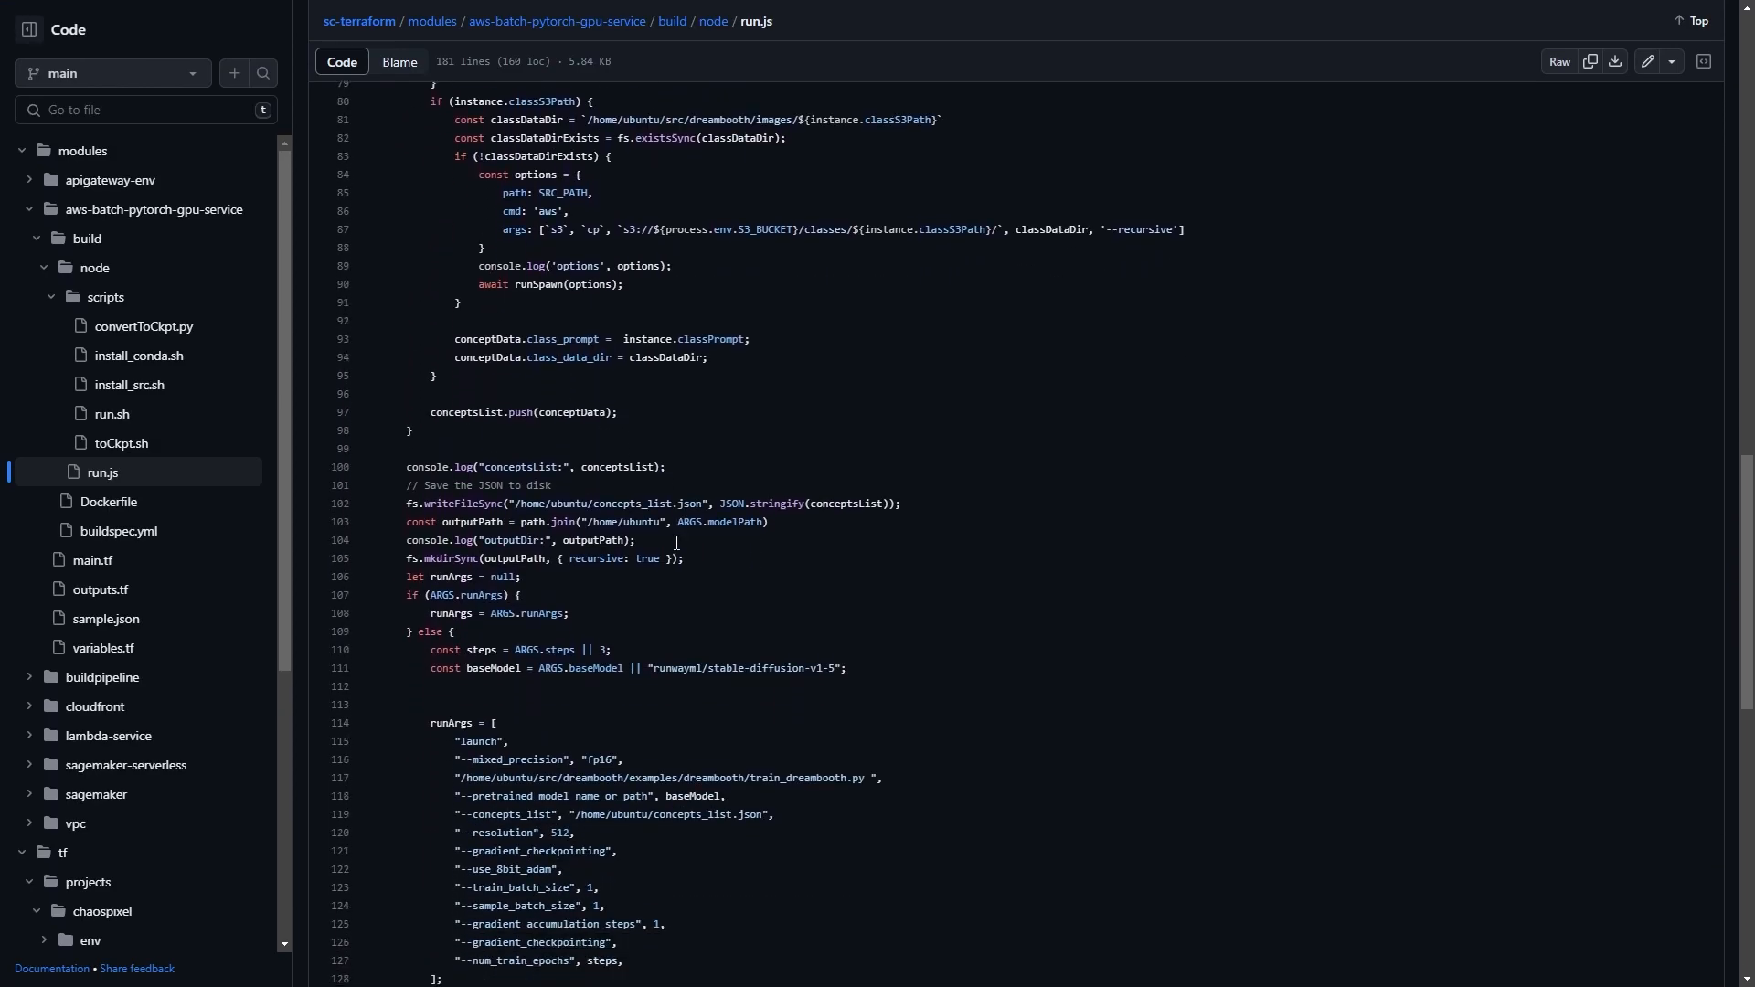
scroll(down, 3)
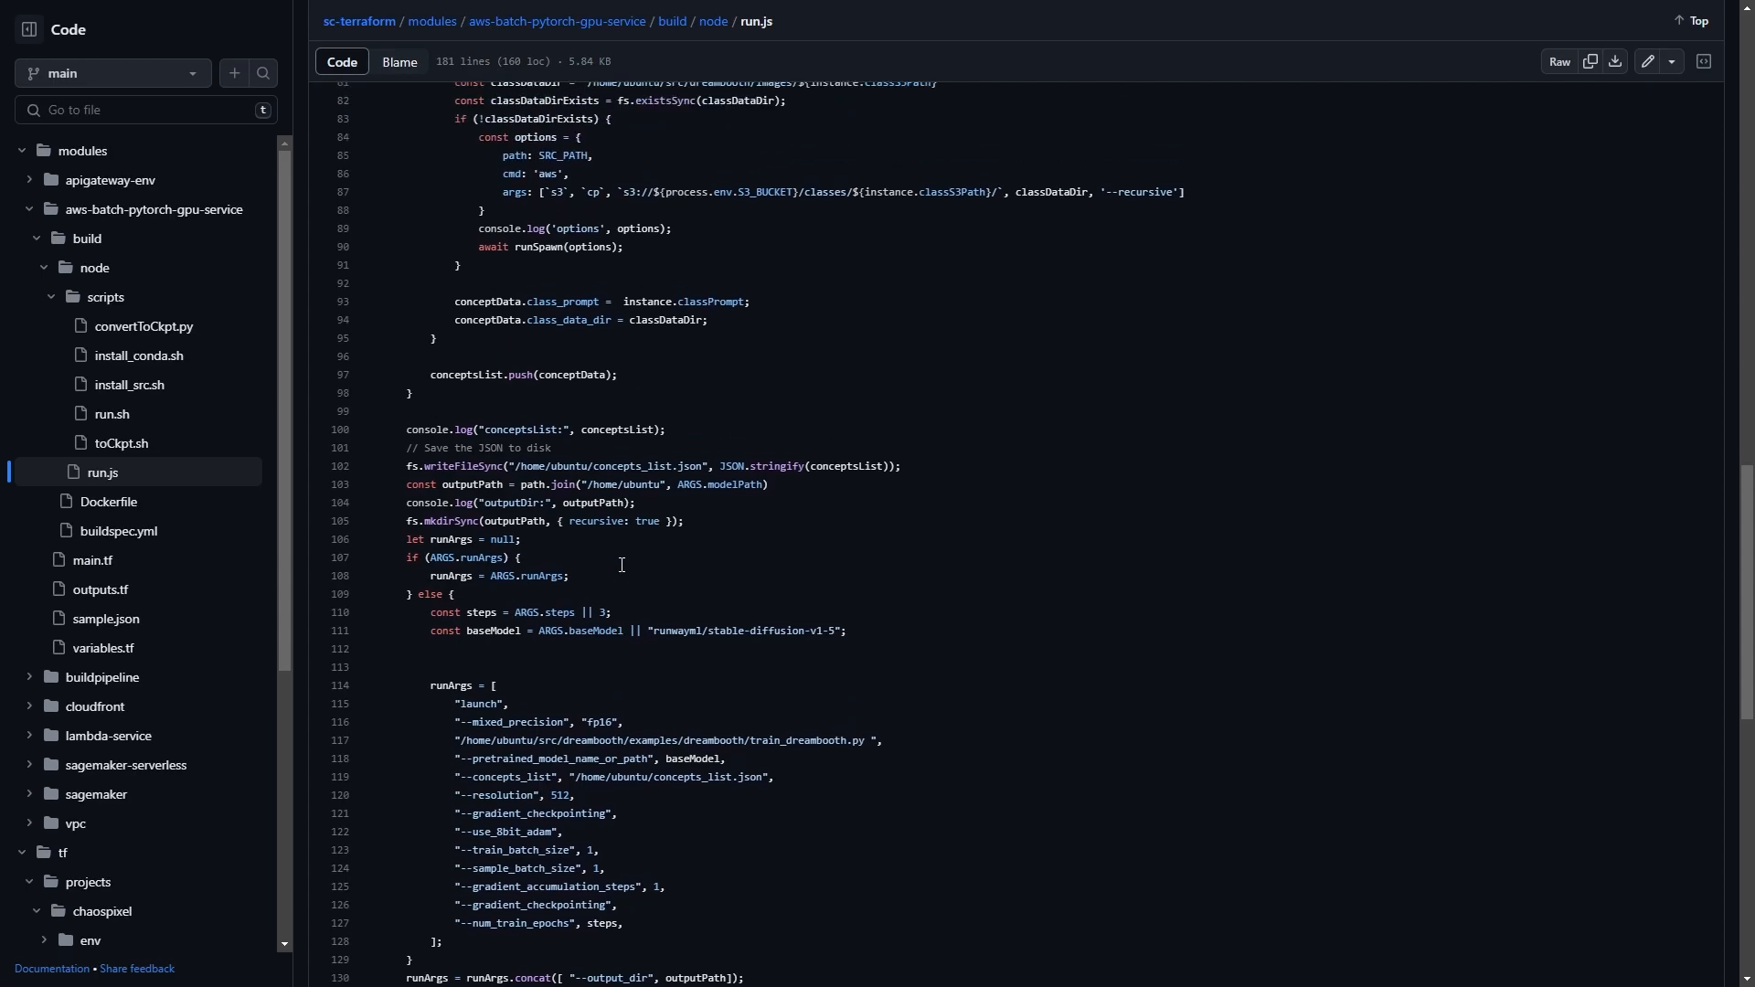
scroll(down, 3)
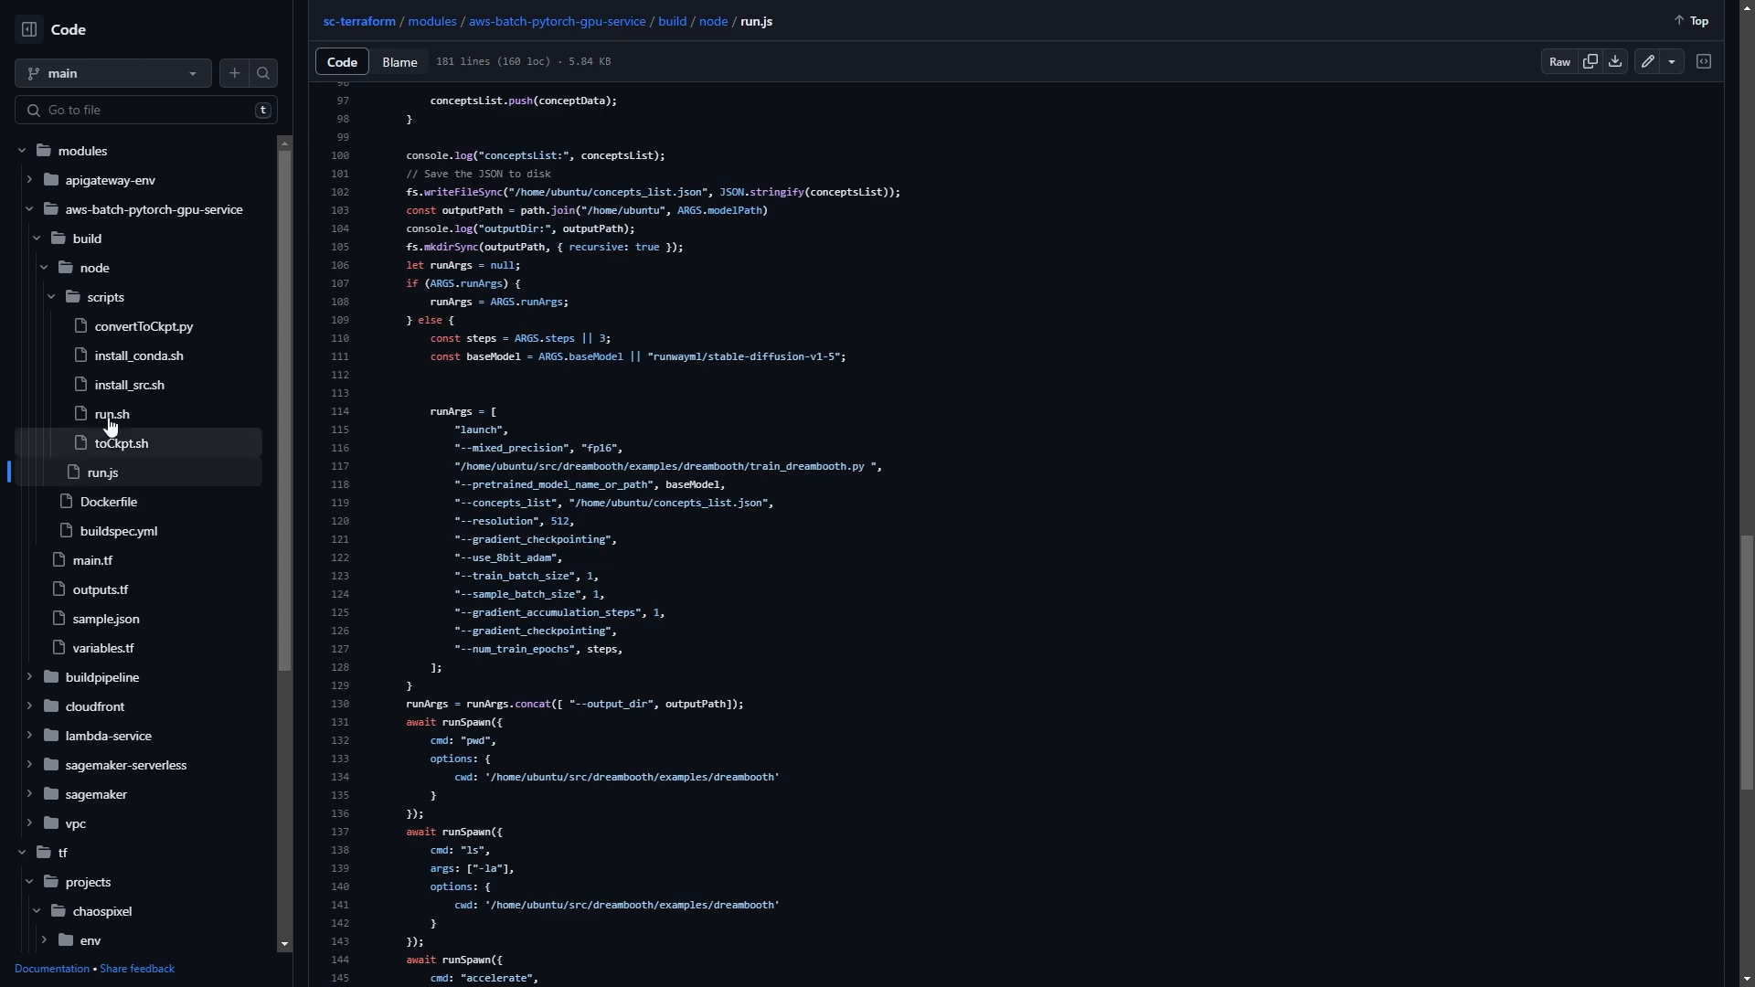
mouse_move(160, 354)
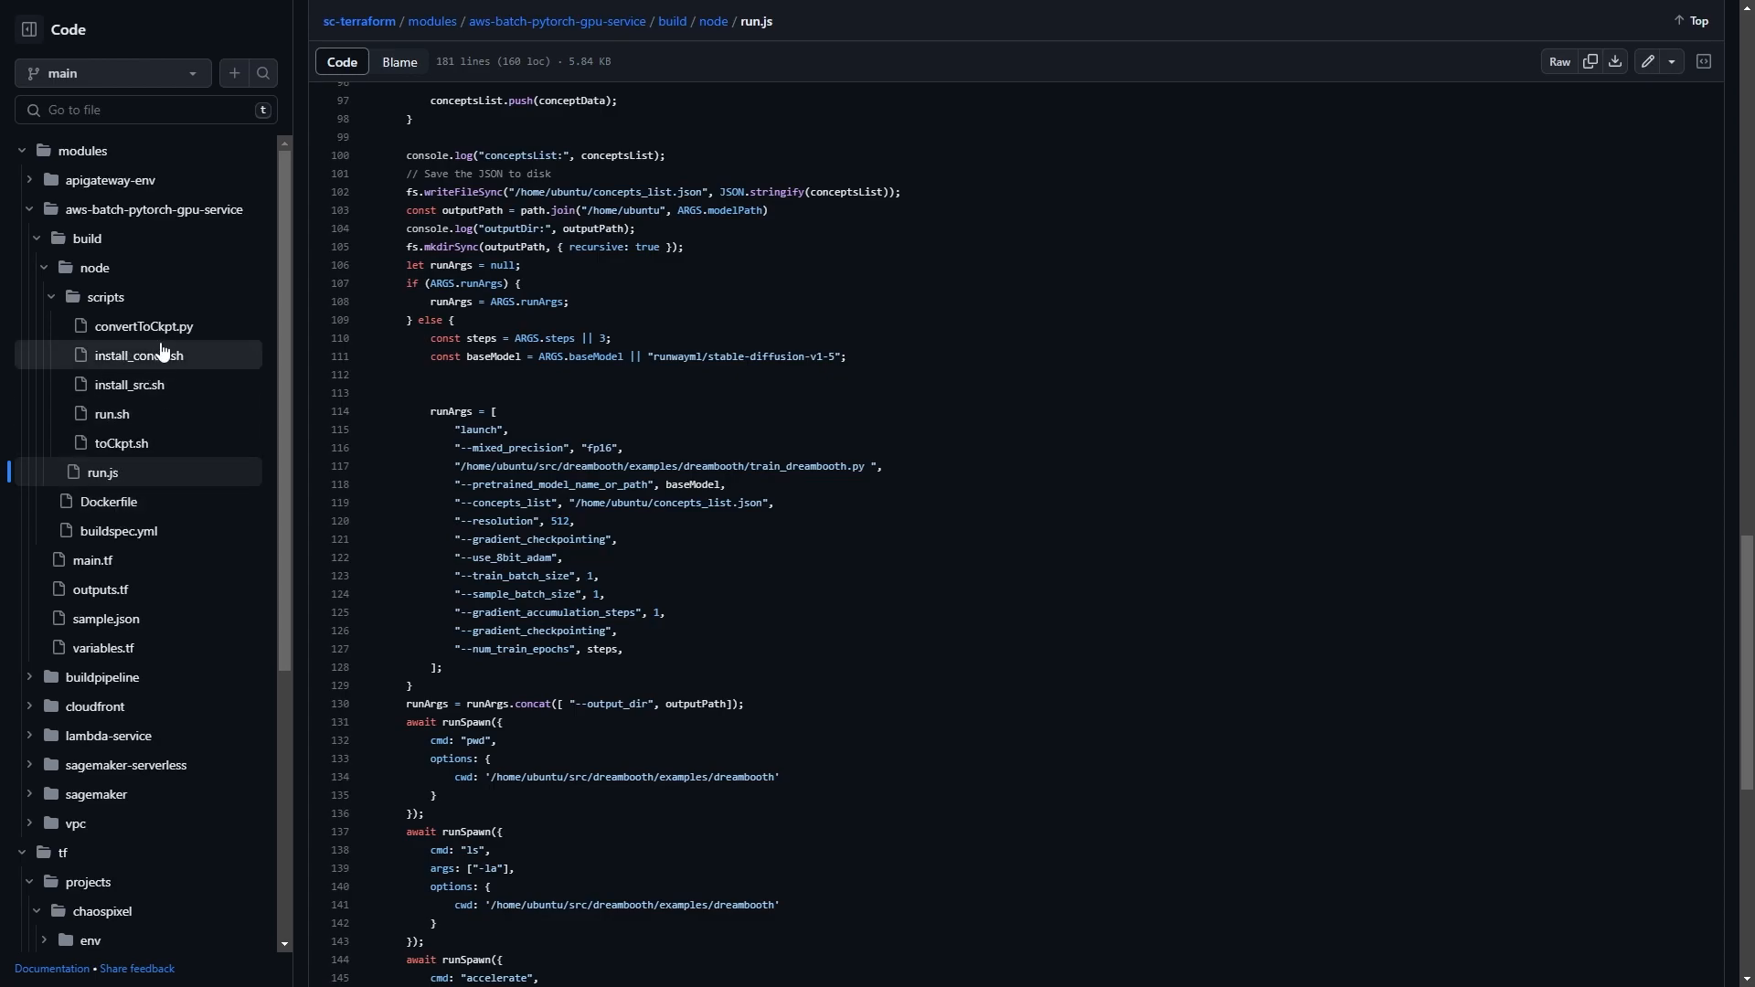
scroll(down, 3)
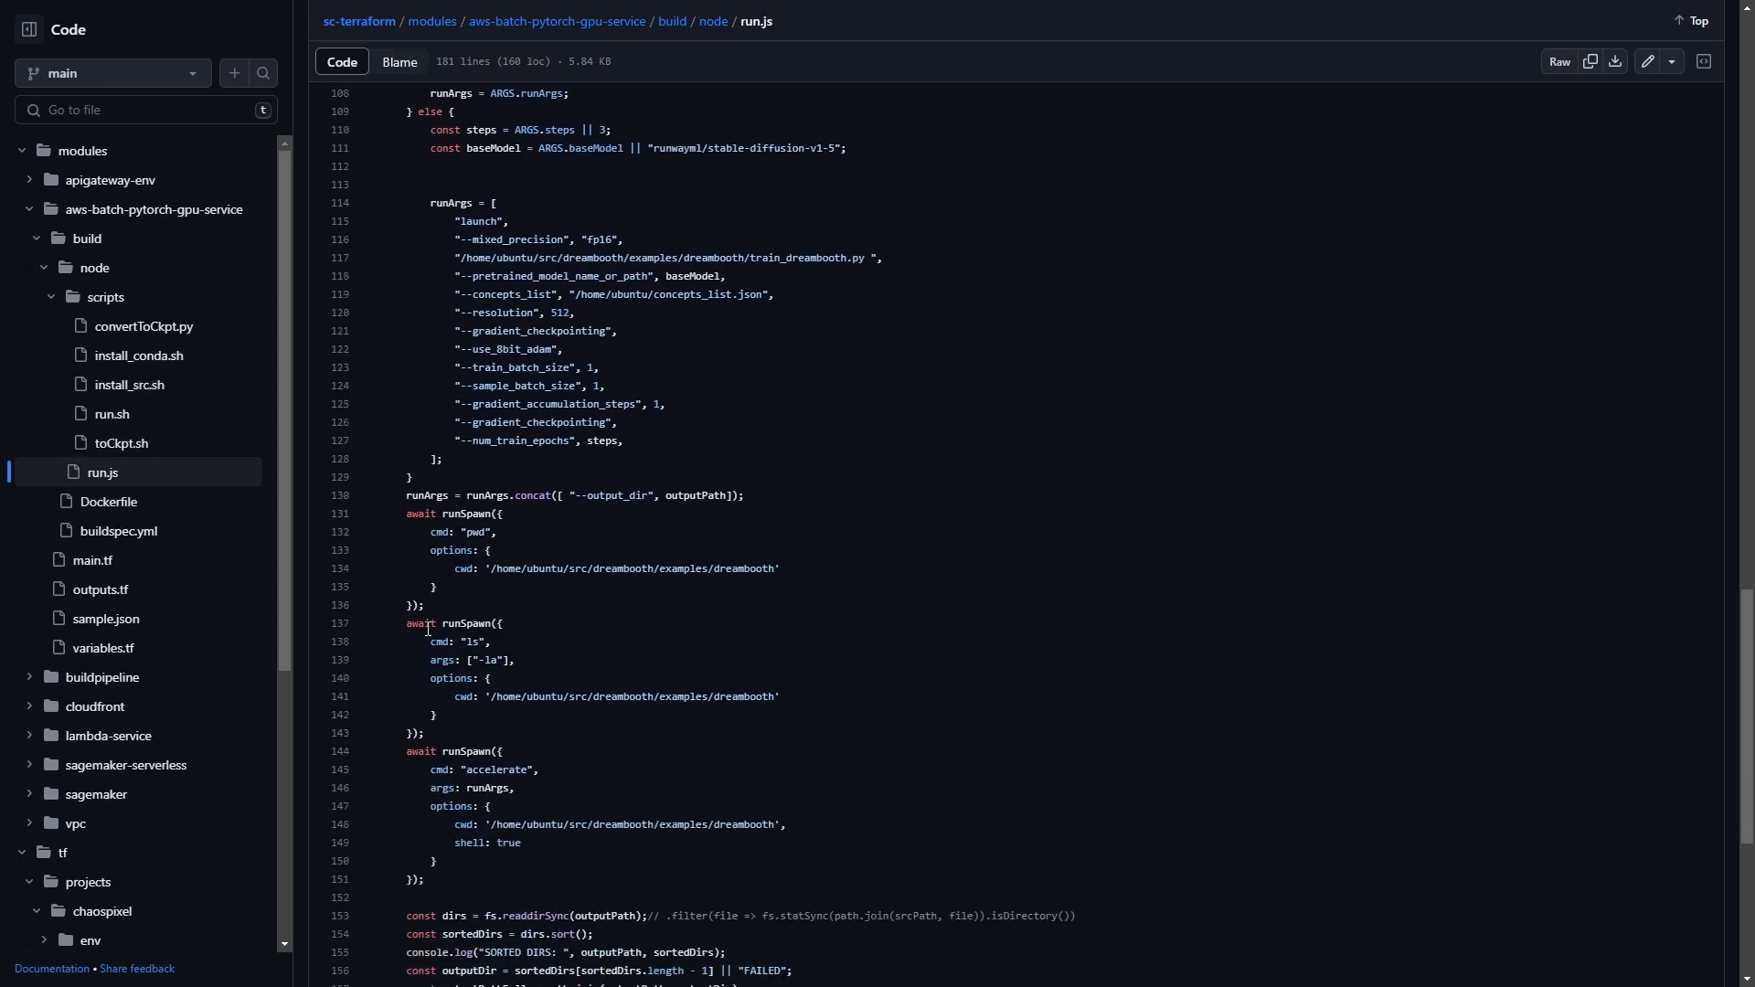
scroll(up, 3)
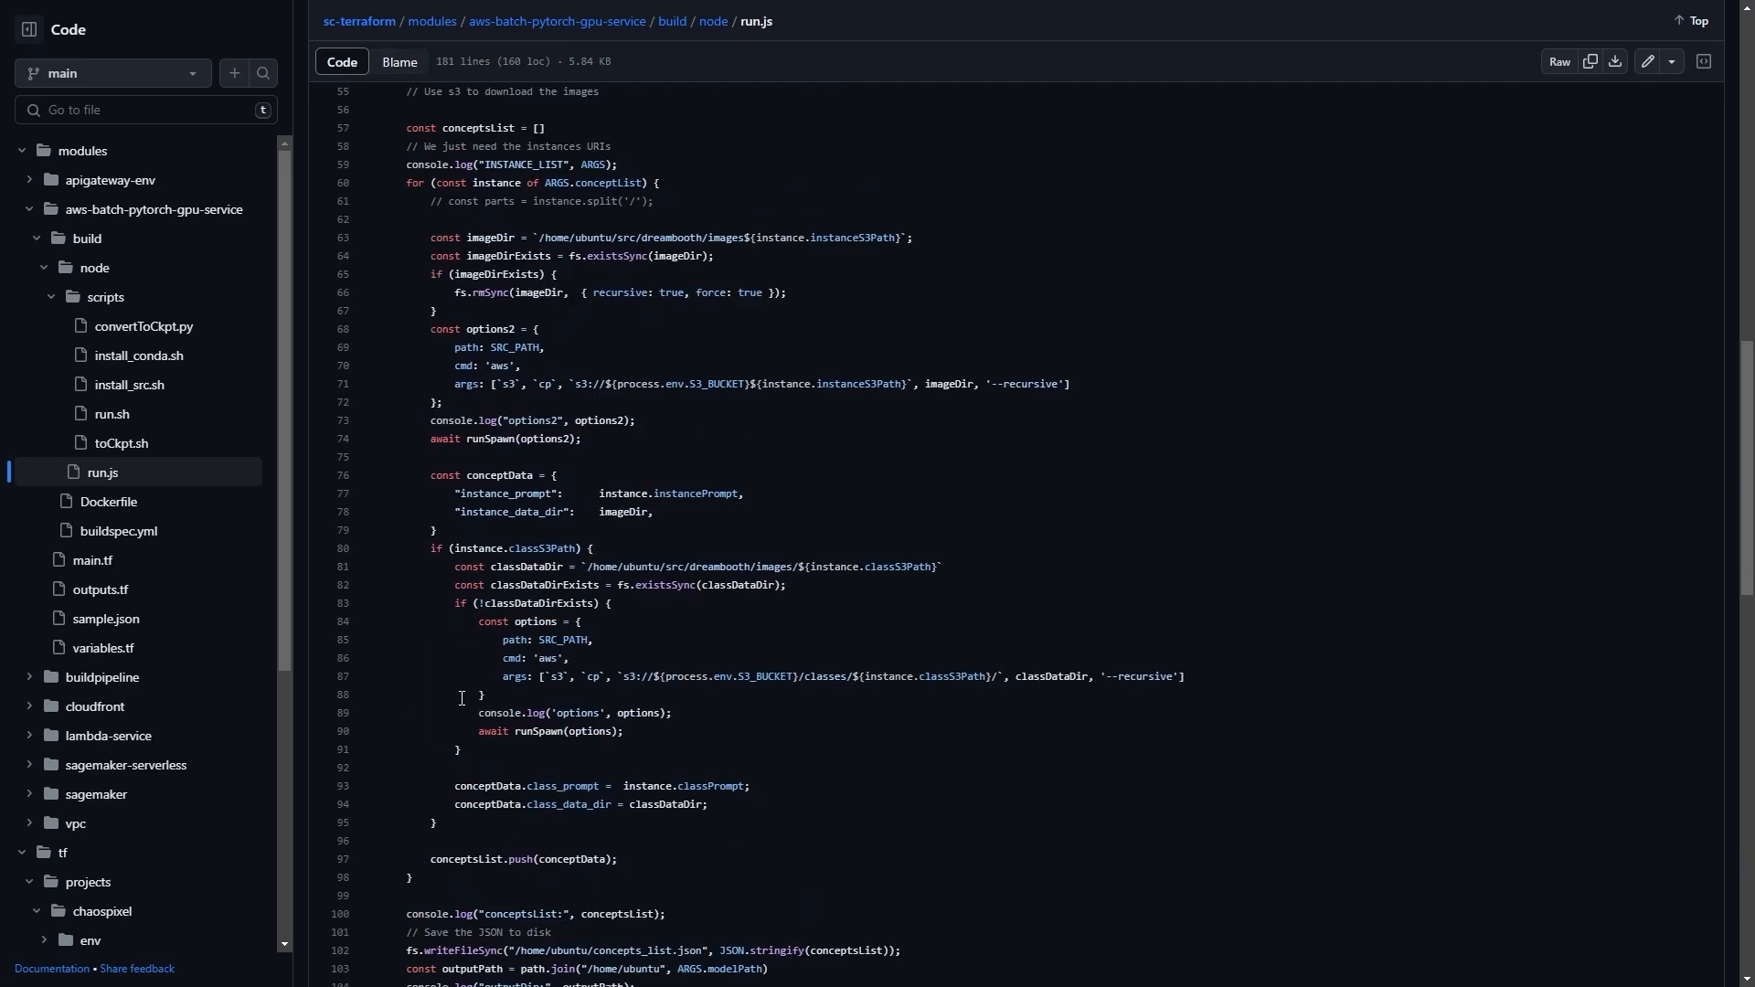
scroll(down, 3)
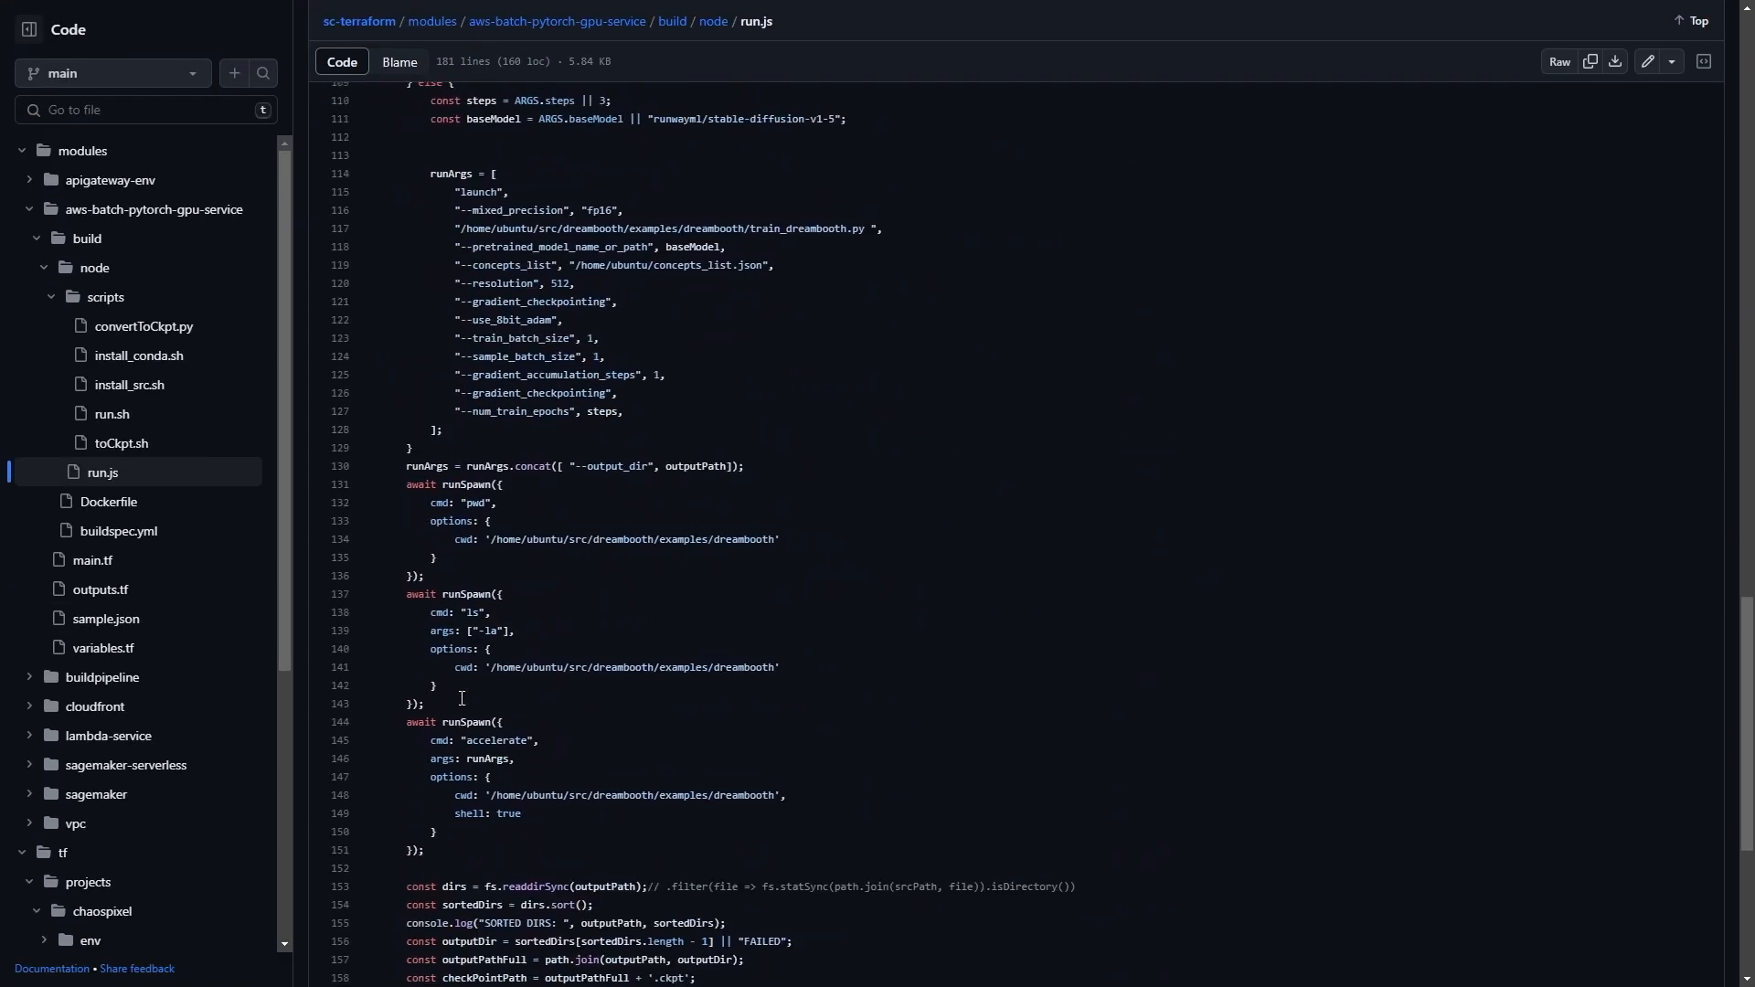
scroll(down, 3)
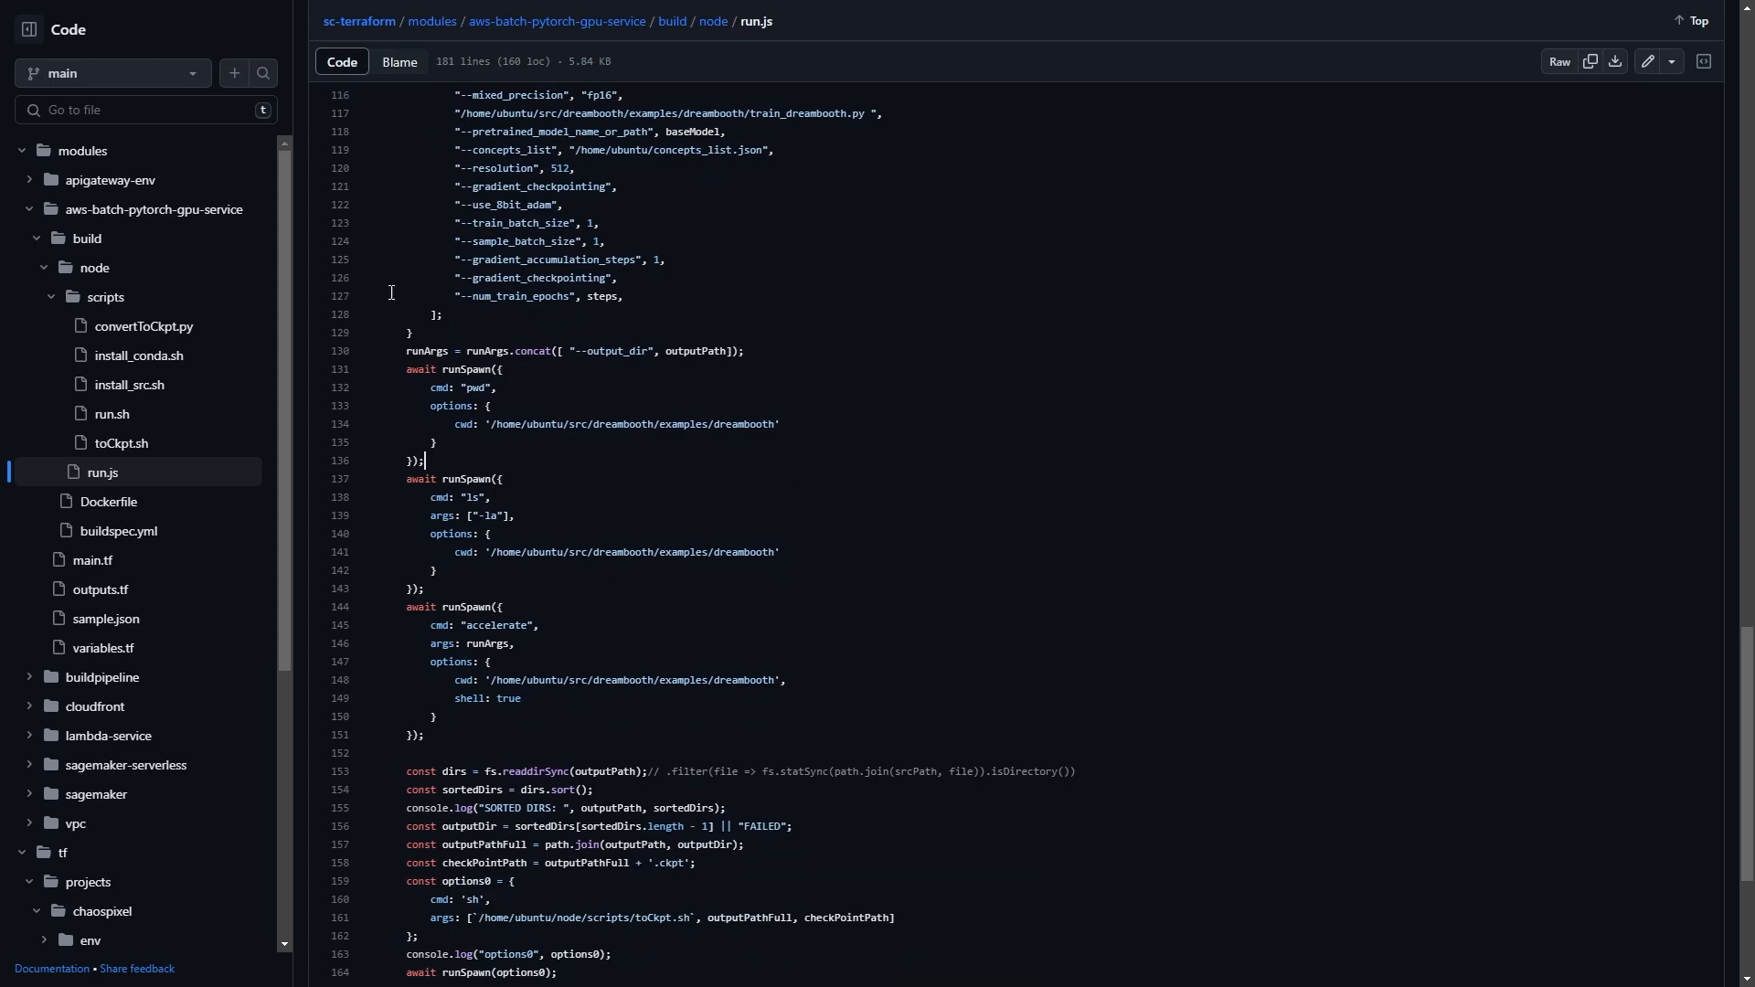
scroll(down, 3)
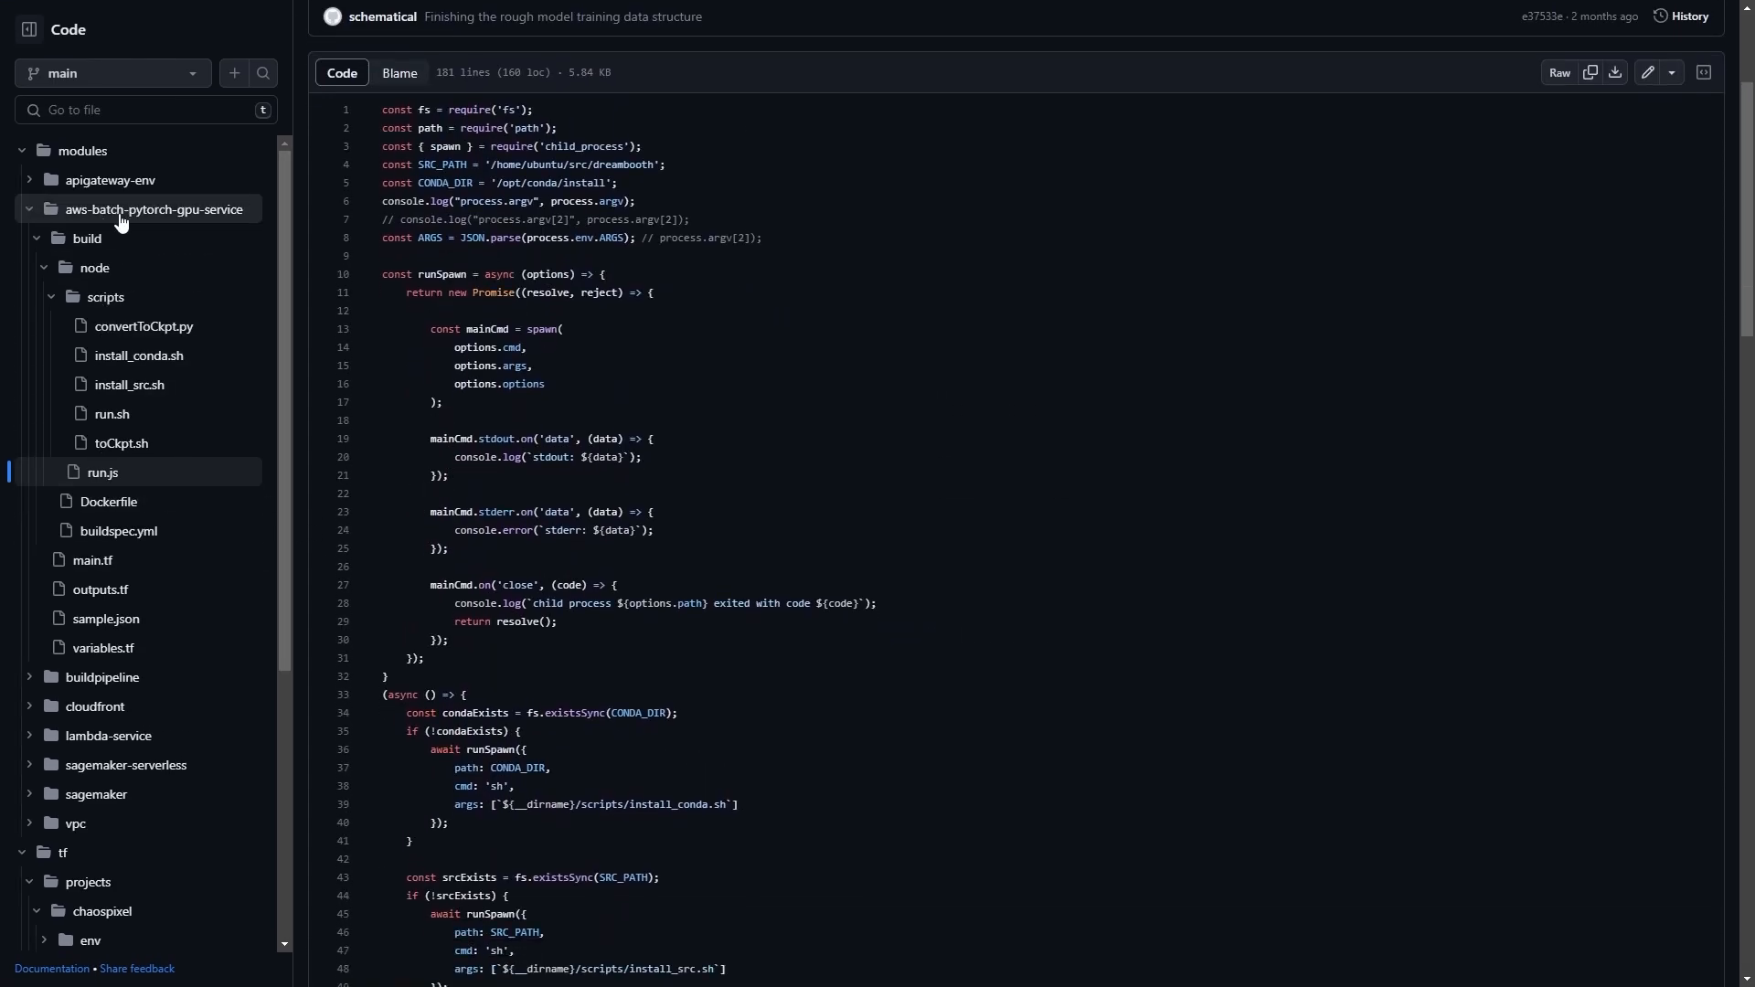
mouse_move(240, 221)
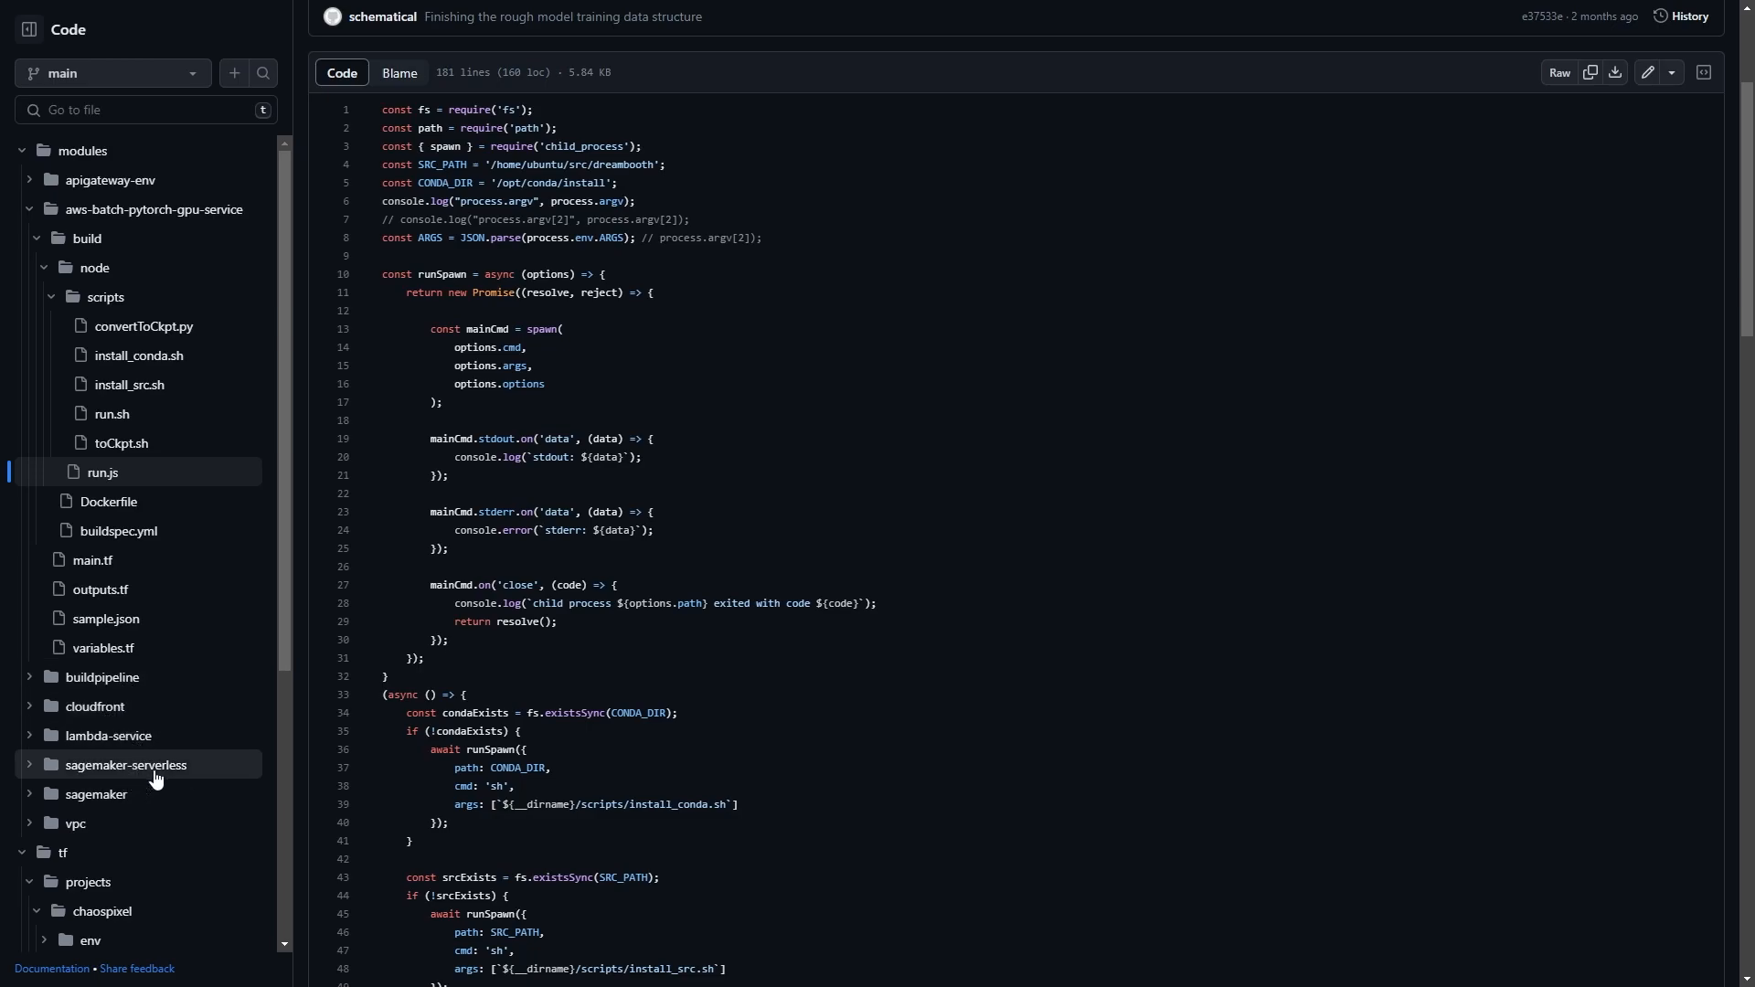
mouse_move(37, 778)
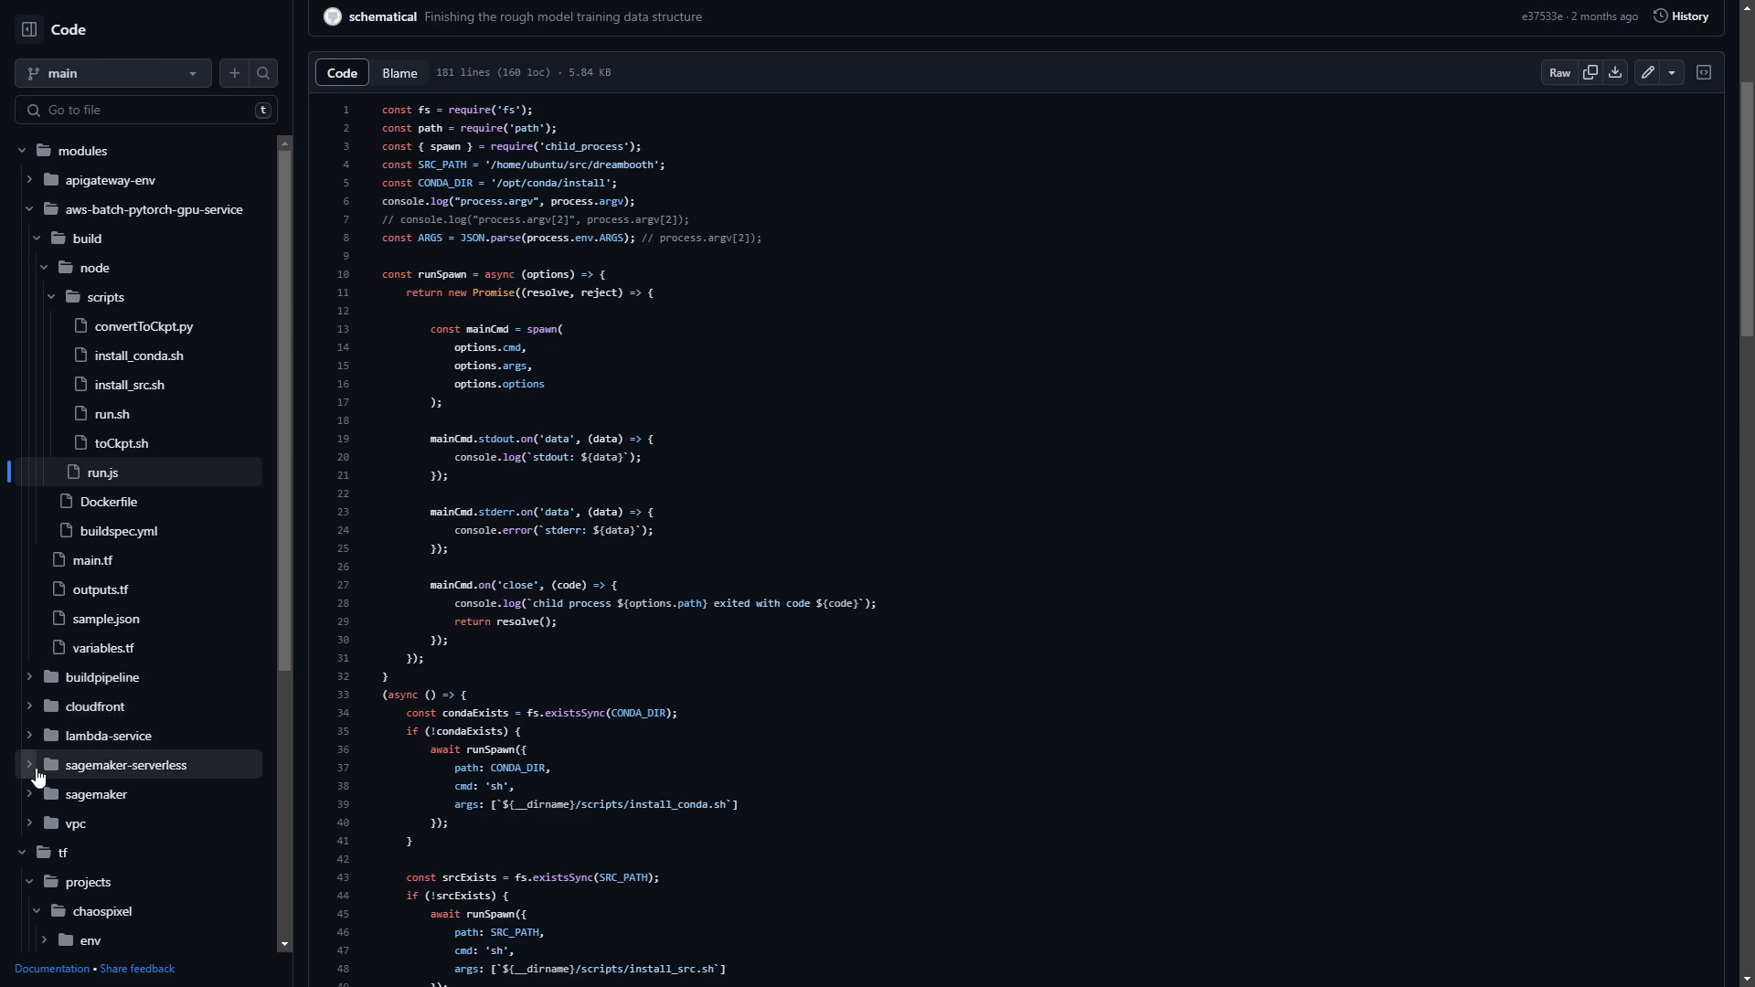
- Expand the sagemaker module folder and browse its contents
click(96, 793)
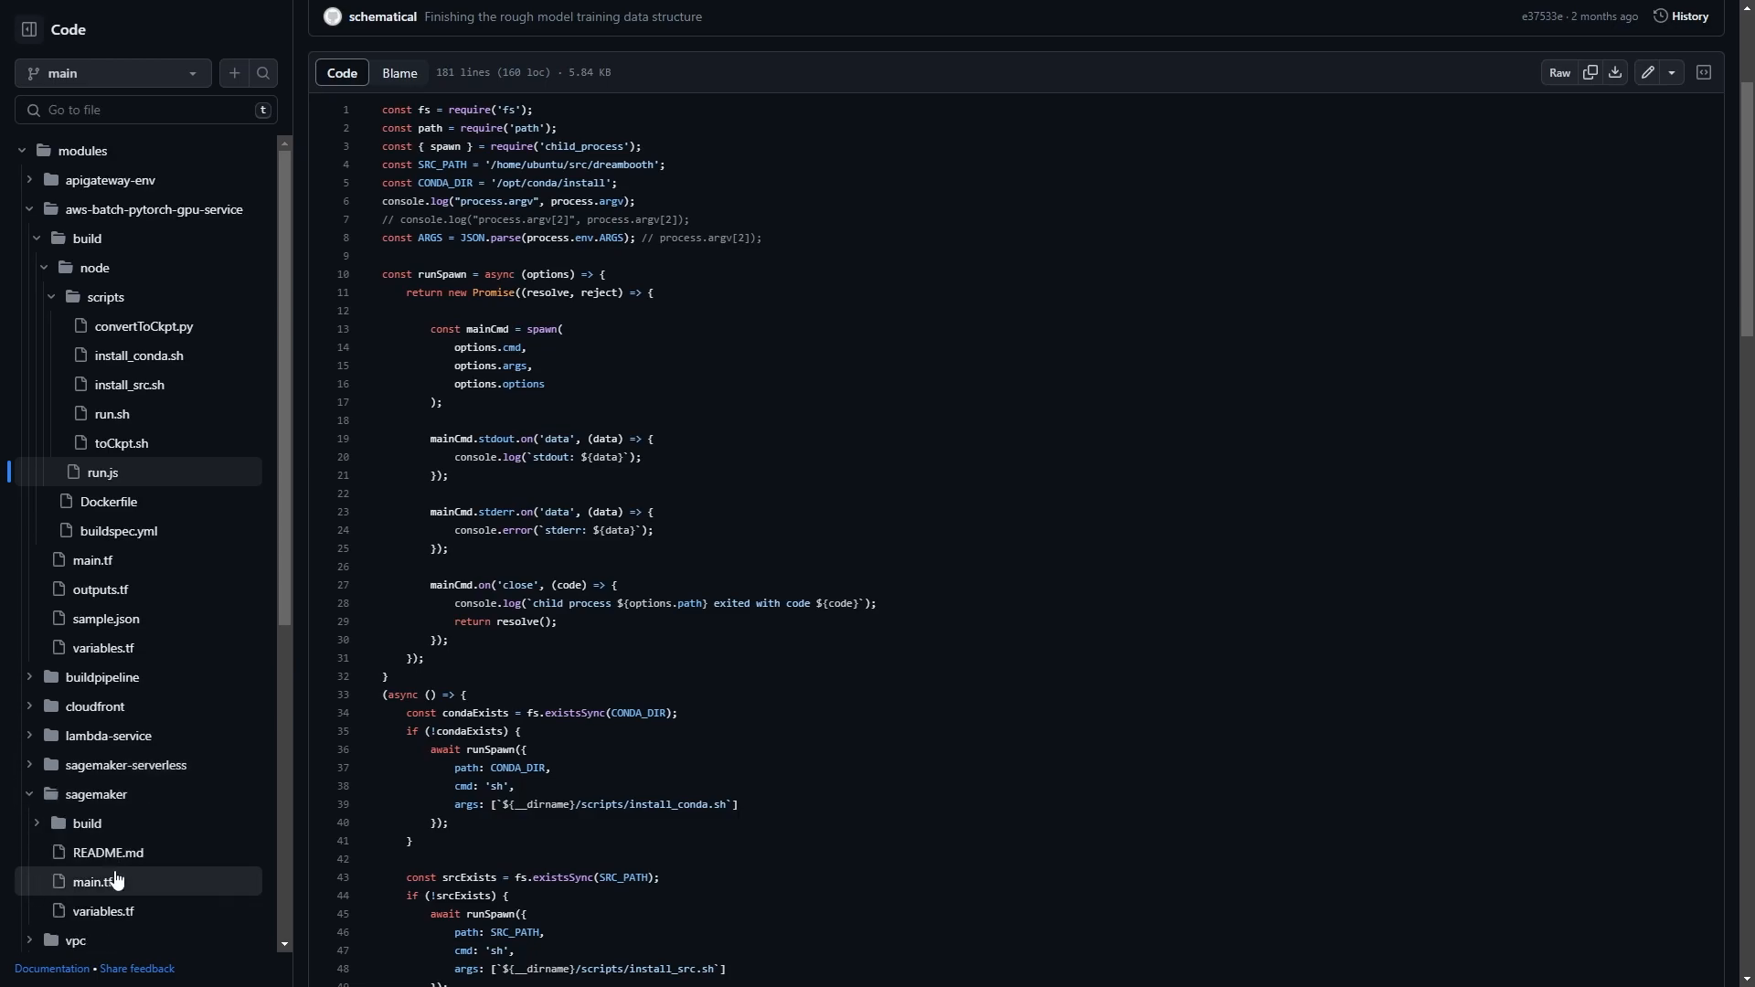
scroll(down, 3)
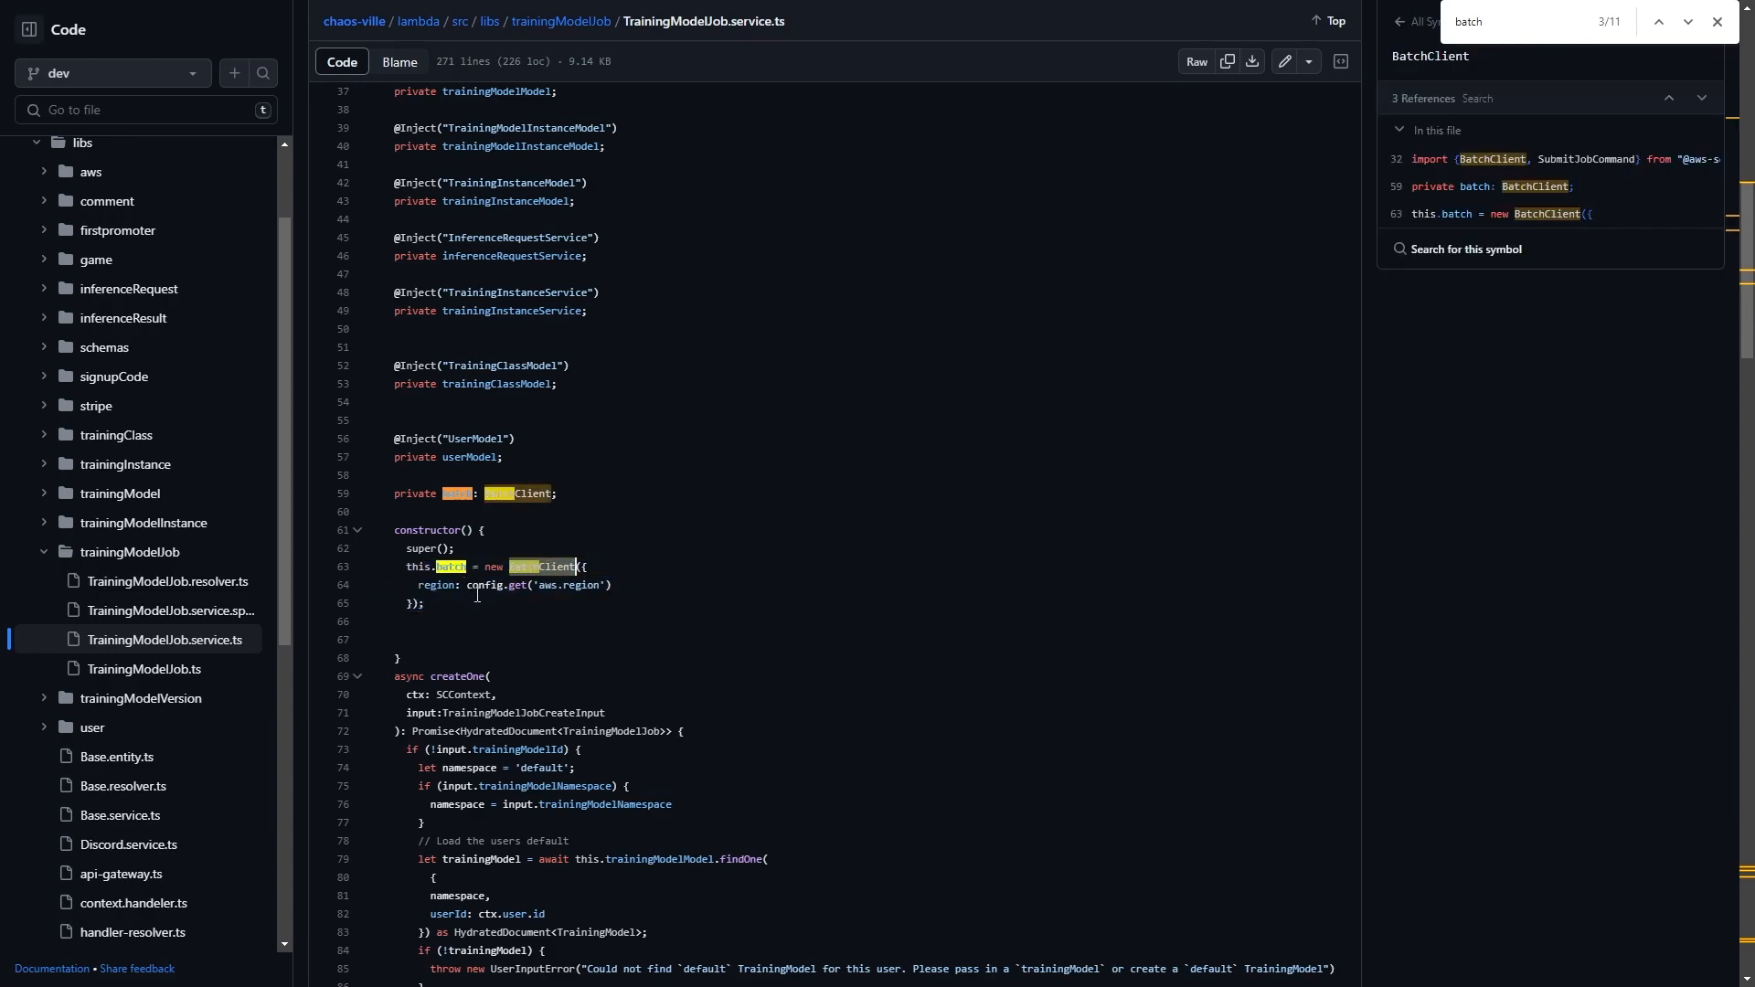
- List the containerOverrides references in TrainingModelJob.service.ts
scroll(down, 3)
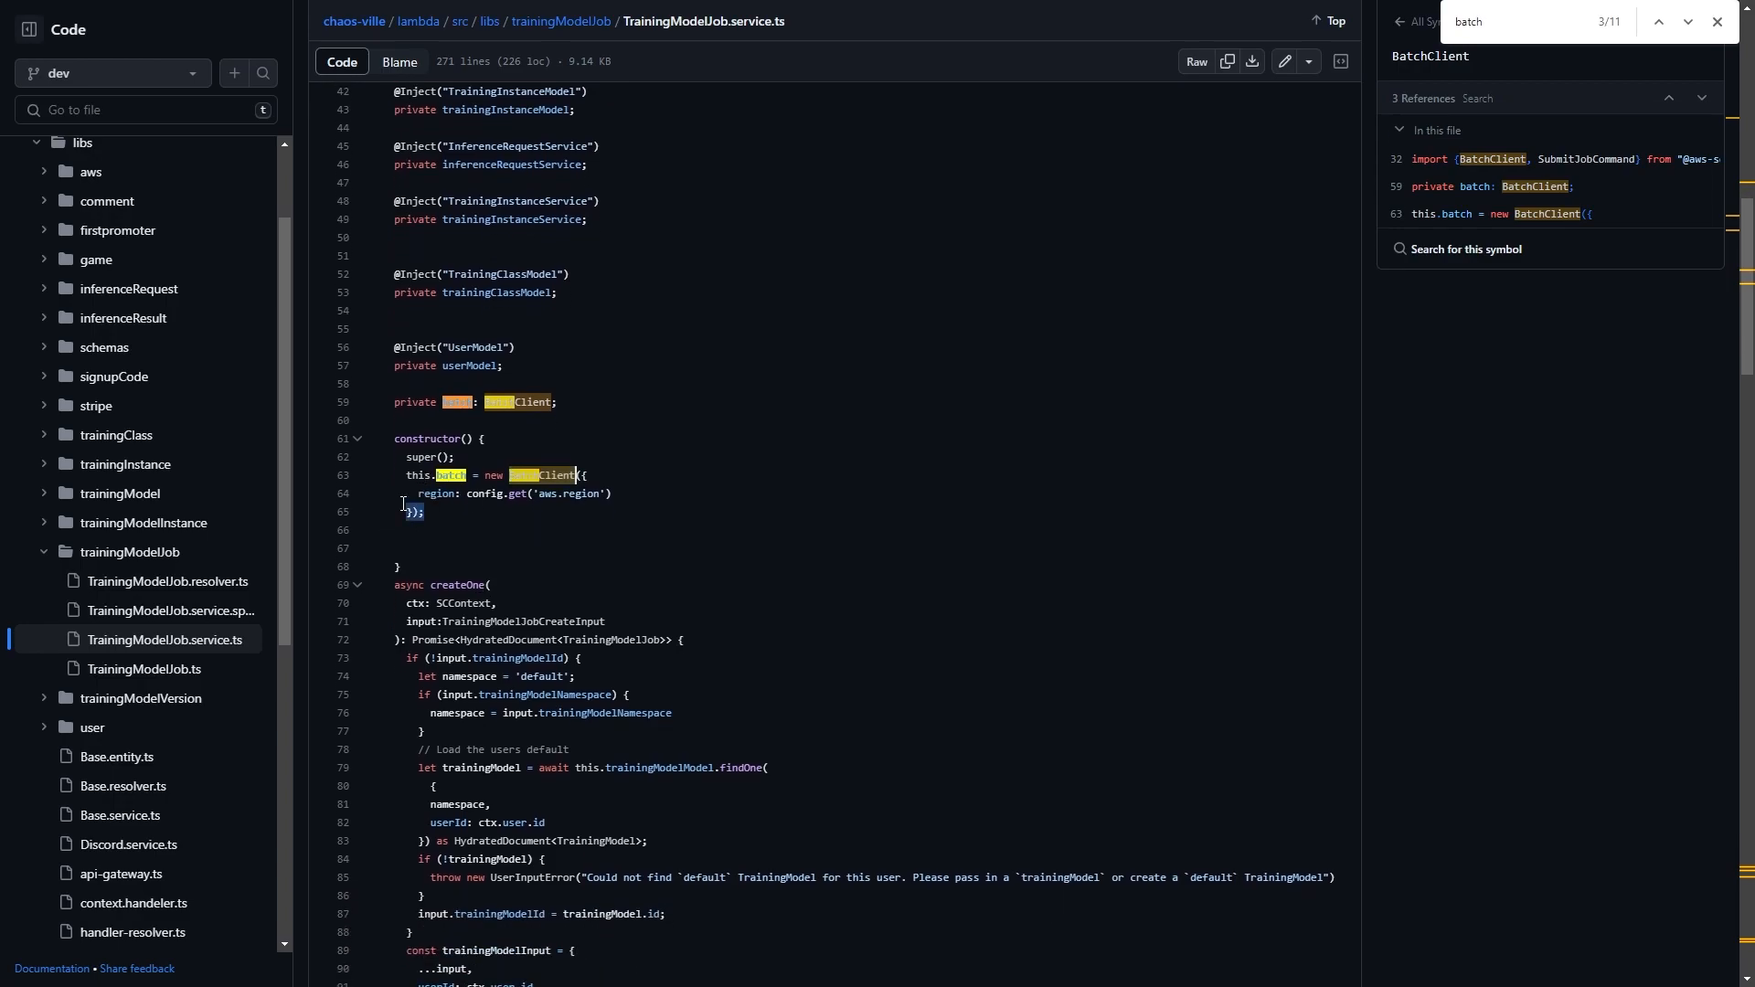
click(1688, 21)
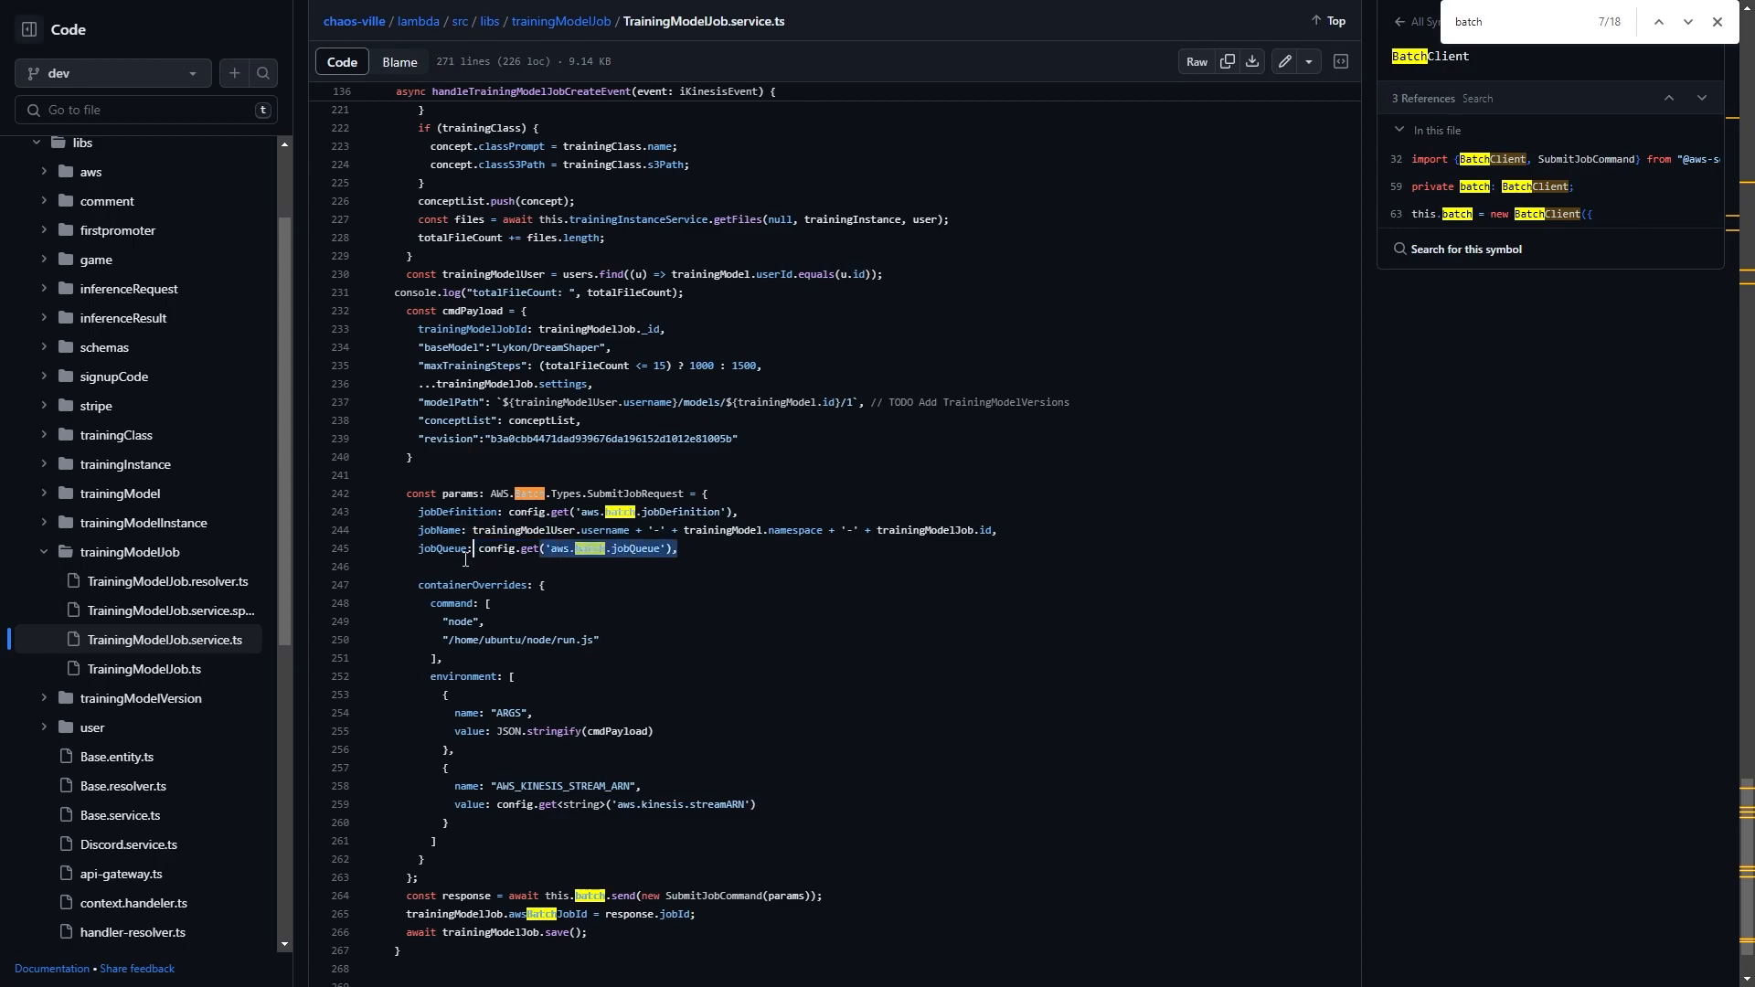
click(514, 548)
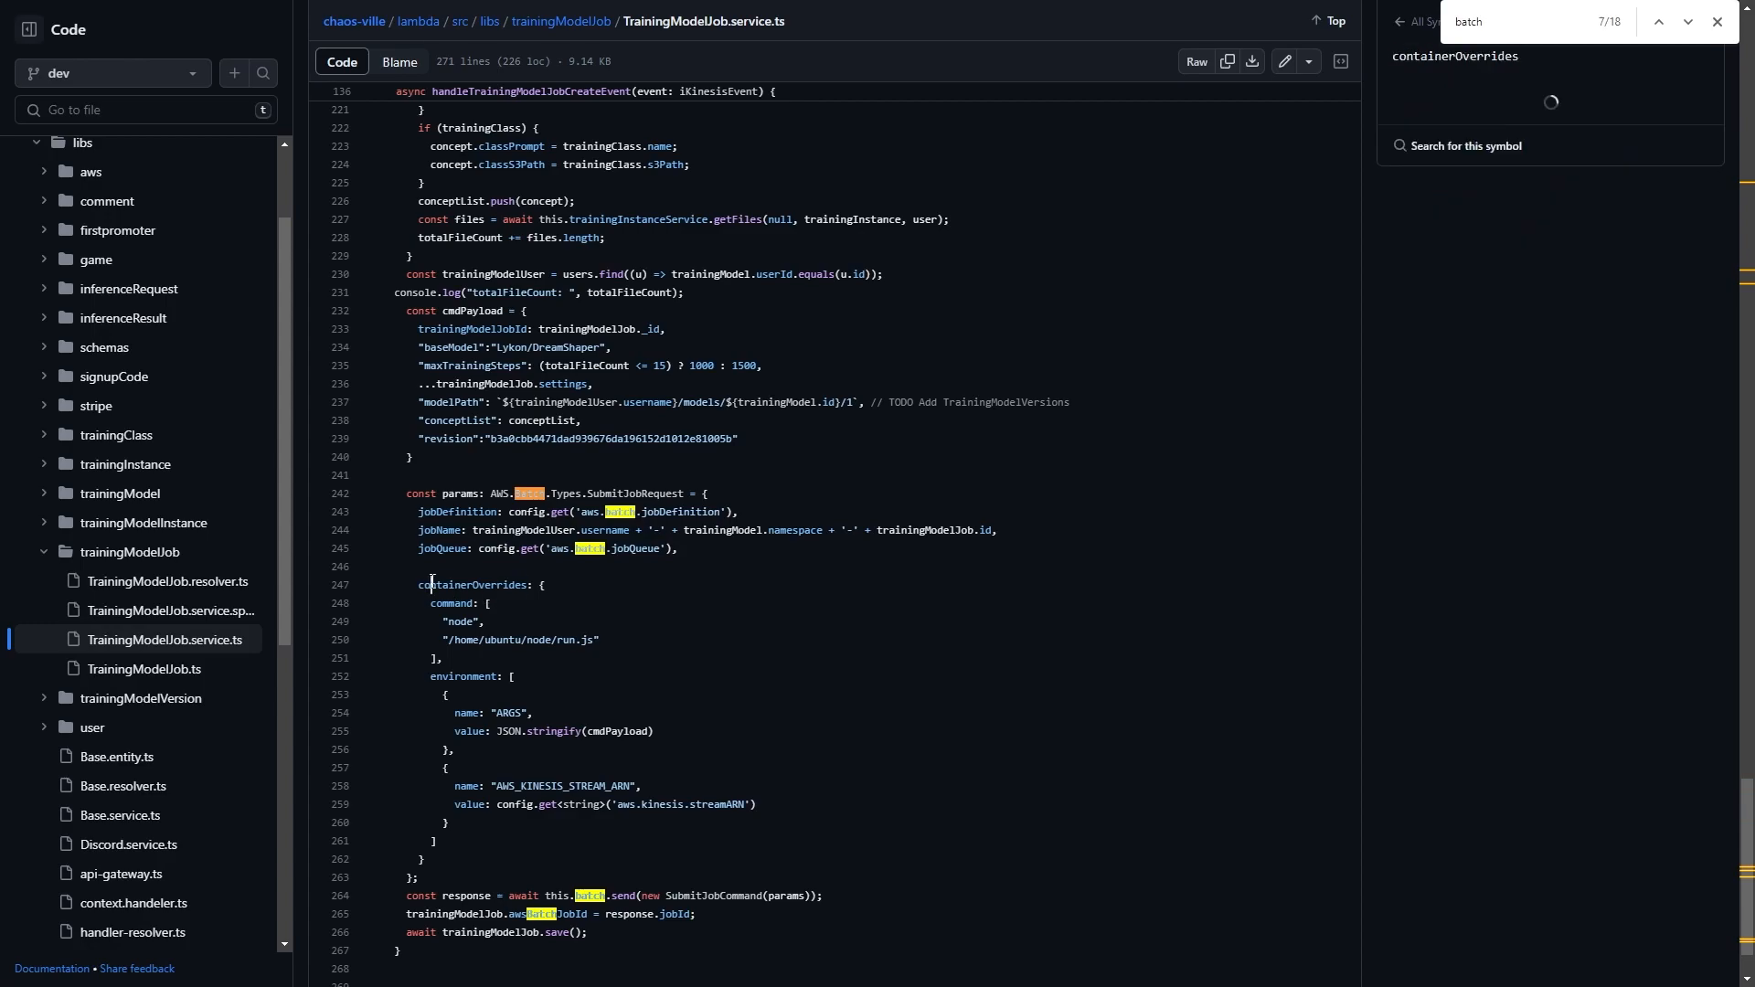
click(473, 584)
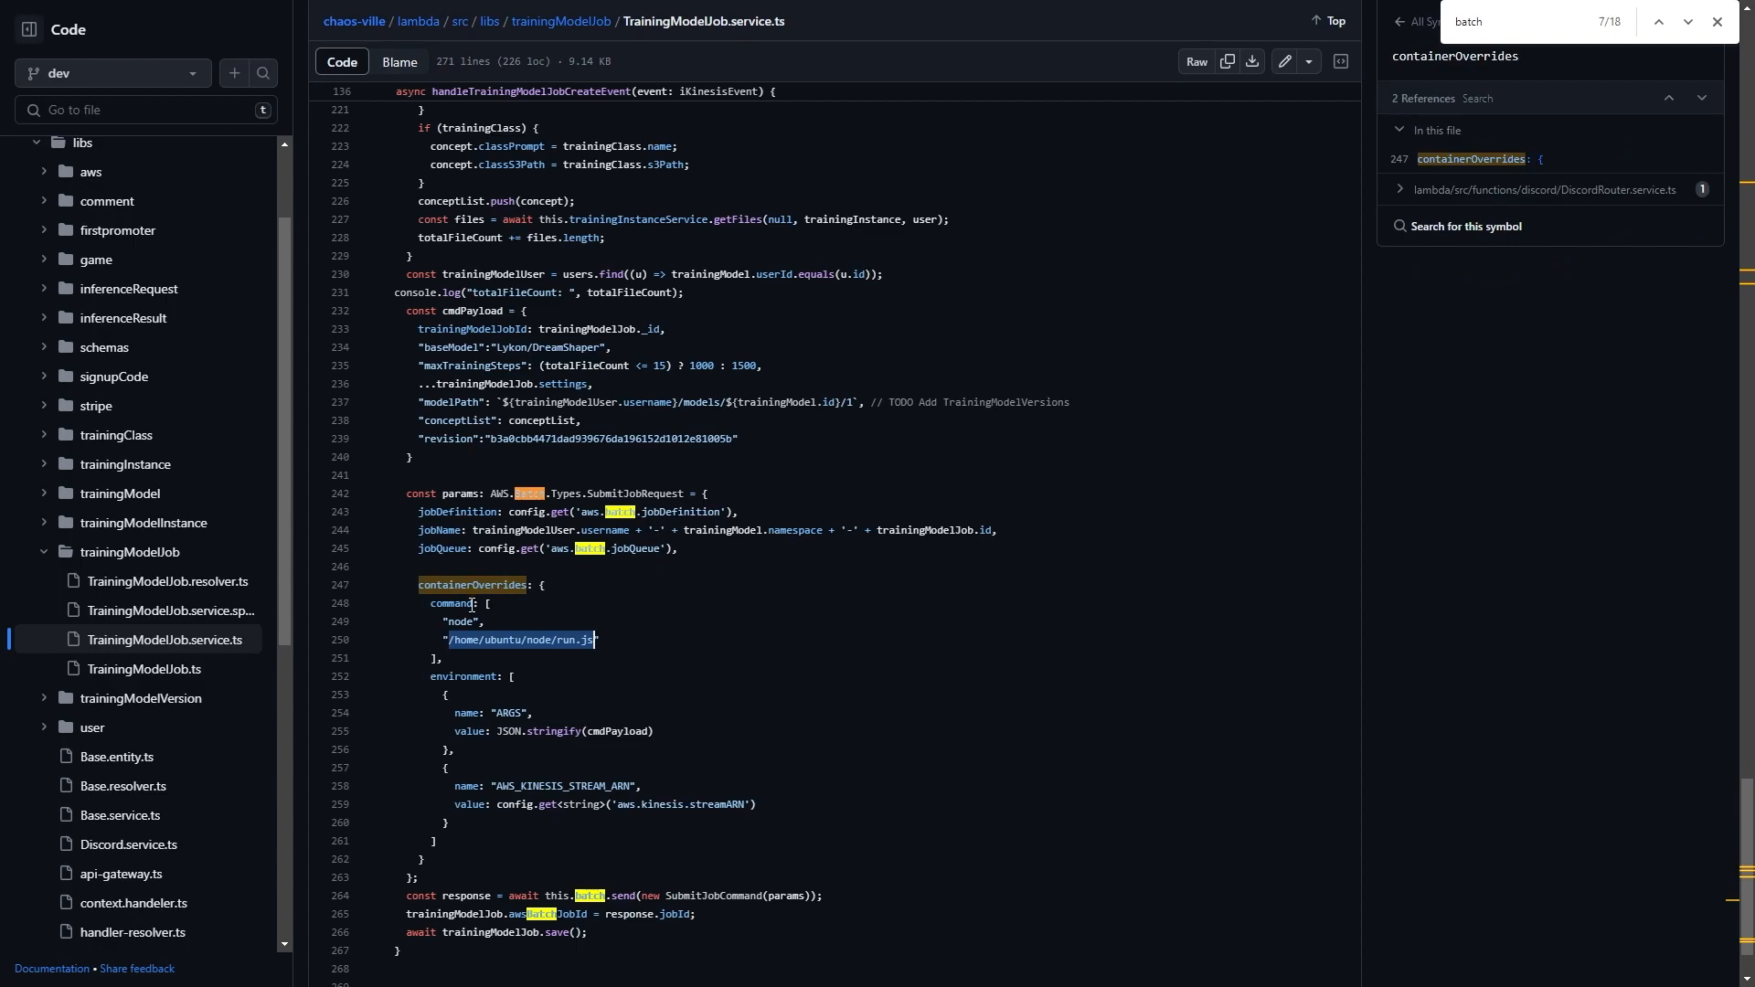
mouse_move(536, 767)
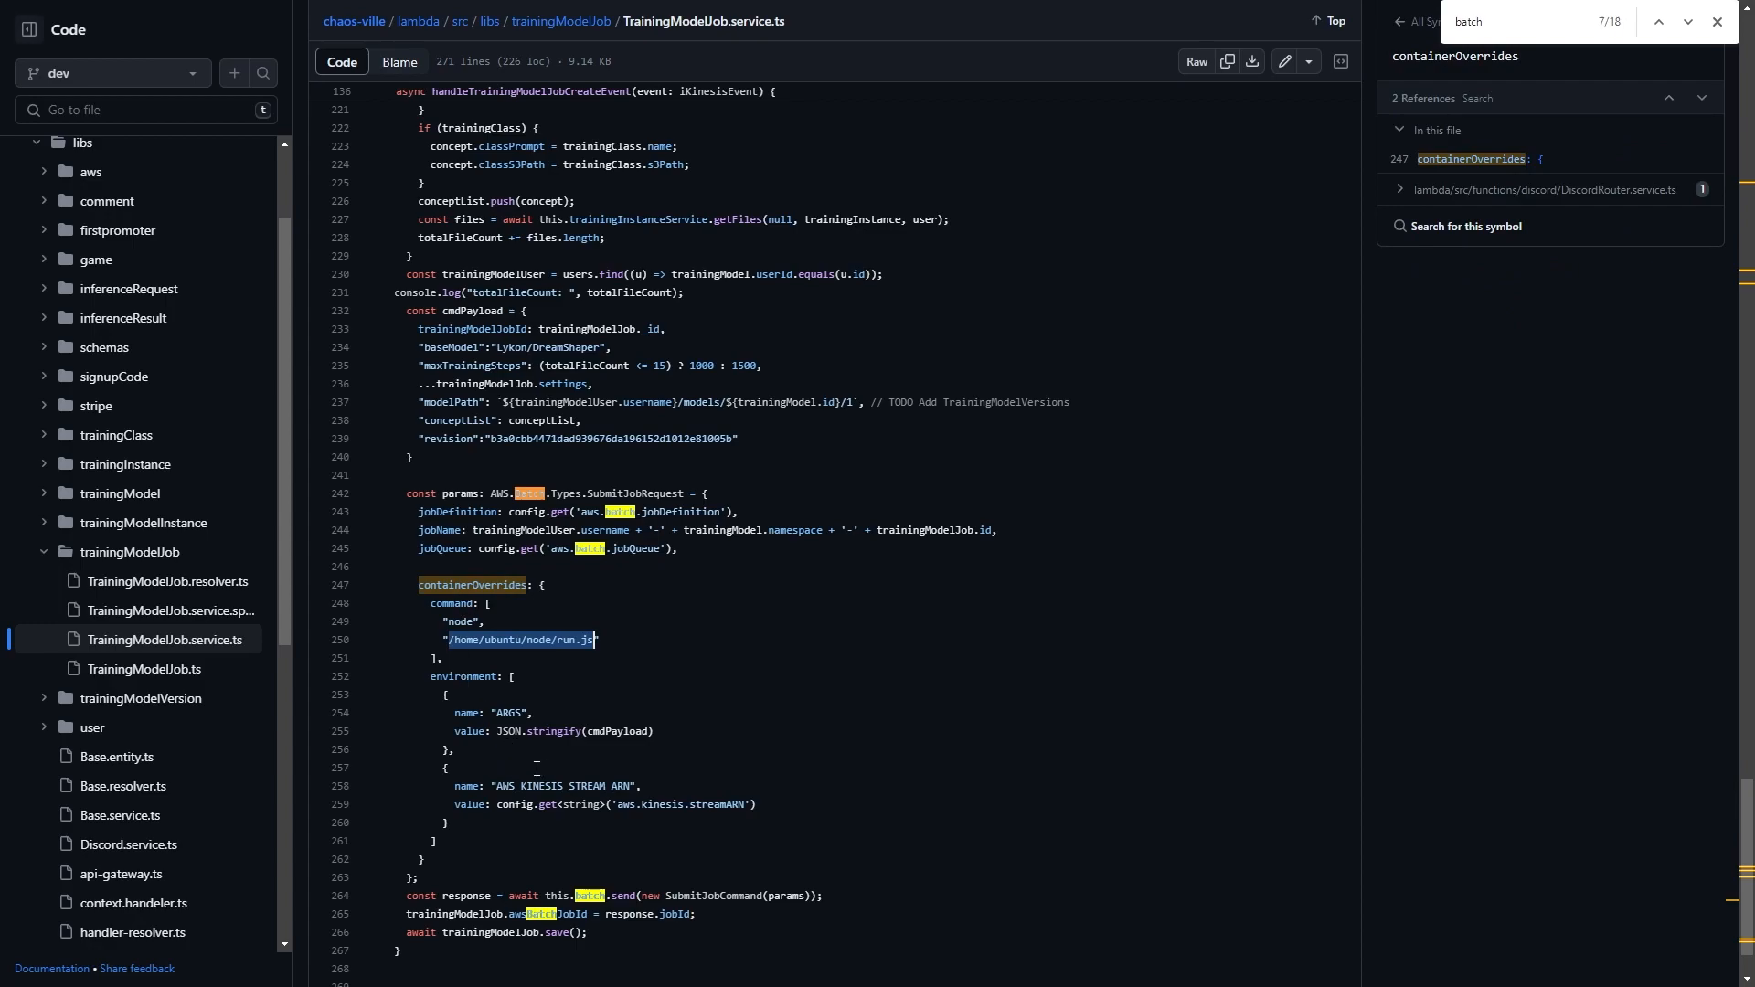
mouse_move(862, 903)
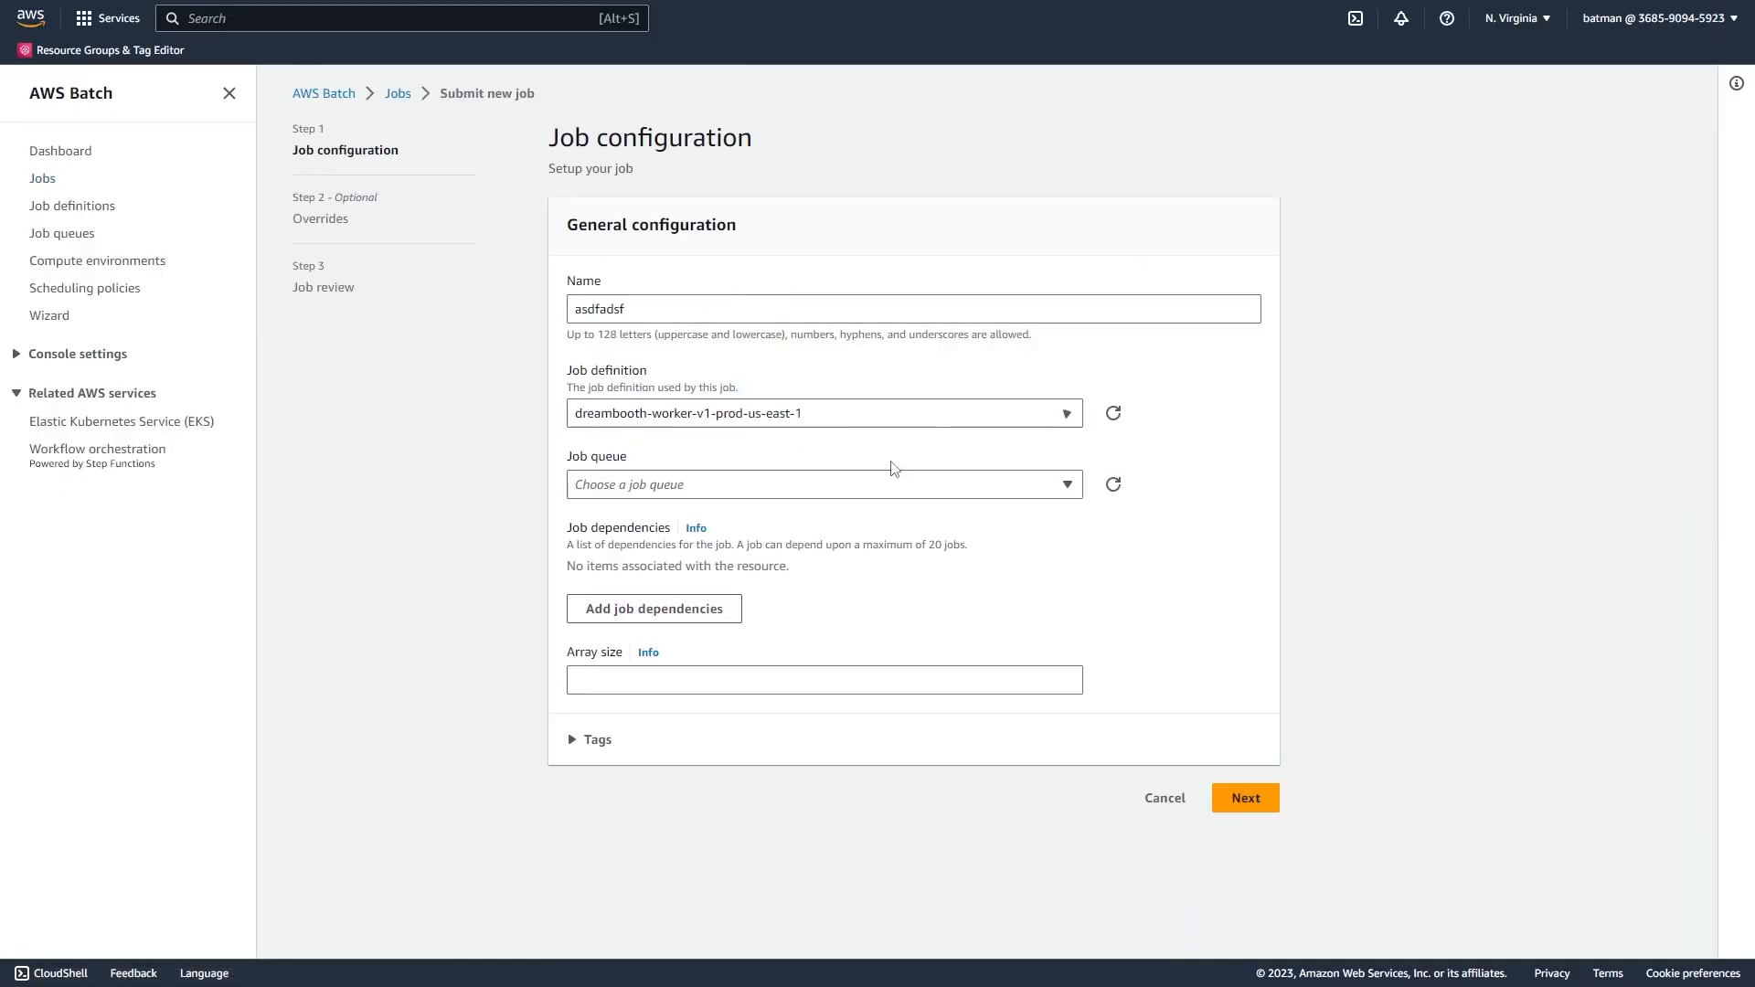
- Review the available AWS Batch job queues and return to sc-terraform's run.js
click(822, 484)
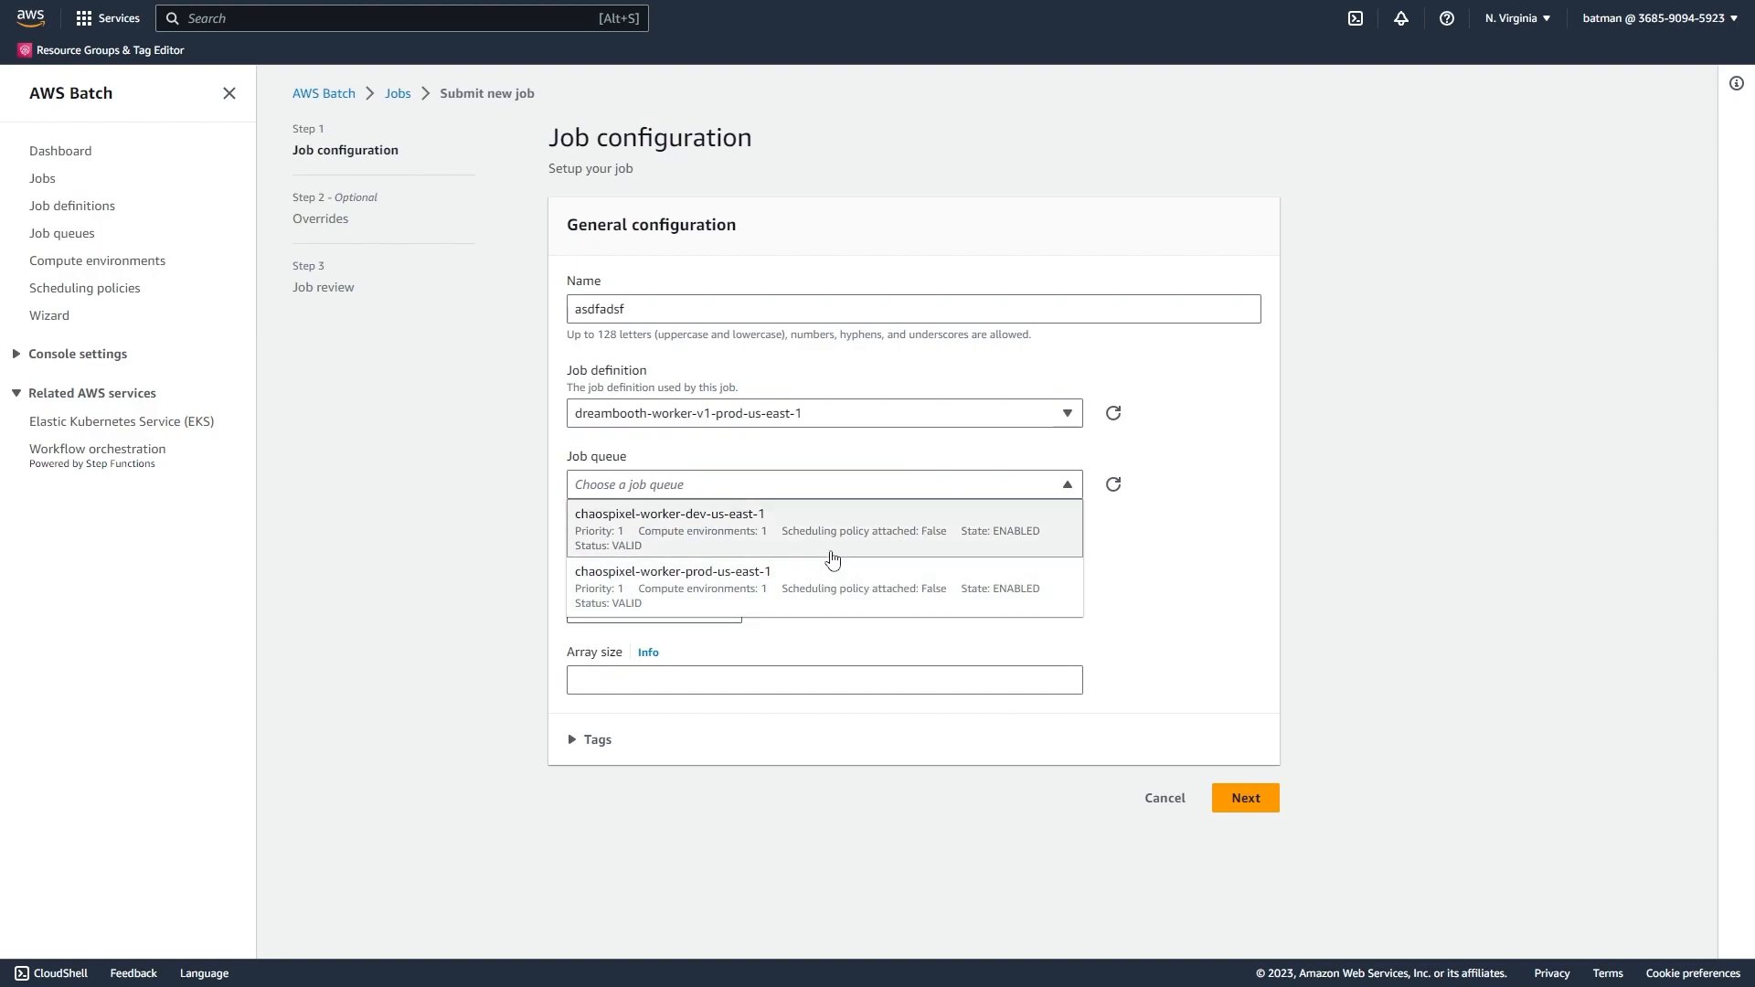
click(672, 570)
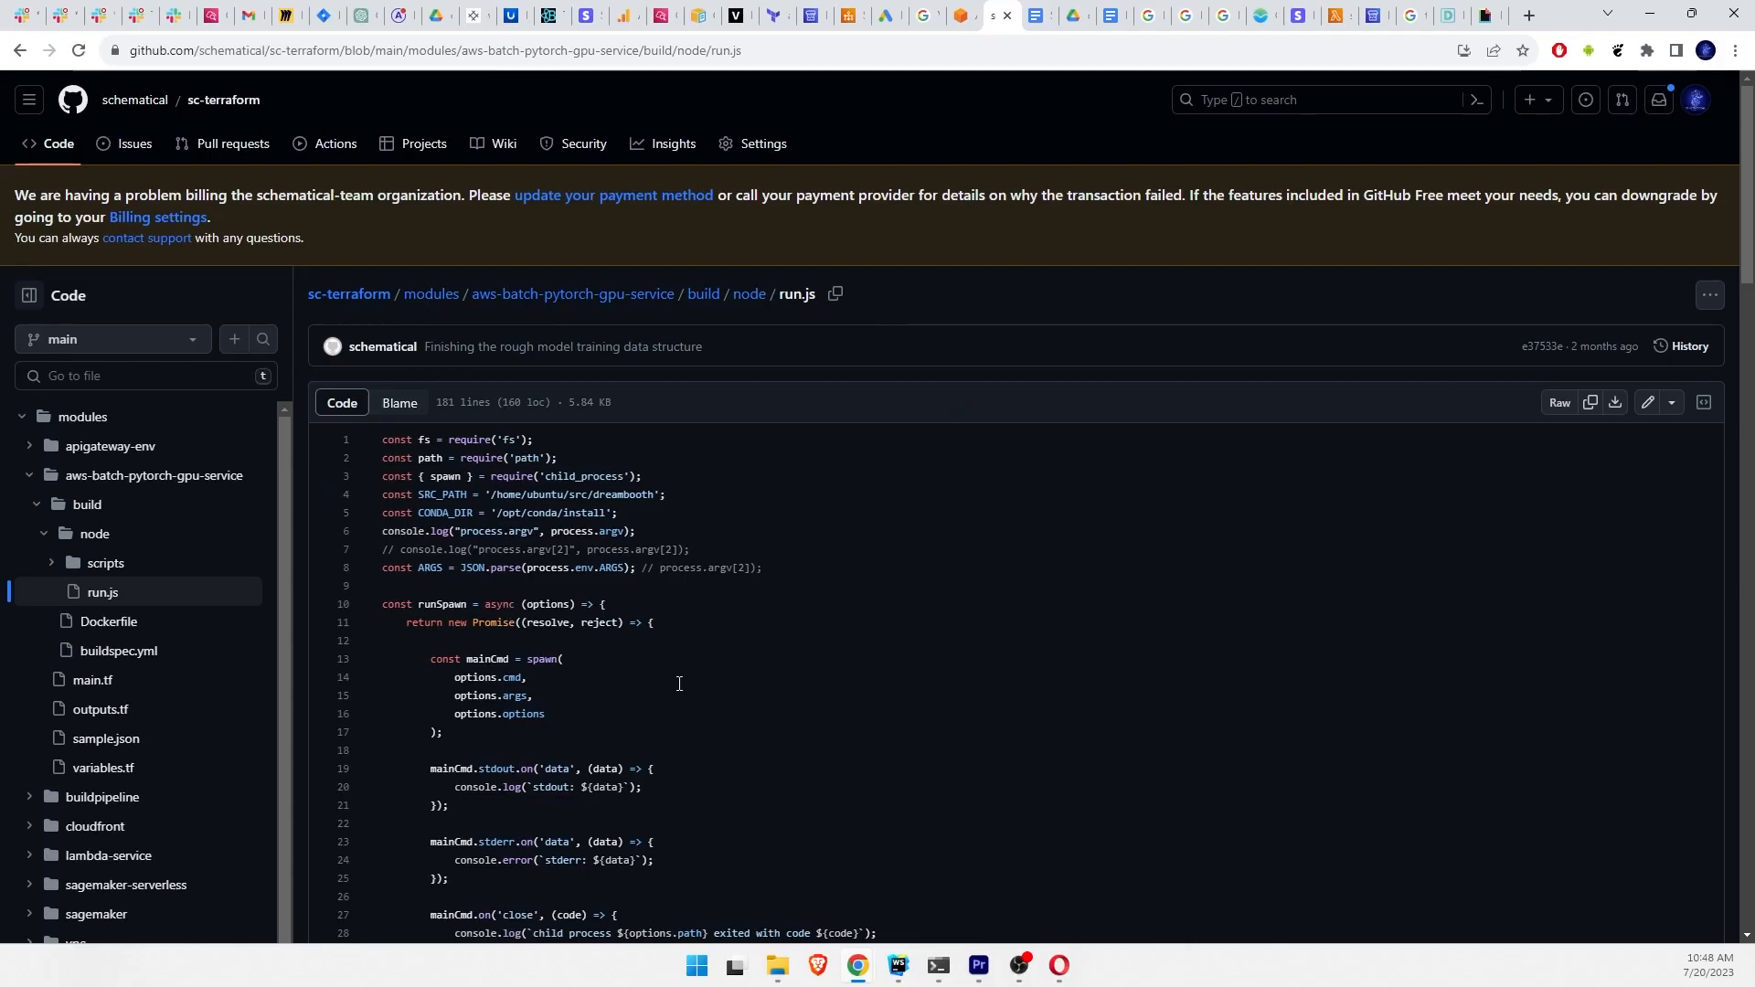
- List every ARGS reference in run.js and read down to the S3 download loop over ARGS.conceptList
click(611, 567)
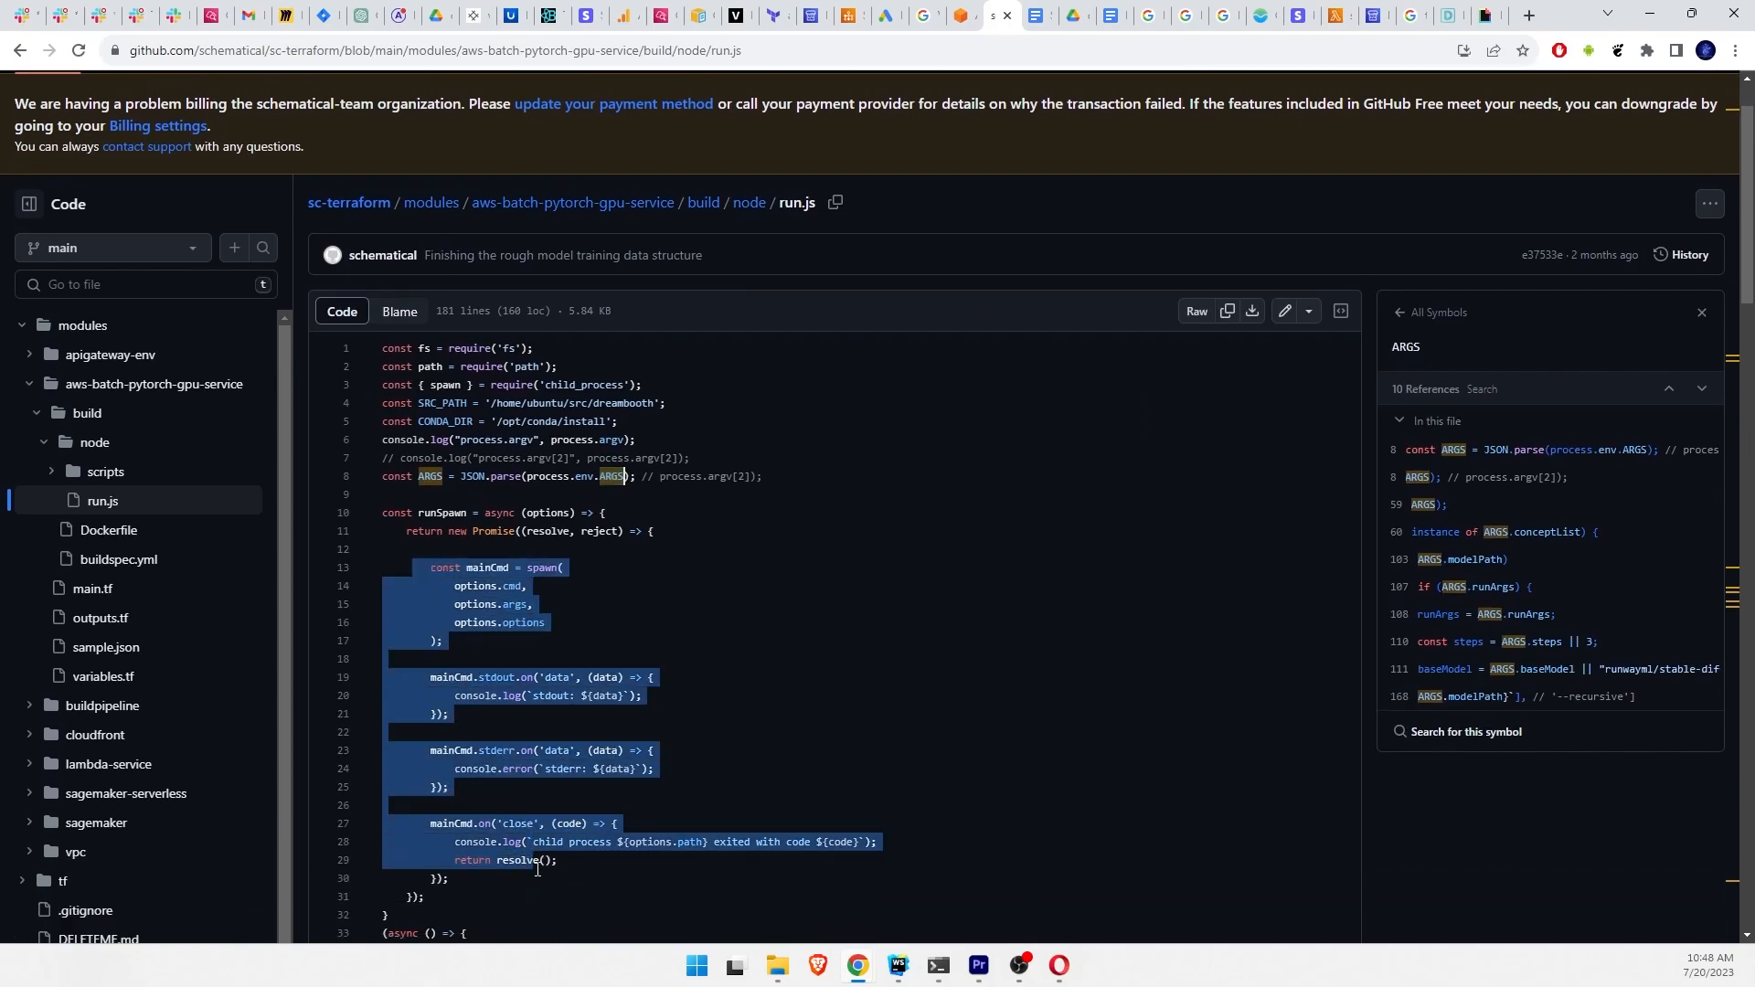
scroll(down, 3)
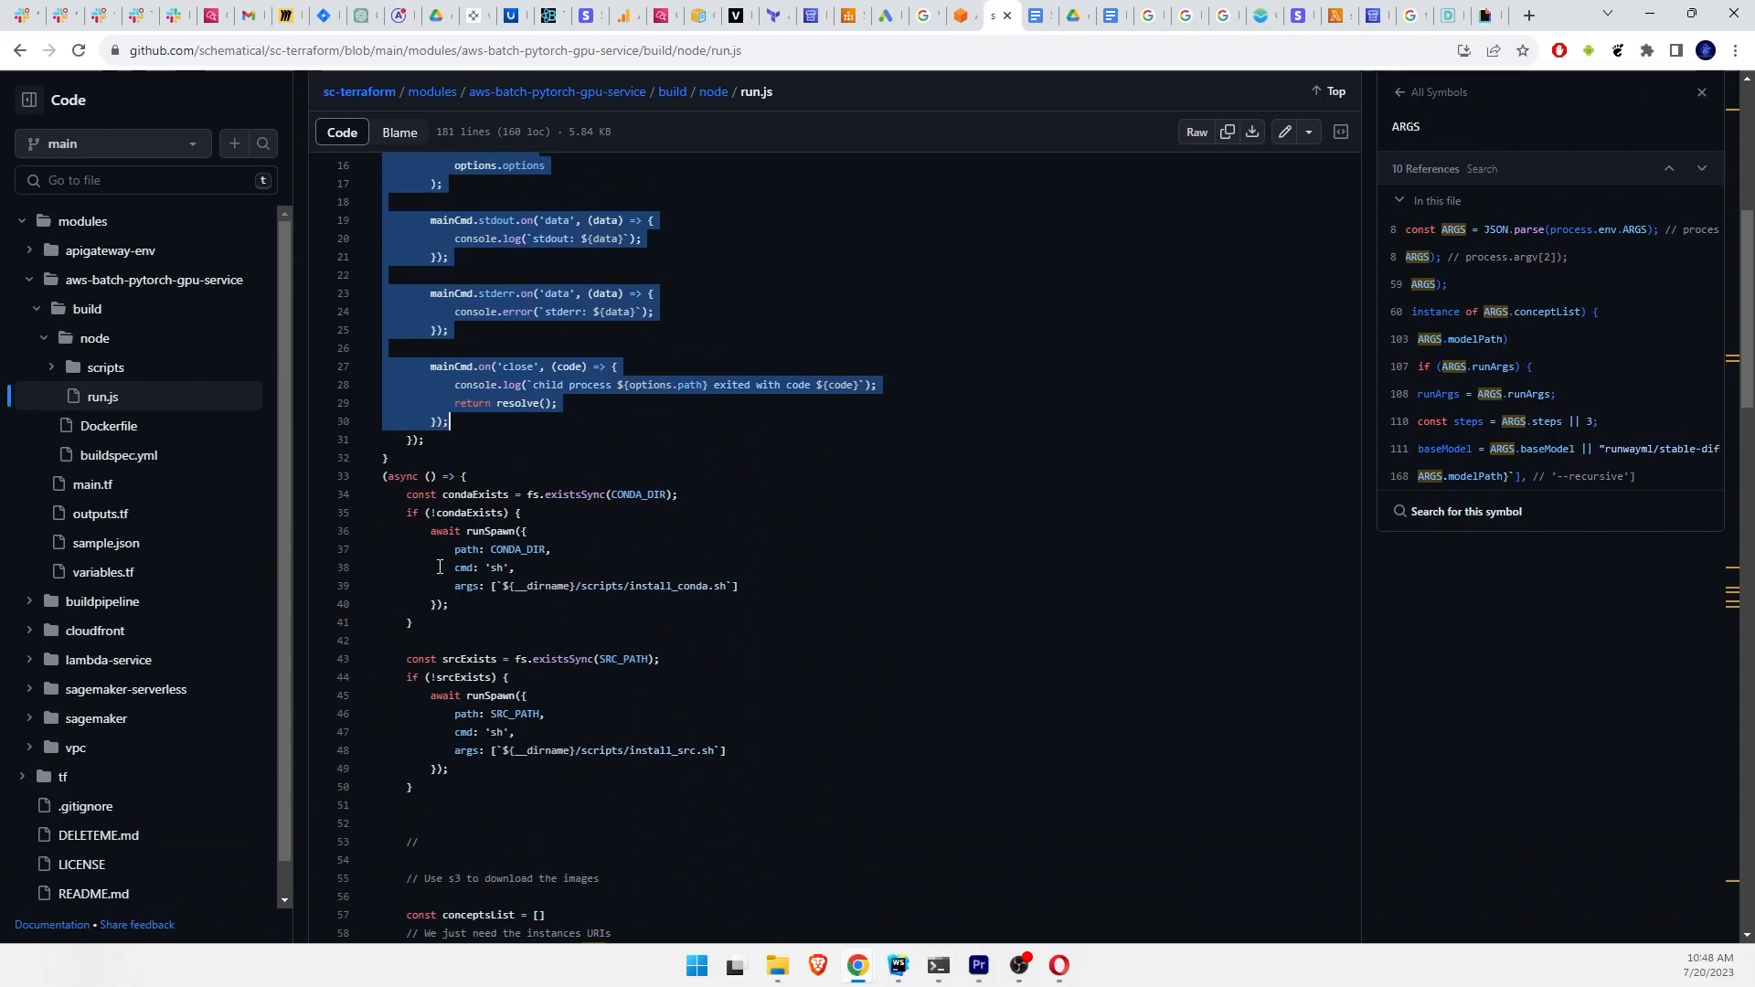
scroll(down, 3)
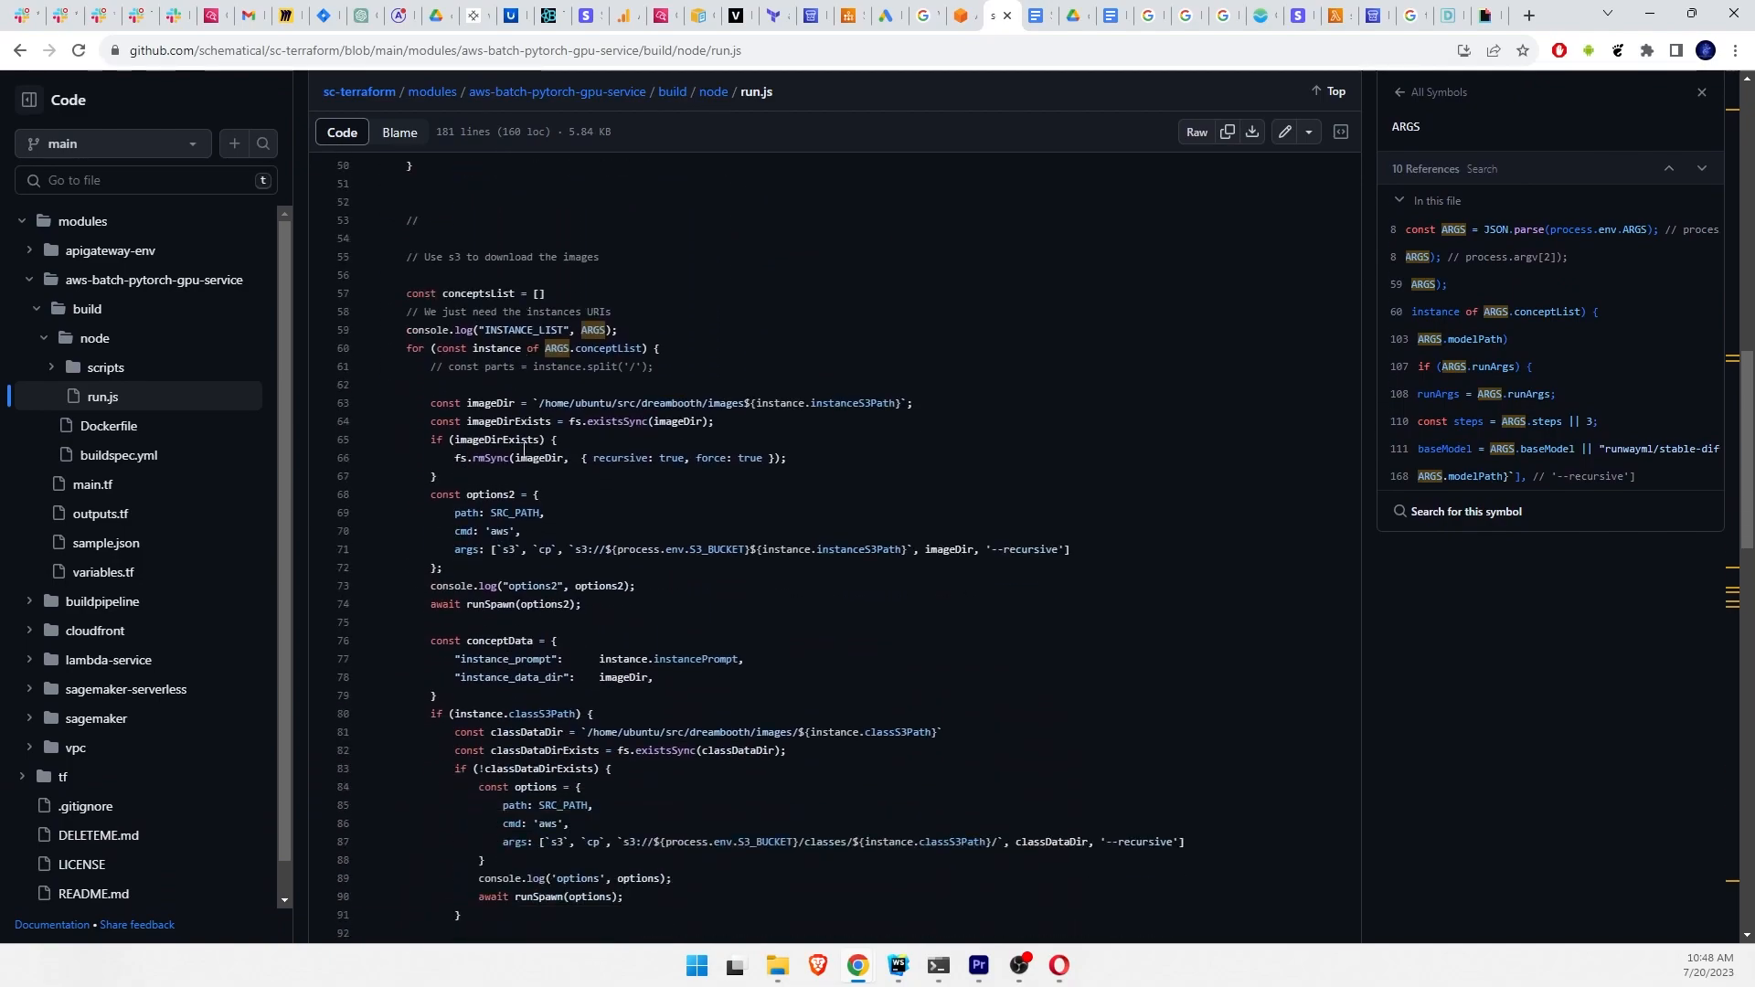